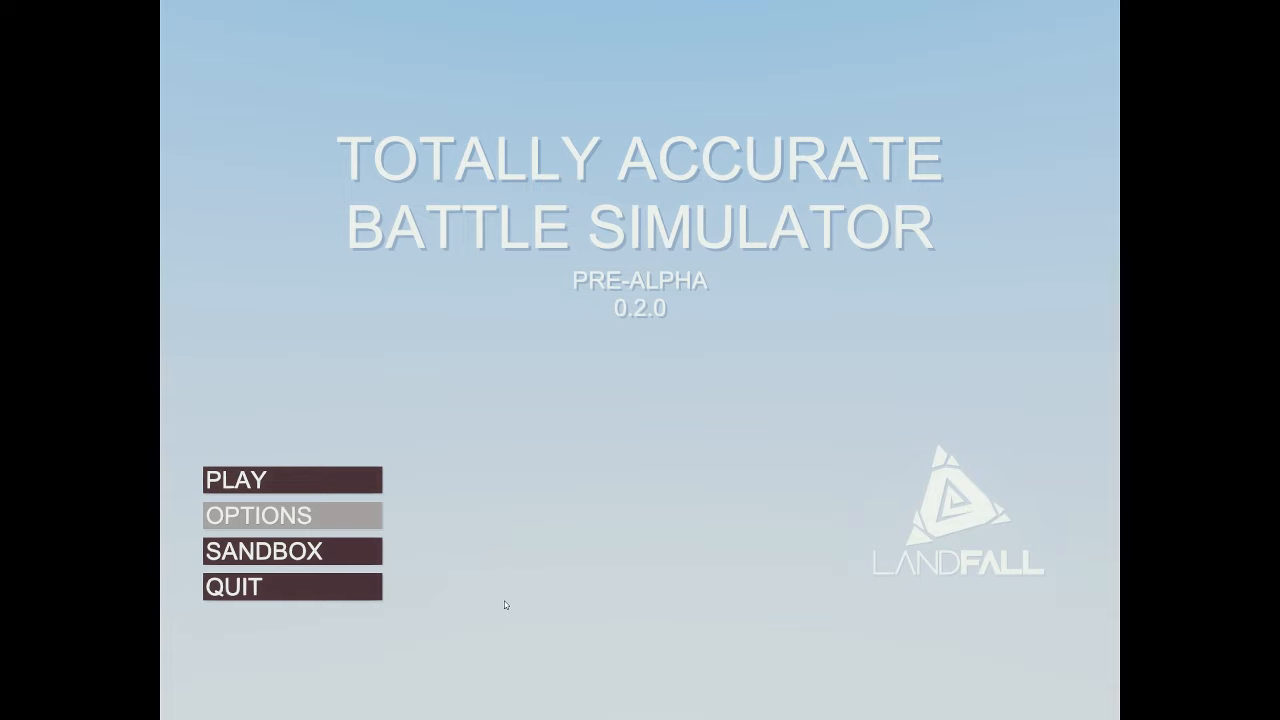
pyautogui.moveTo(490, 632)
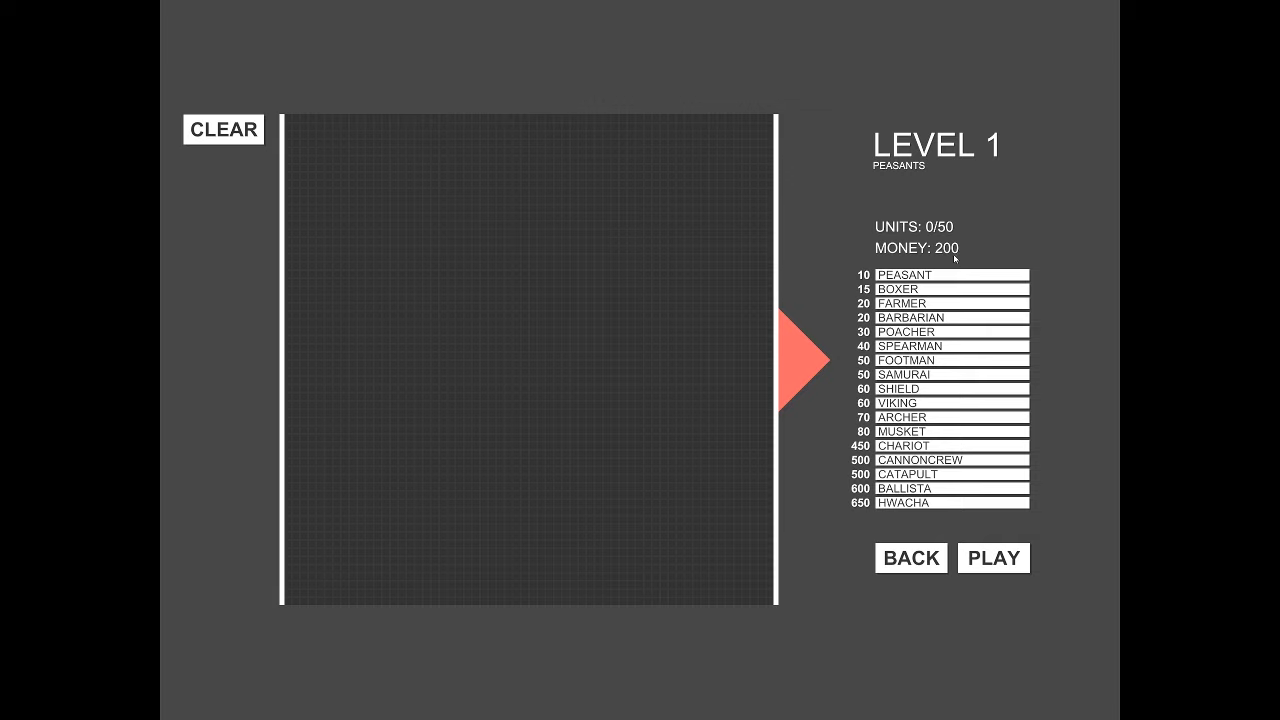
# Step: Place ten farmers along the right edge using all 200 money and start the Level 1 battle
pyautogui.click(944, 374)
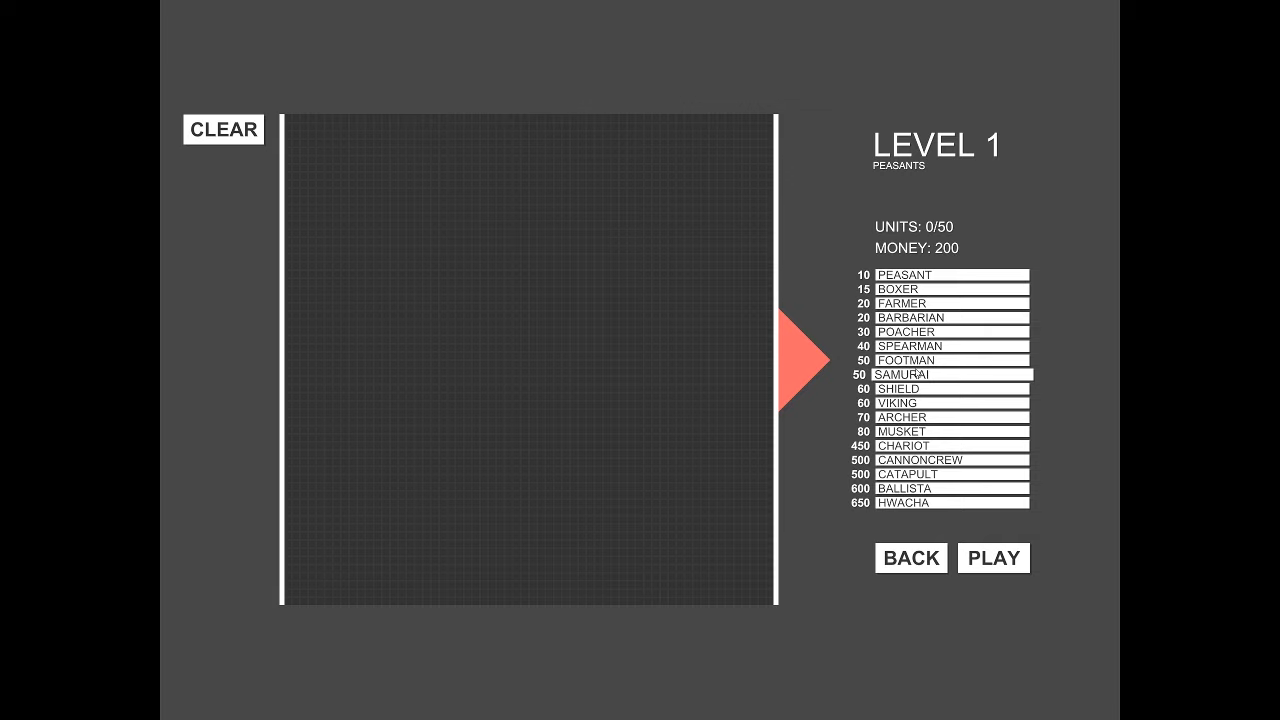
pyautogui.click(944, 288)
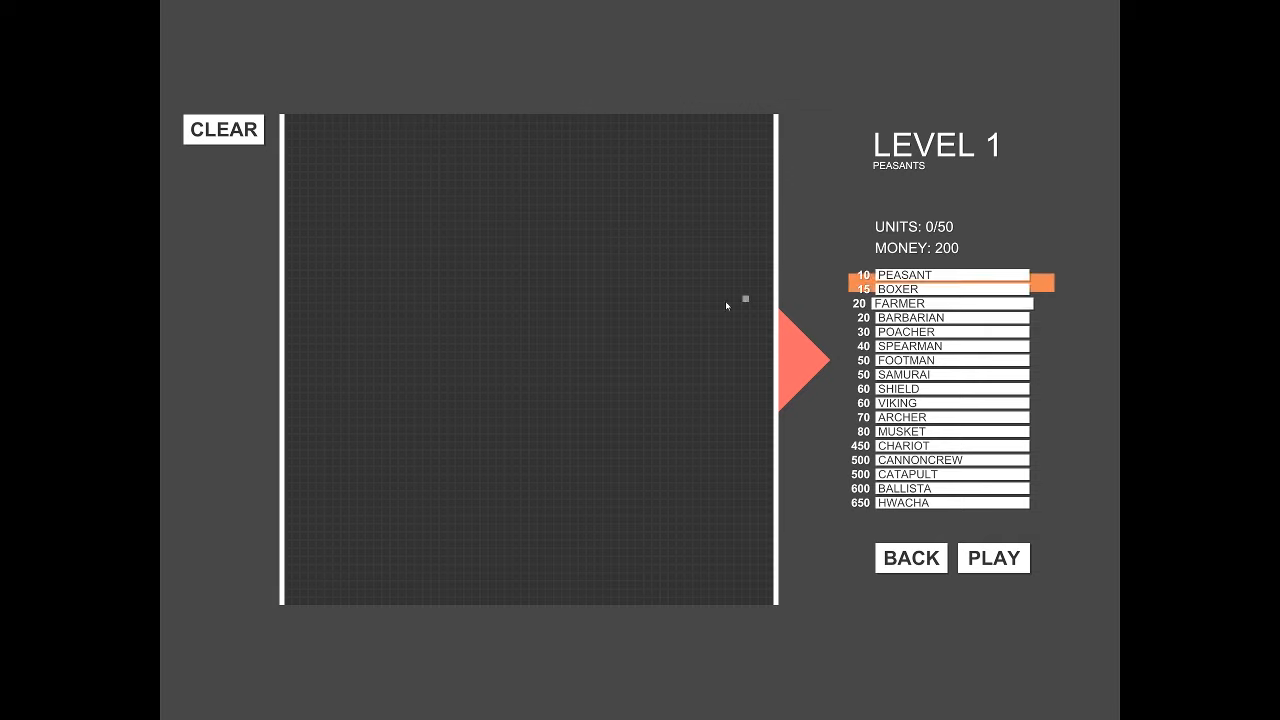
pyautogui.click(944, 304)
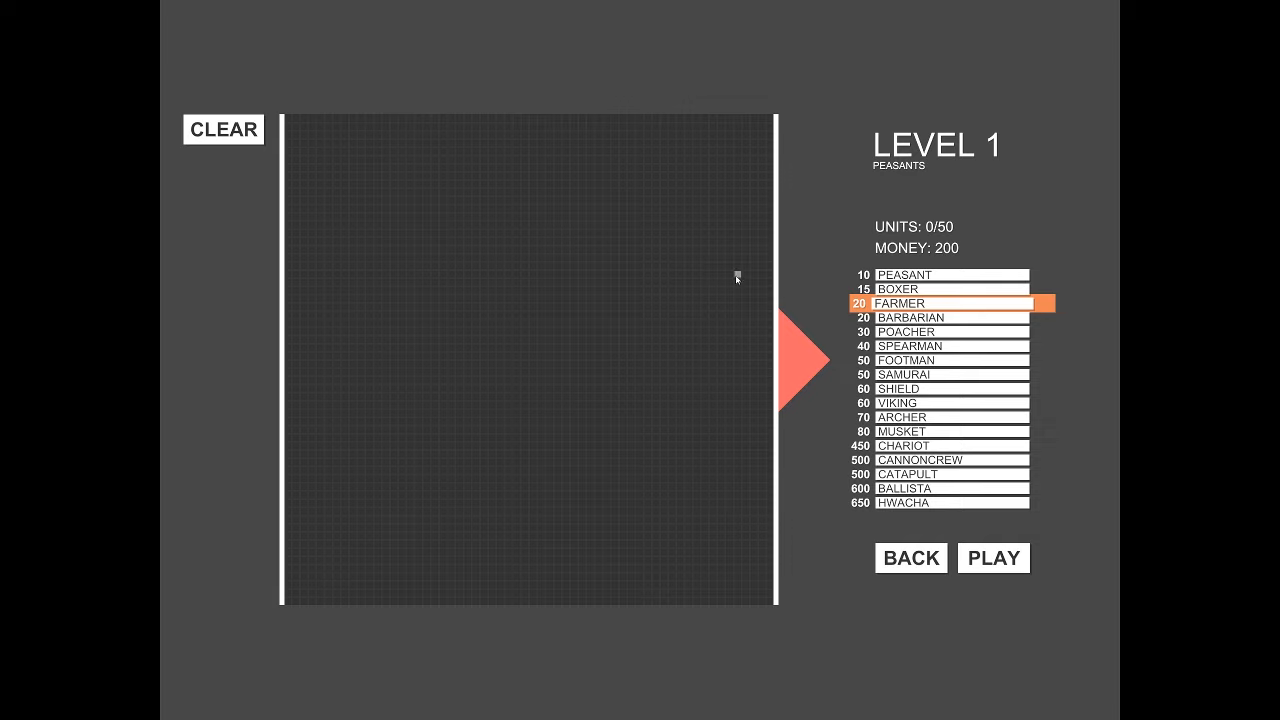
pyautogui.click(716, 252)
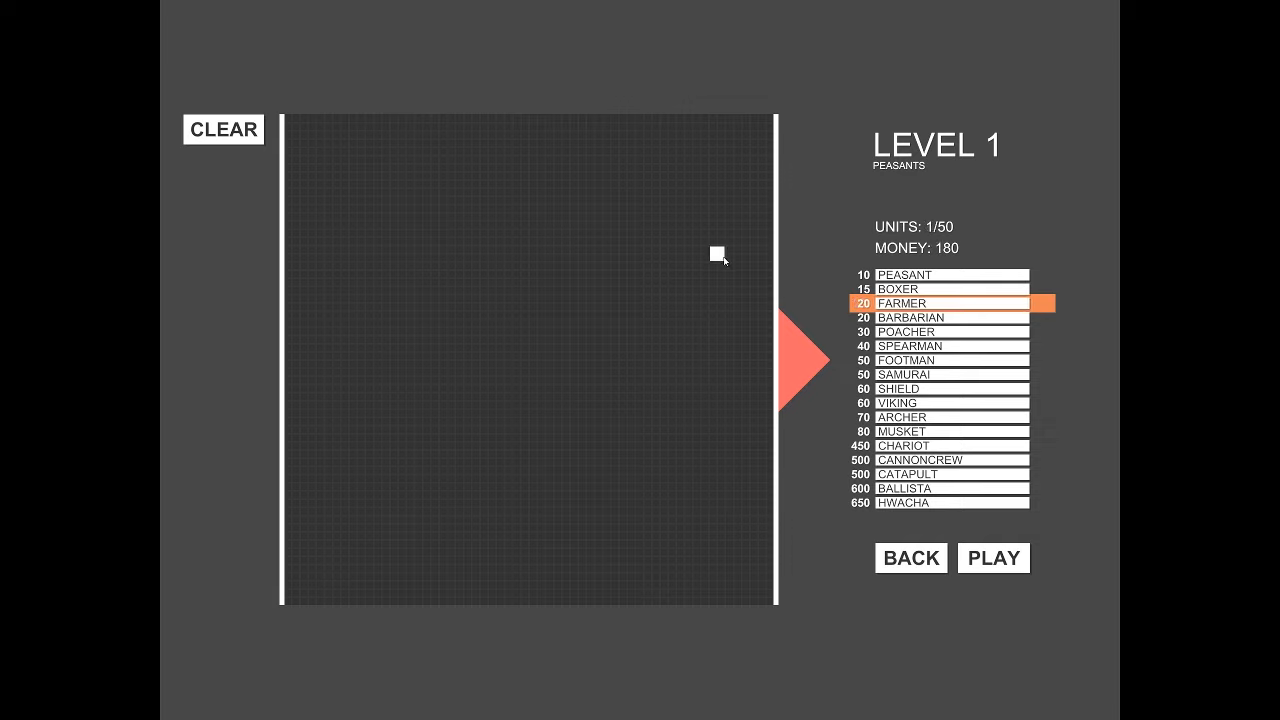
pyautogui.click(714, 378)
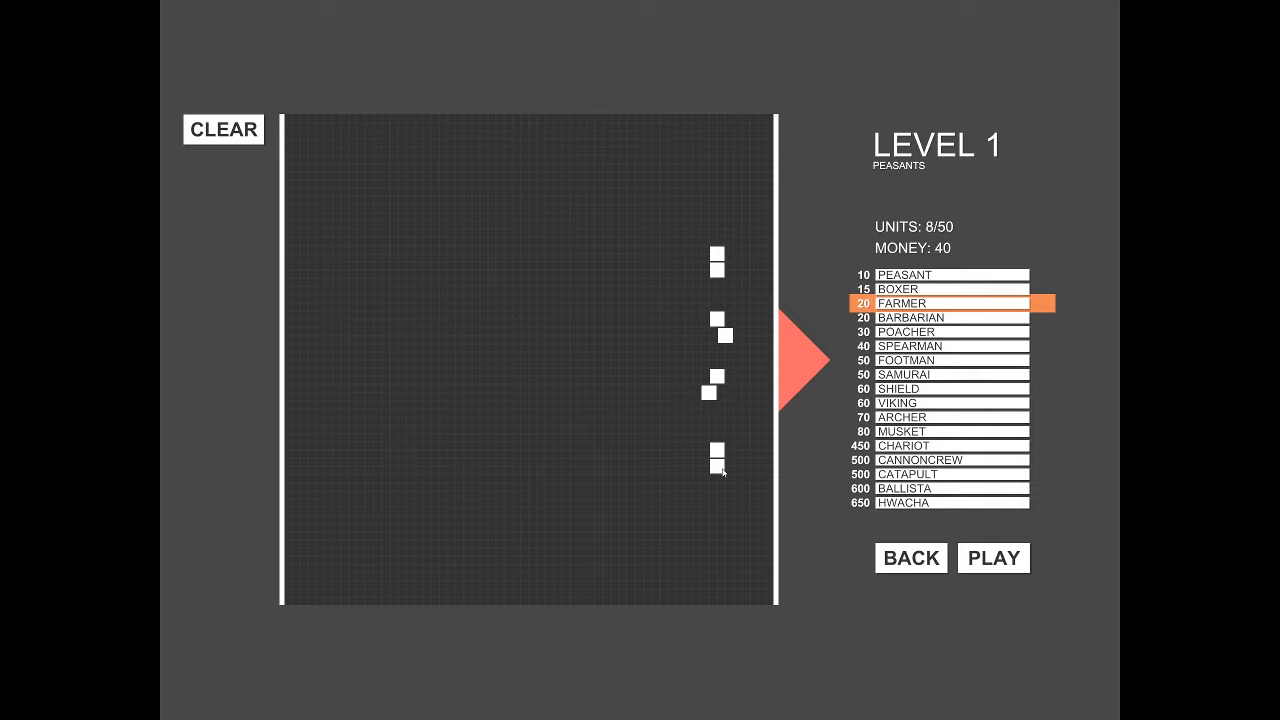
pyautogui.click(656, 302)
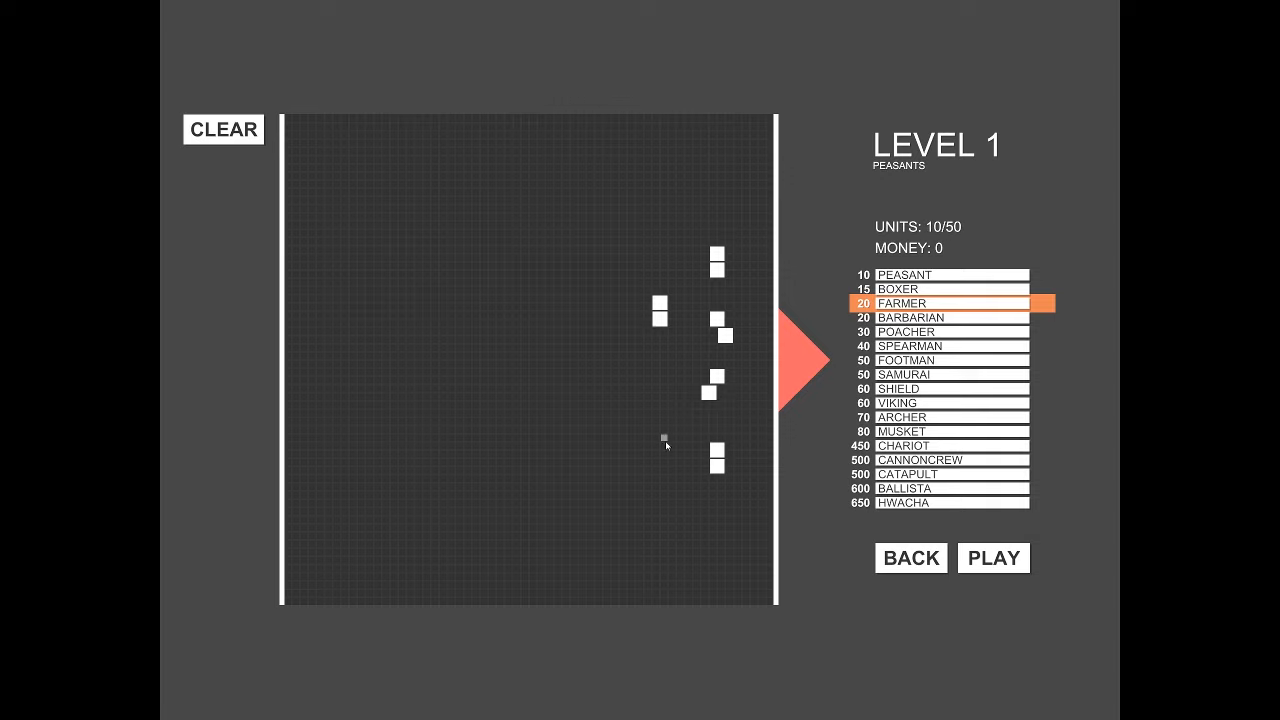
pyautogui.click(992, 558)
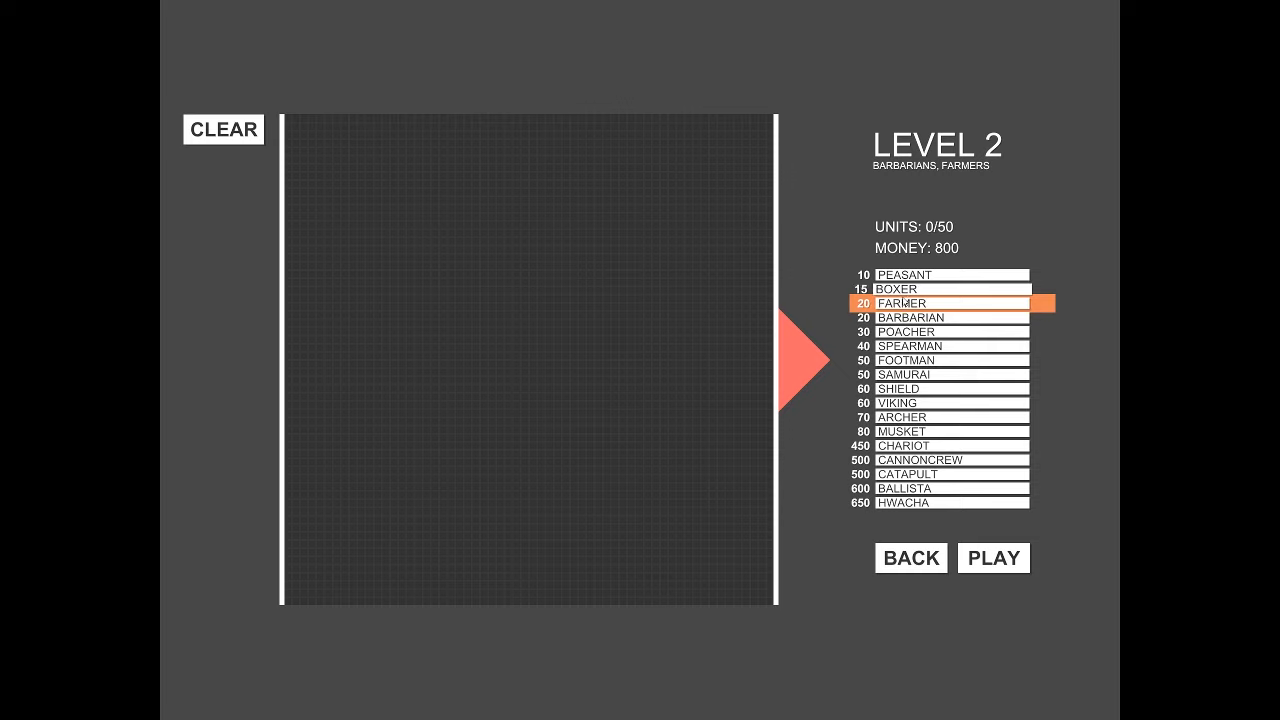
pyautogui.moveTo(728, 276)
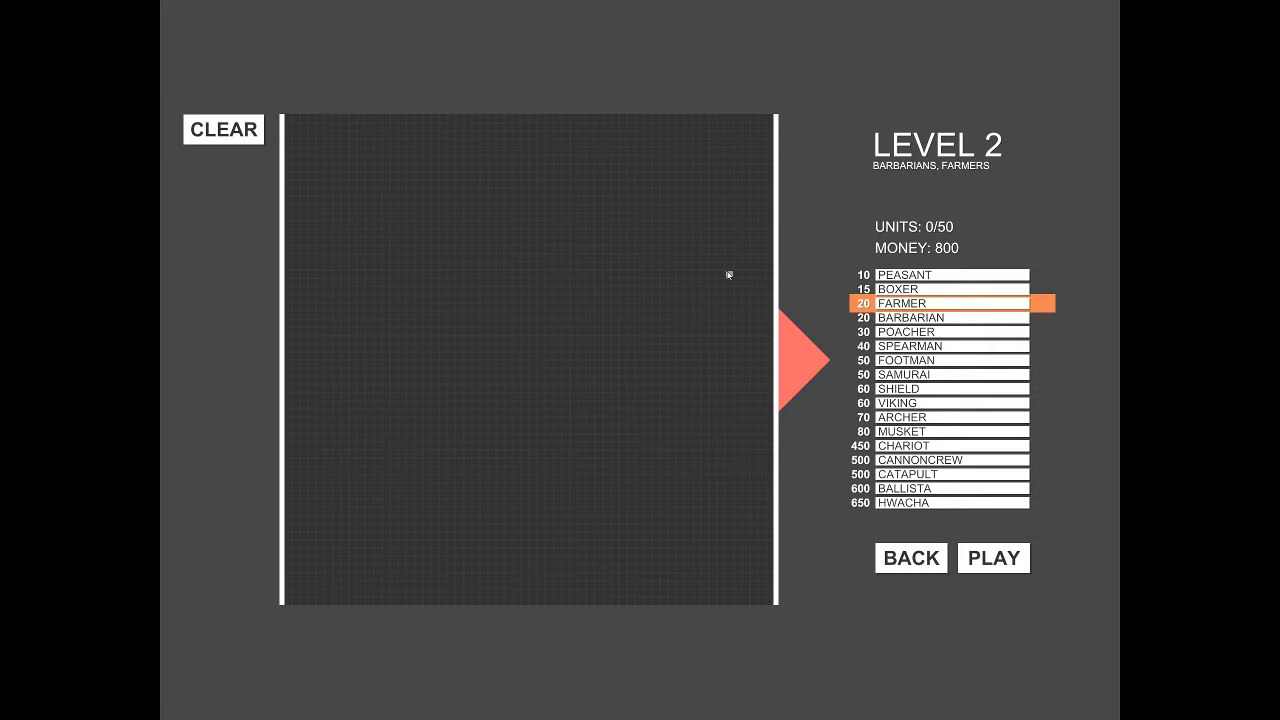
# Step: Place farmers near the right edge and a group of archers in the middle of the field
pyautogui.click(724, 276)
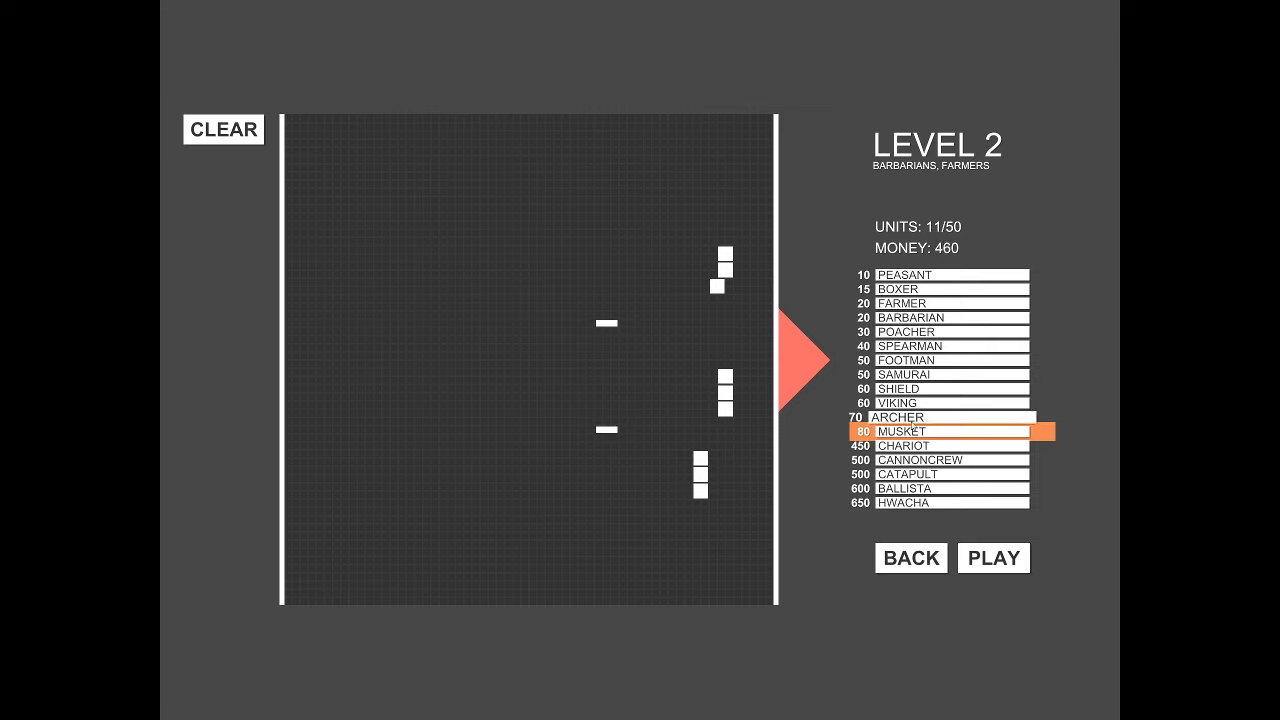
pyautogui.click(604, 414)
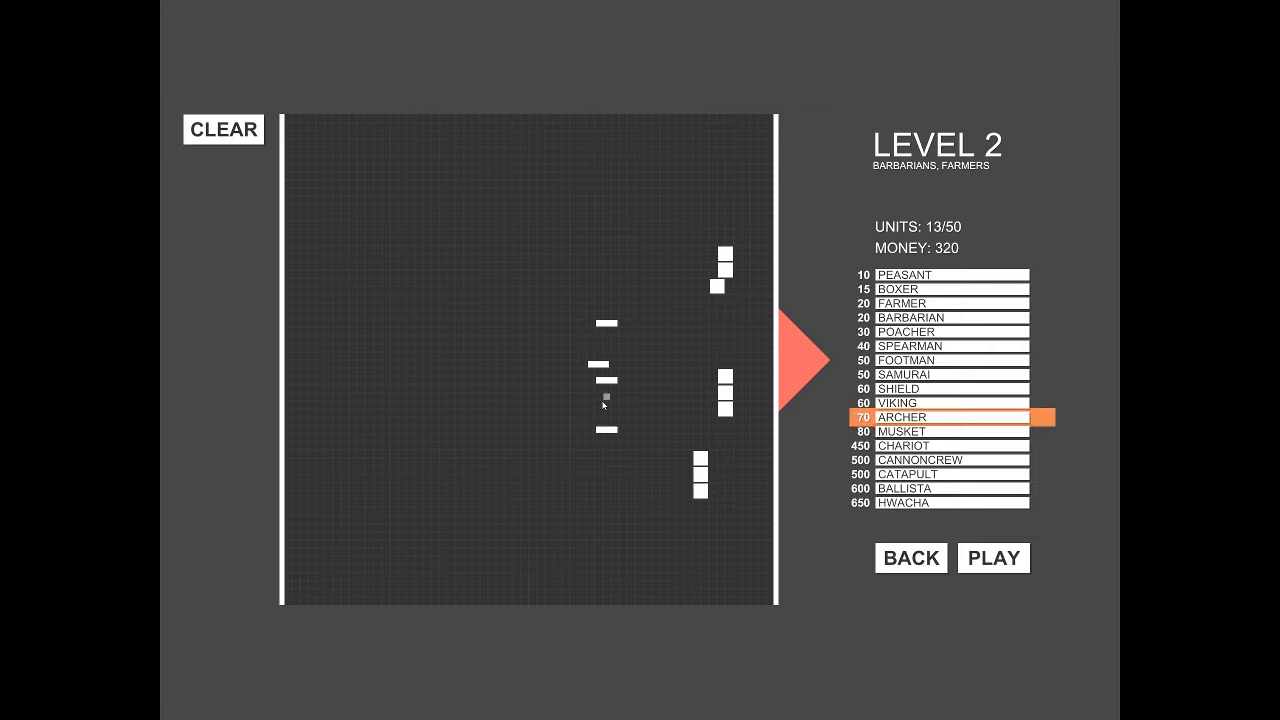
pyautogui.click(630, 396)
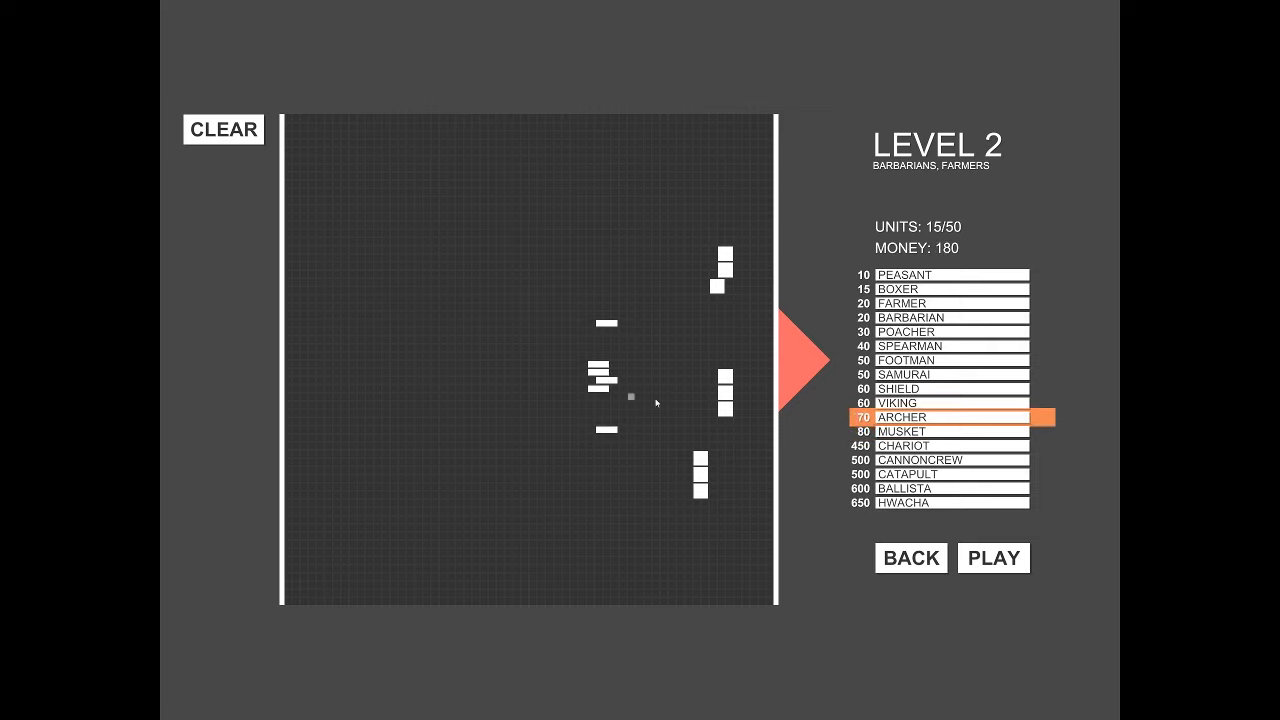
pyautogui.click(940, 374)
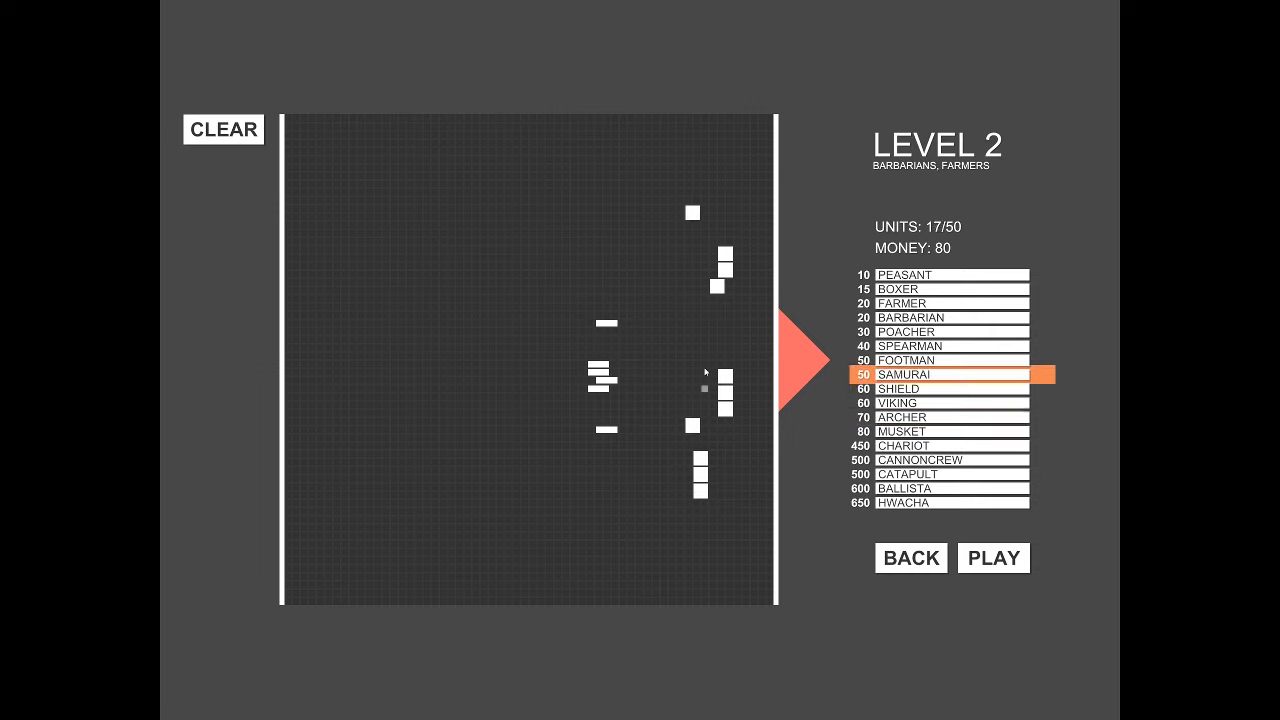
# Step: Add samurai and peasants with the remaining money and start the Level 2 battle
pyautogui.click(692, 336)
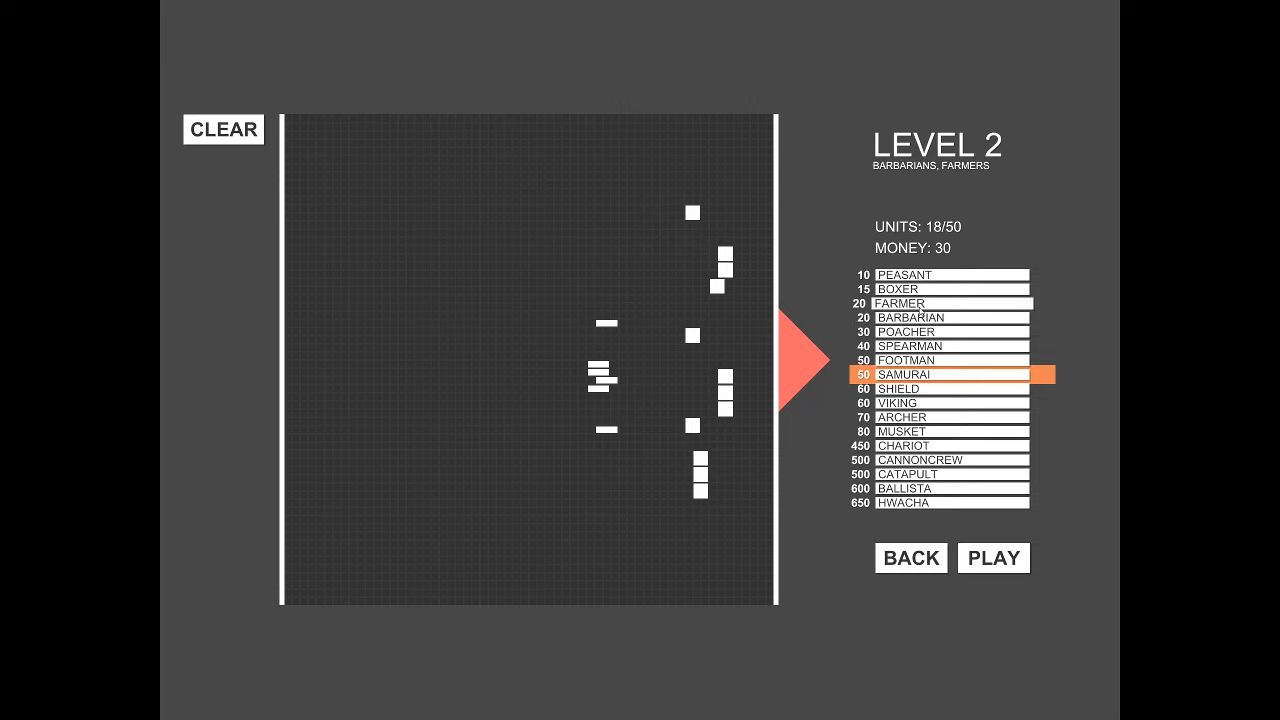
pyautogui.click(944, 304)
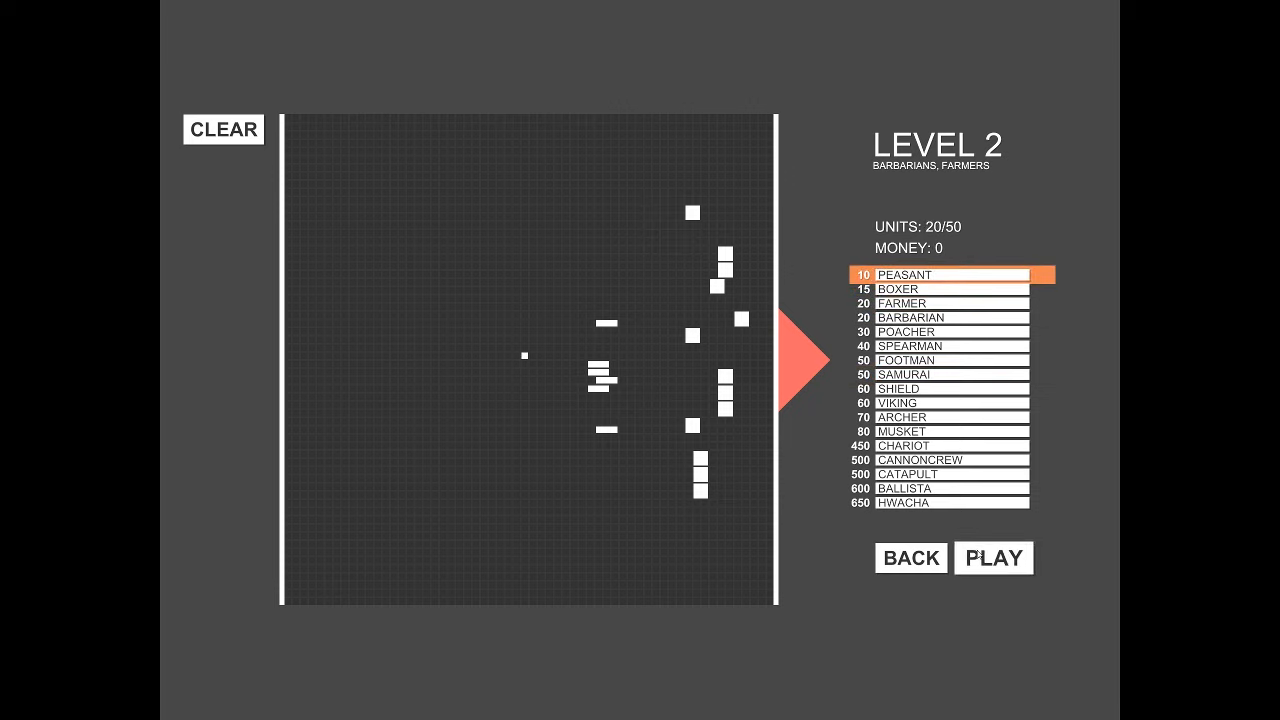
pyautogui.click(992, 558)
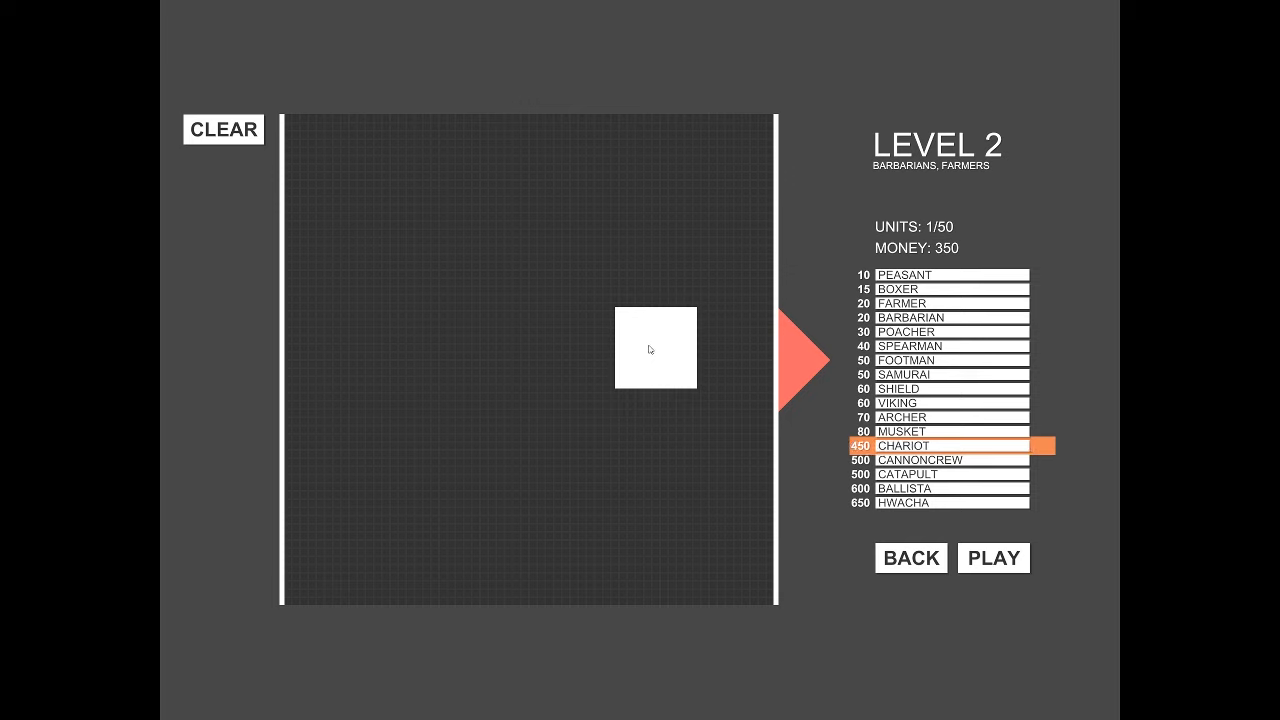
# Step: Place rows of farmers above and below the chariot, leaving 50 money
pyautogui.click(940, 304)
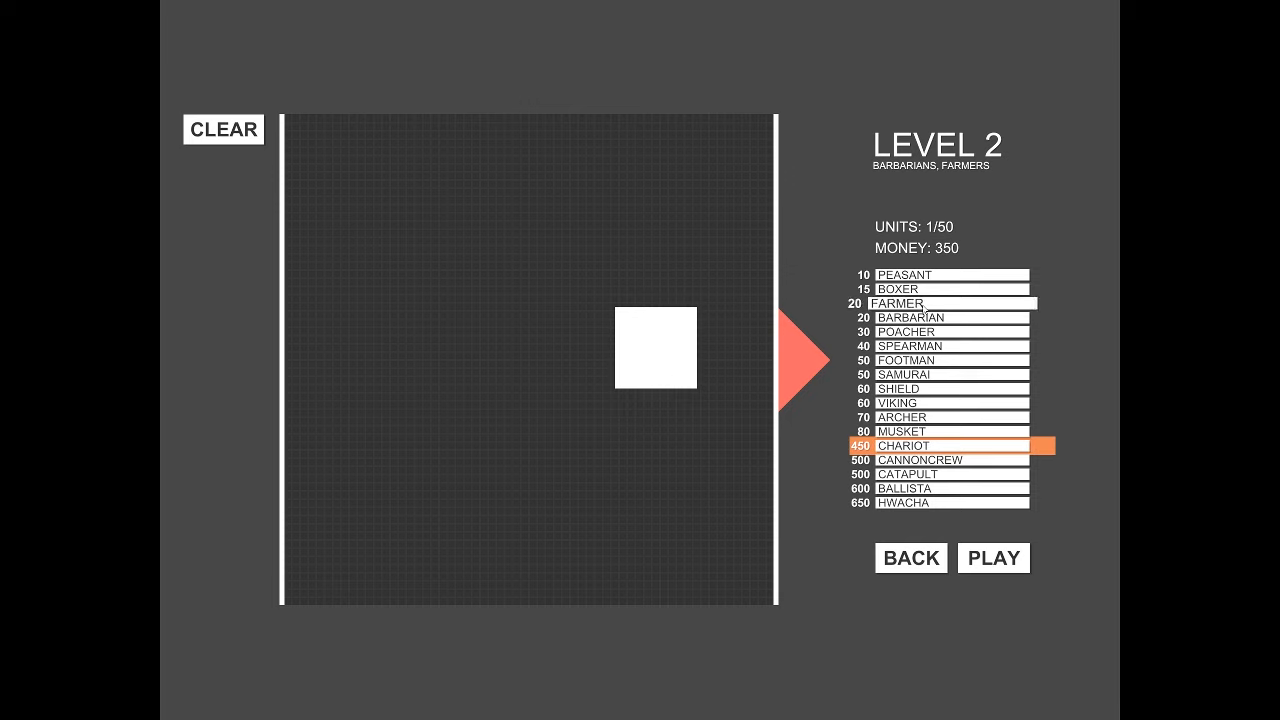
pyautogui.click(944, 304)
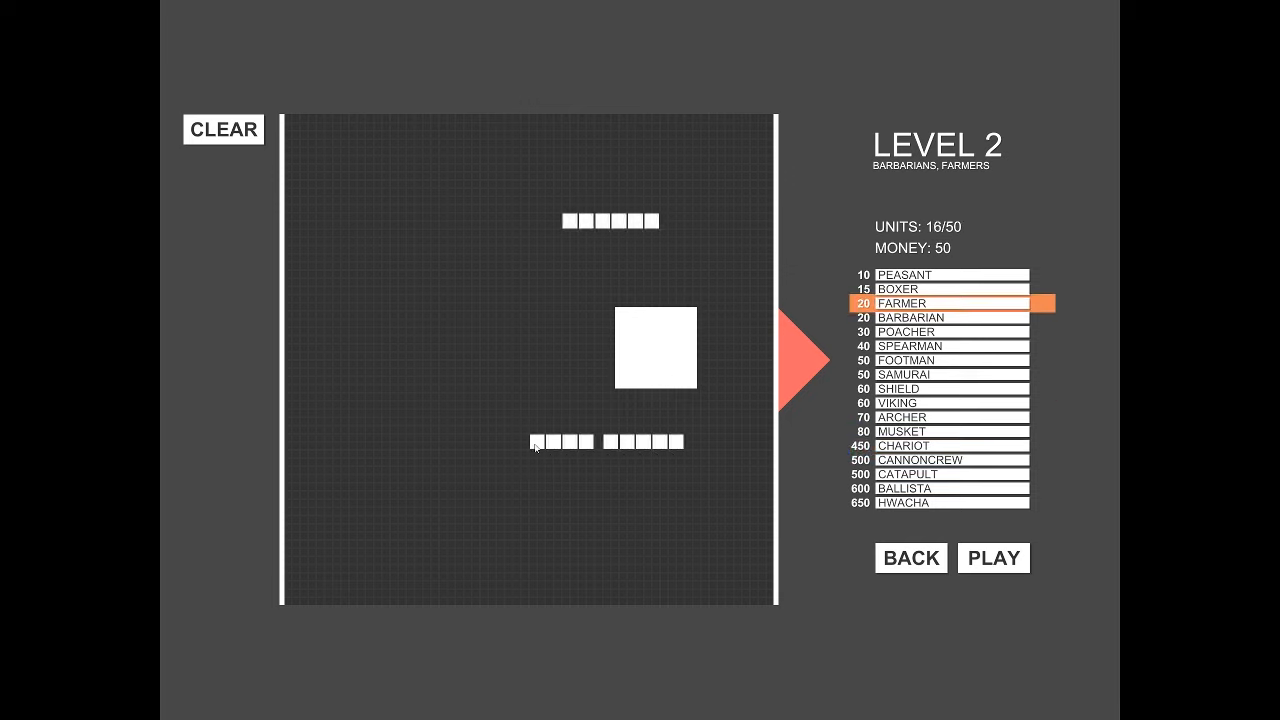
pyautogui.click(992, 556)
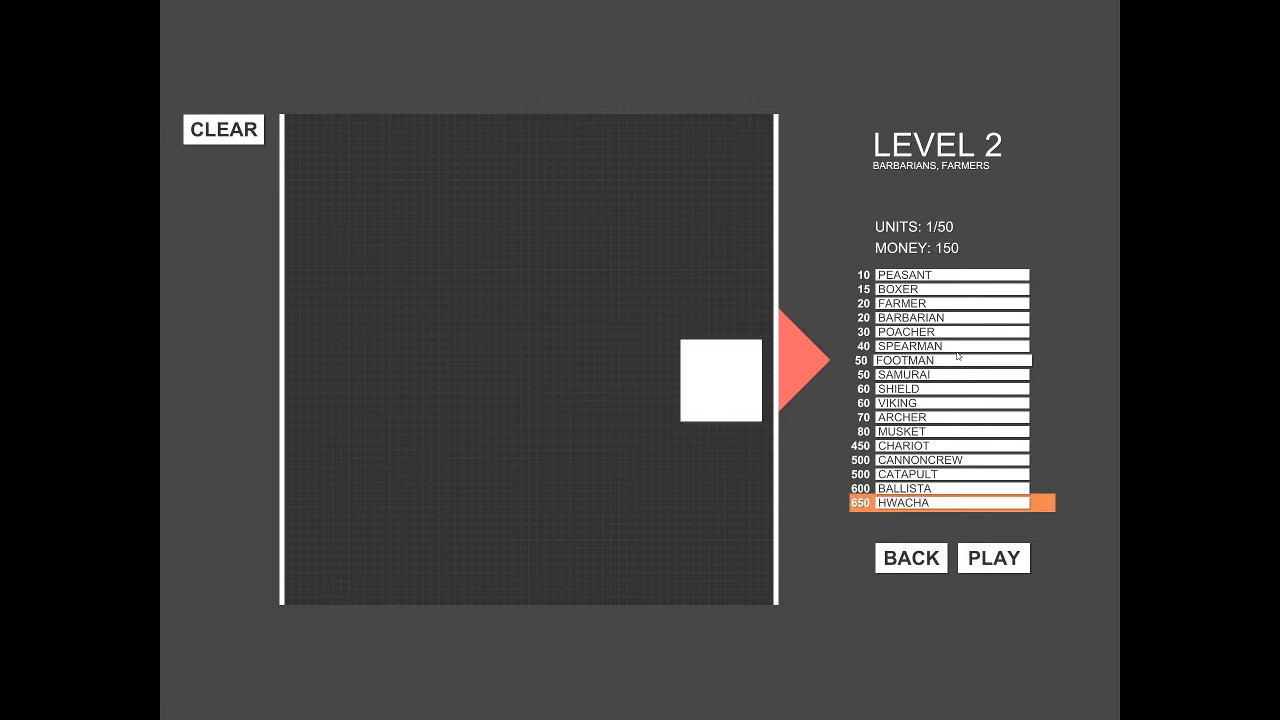
# Step: Surround the hwacha with three spearmen and a poacher, then start the battle
pyautogui.click(940, 304)
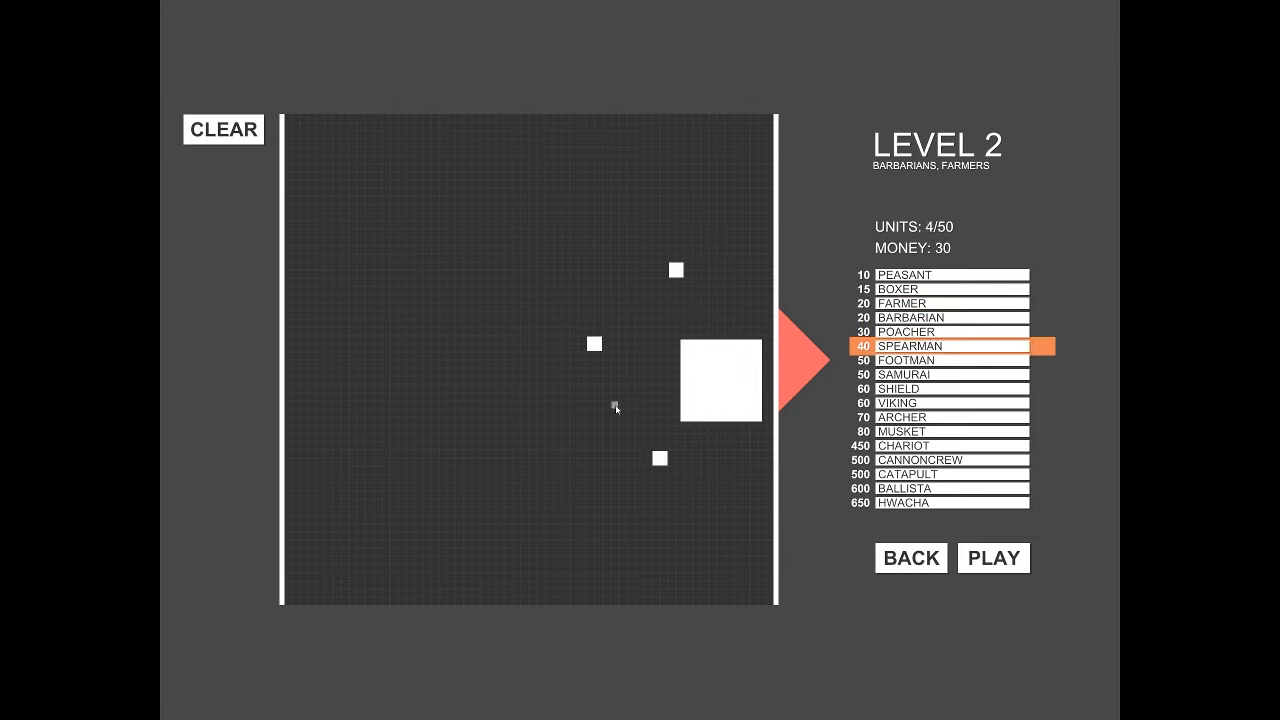
pyautogui.click(620, 400)
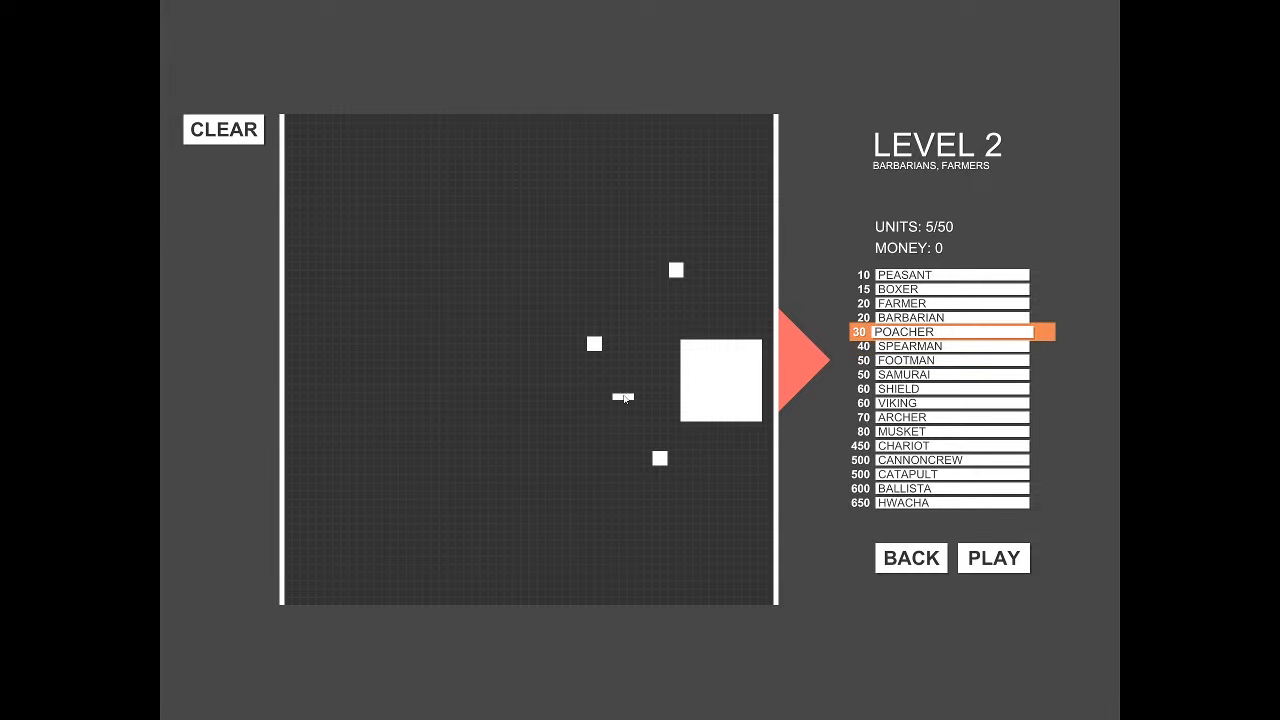
pyautogui.click(992, 558)
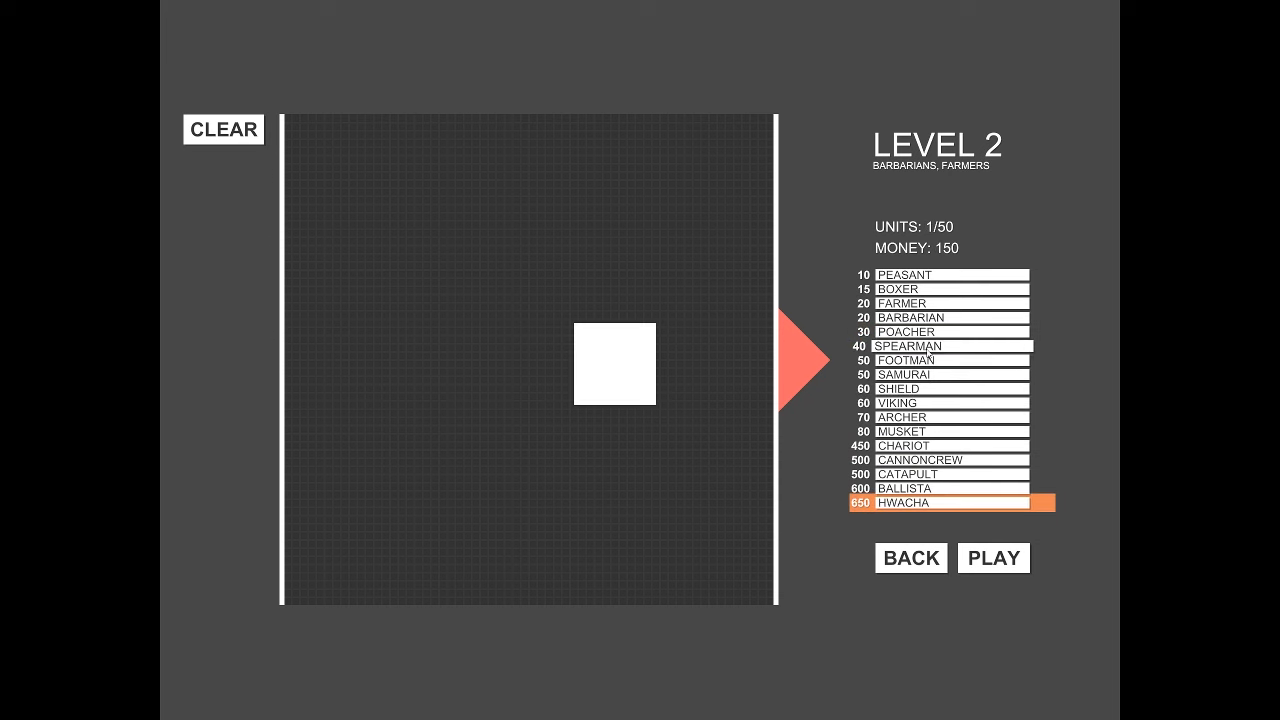
# Step: Place a column of farmers at the right edge beside the central hwacha
pyautogui.click(944, 304)
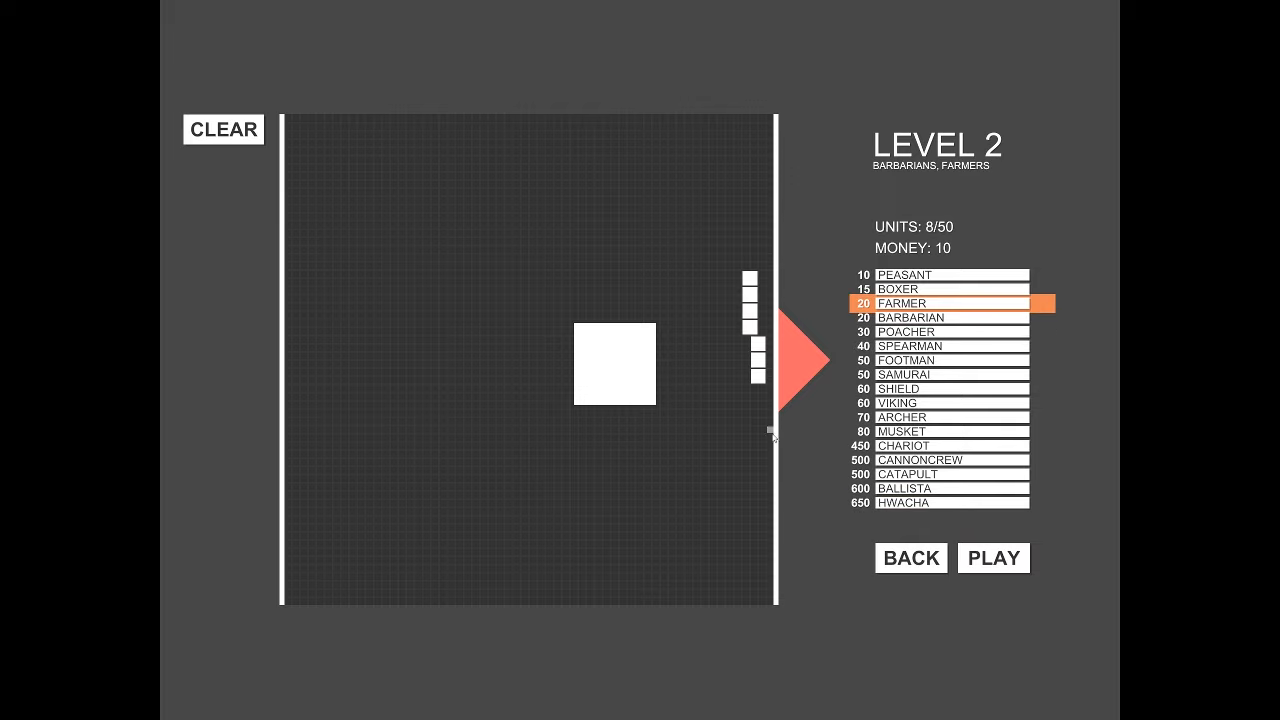
pyautogui.click(992, 558)
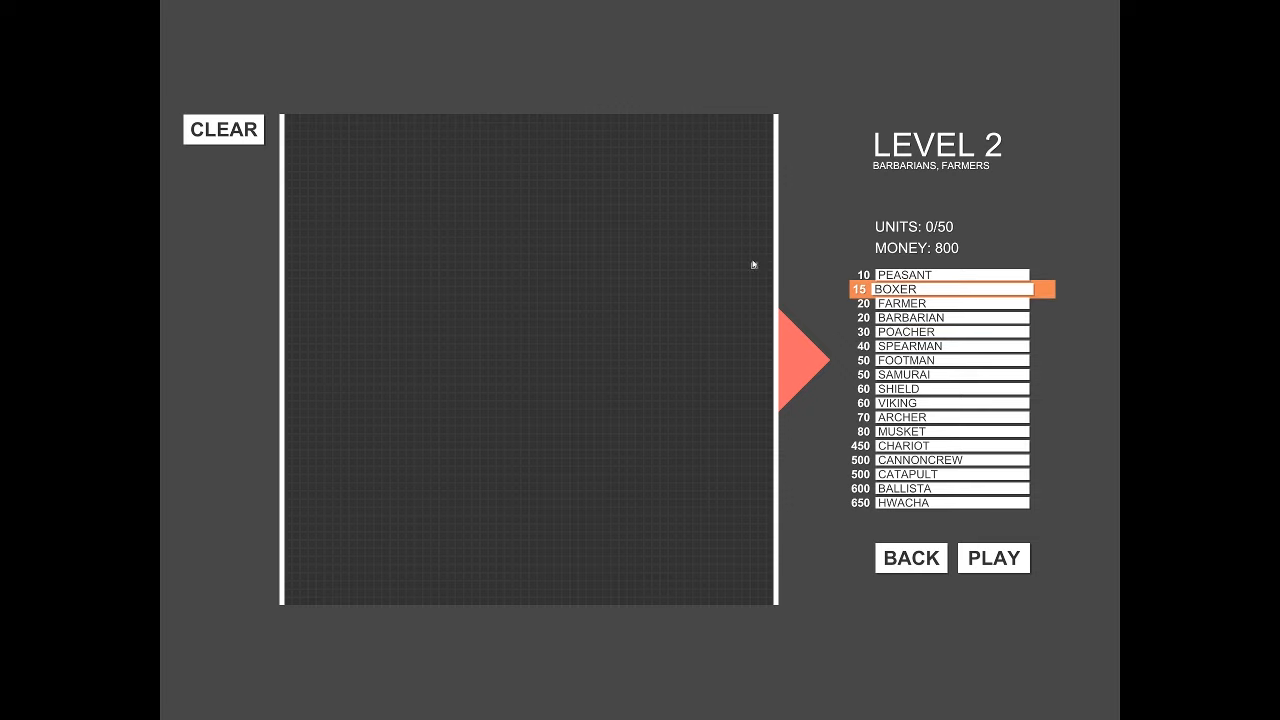
pyautogui.moveTo(730, 196)
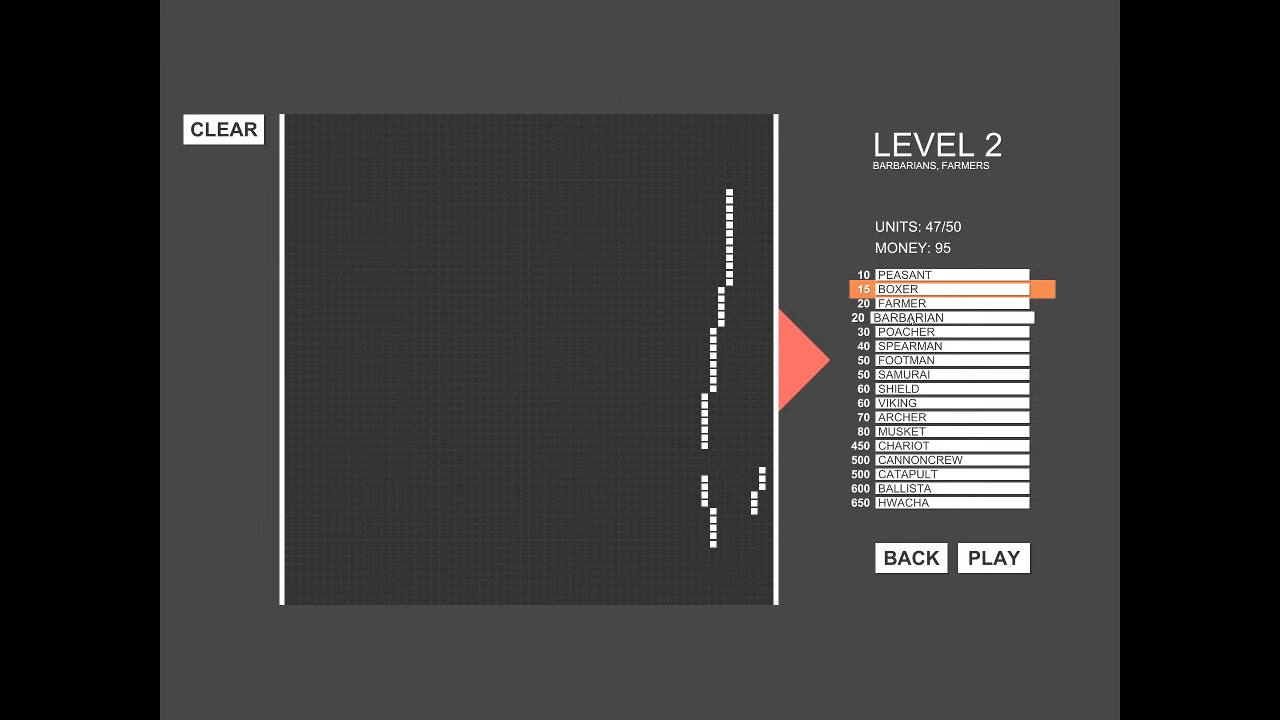
# Step: Add a few farmers beside the boxer line to reach 50/50 units and start the battle
pyautogui.click(950, 304)
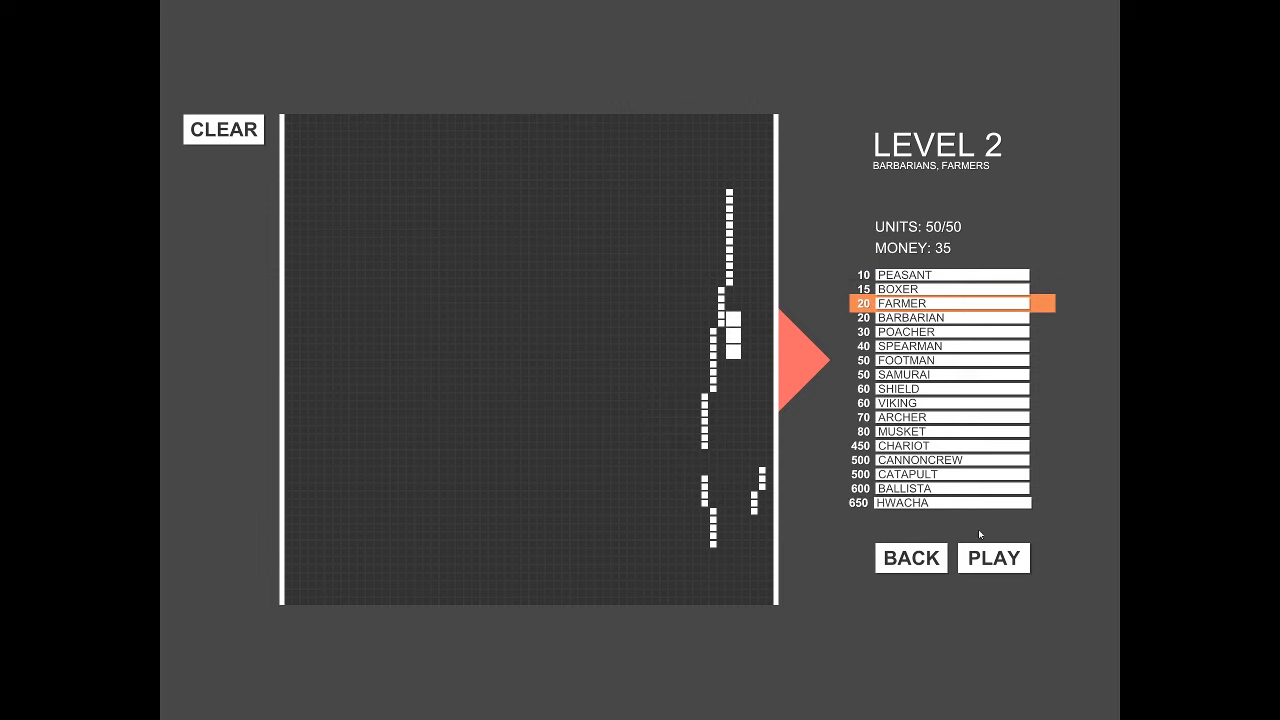
pyautogui.click(736, 438)
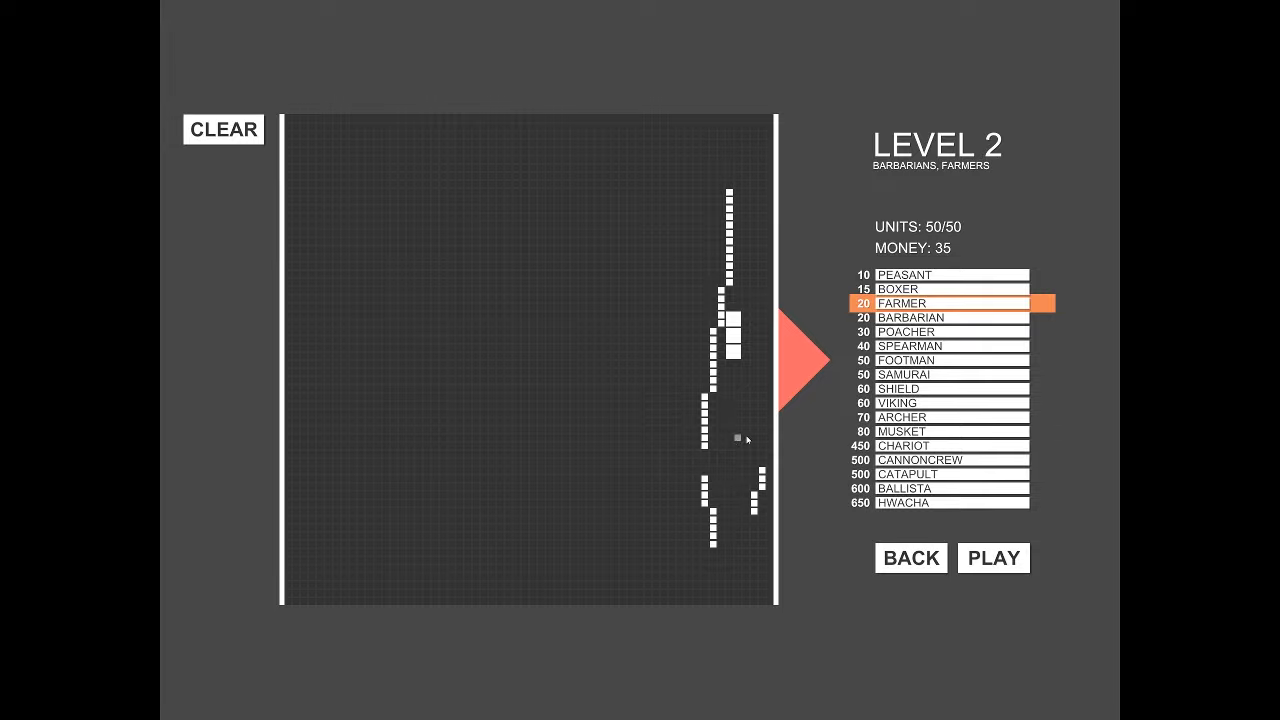
pyautogui.click(992, 558)
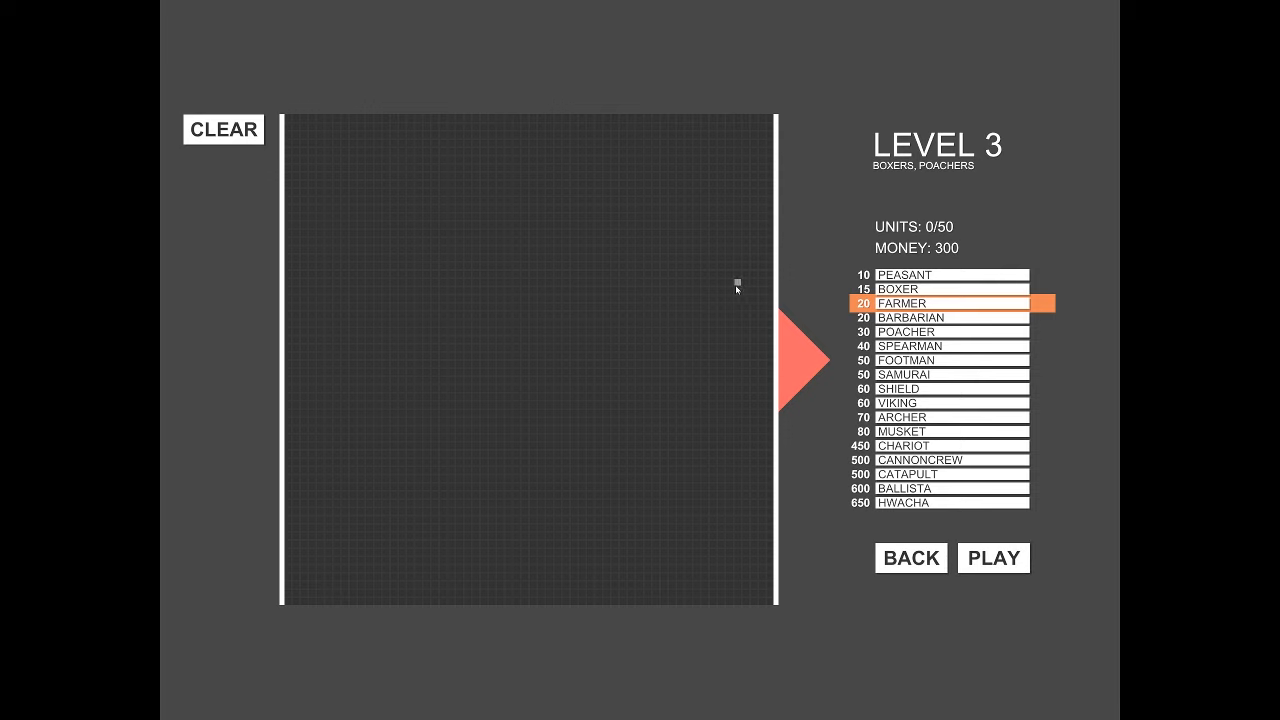
# Step: Paint a line of fourteen farmers near the right edge, fight, and return to Level 3 setup
pyautogui.moveTo(732, 276); pyautogui.dragTo(732, 404)
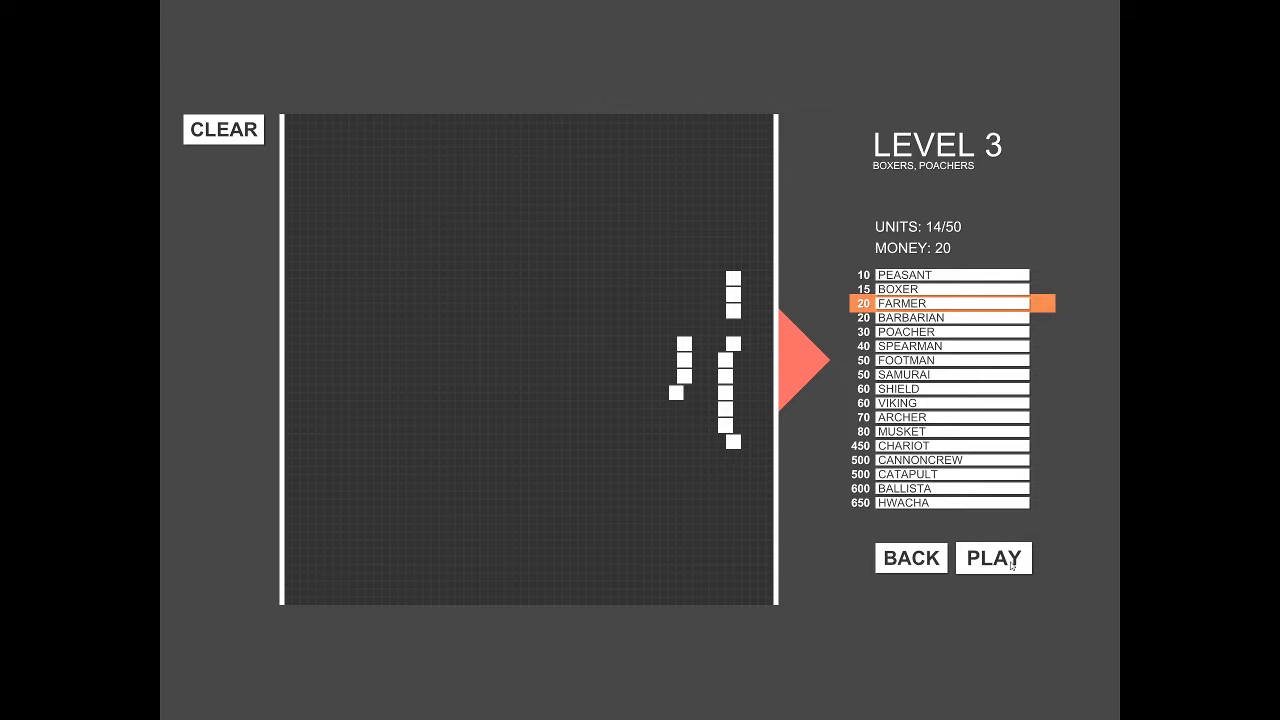
pyautogui.click(992, 556)
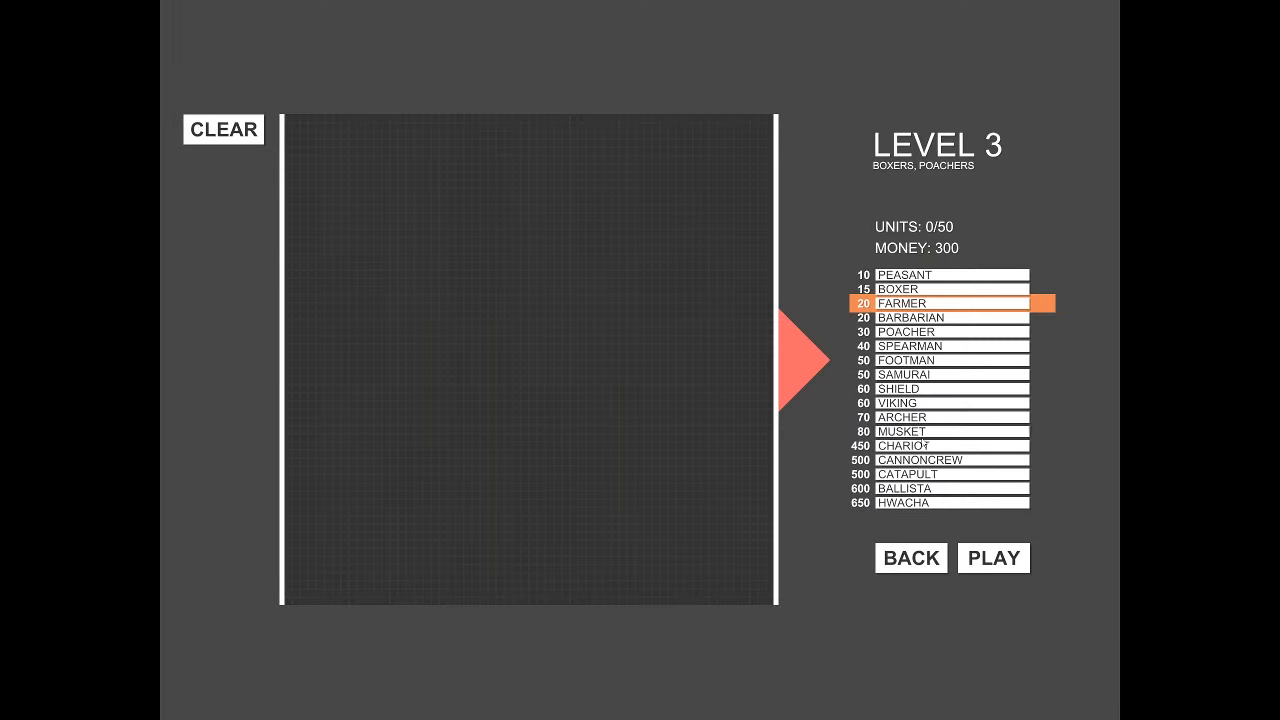
pyautogui.click(920, 432)
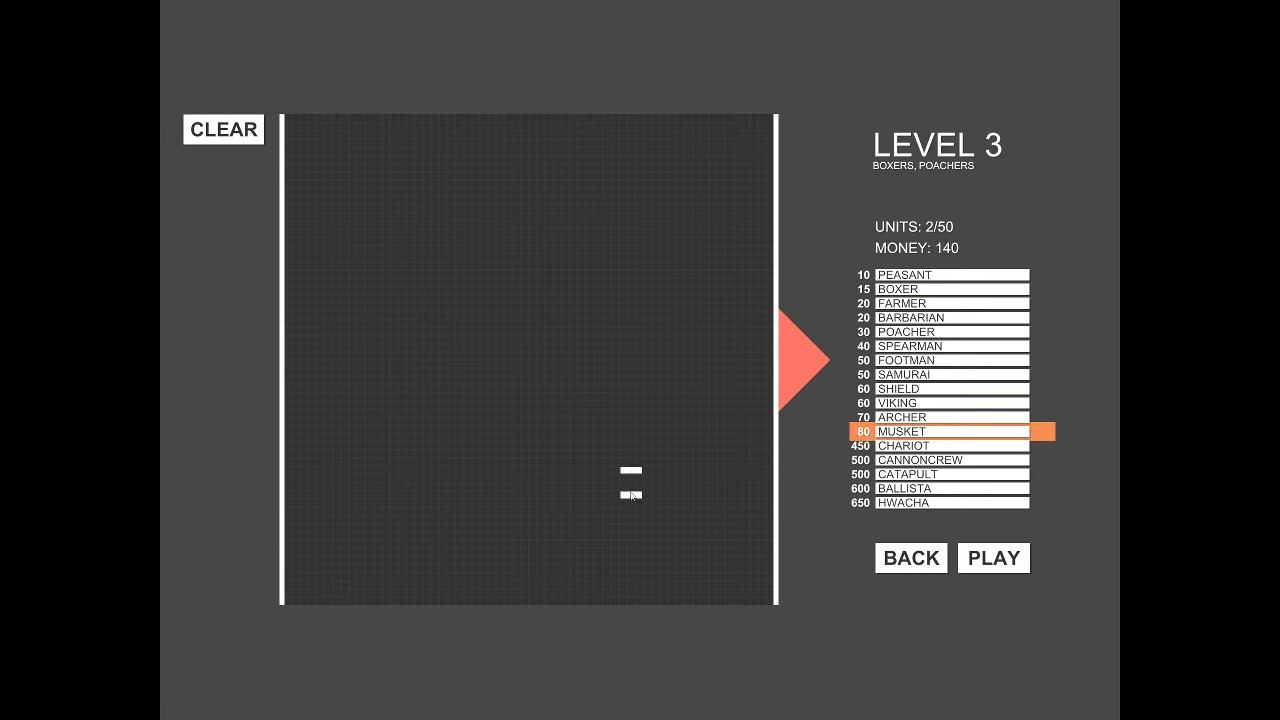
# Step: Place farmers near the top right with the musketeers and start the Level 3 battle
pyautogui.click(628, 482)
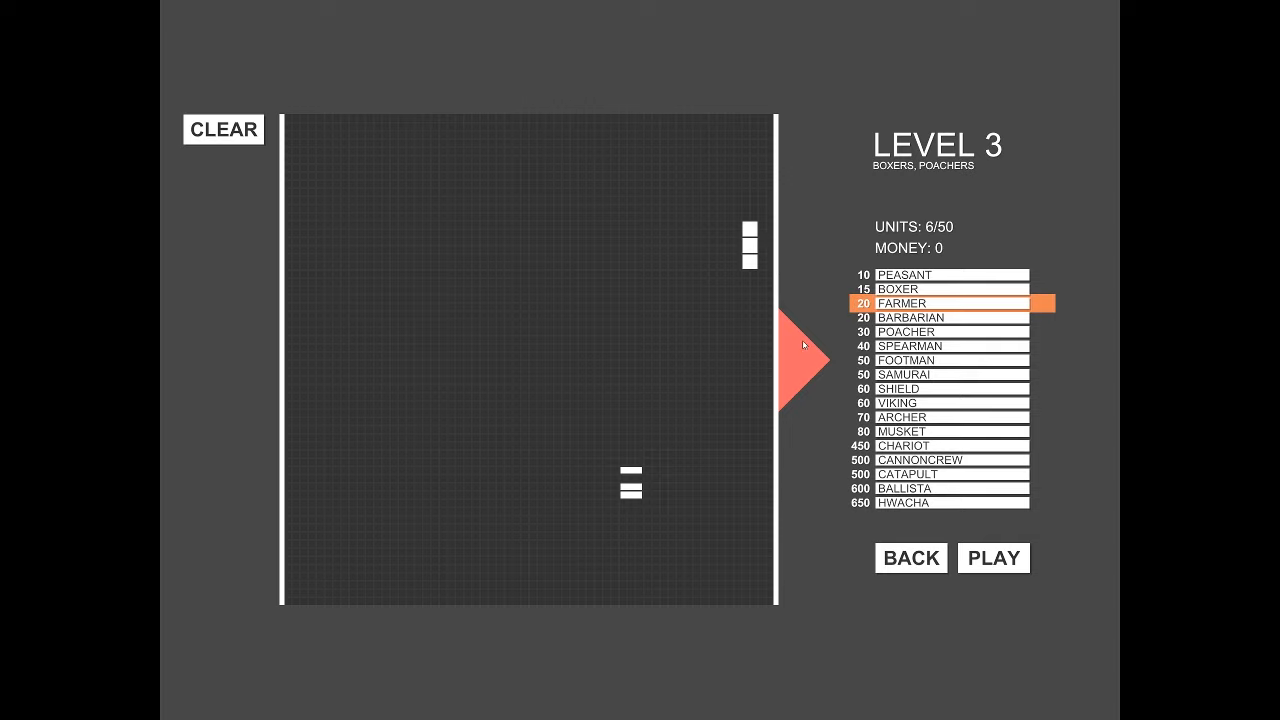
pyautogui.click(992, 558)
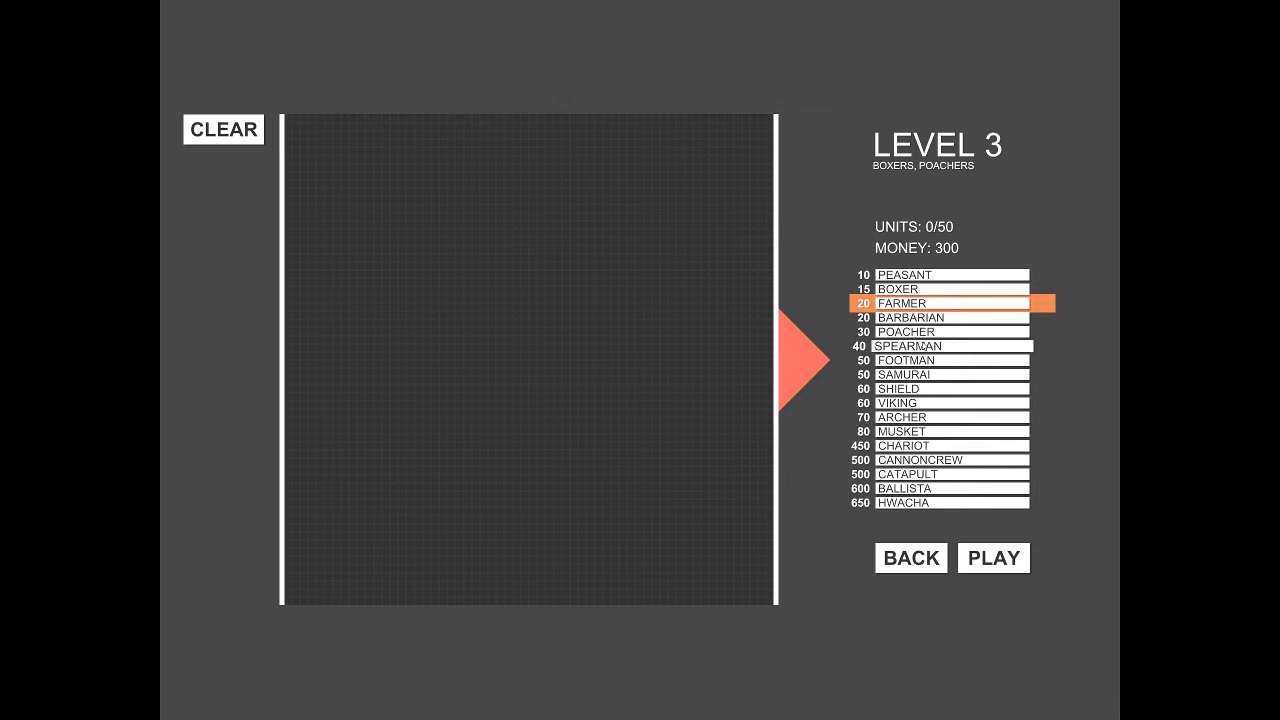
# Step: Place ten poachers on the right side and start the Level 3 battle again
pyautogui.click(940, 332)
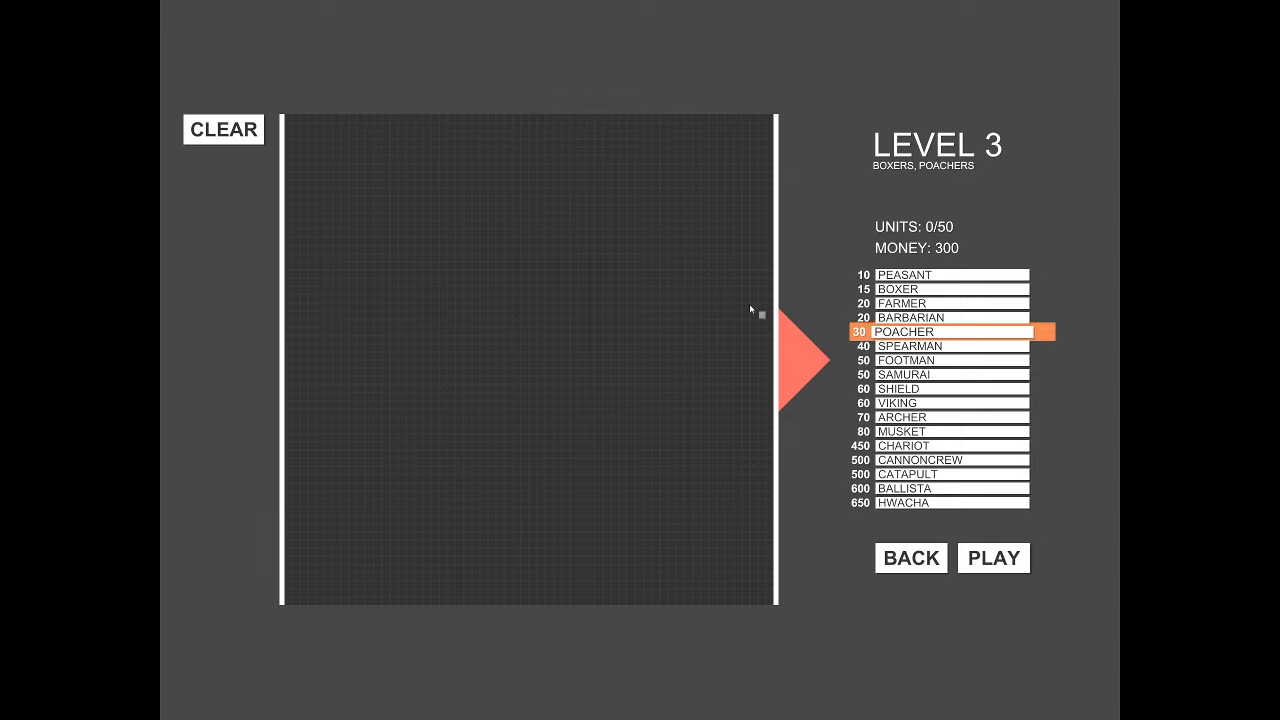
pyautogui.moveTo(736, 408)
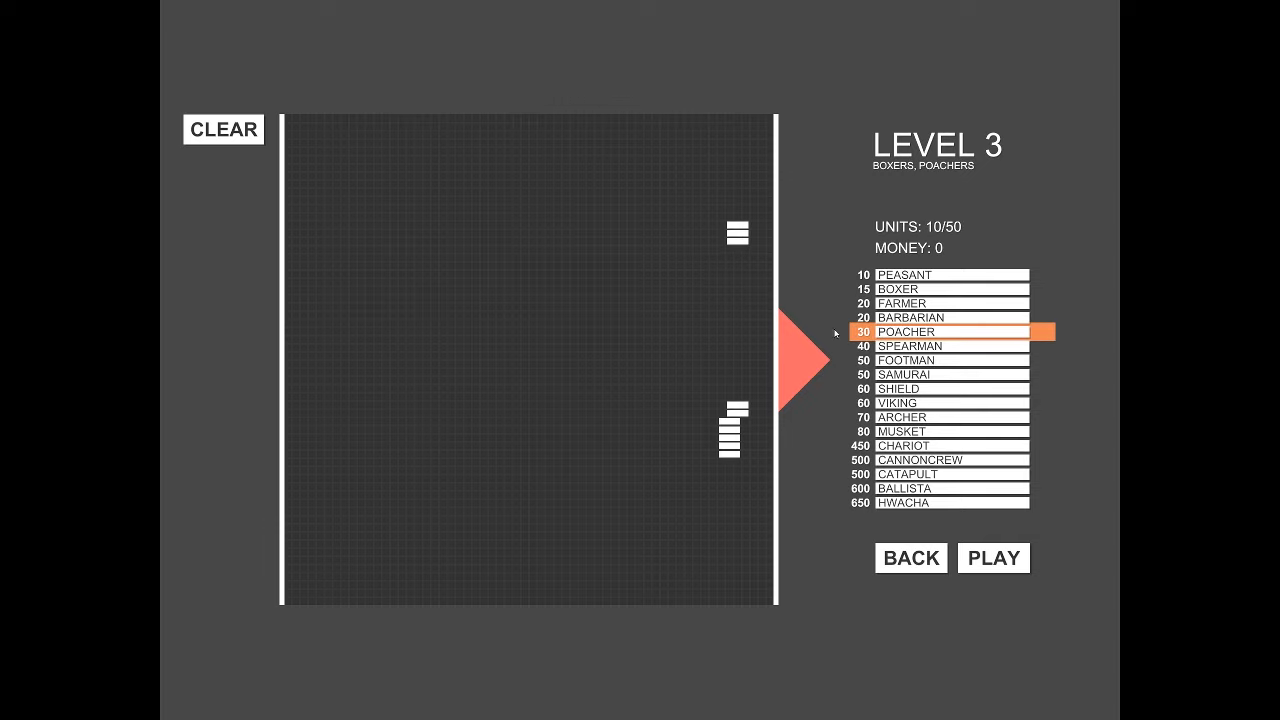
pyautogui.click(992, 556)
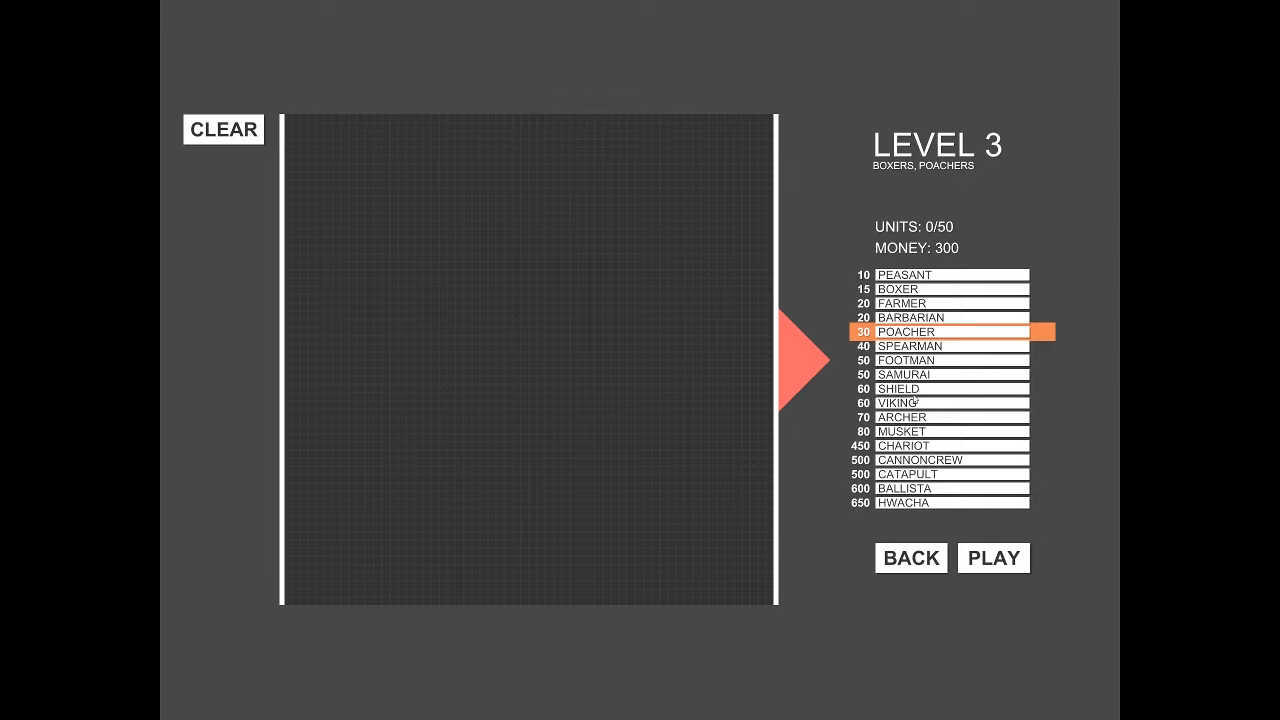
# Step: Place shield units on the right of the field and win to reach Level 4
pyautogui.click(944, 388)
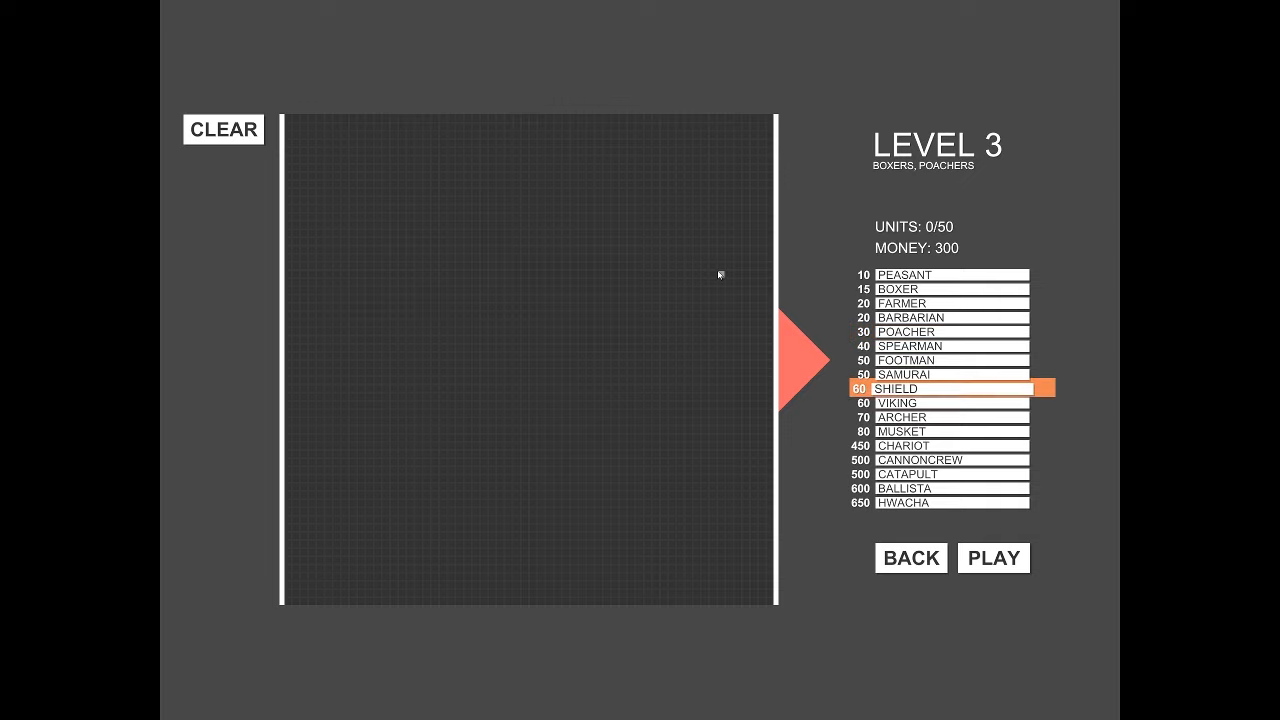
pyautogui.click(992, 556)
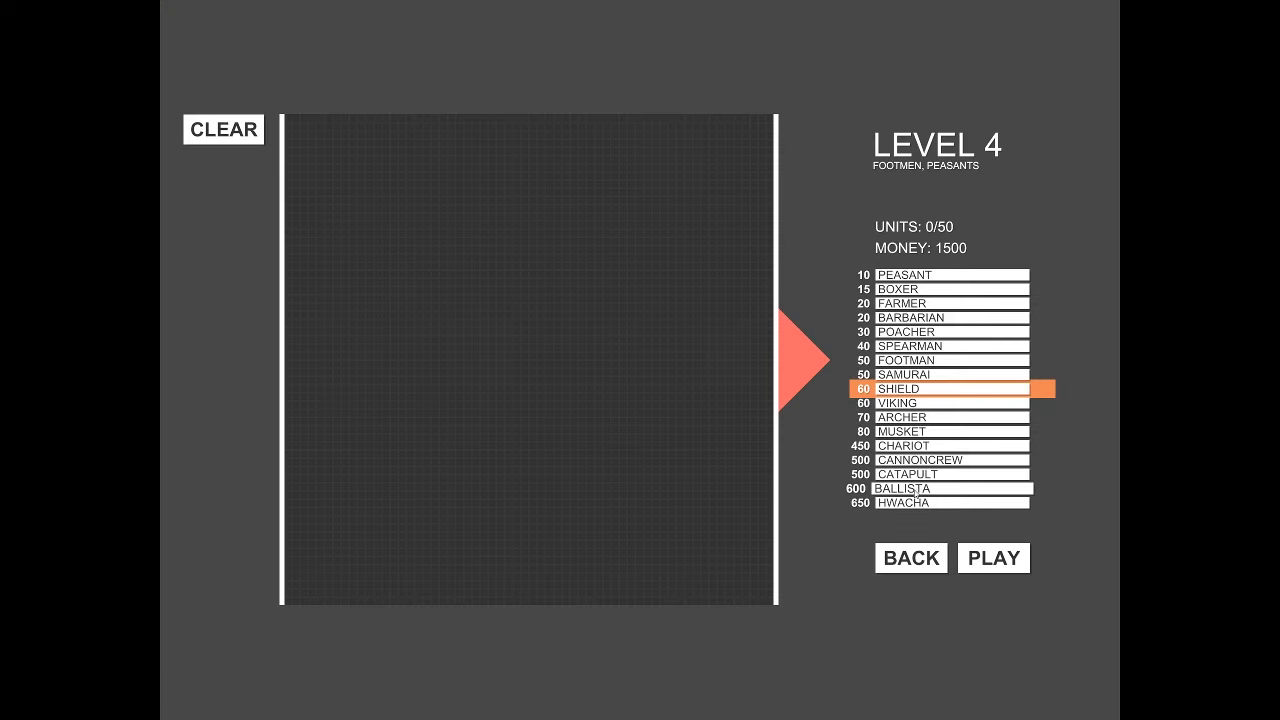
# Step: Place two hwachas on the right side of the level 4 field
pyautogui.click(944, 504)
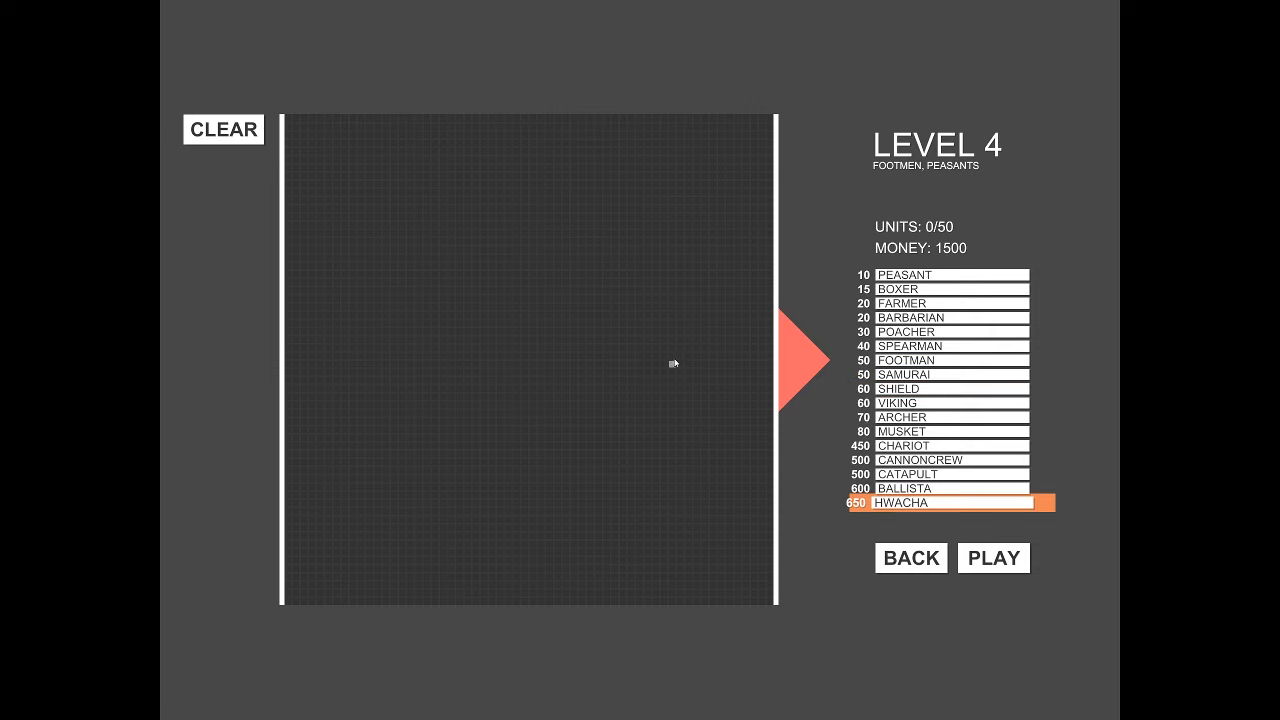
pyautogui.click(660, 276)
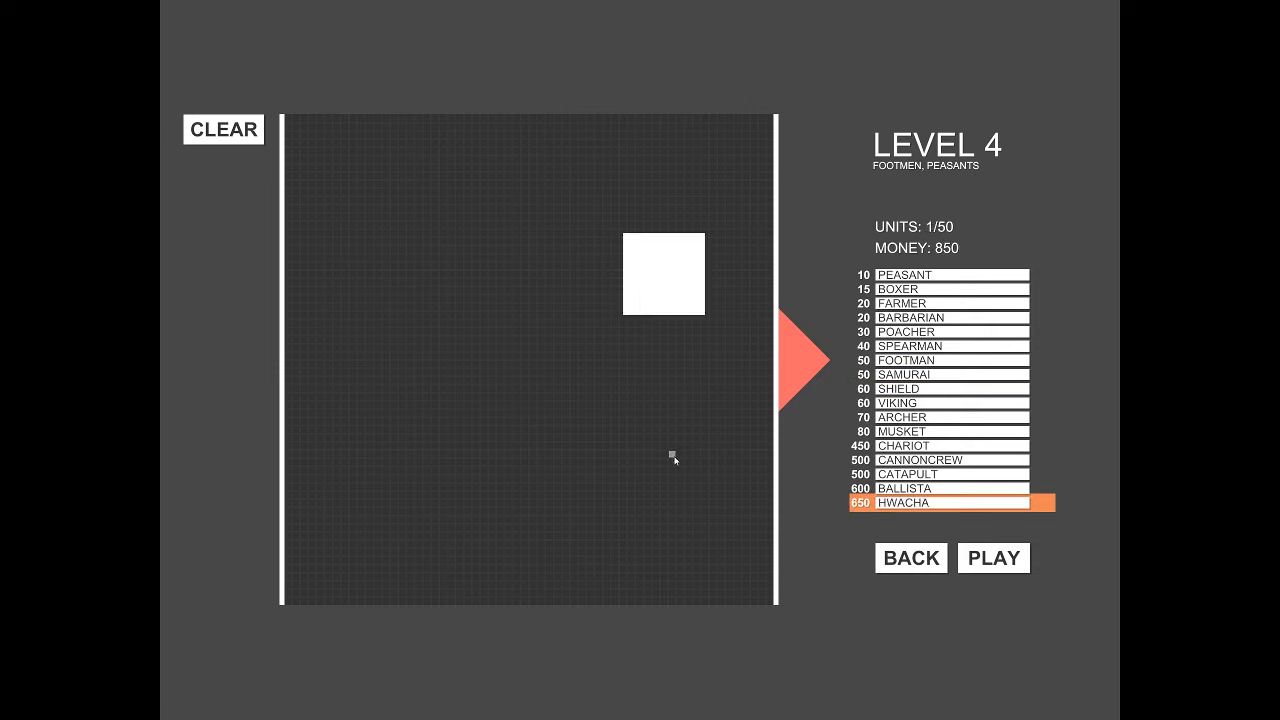
pyautogui.click(678, 458)
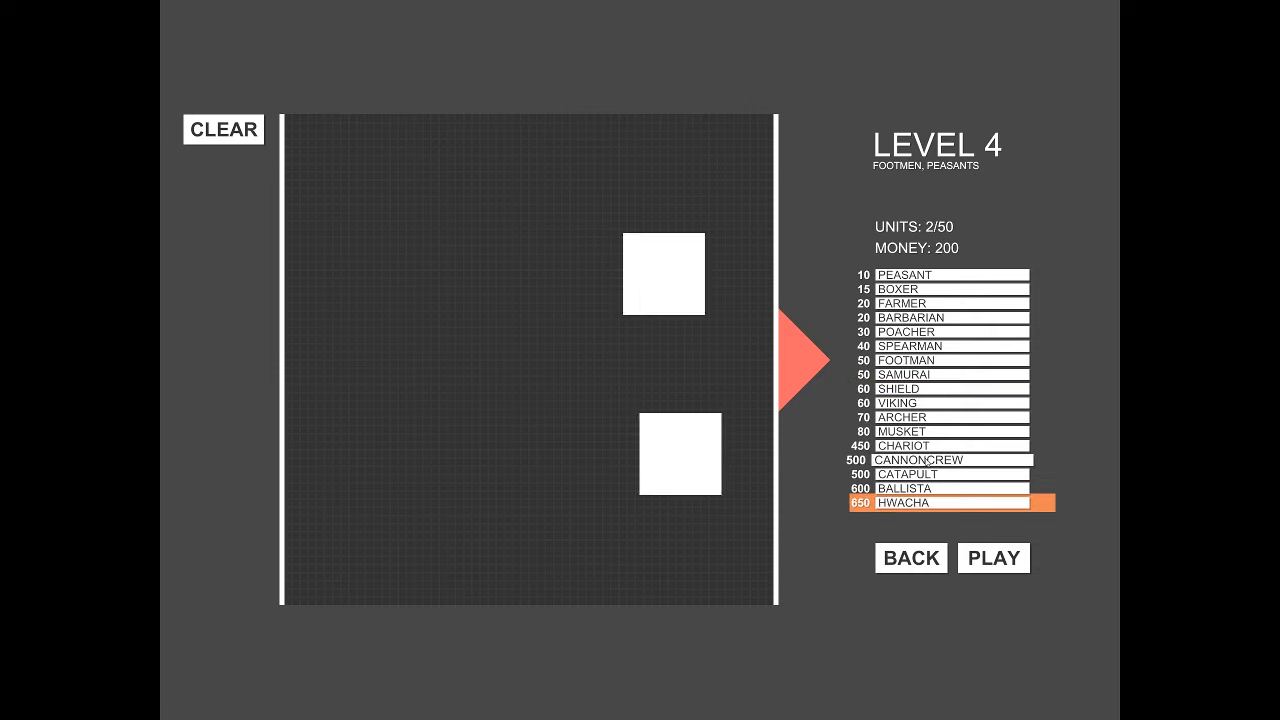
# Step: Surround the hwachas with lines of farmers and fight the level 4 battle to a win
pyautogui.click(944, 444)
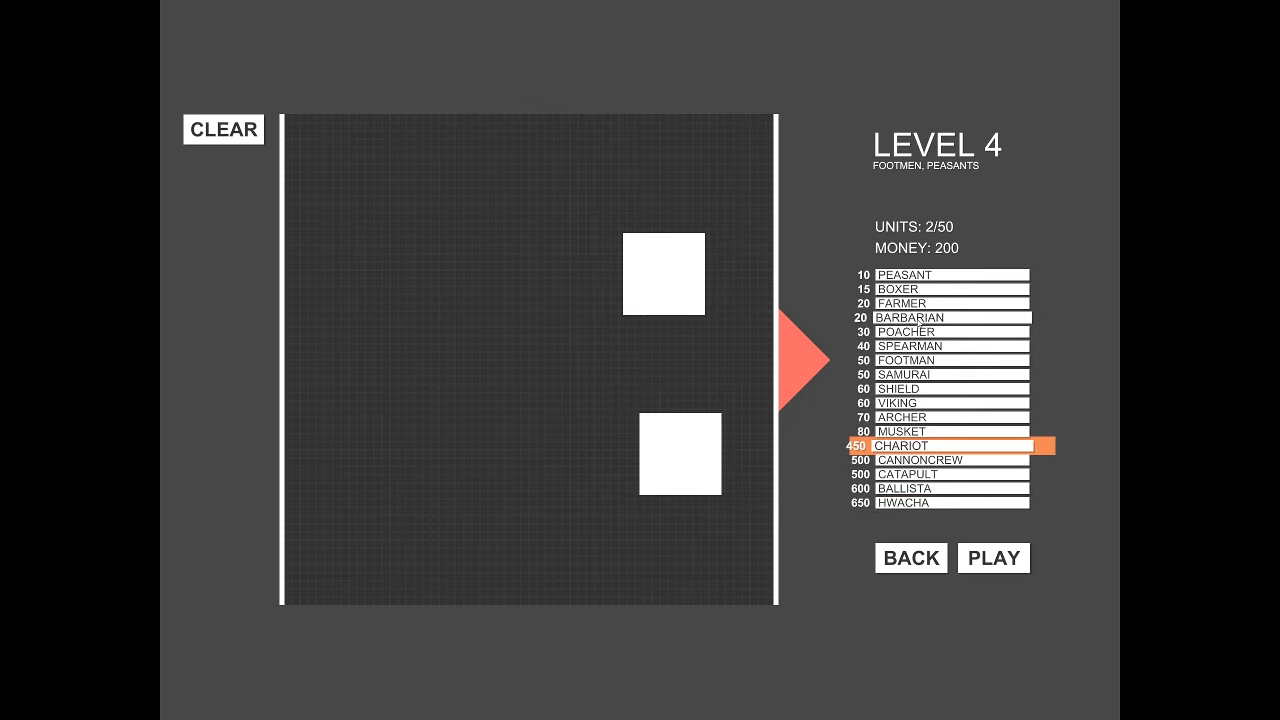
pyautogui.click(944, 304)
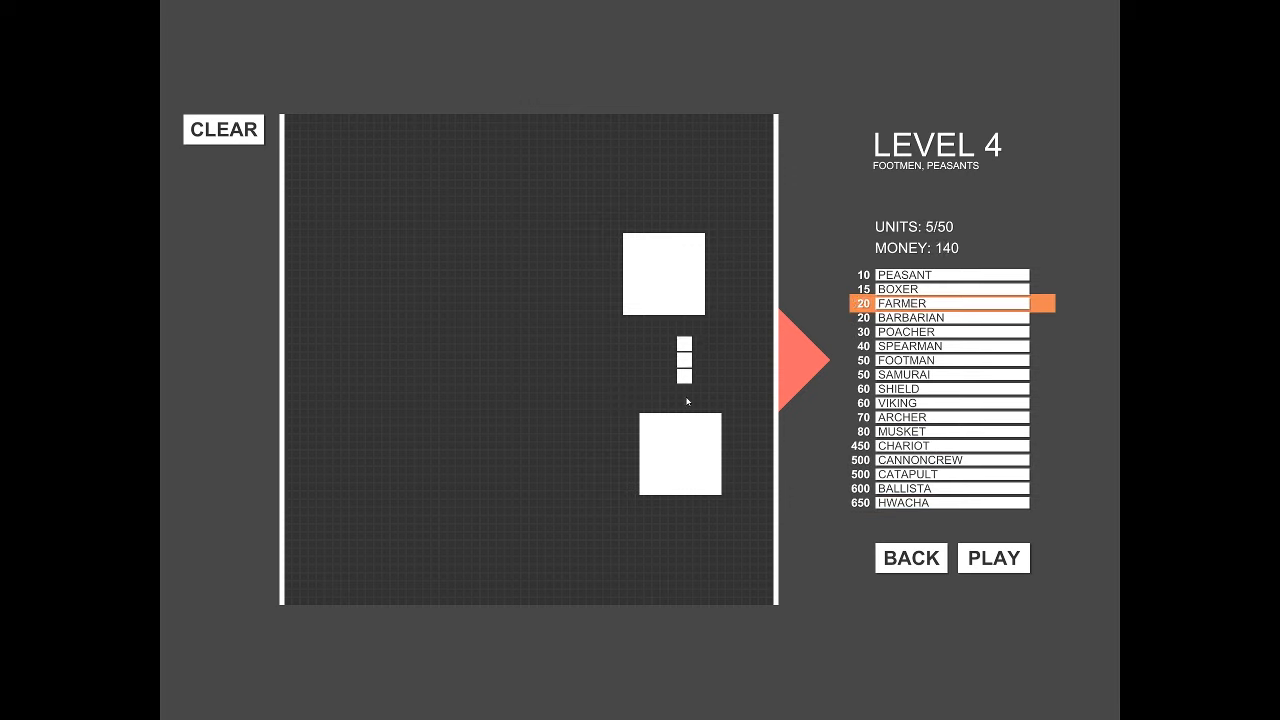
pyautogui.click(680, 204)
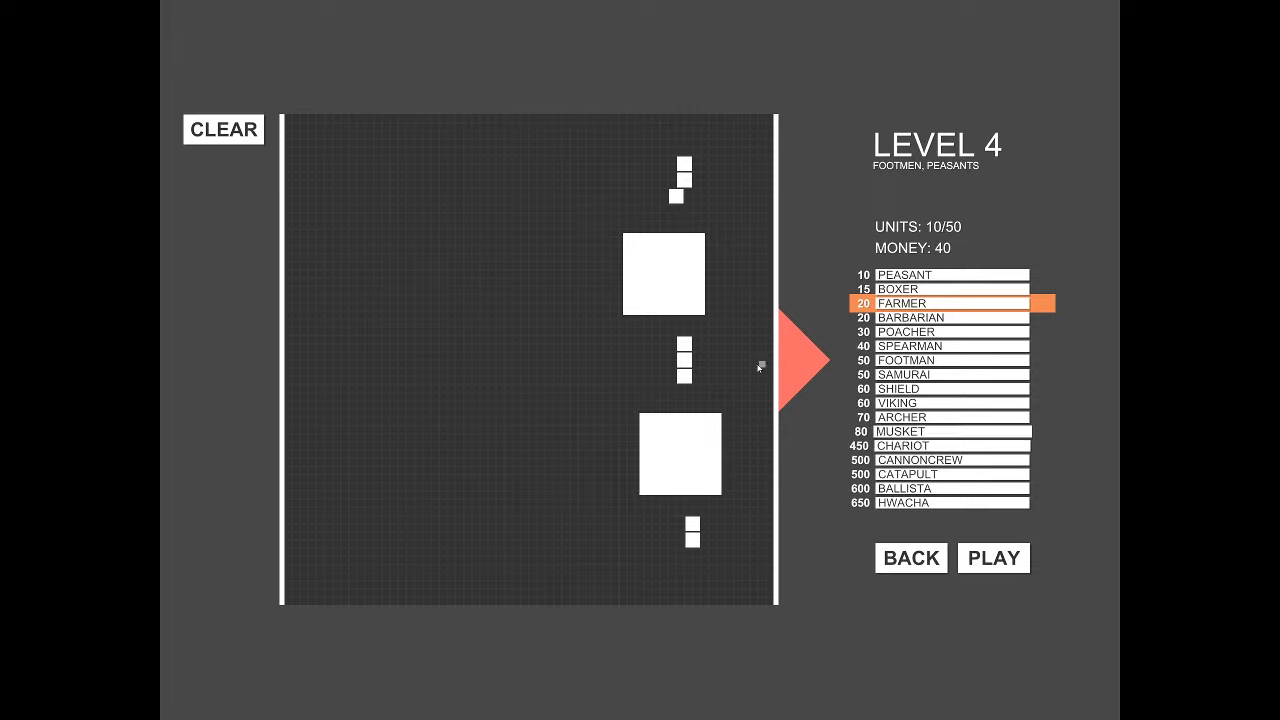
pyautogui.click(992, 558)
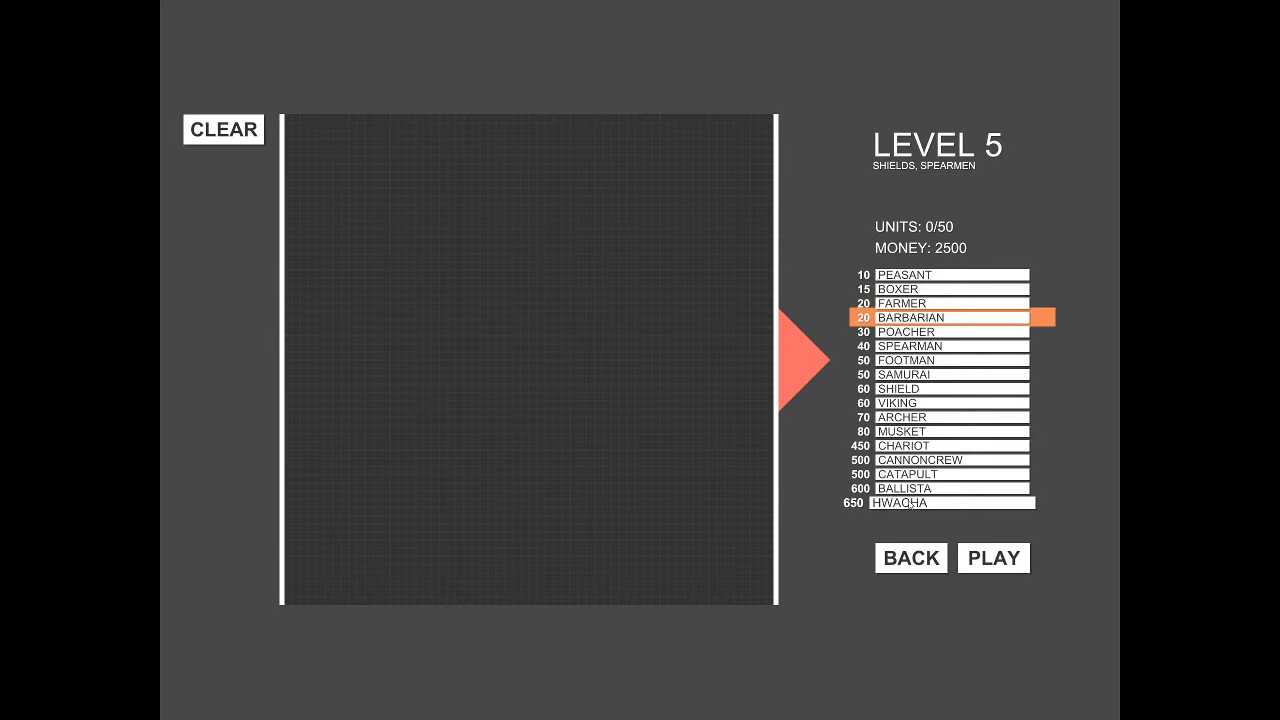
# Step: Place a hwacha in the middle of the level 5 field with chariots above and below it
pyautogui.click(944, 504)
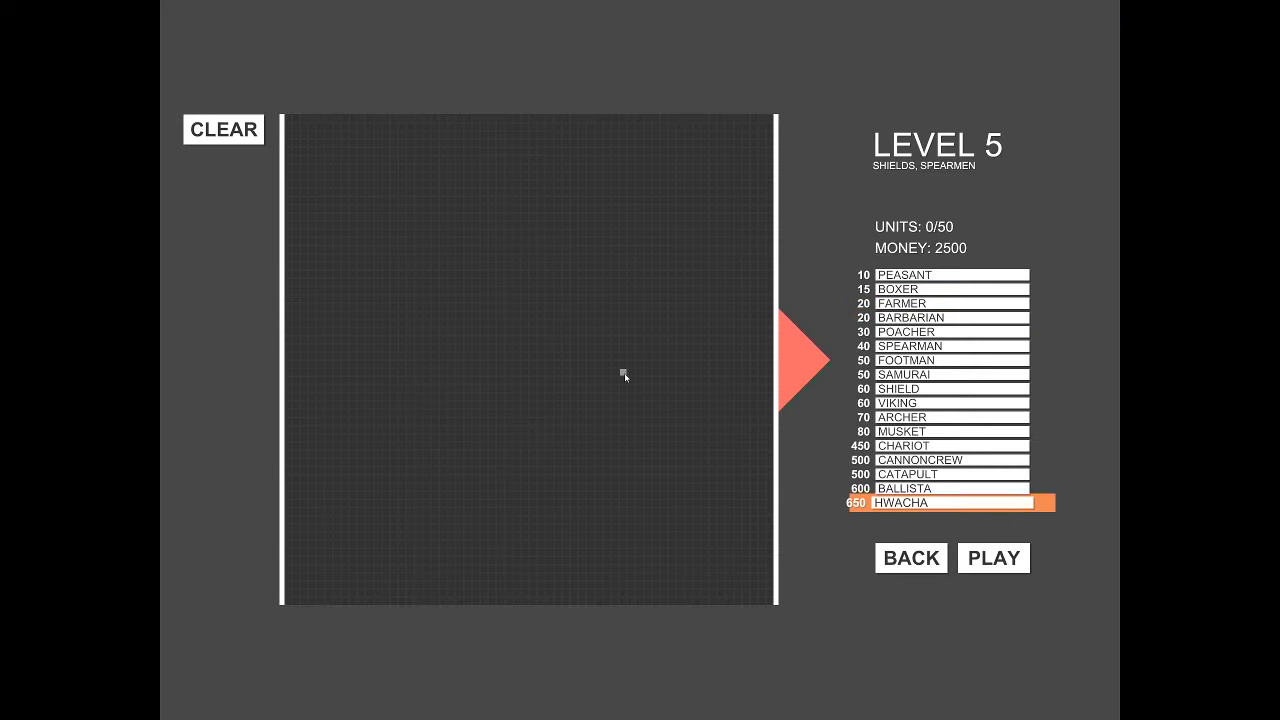
pyautogui.click(624, 376)
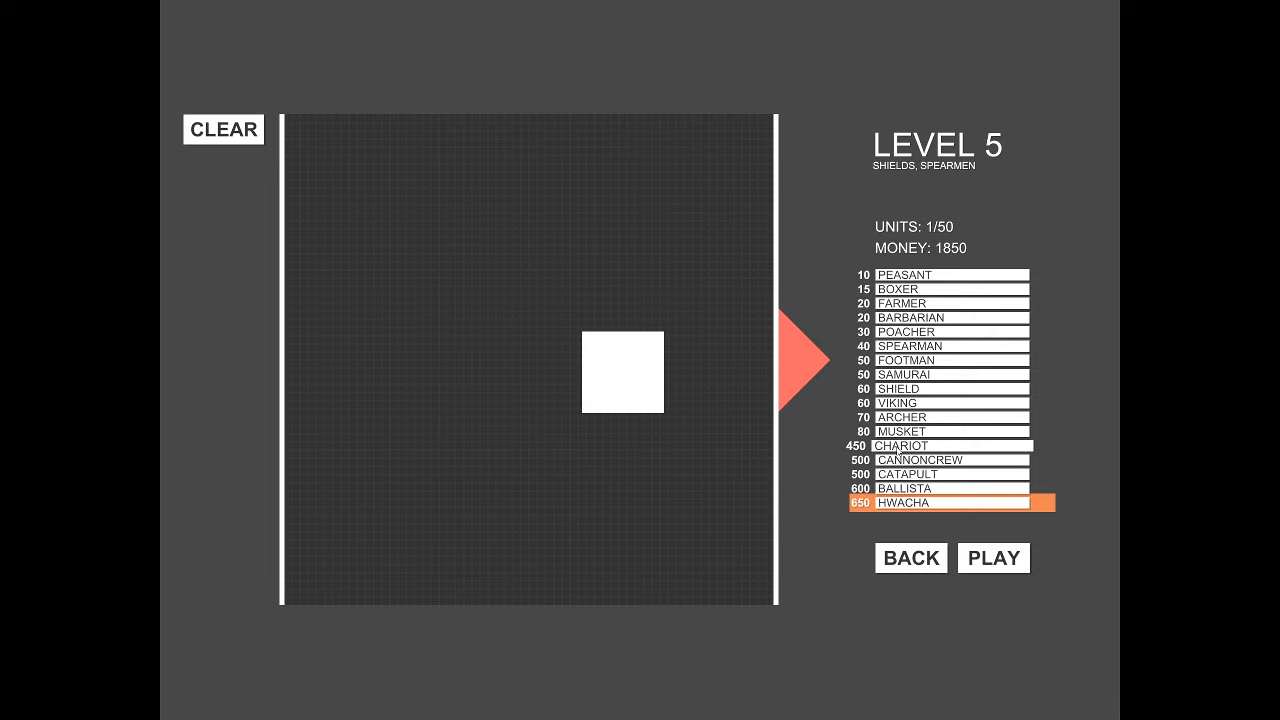
pyautogui.click(944, 444)
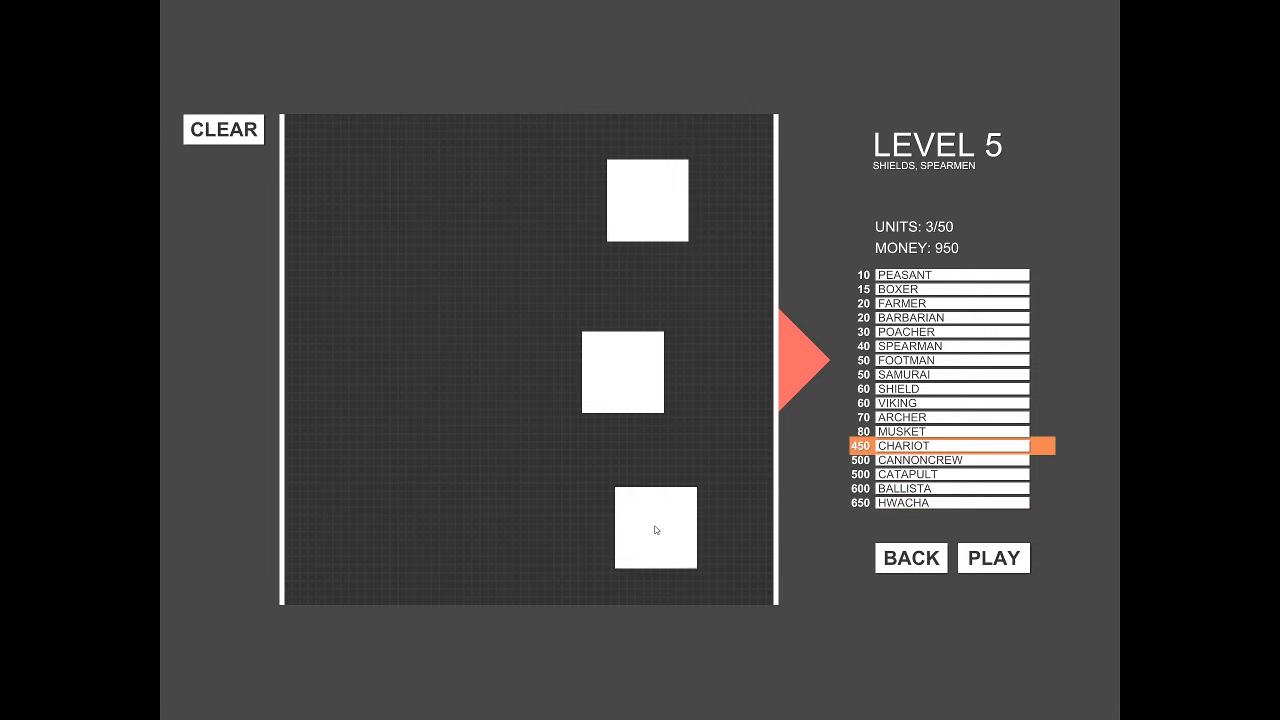
pyautogui.moveTo(924, 304)
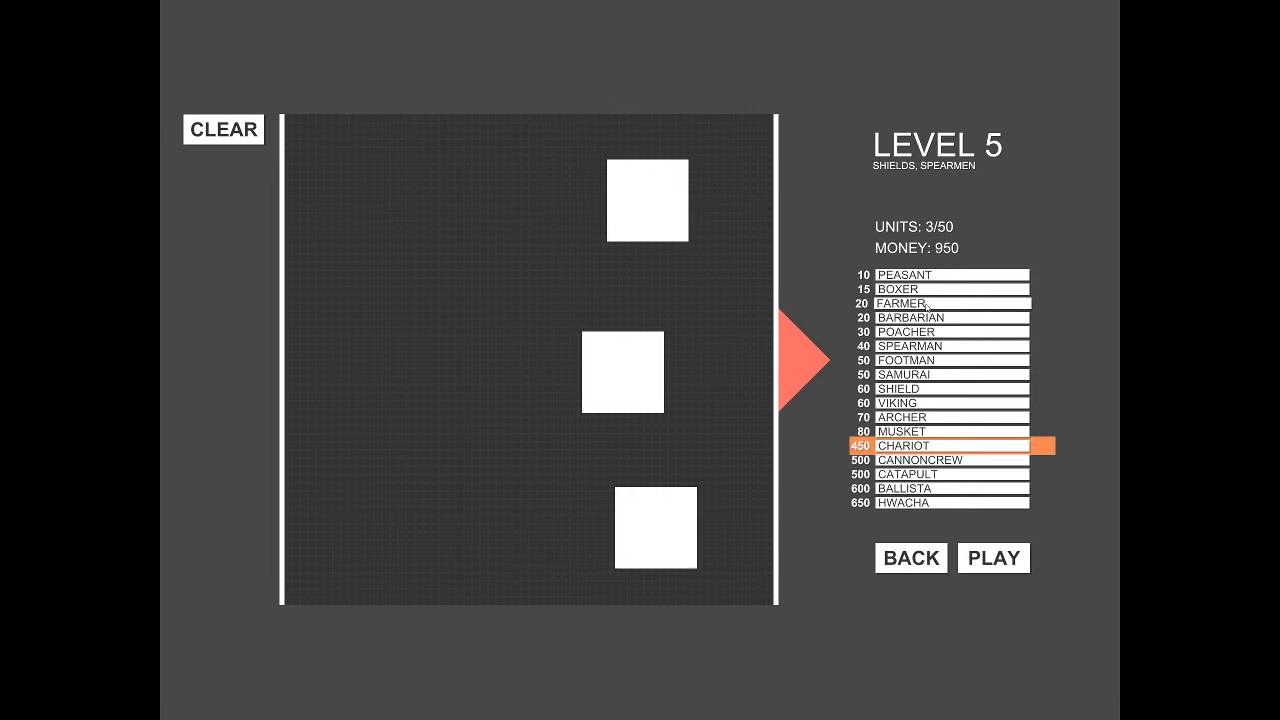
# Step: Add farmers, shields and musketeers around the hwacha until the 2500 money is spent
pyautogui.click(944, 304)
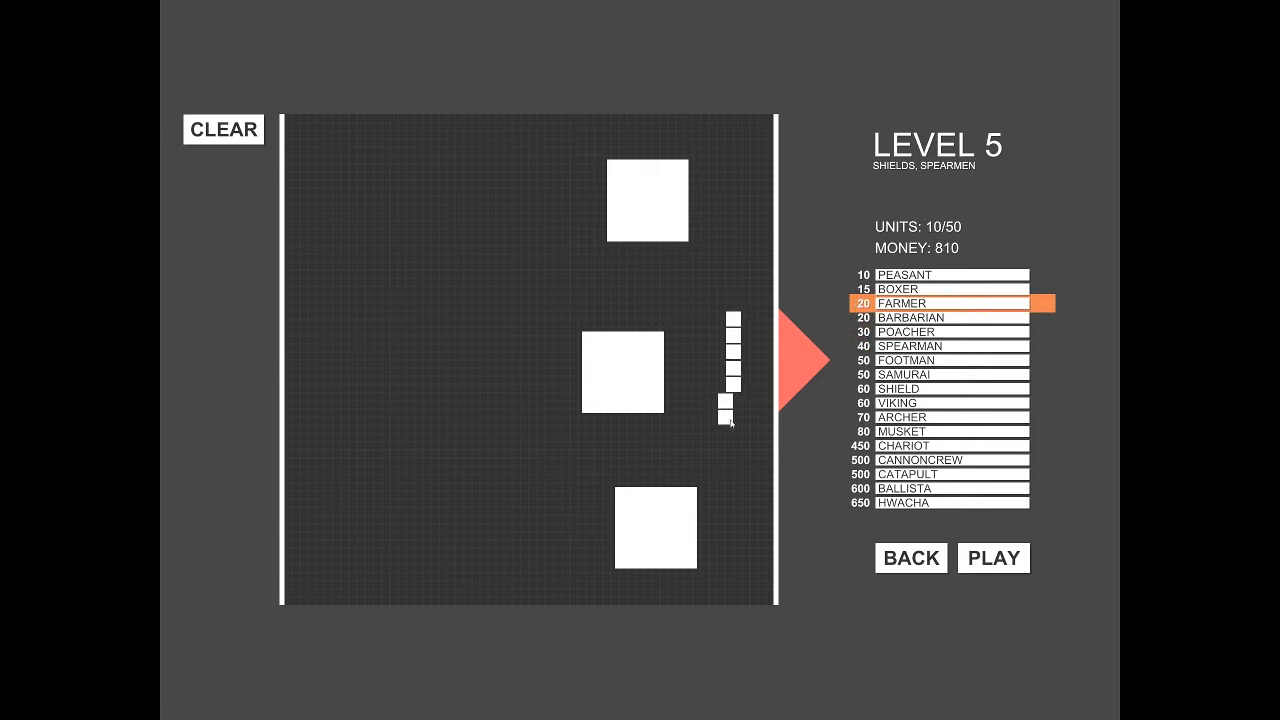
pyautogui.click(940, 388)
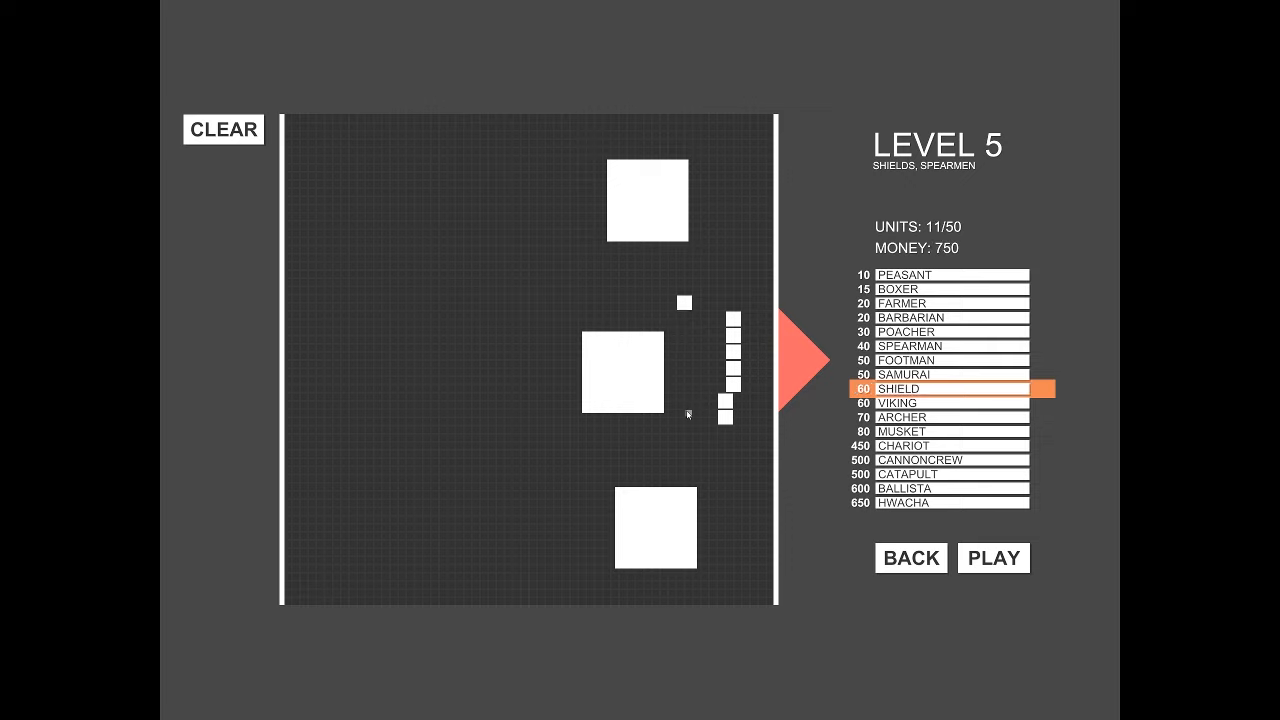
pyautogui.moveTo(684, 356)
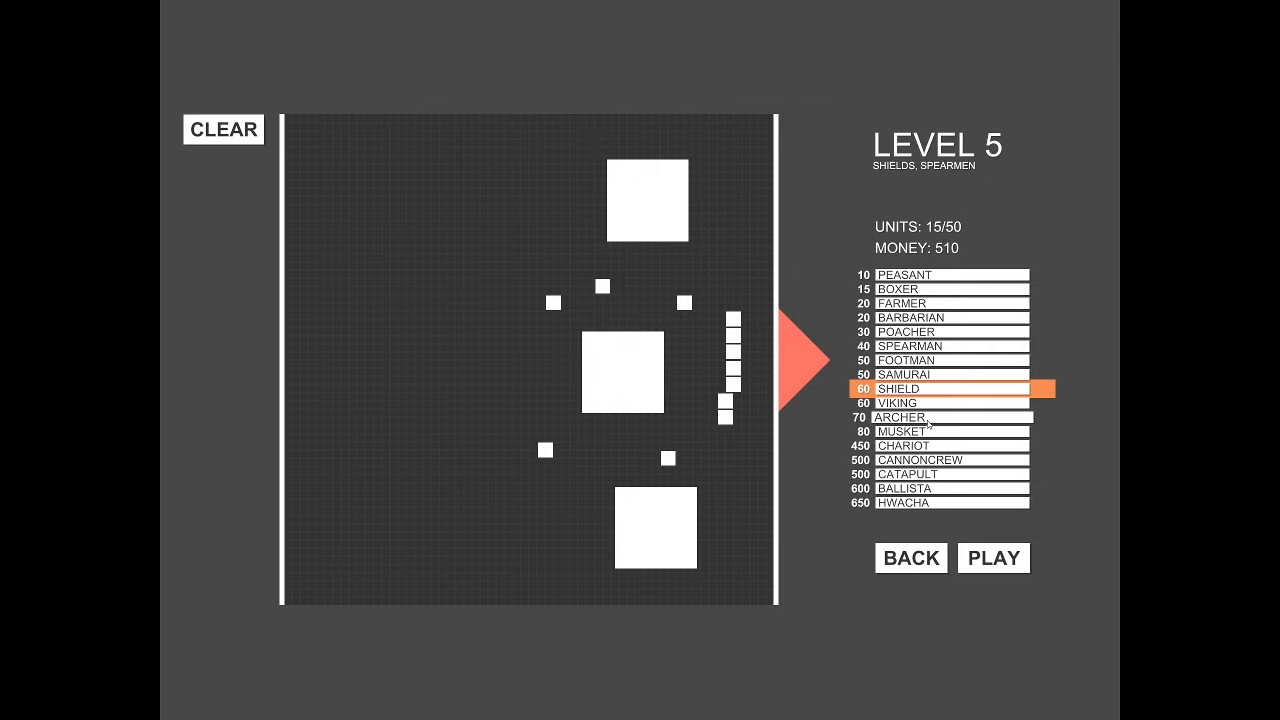
pyautogui.click(950, 432)
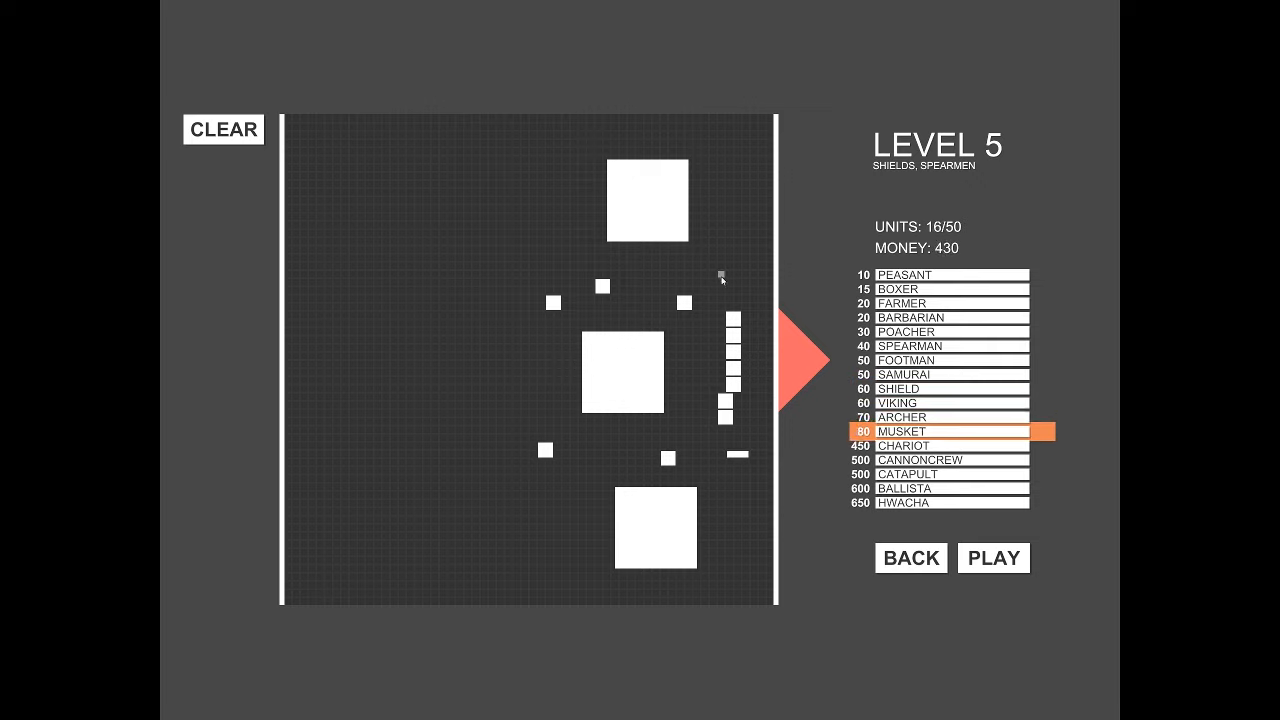
pyautogui.click(750, 364)
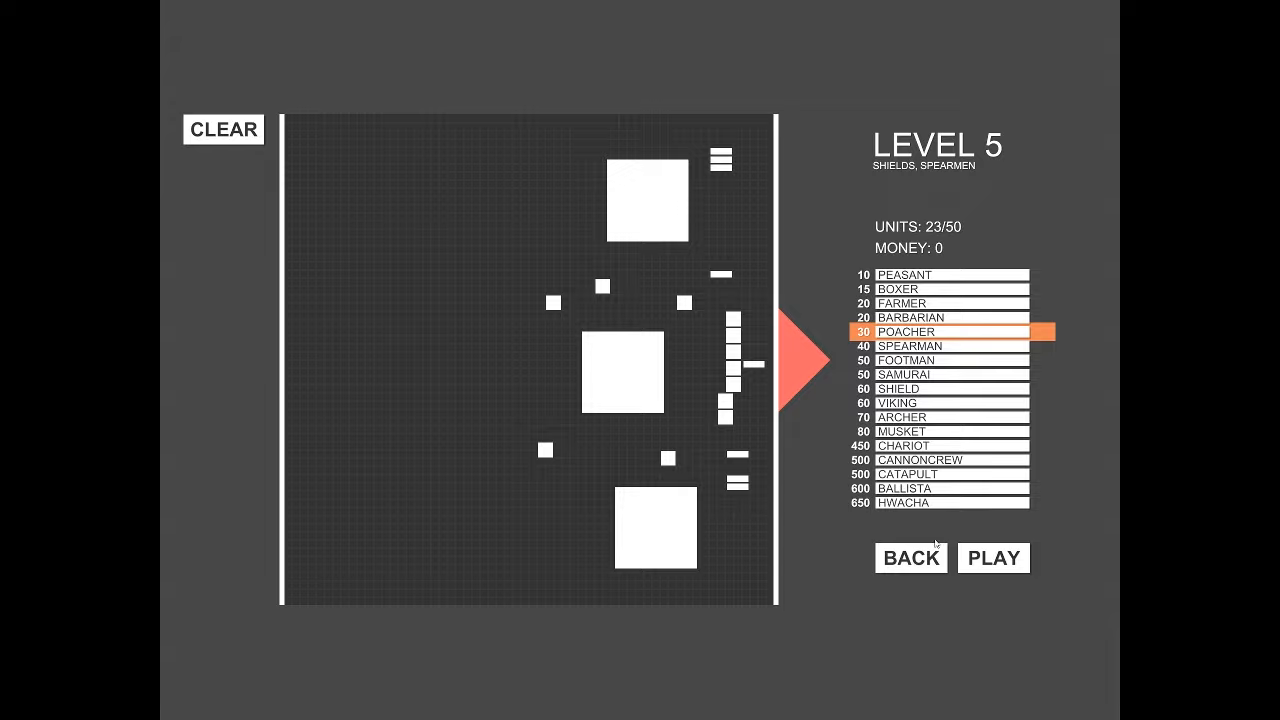
pyautogui.click(992, 558)
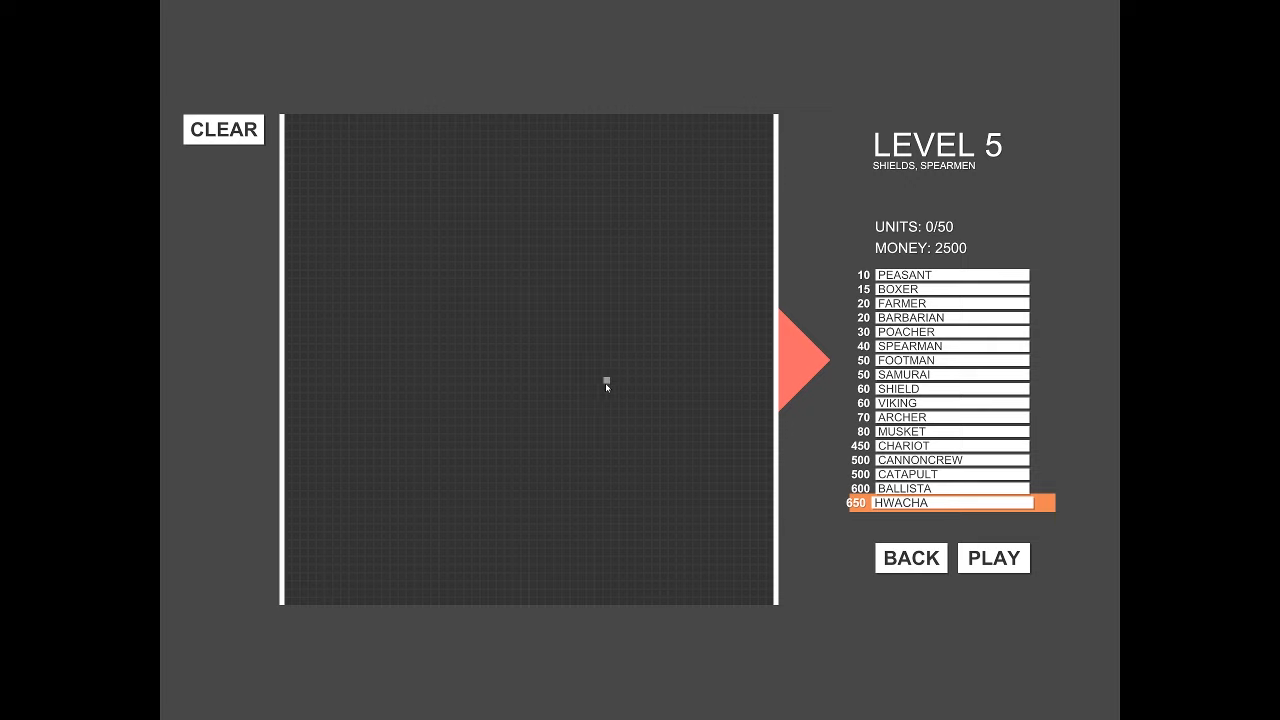
pyautogui.moveTo(572, 382)
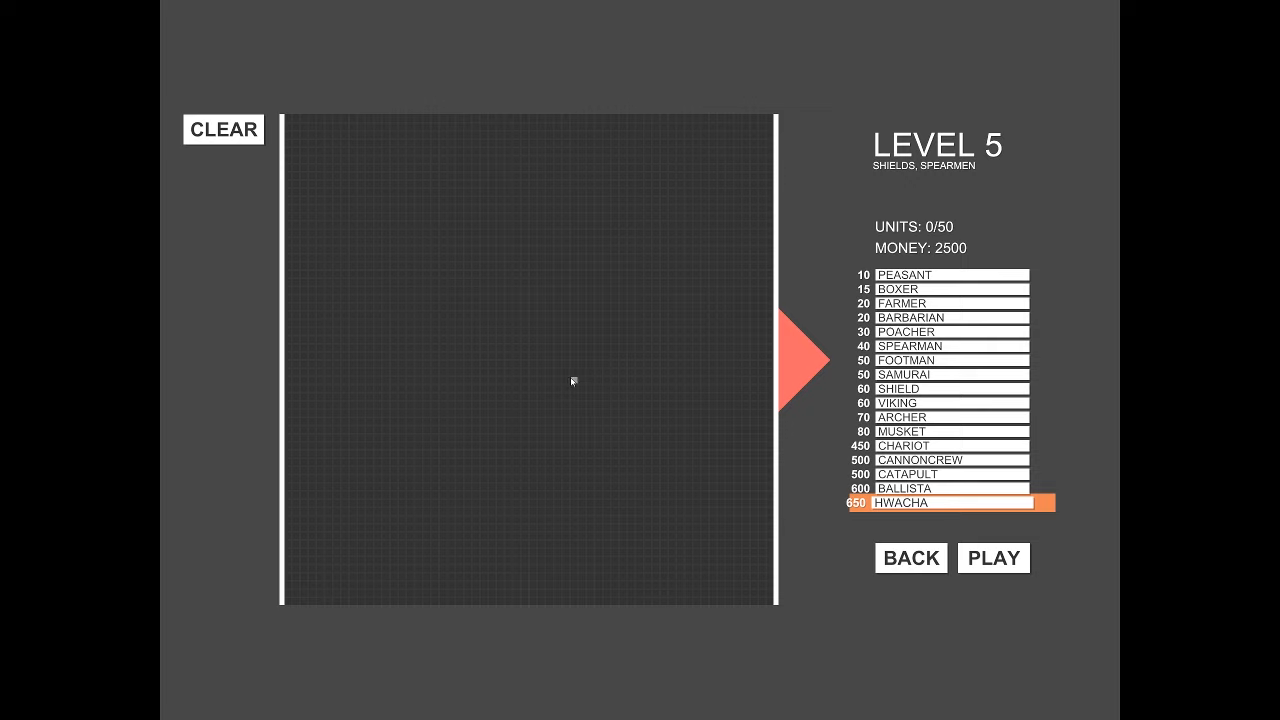
# Step: Fill in more musketeers beside the shields to reach 10 units and fight the level 5 battle
pyautogui.click(572, 380)
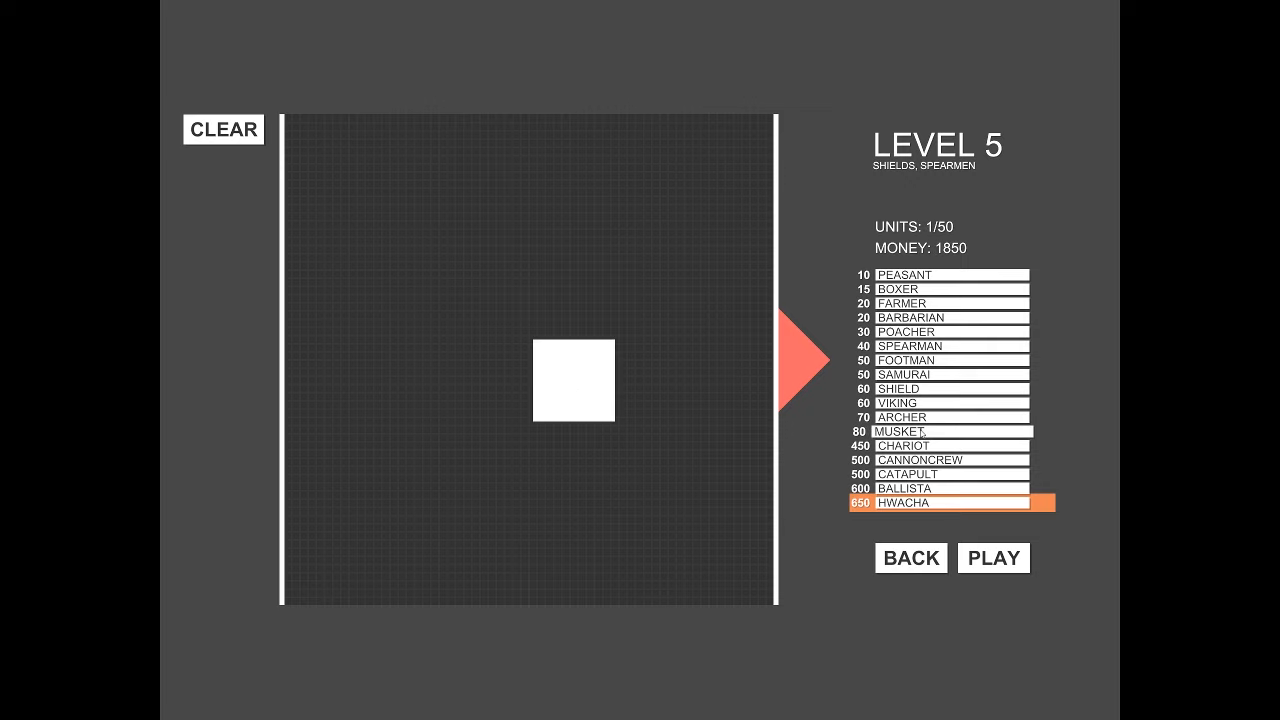
pyautogui.click(944, 432)
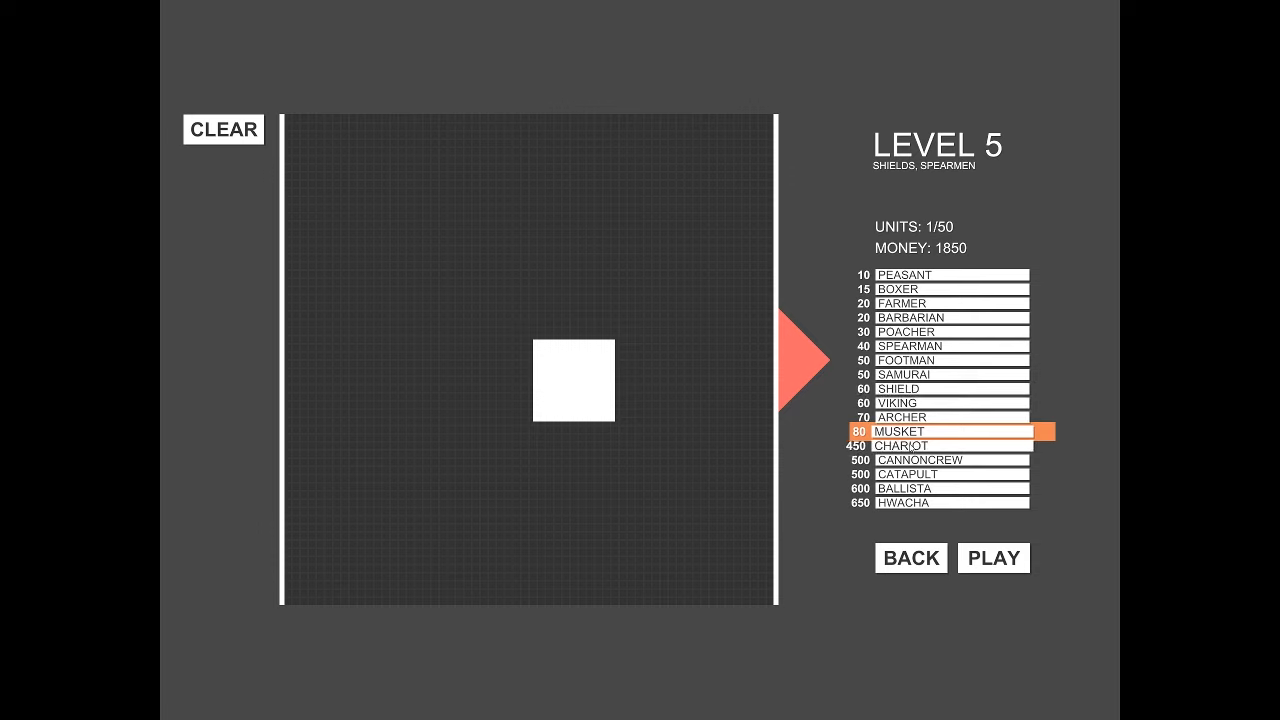
pyautogui.click(944, 304)
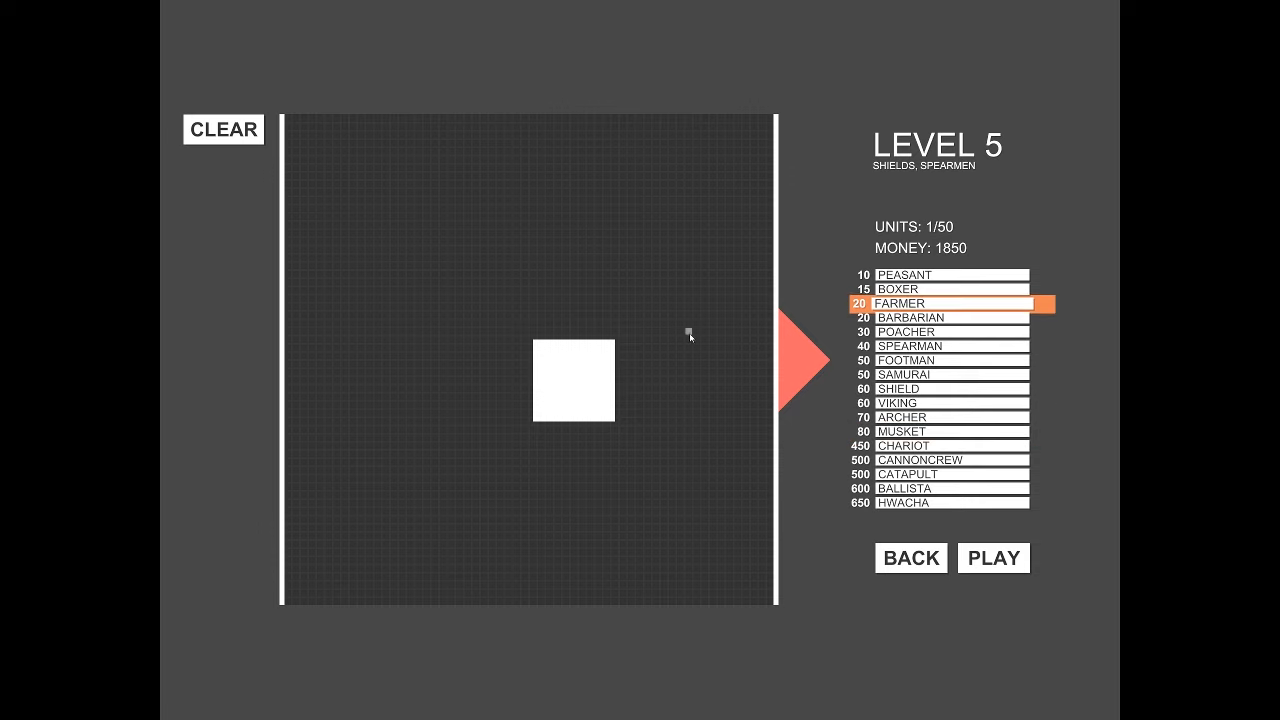
pyautogui.moveTo(712, 250)
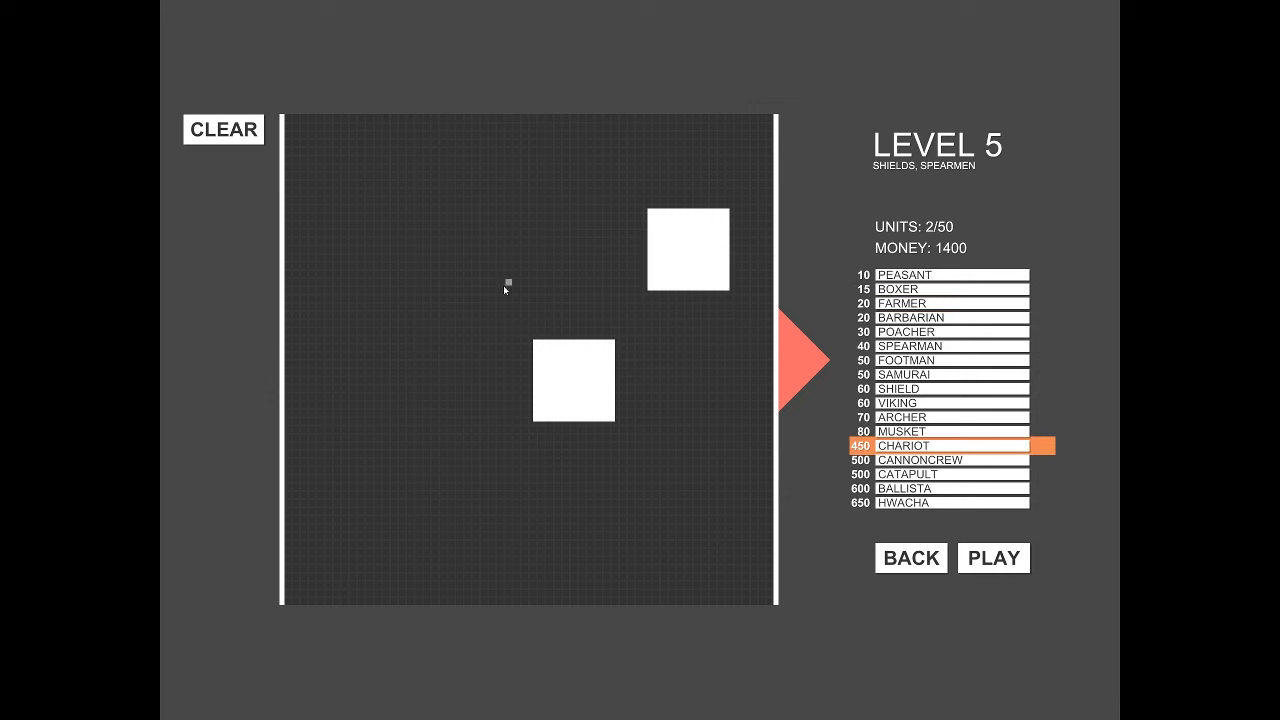
pyautogui.click(678, 412)
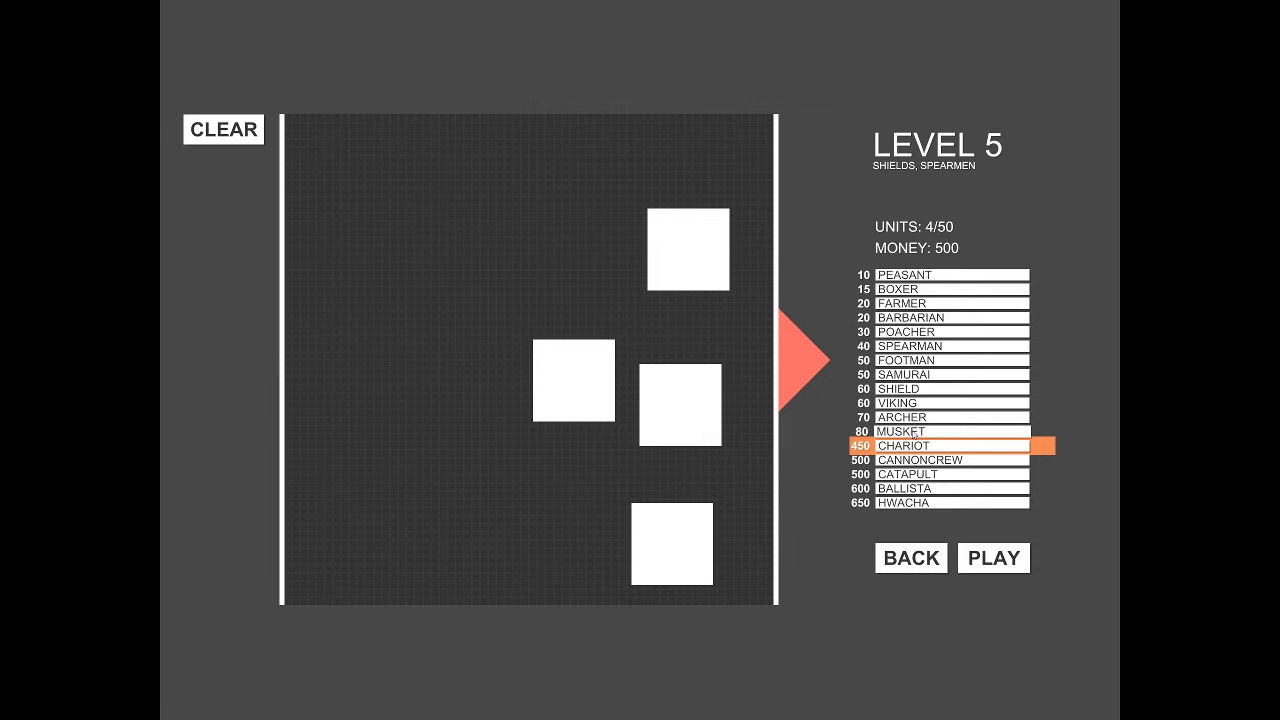
pyautogui.click(944, 430)
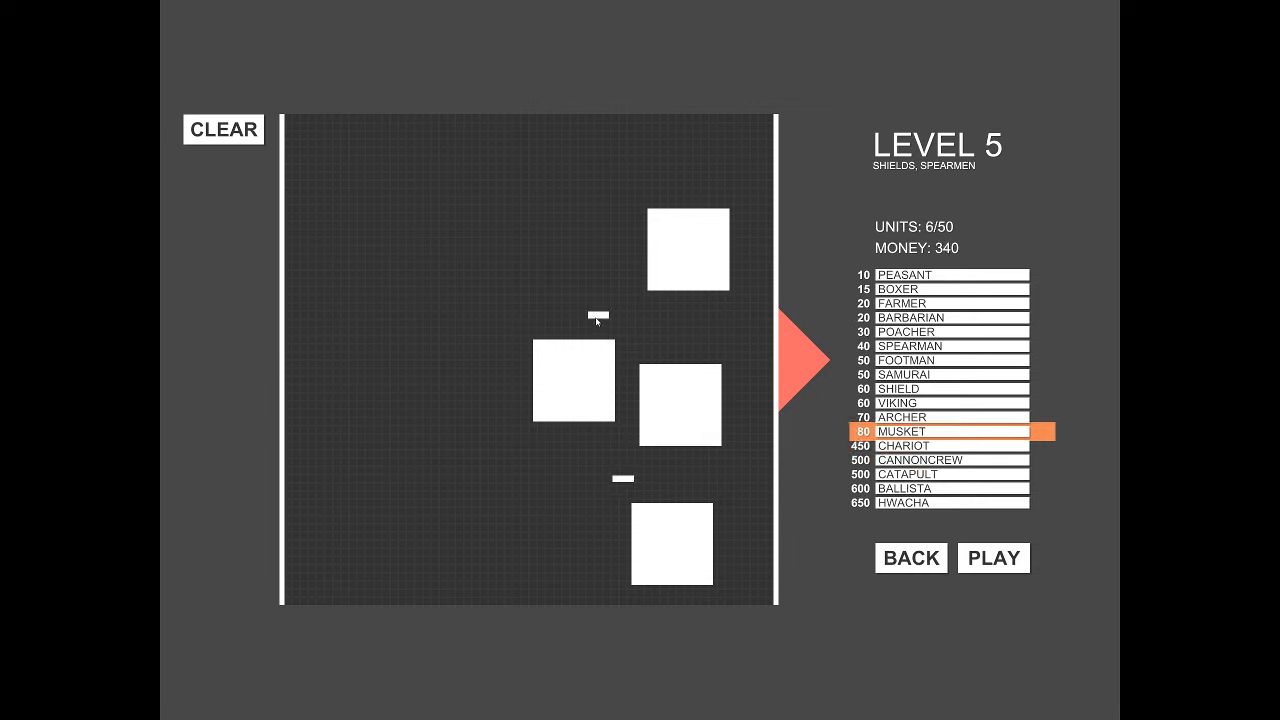
pyautogui.click(596, 290)
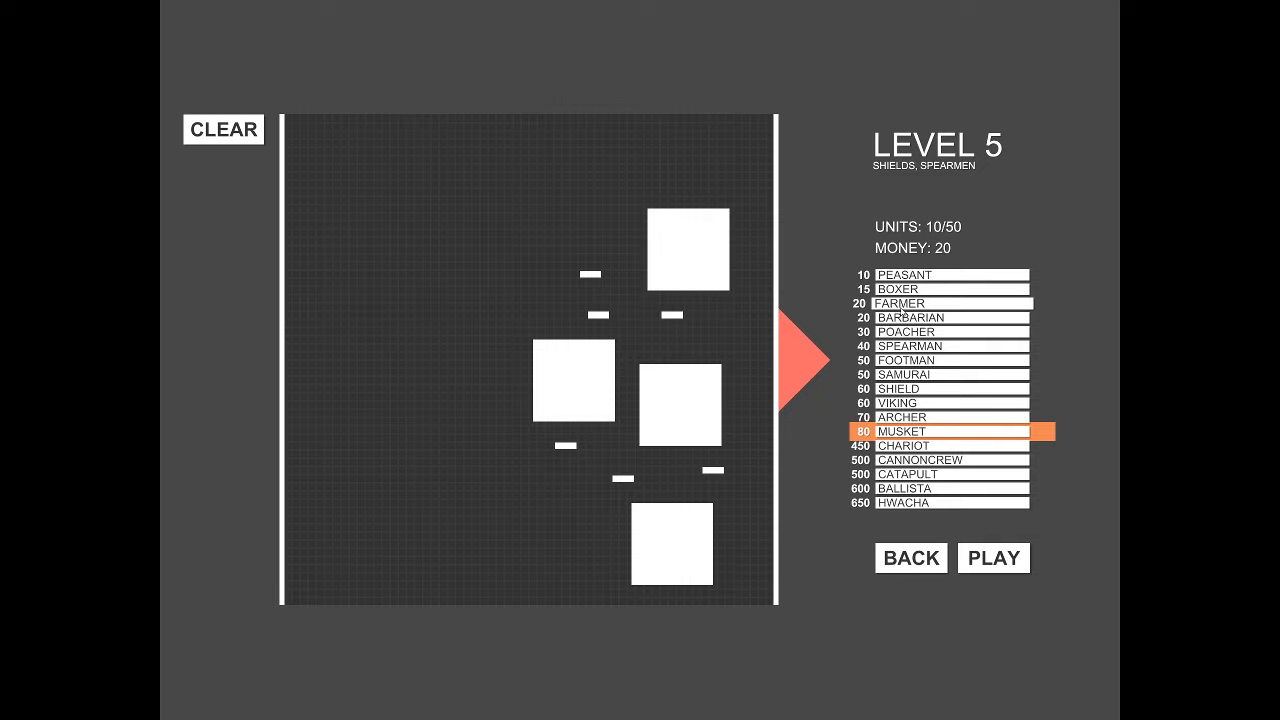
pyautogui.click(992, 556)
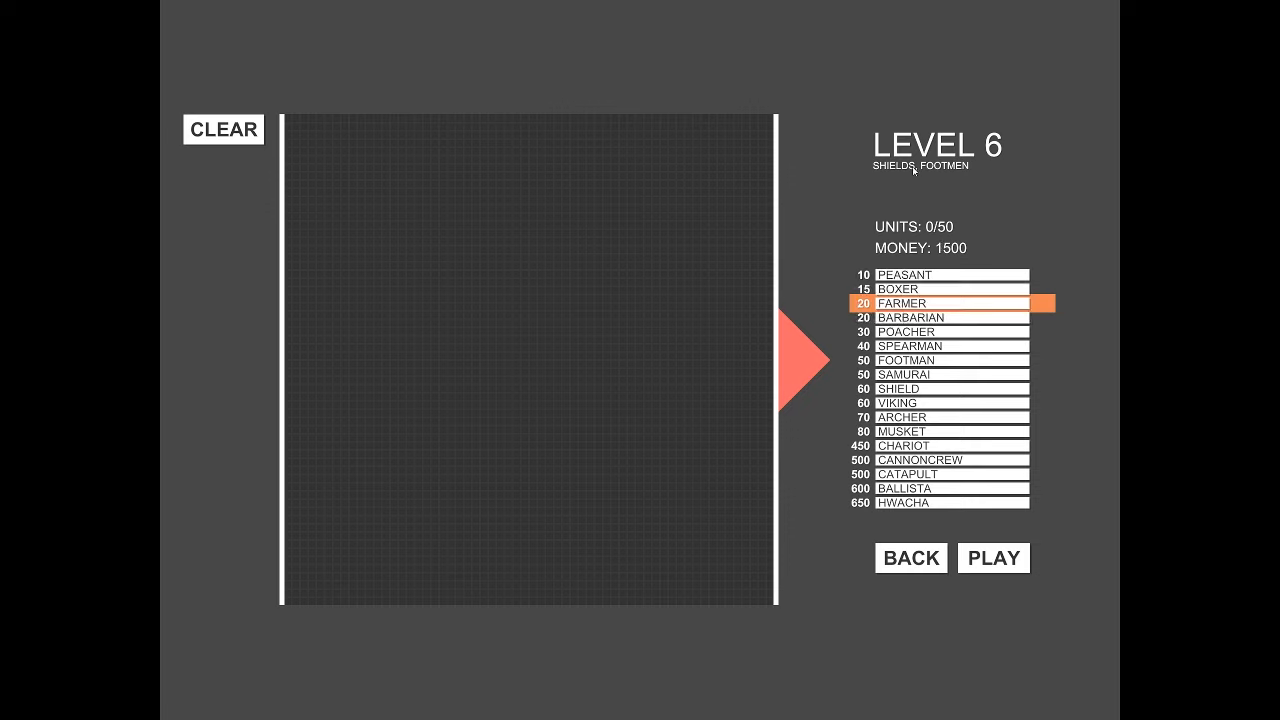
pyautogui.moveTo(916, 168)
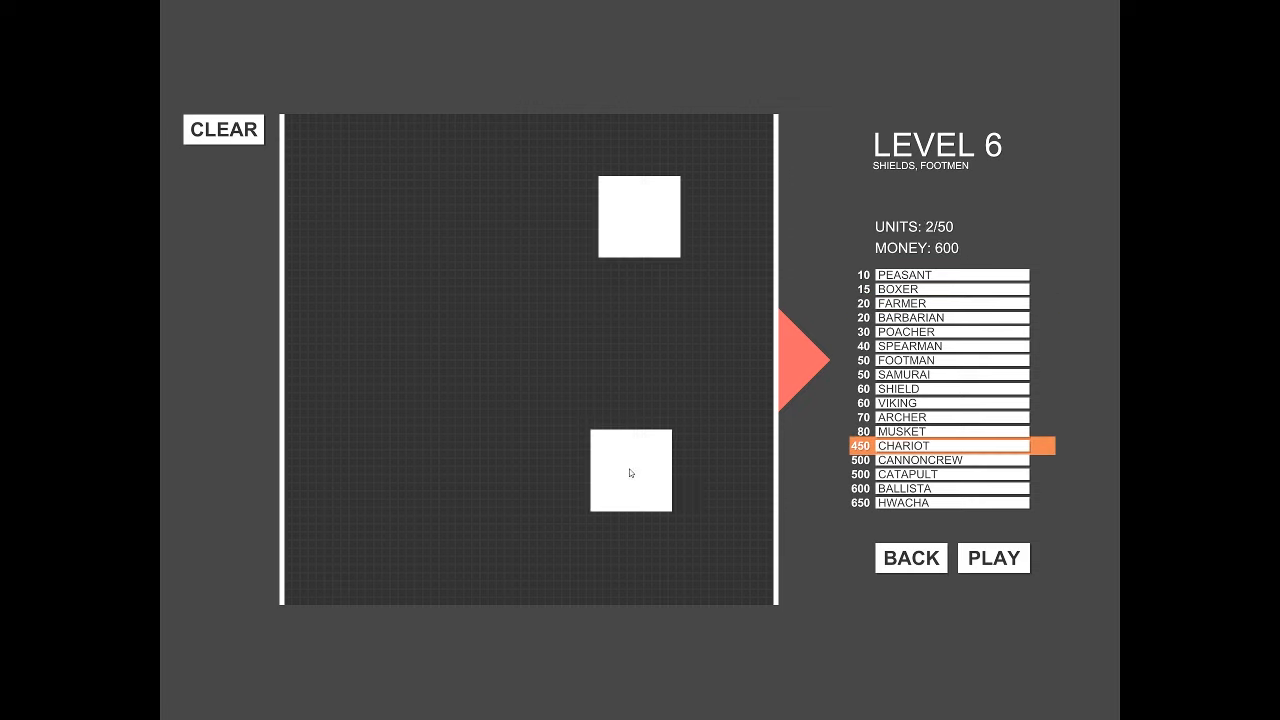
# Step: Place musketeers between the two chariots and start the level 6 battle
pyautogui.click(940, 432)
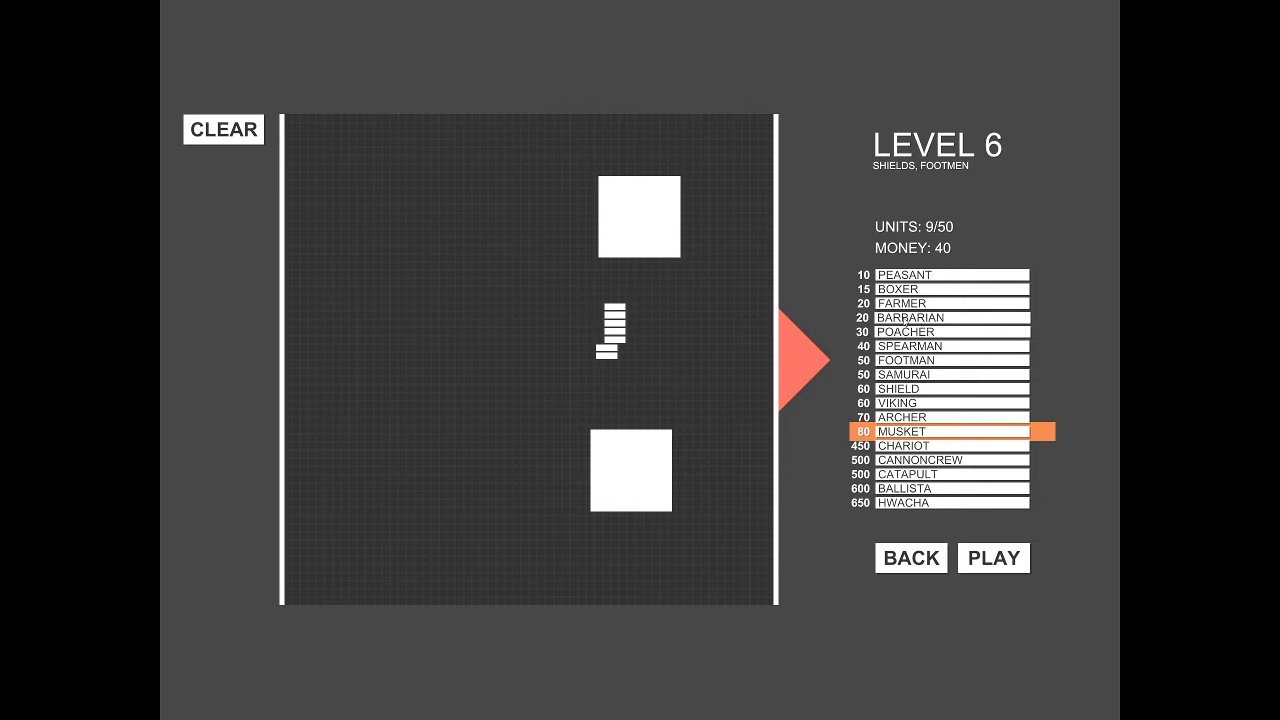
pyautogui.click(944, 304)
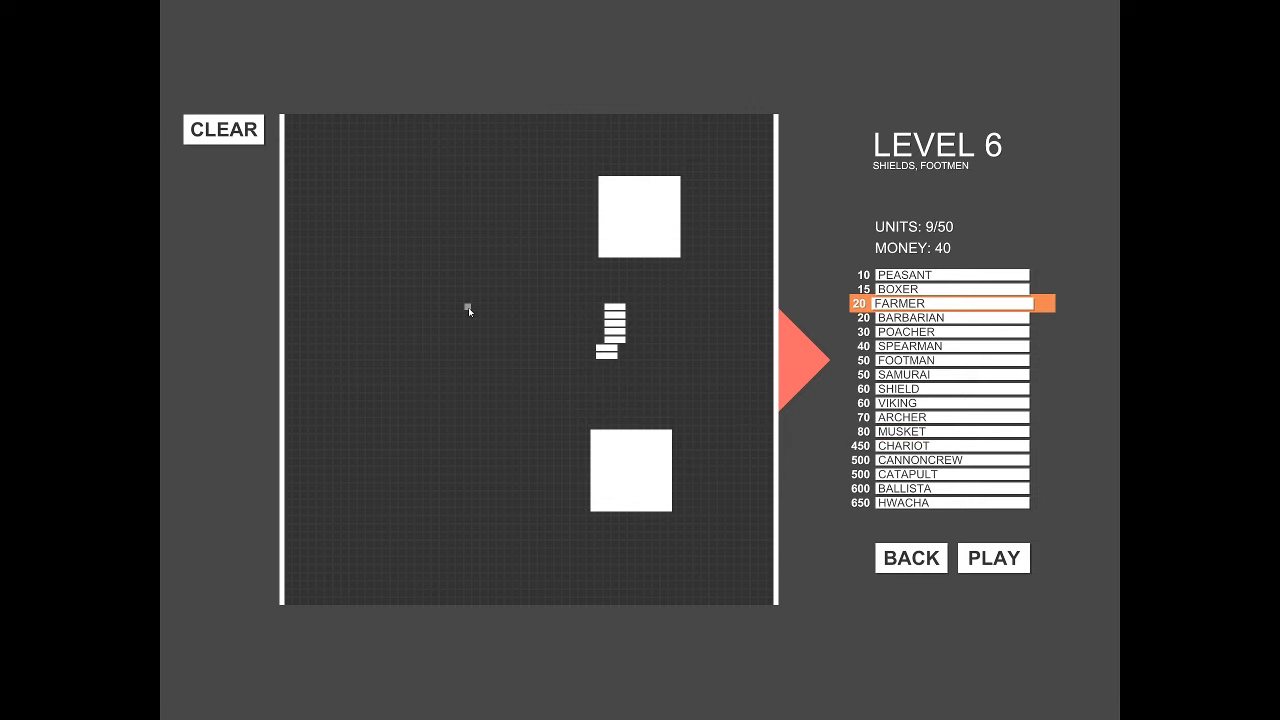
pyautogui.click(992, 558)
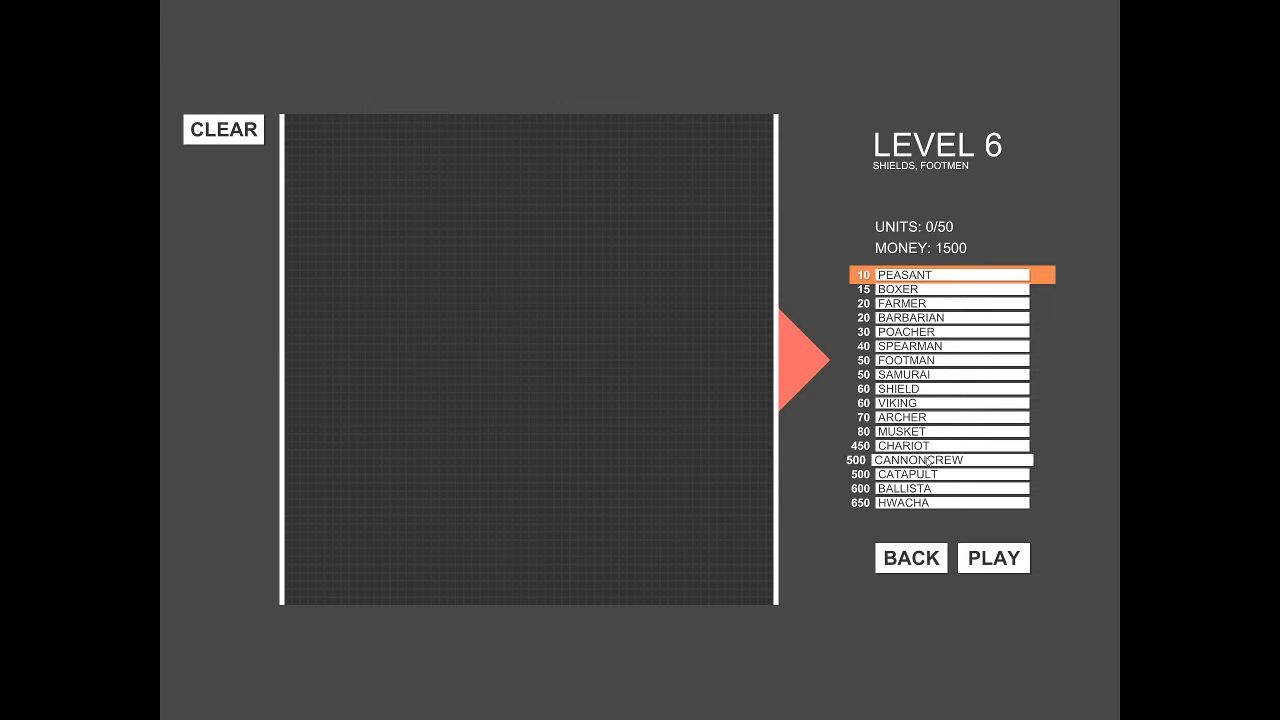
# Step: Deploy a hwacha near the bottom, a farmer line on the right edge and four archers, then fight level 6
pyautogui.click(944, 402)
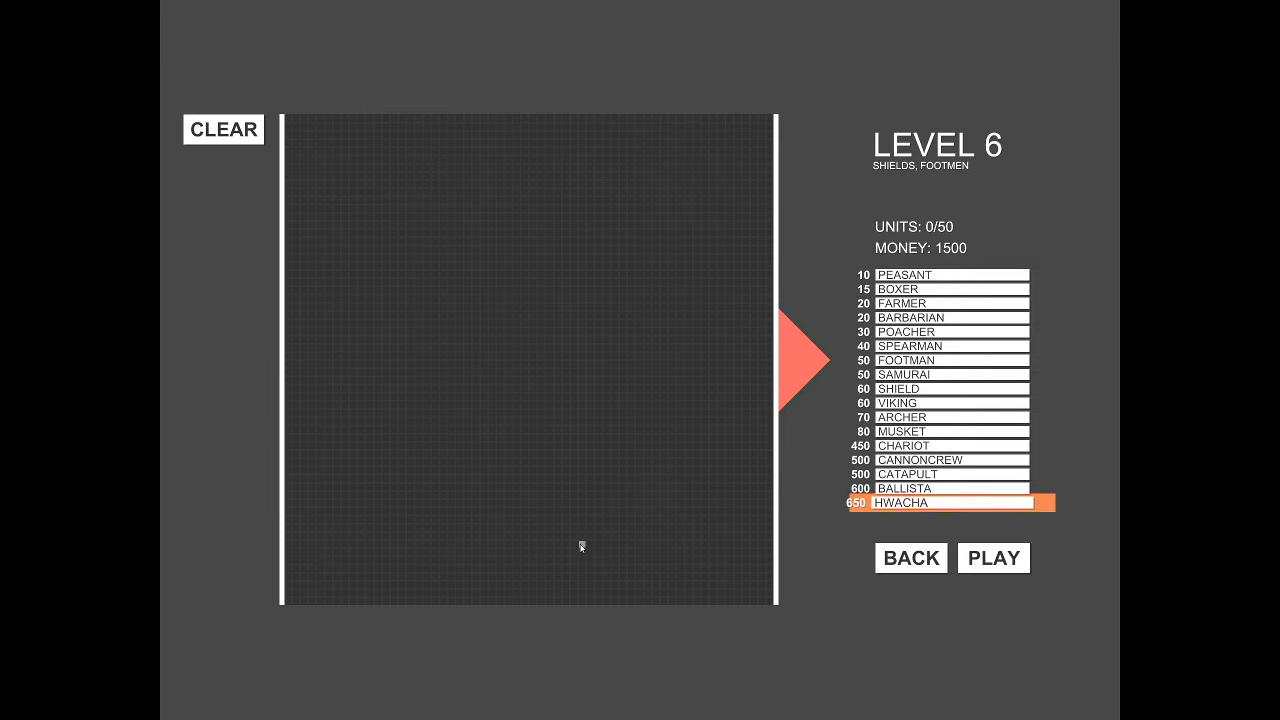
pyautogui.moveTo(548, 524)
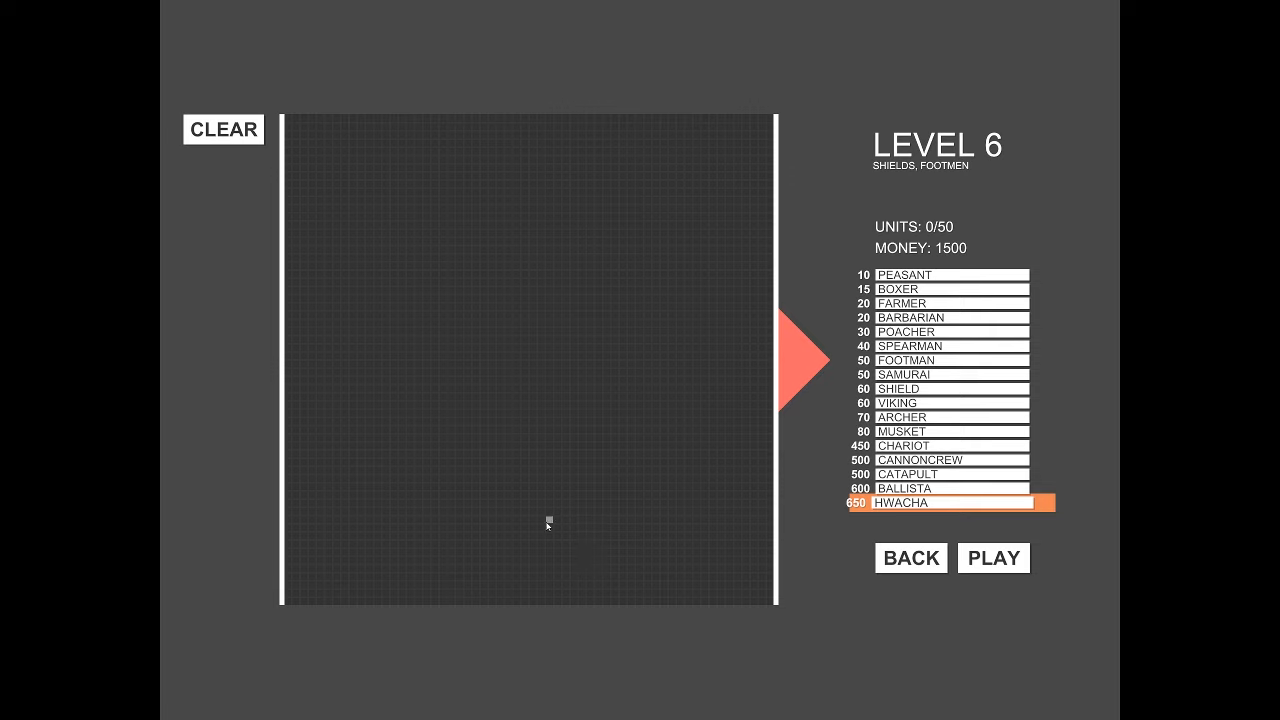
pyautogui.click(508, 510)
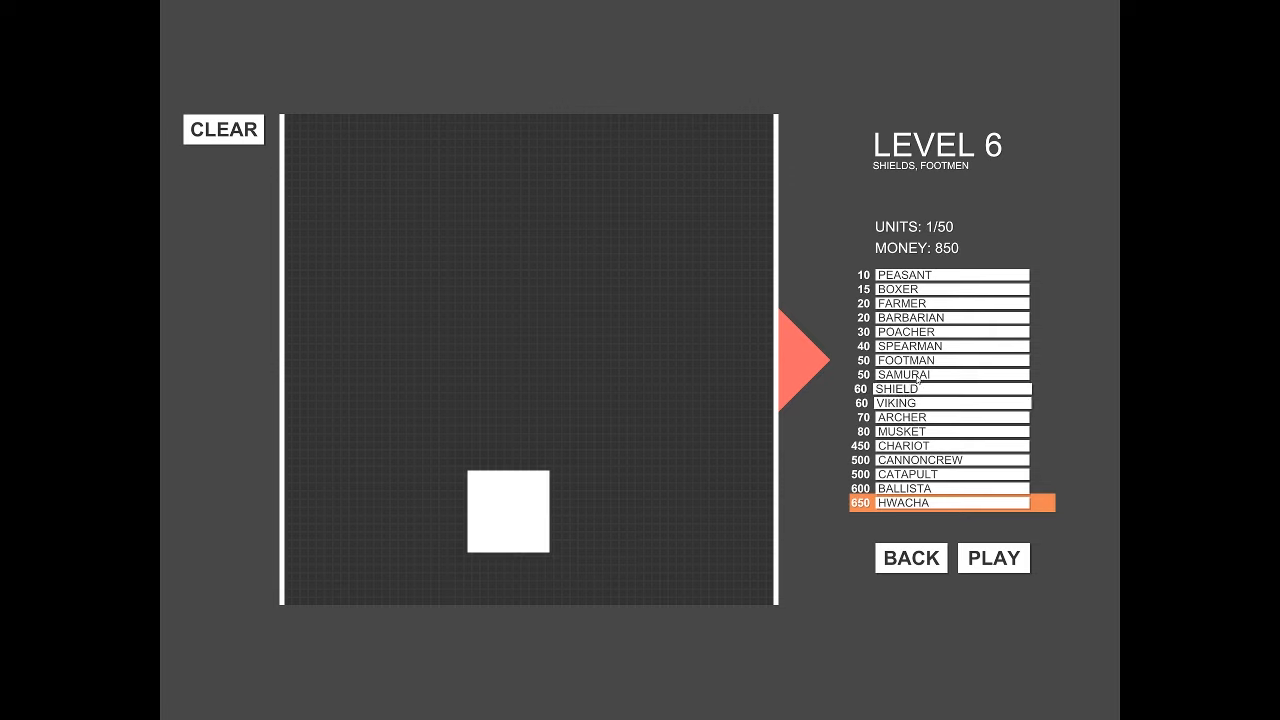
pyautogui.click(944, 432)
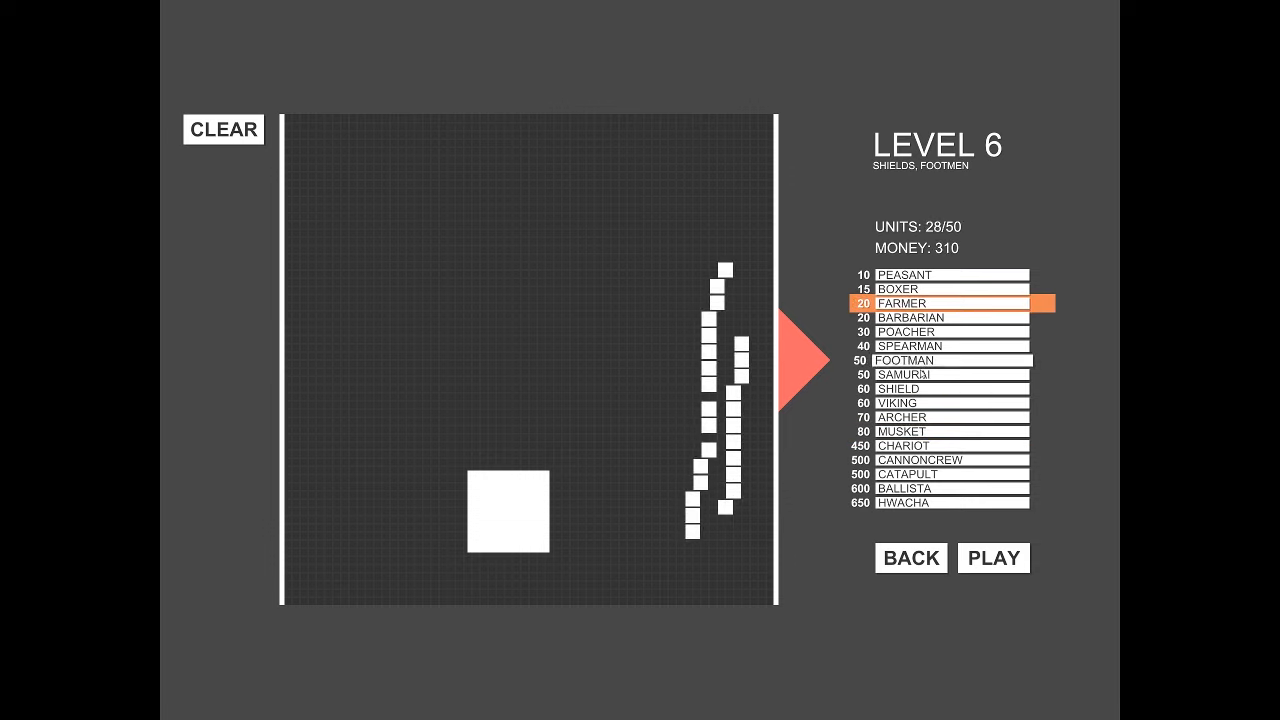
pyautogui.click(944, 416)
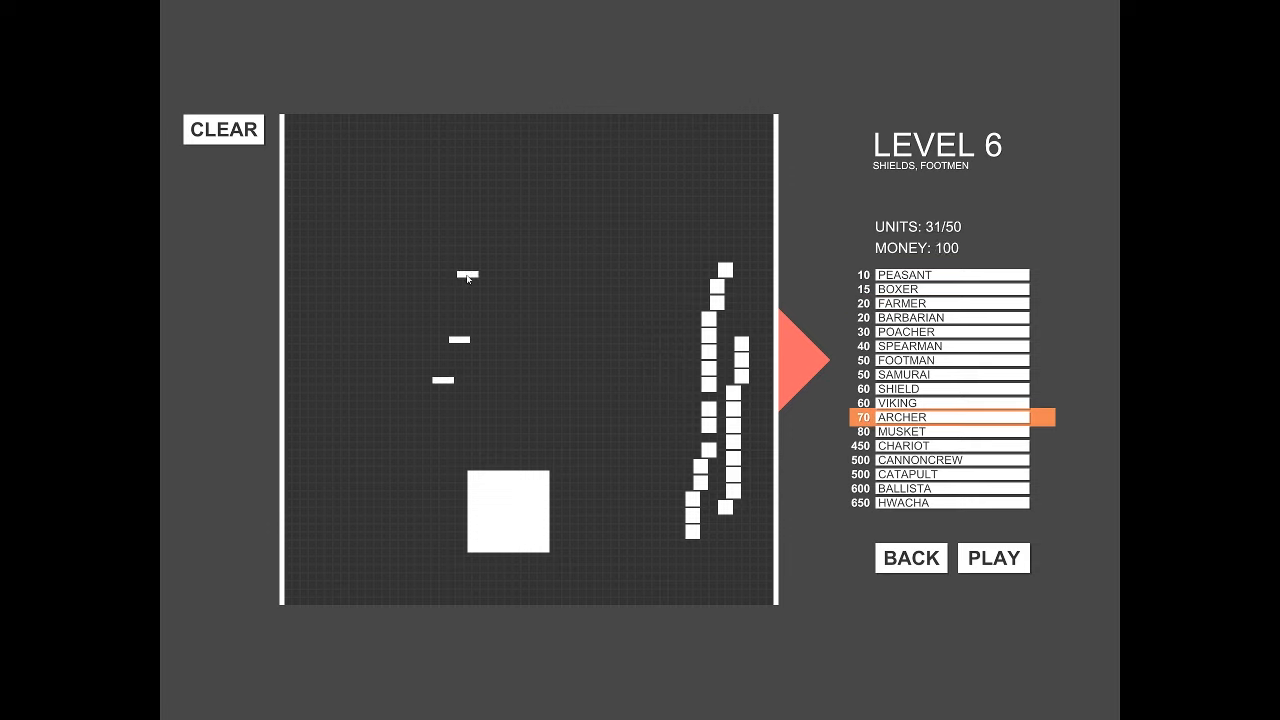
pyautogui.click(470, 276)
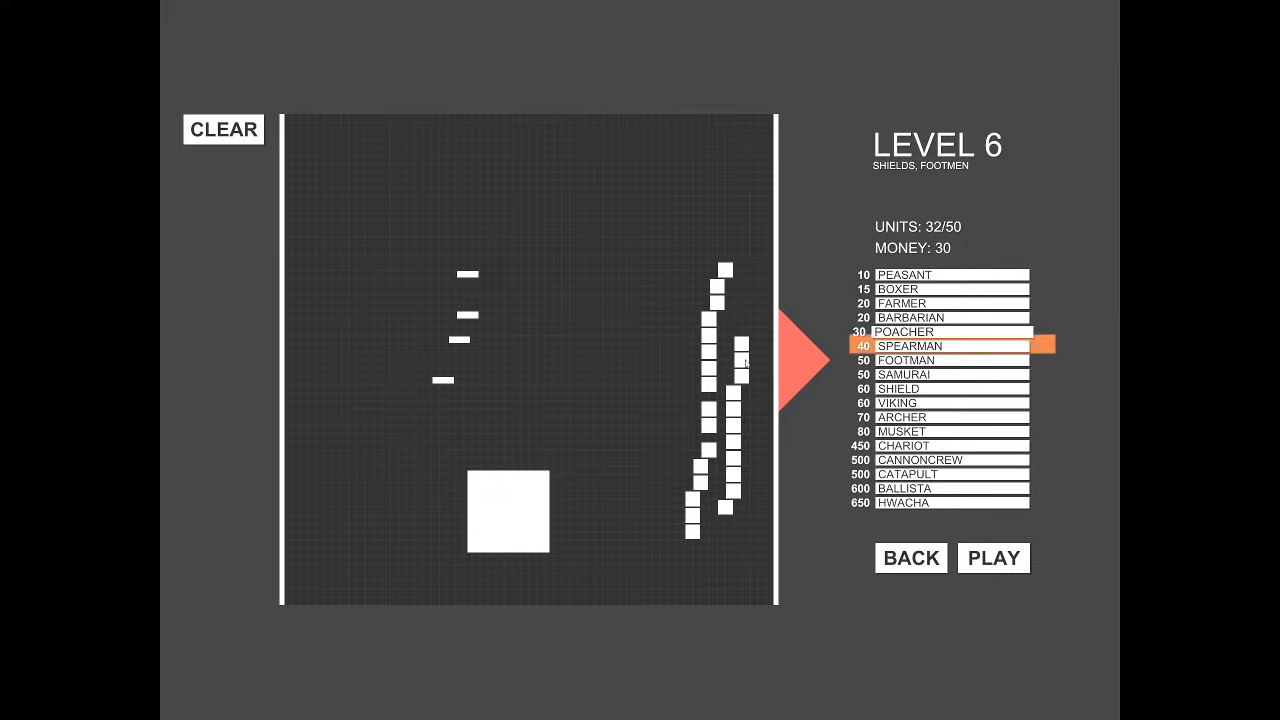
pyautogui.click(992, 556)
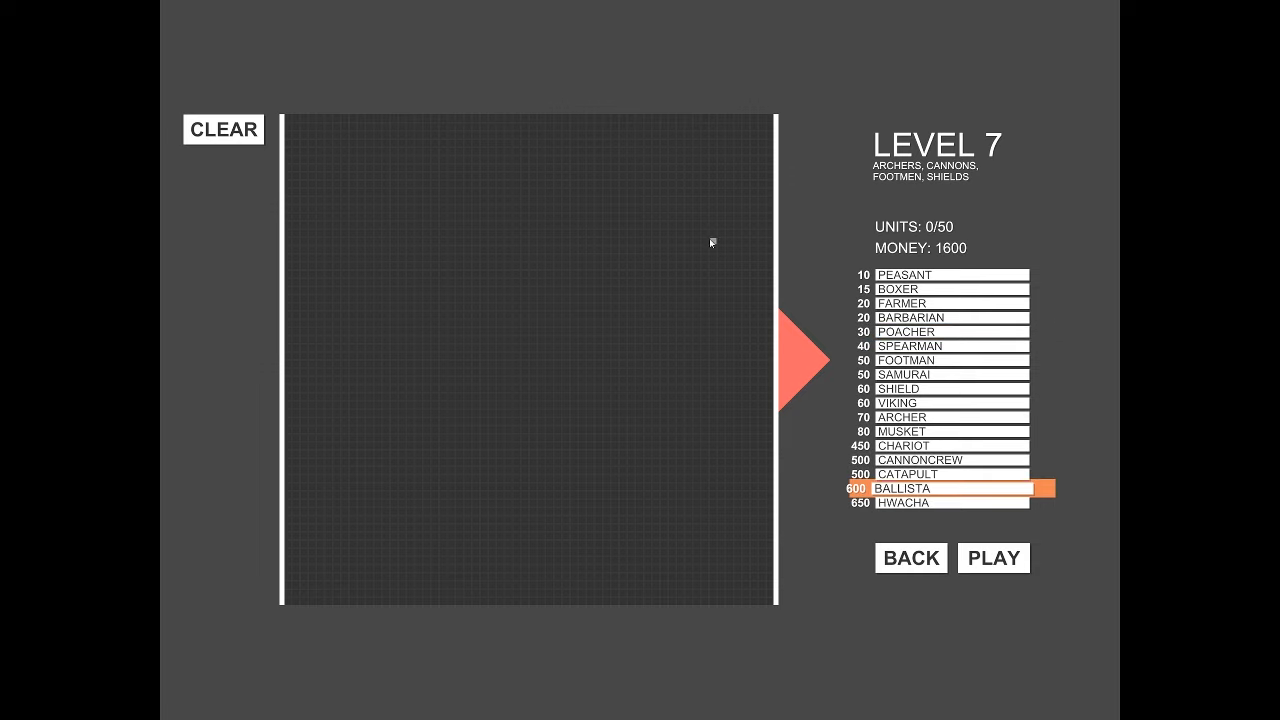
pyautogui.moveTo(576, 260)
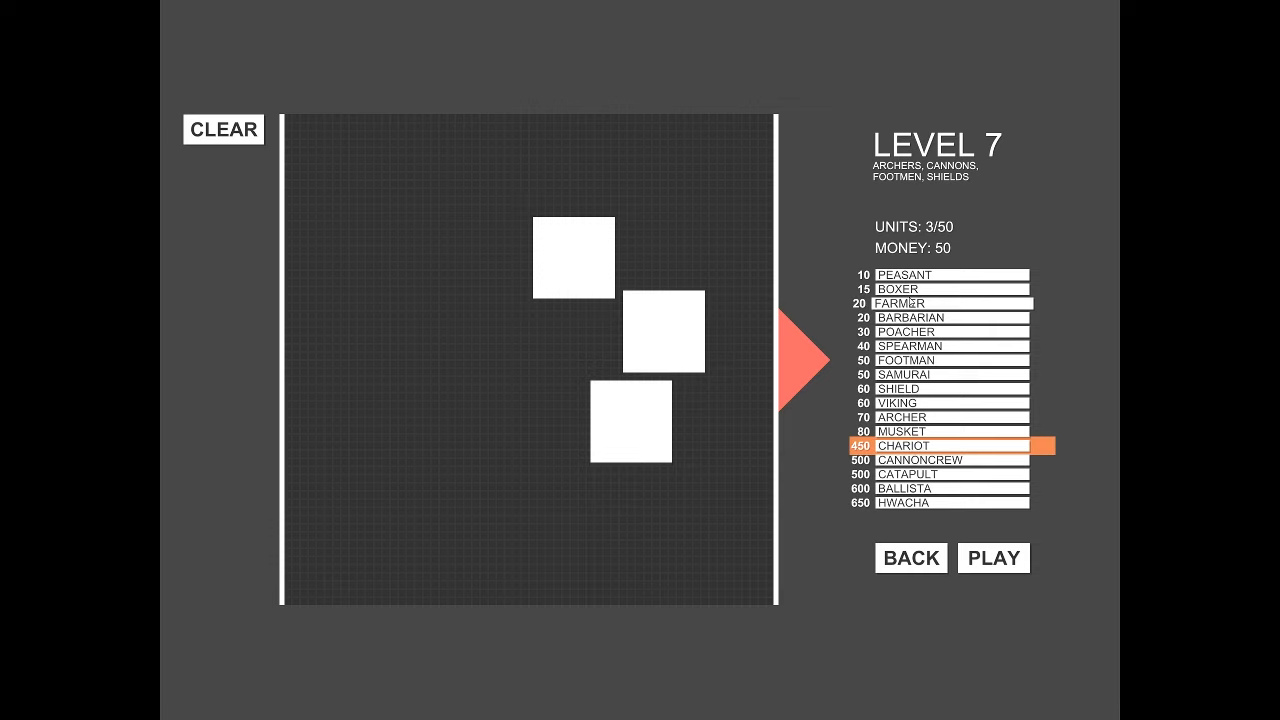
# Step: Add two farmers near the top right of the level 7 army and start the battle
pyautogui.click(944, 304)
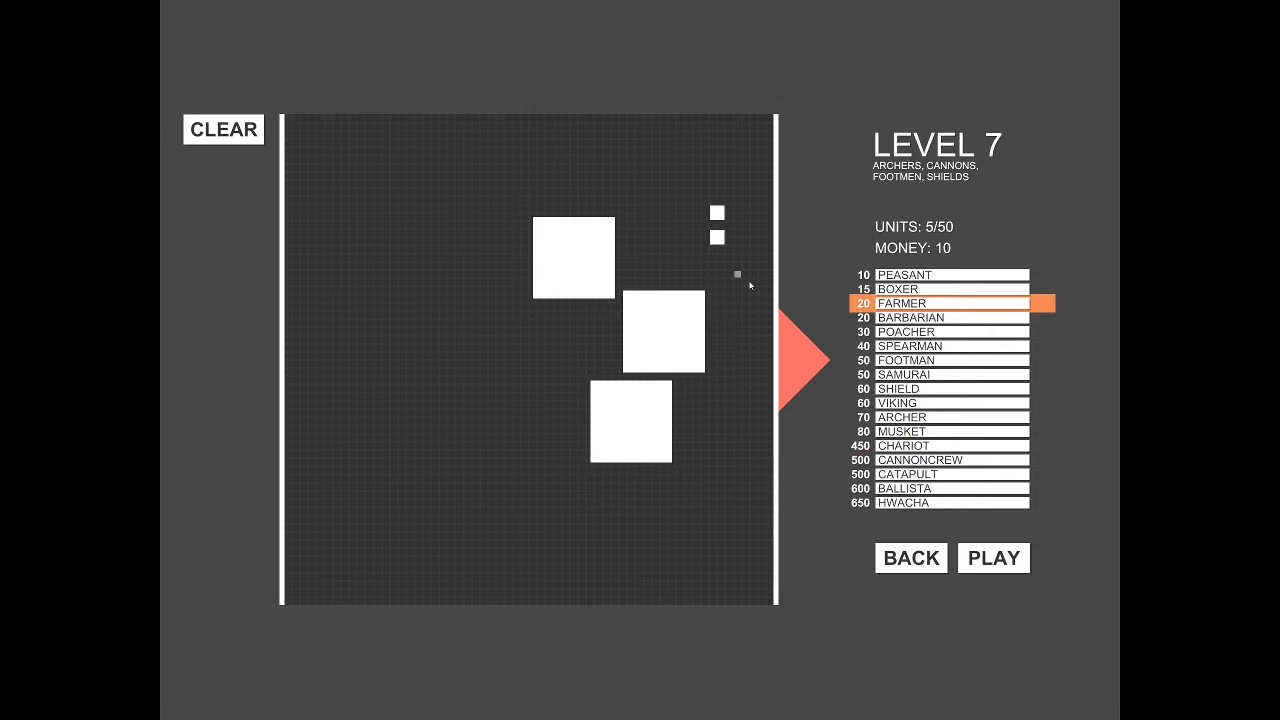
pyautogui.click(992, 558)
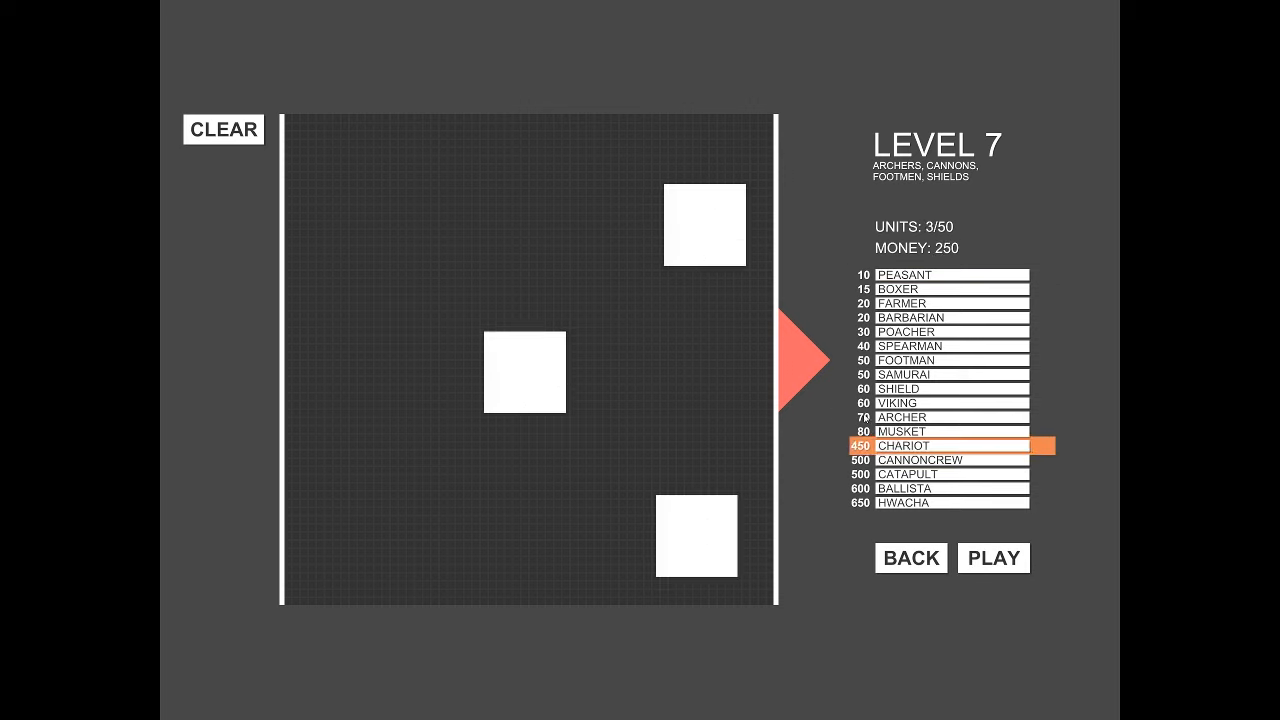
# Step: Place three archers around the middle chariot and fight the level 7 battle
pyautogui.click(944, 418)
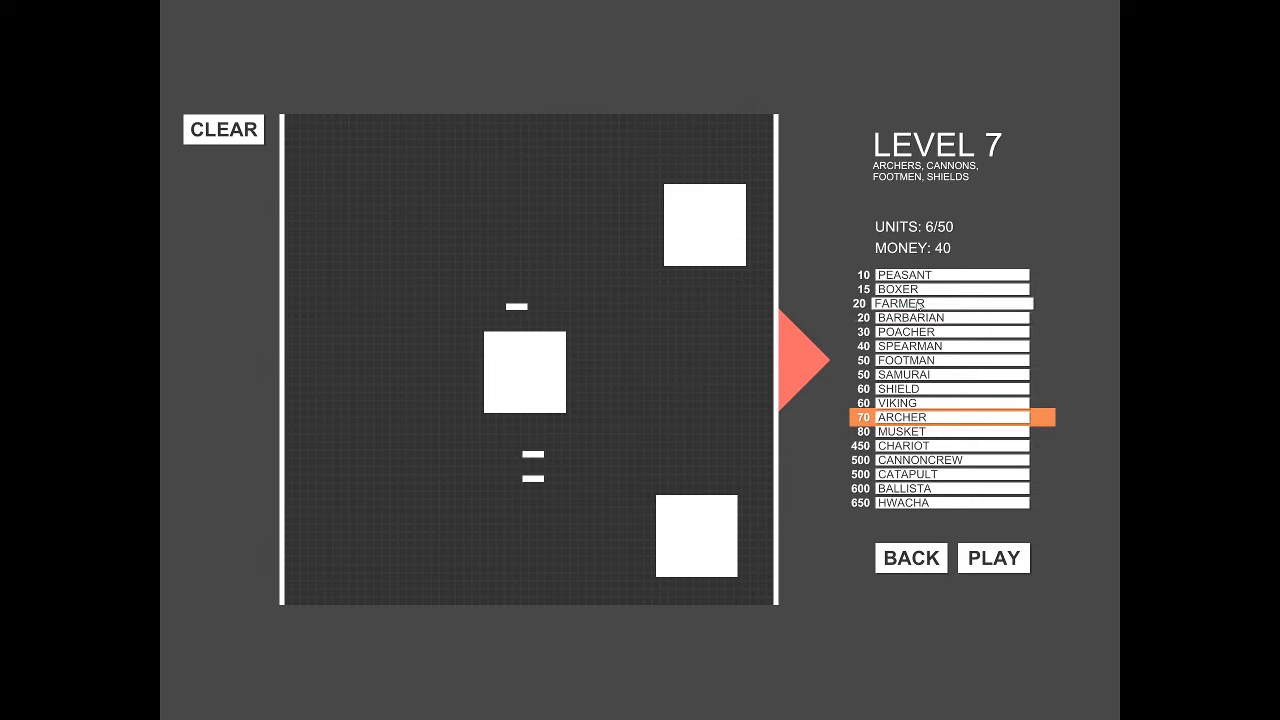
pyautogui.click(992, 558)
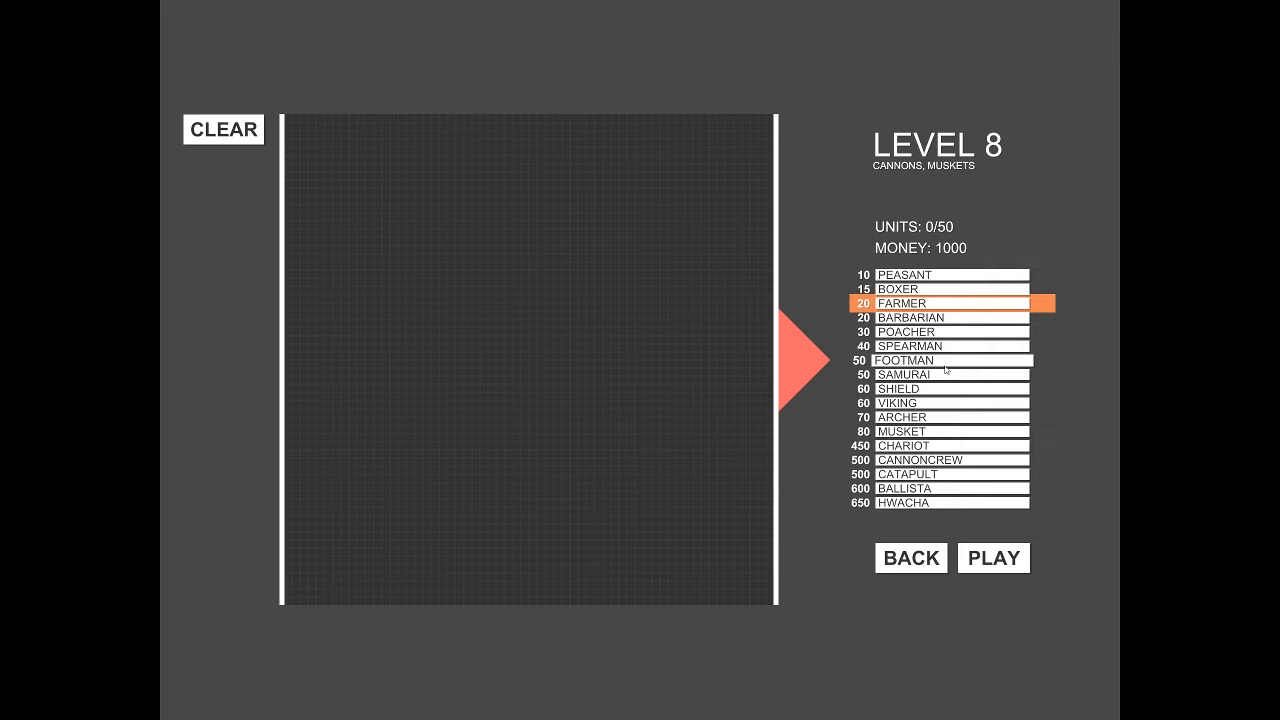
pyautogui.moveTo(930, 406)
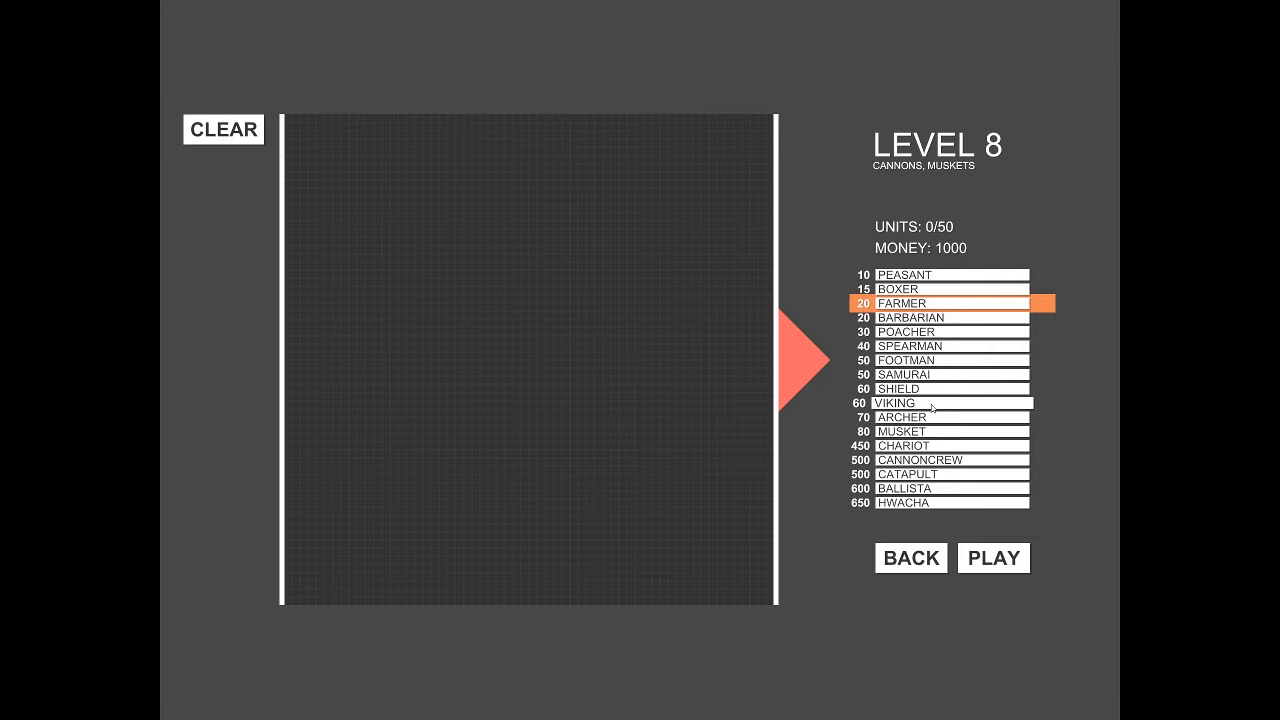
pyautogui.moveTo(924, 432)
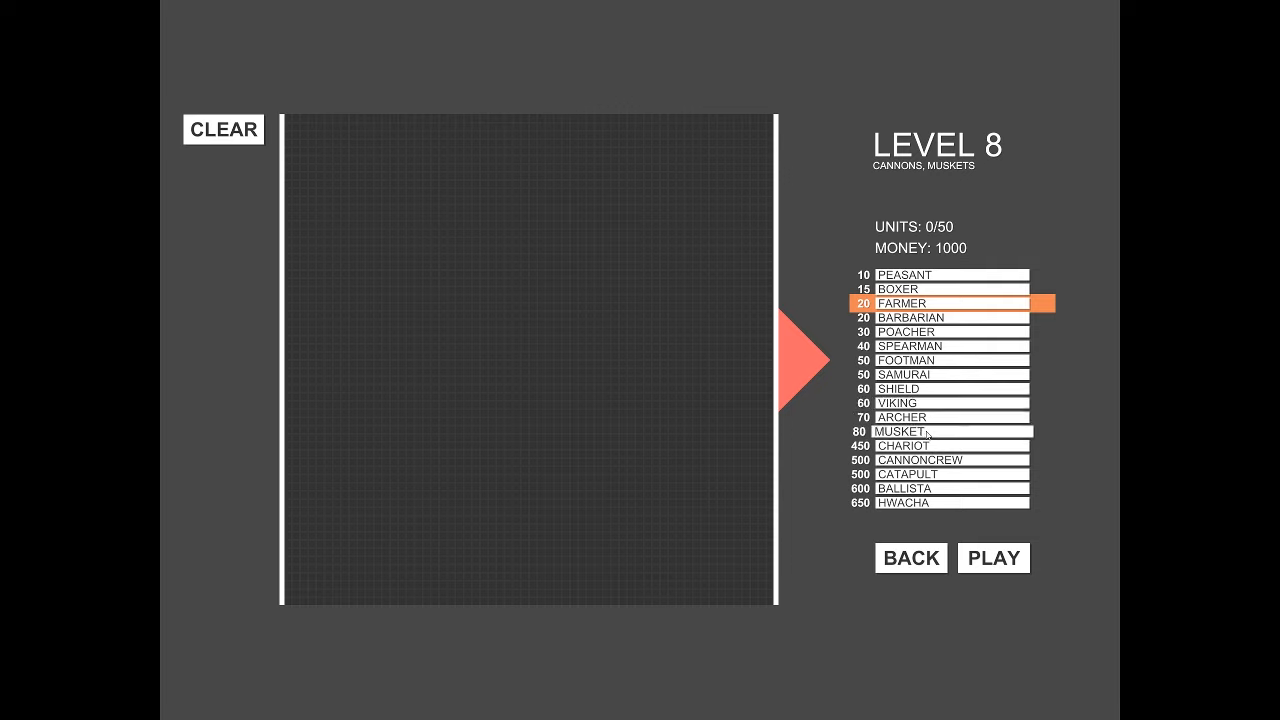
# Step: Deploy two chariots and two small units leaving 10 money, then fight level 8
pyautogui.click(940, 444)
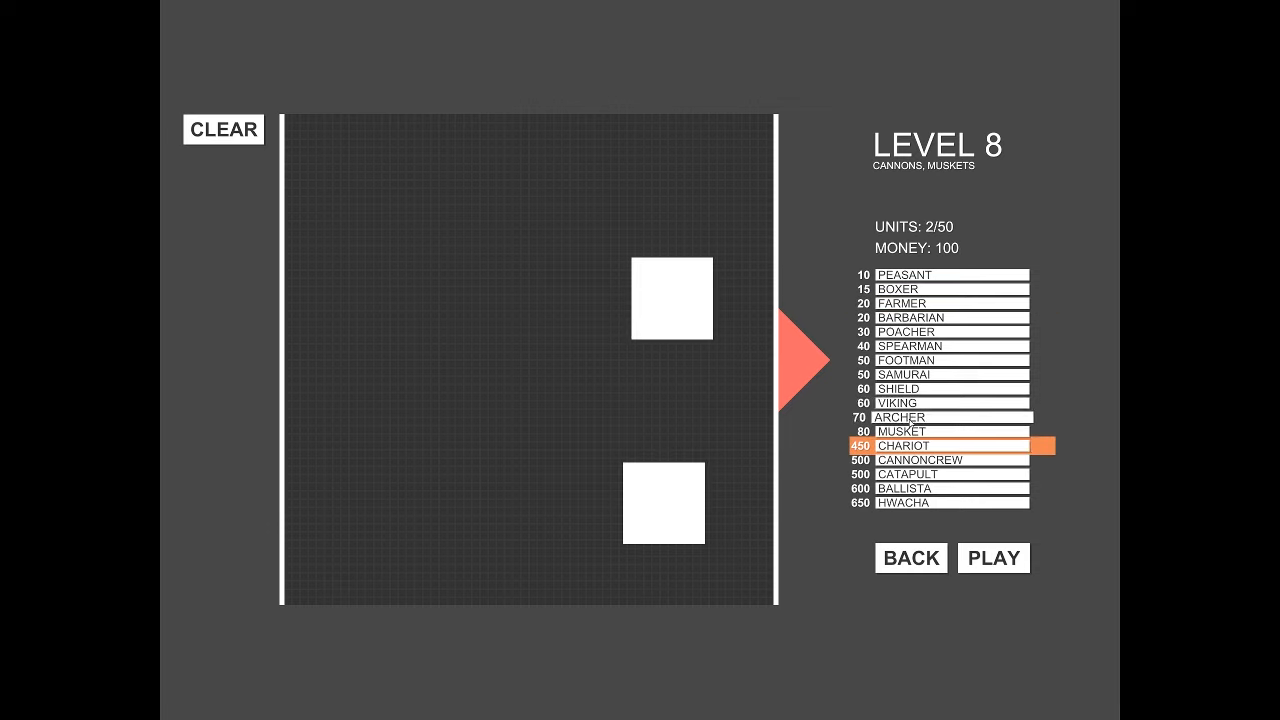
pyautogui.click(944, 418)
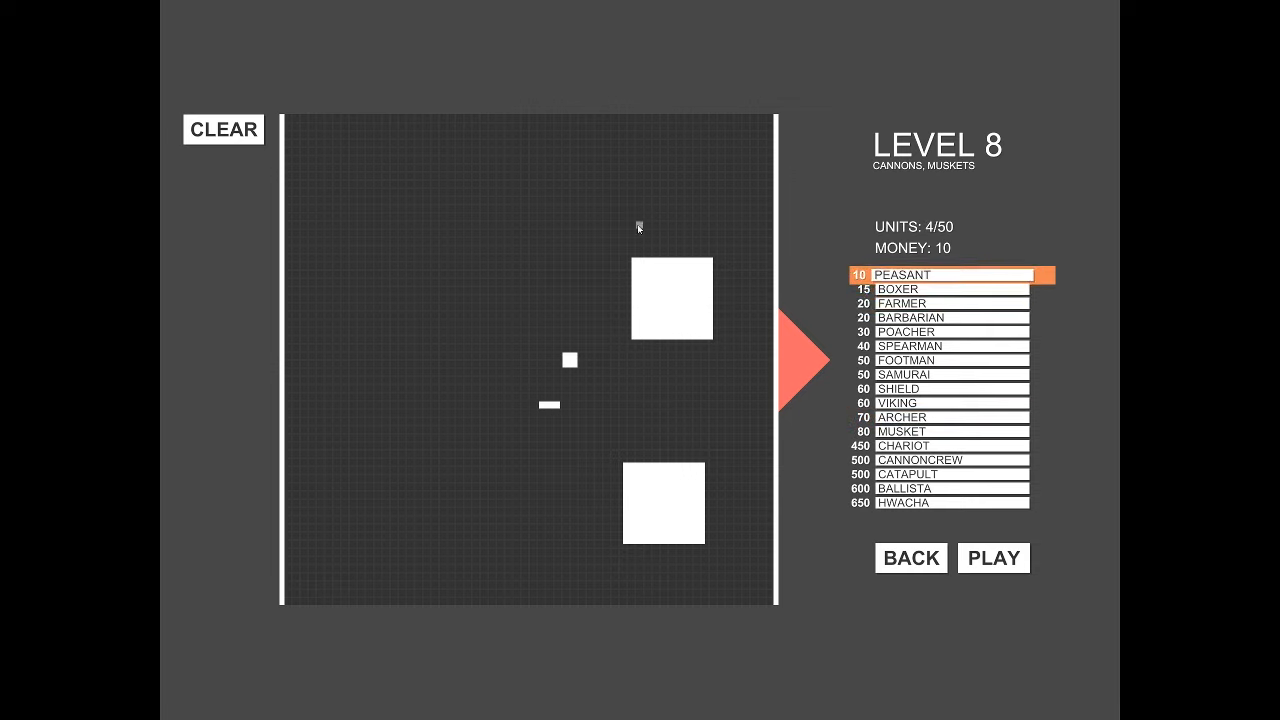
pyautogui.click(992, 558)
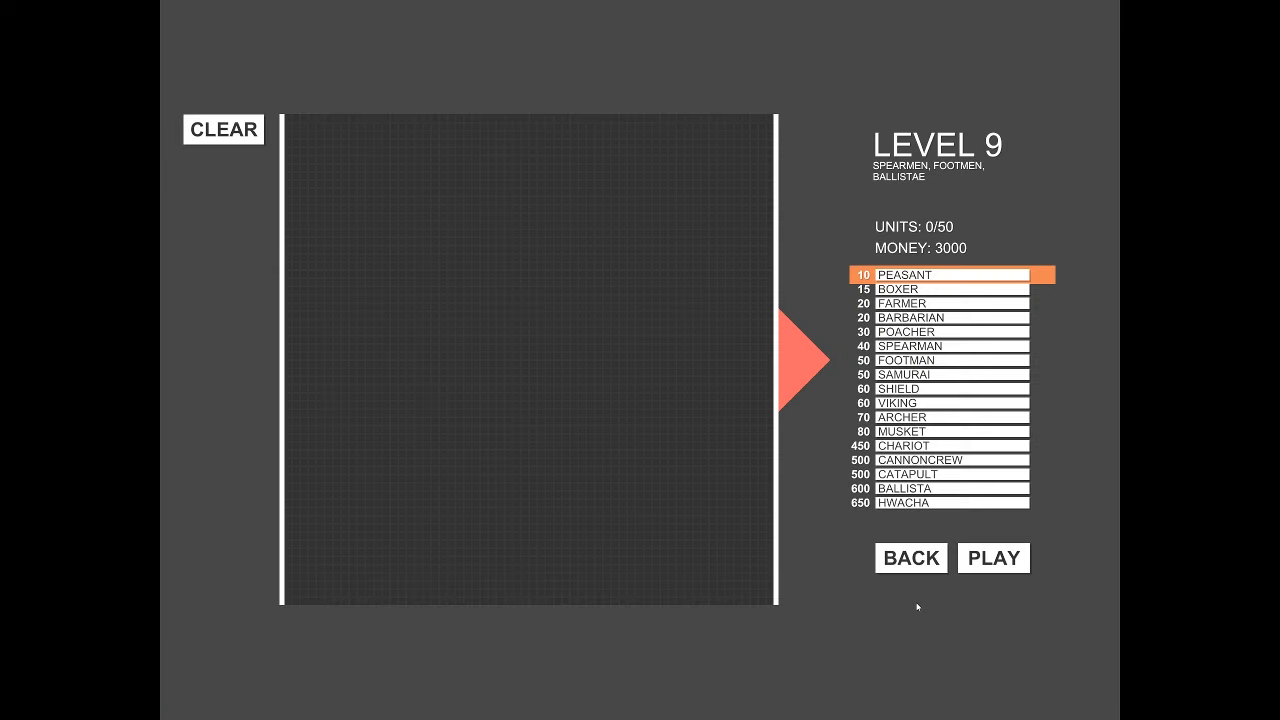
pyautogui.moveTo(920, 604)
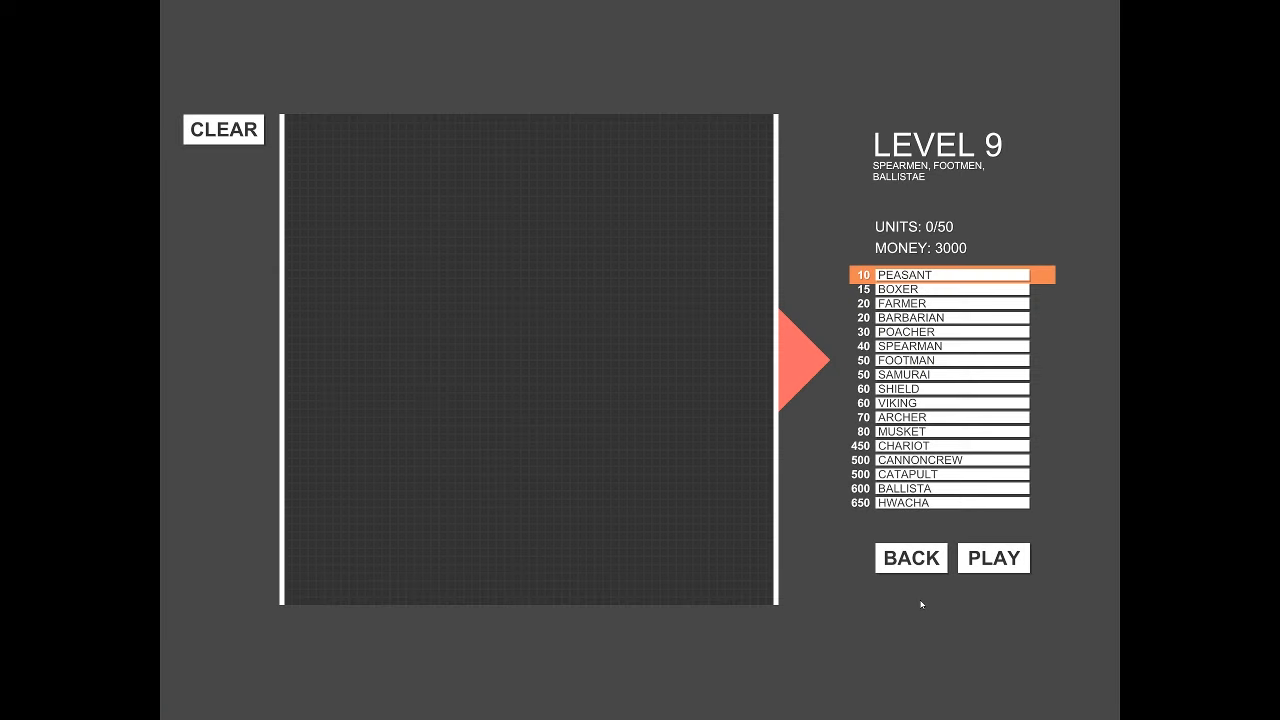
# Step: Place a chariot near the centre of the level 9 grid and a group of archers above it
pyautogui.click(944, 304)
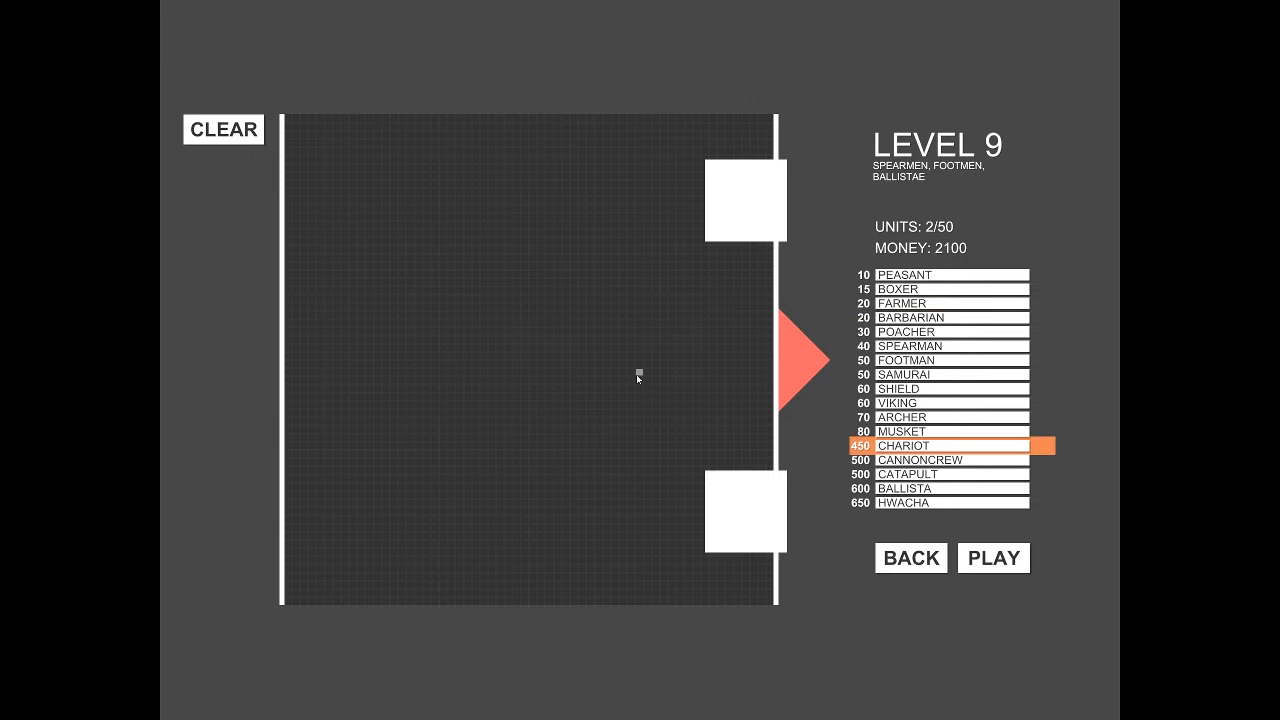
pyautogui.click(638, 376)
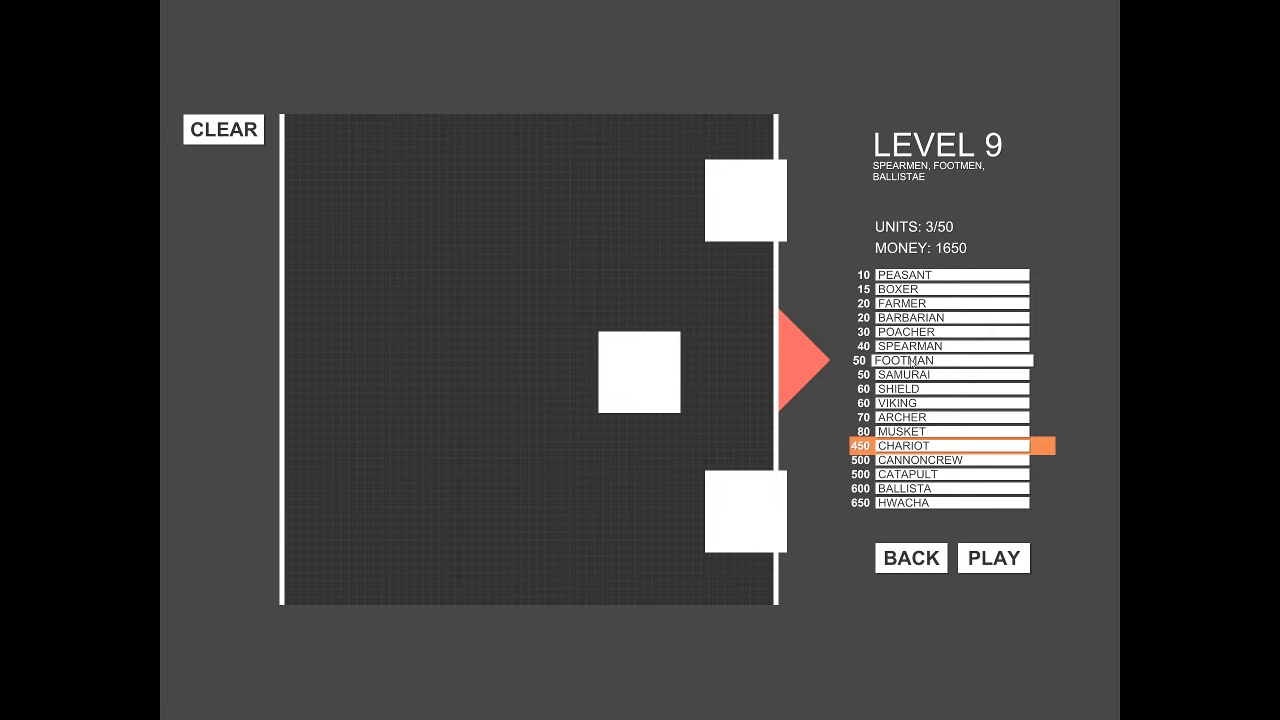
pyautogui.click(940, 418)
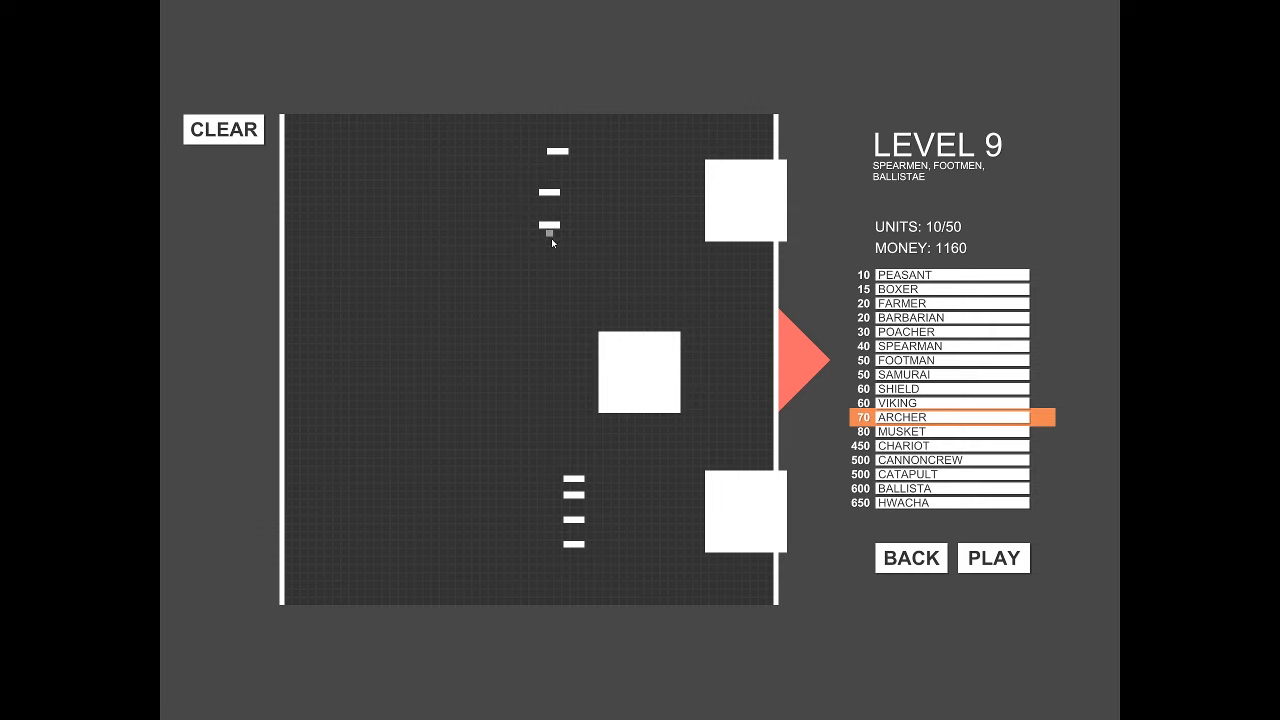
pyautogui.click(548, 240)
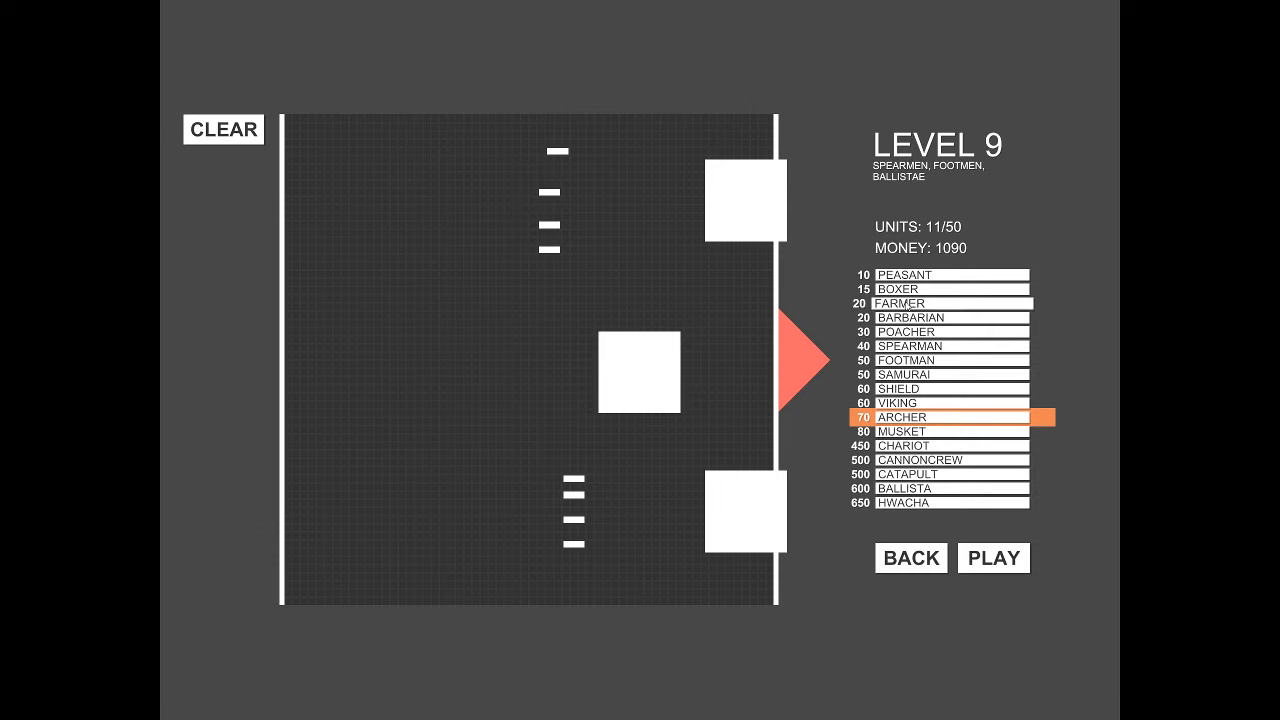
# Step: Add farmers and shield units beside the front block of the army
pyautogui.click(944, 304)
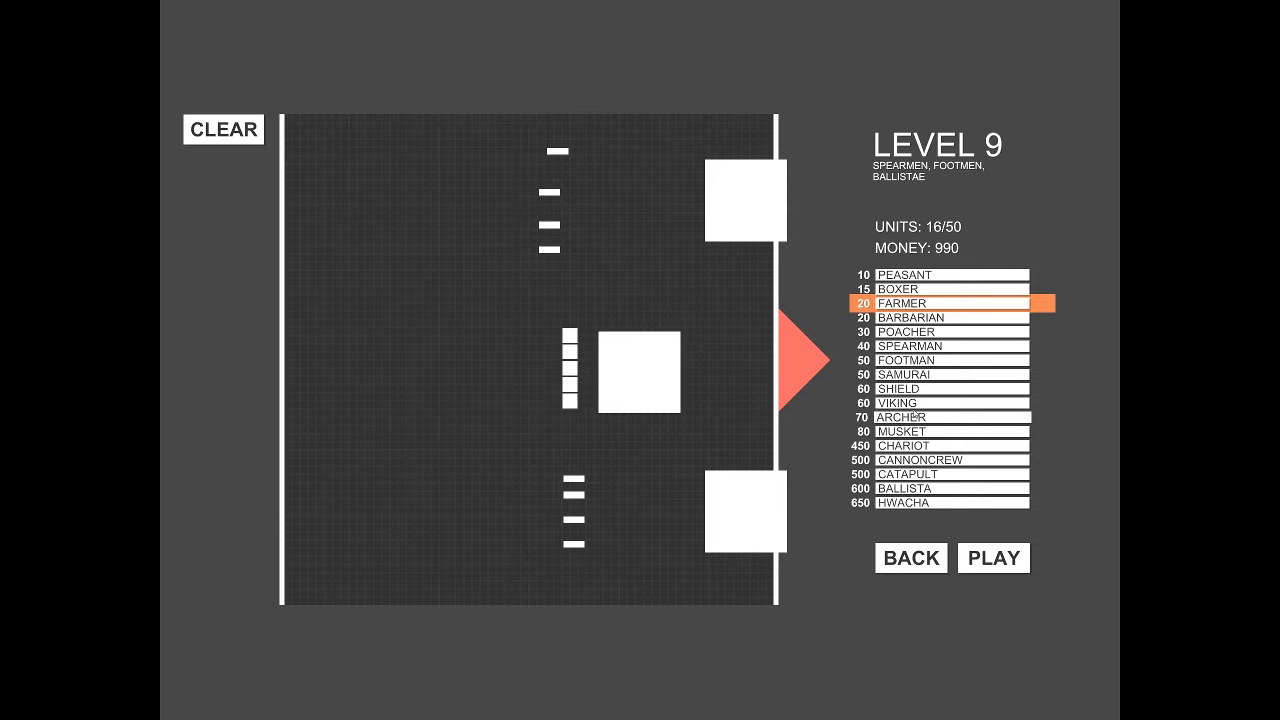
pyautogui.click(948, 388)
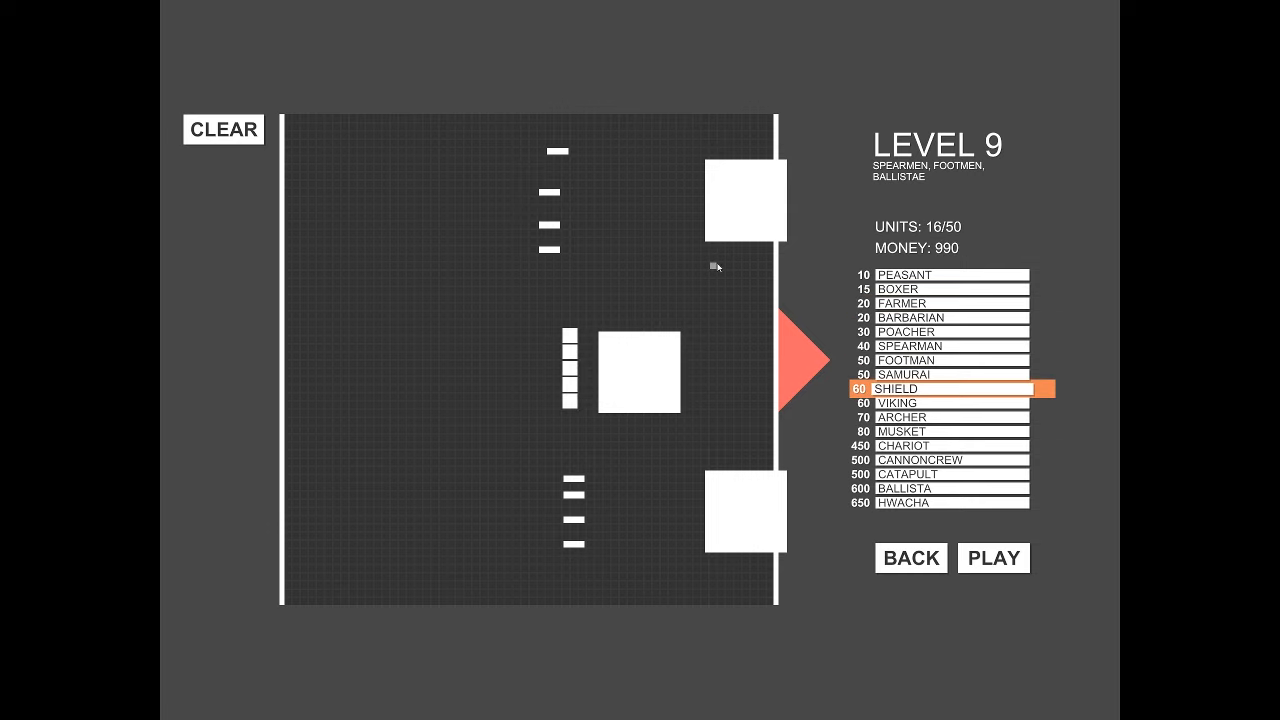
pyautogui.click(716, 280)
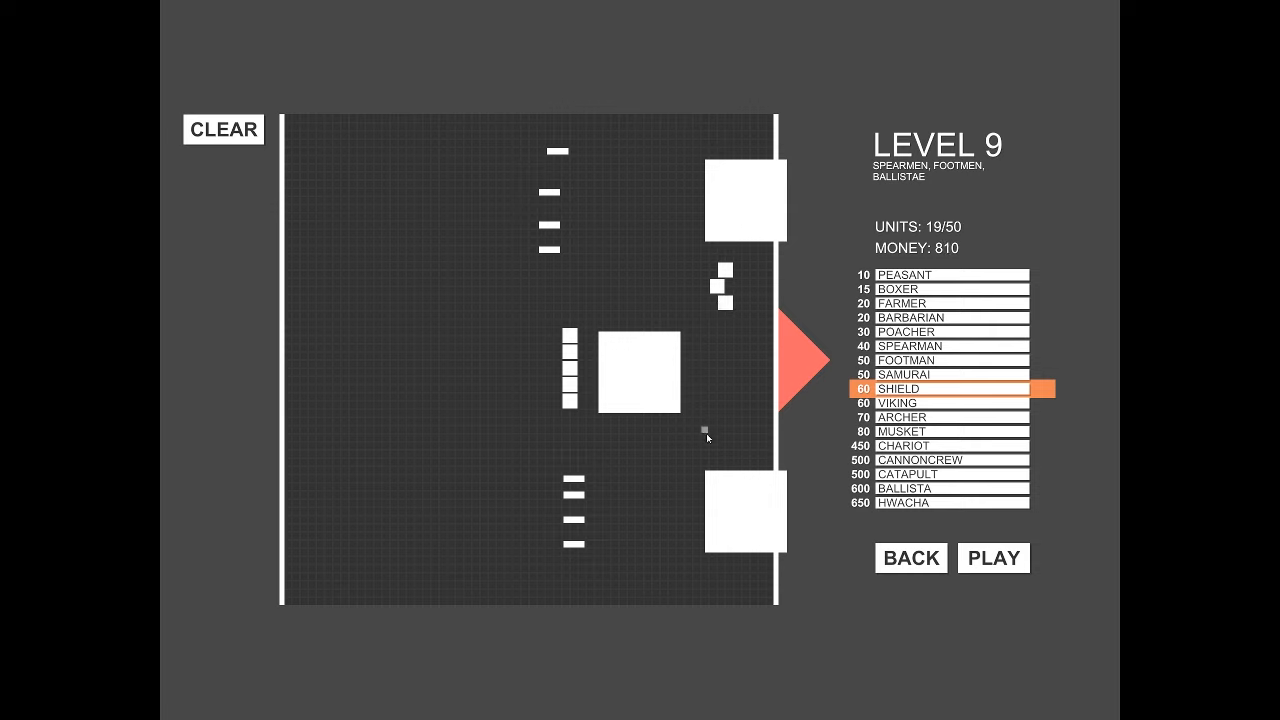
pyautogui.click(716, 432)
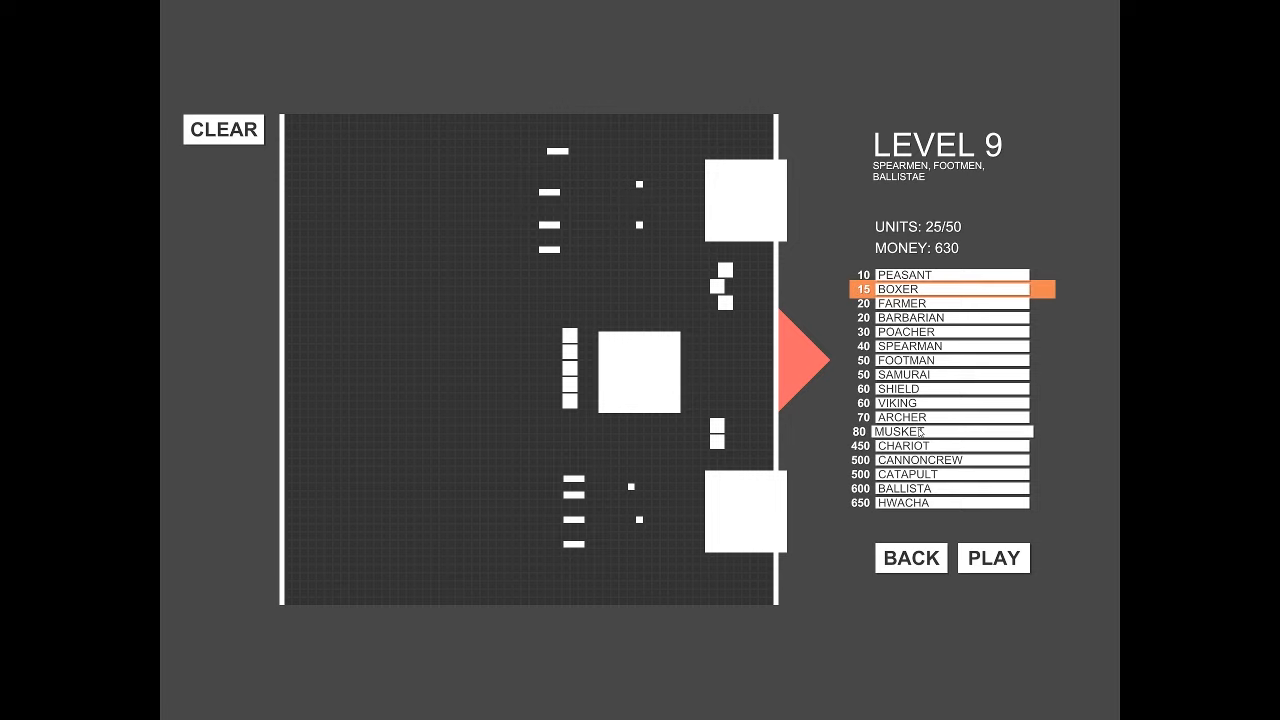
# Step: Fill out the 34-unit army with boxers and poachers down to 30 money and start the battle
pyautogui.click(940, 432)
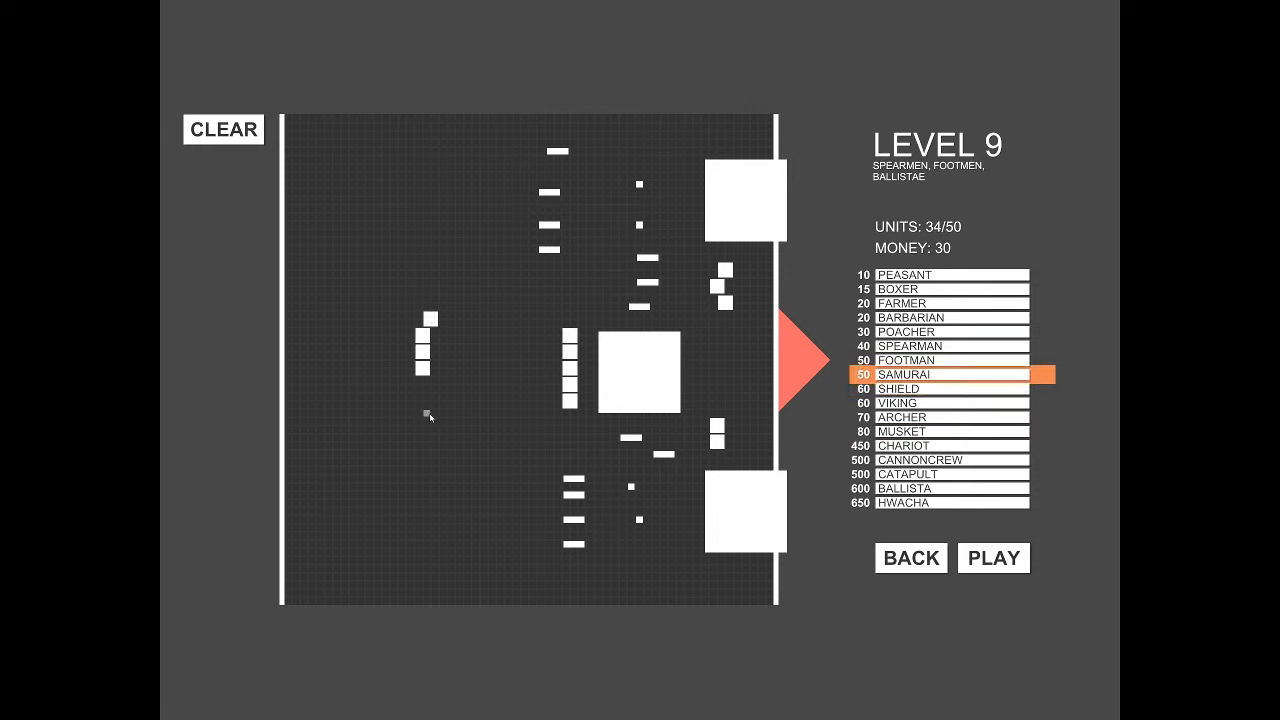
pyautogui.click(940, 332)
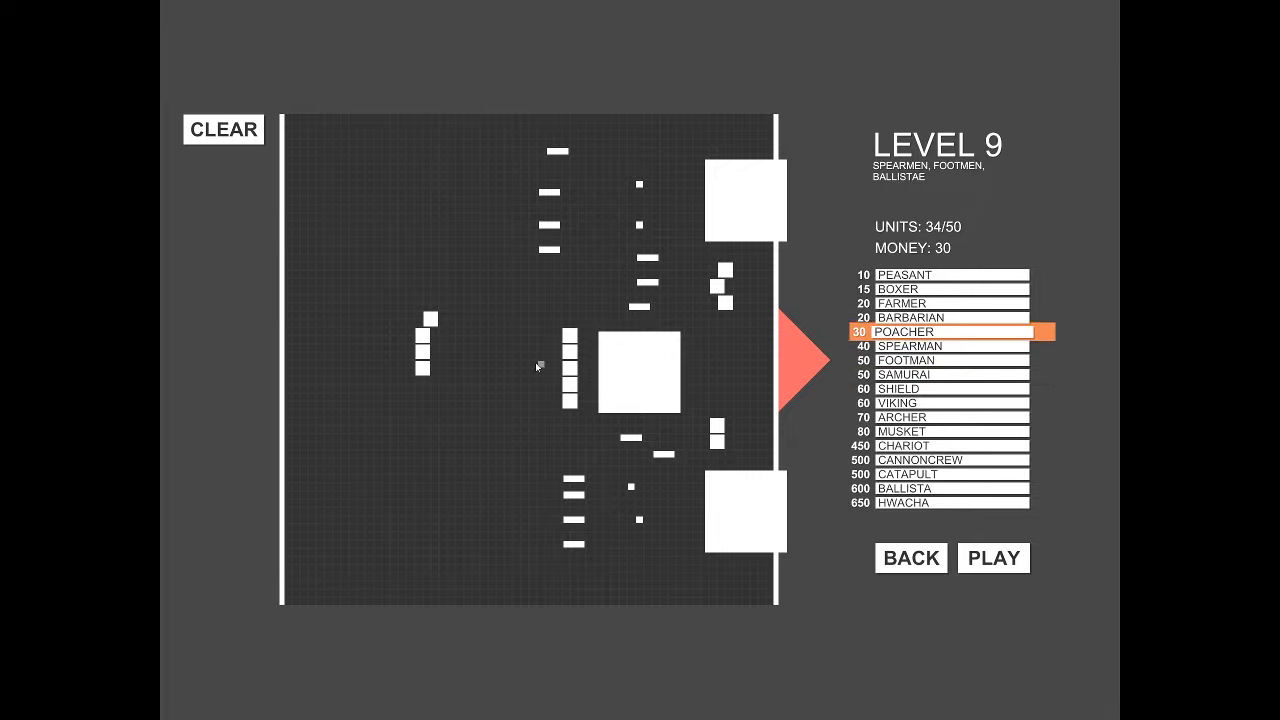
pyautogui.click(992, 558)
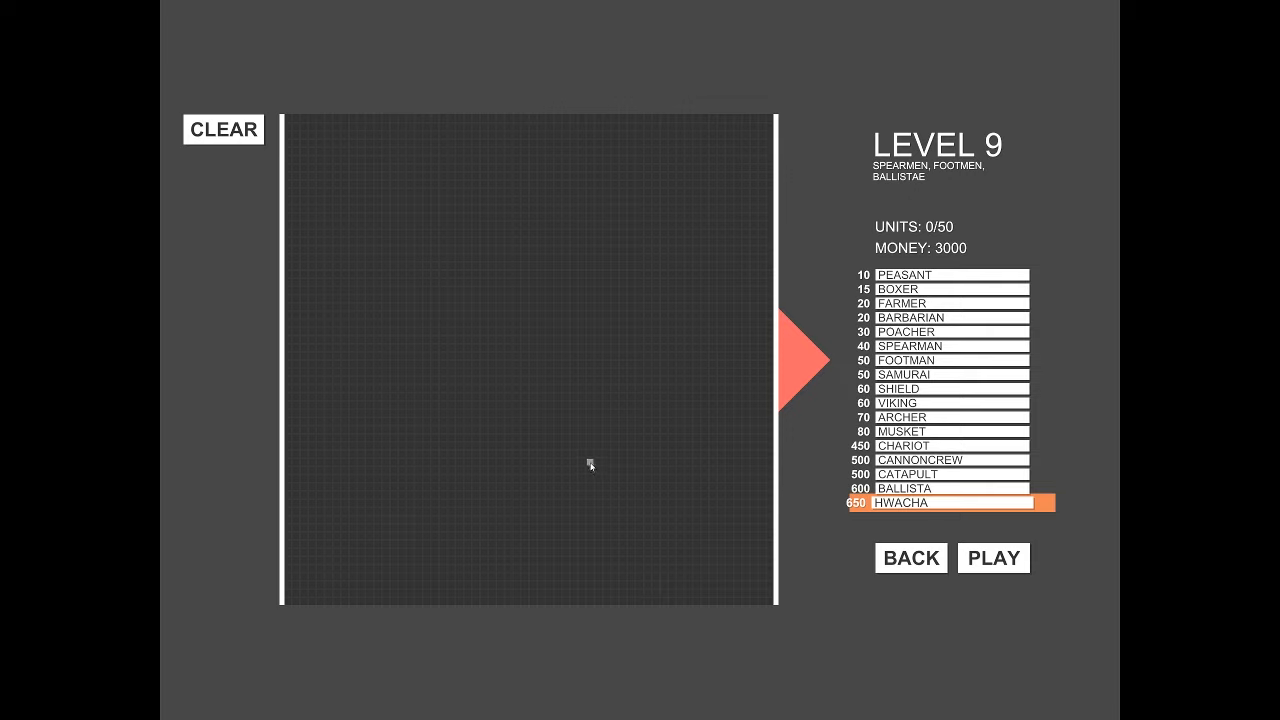
pyautogui.moveTo(712, 408)
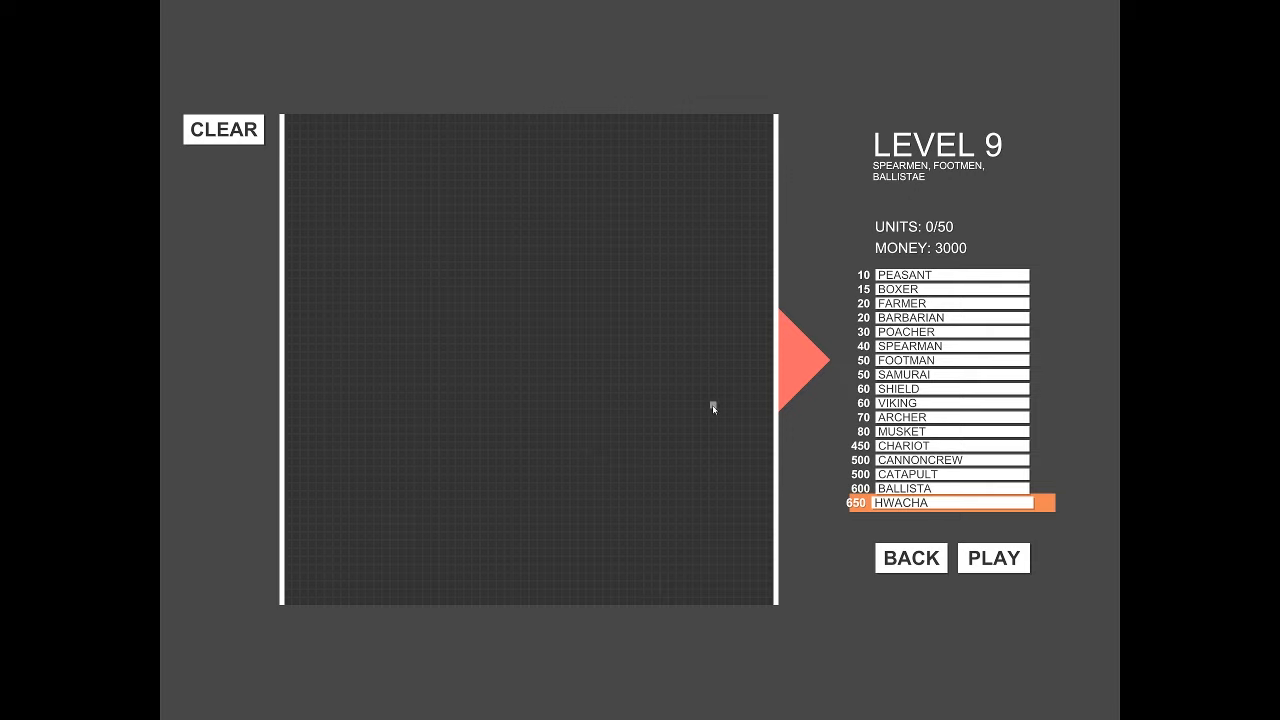
pyautogui.moveTo(672, 464)
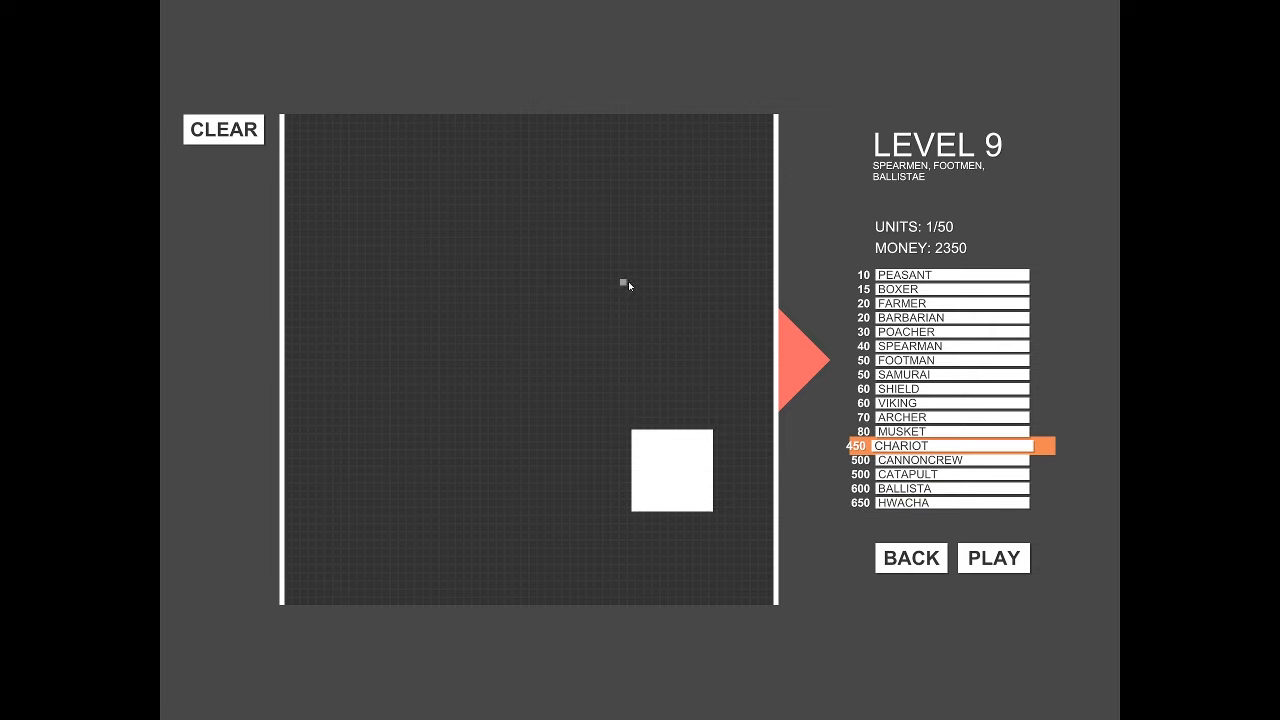
# Step: Deploy chariots at top and middle, archers and farmers in the centre, and fight level 9
pyautogui.click(450, 178)
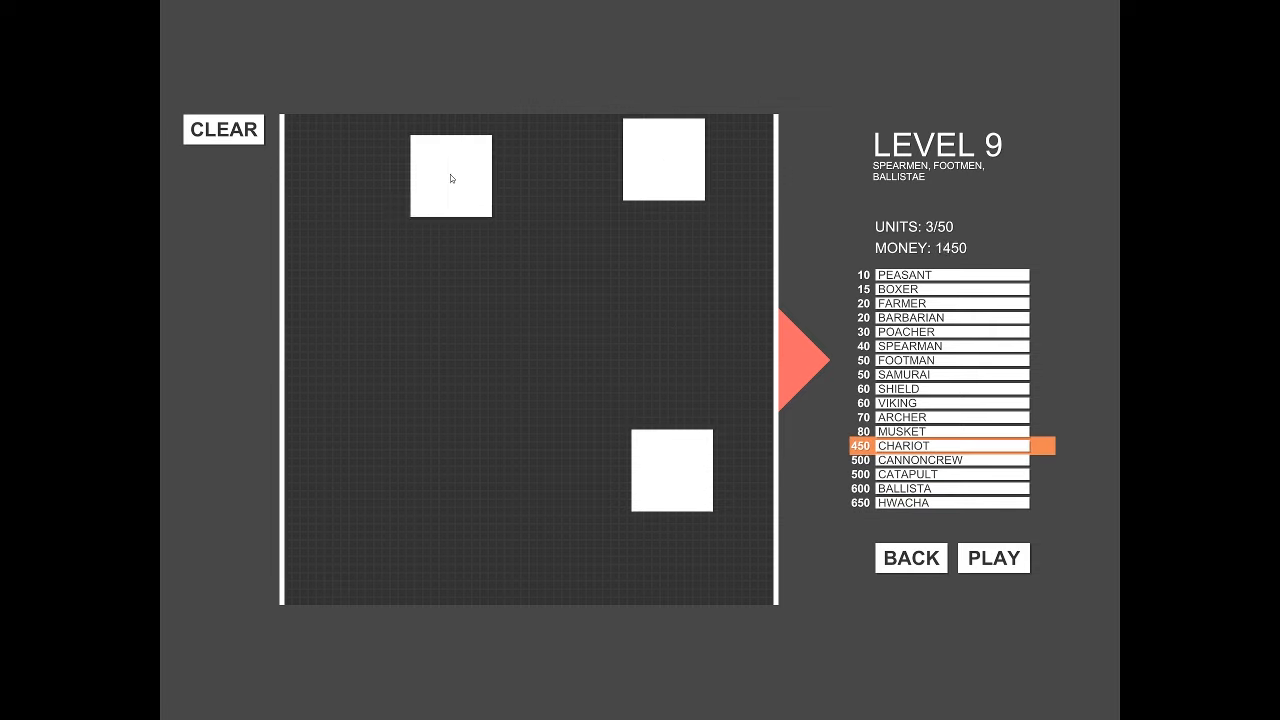
pyautogui.click(572, 284)
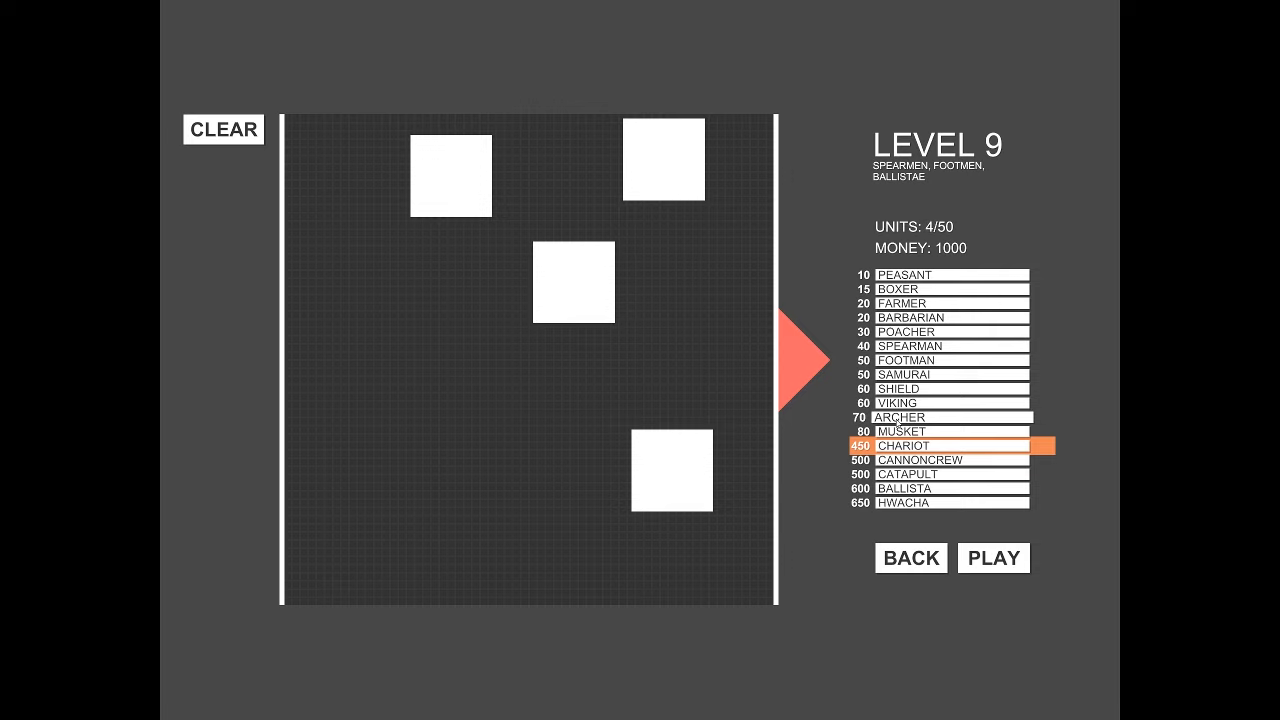
pyautogui.click(950, 416)
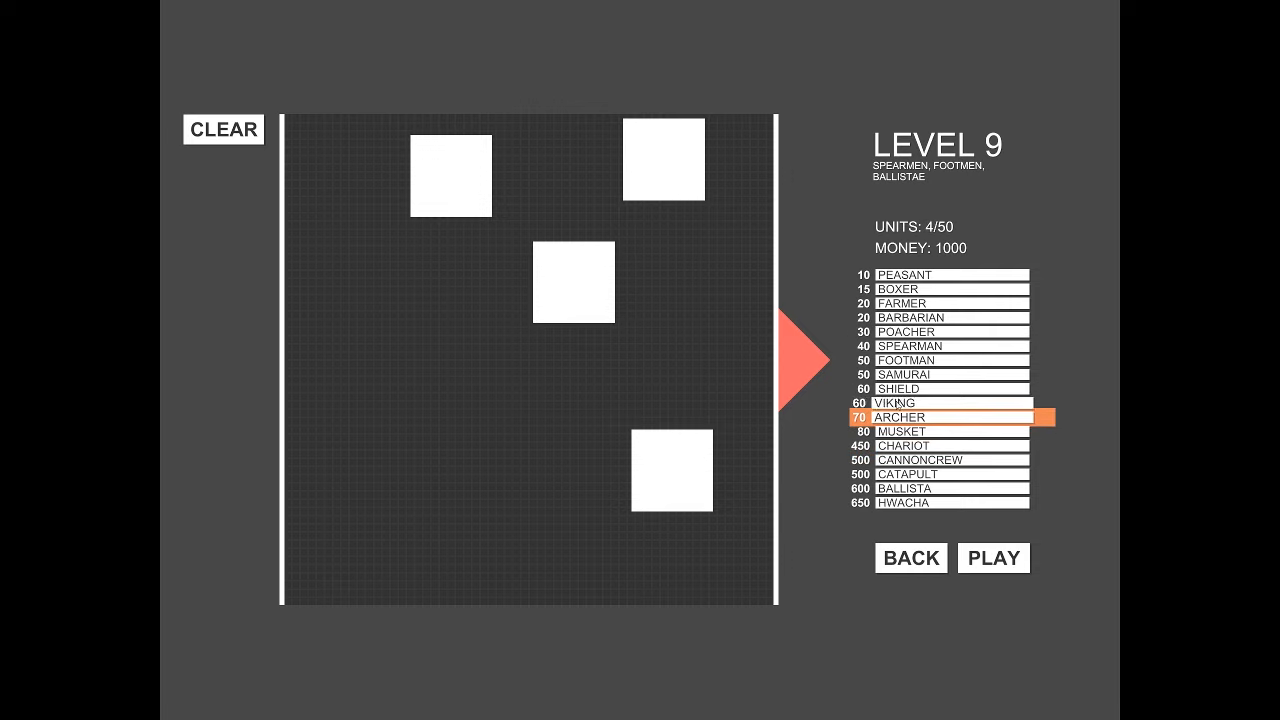
pyautogui.click(596, 390)
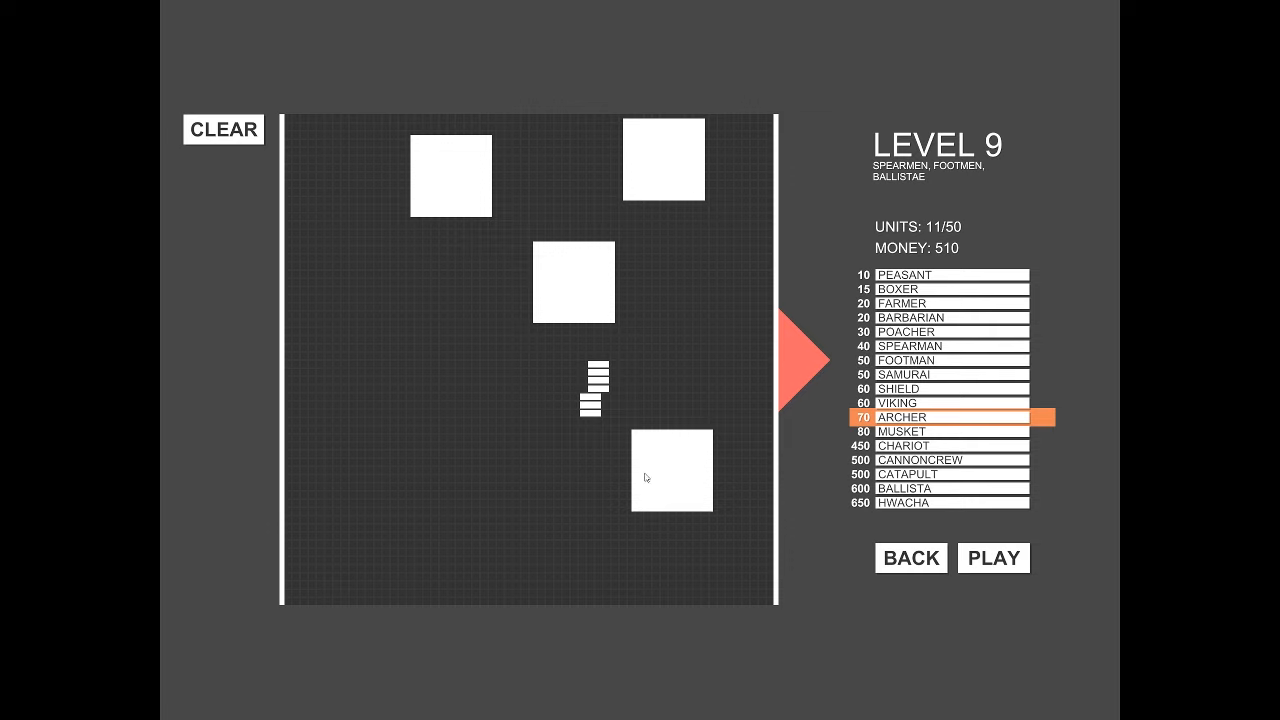
pyautogui.click(584, 184)
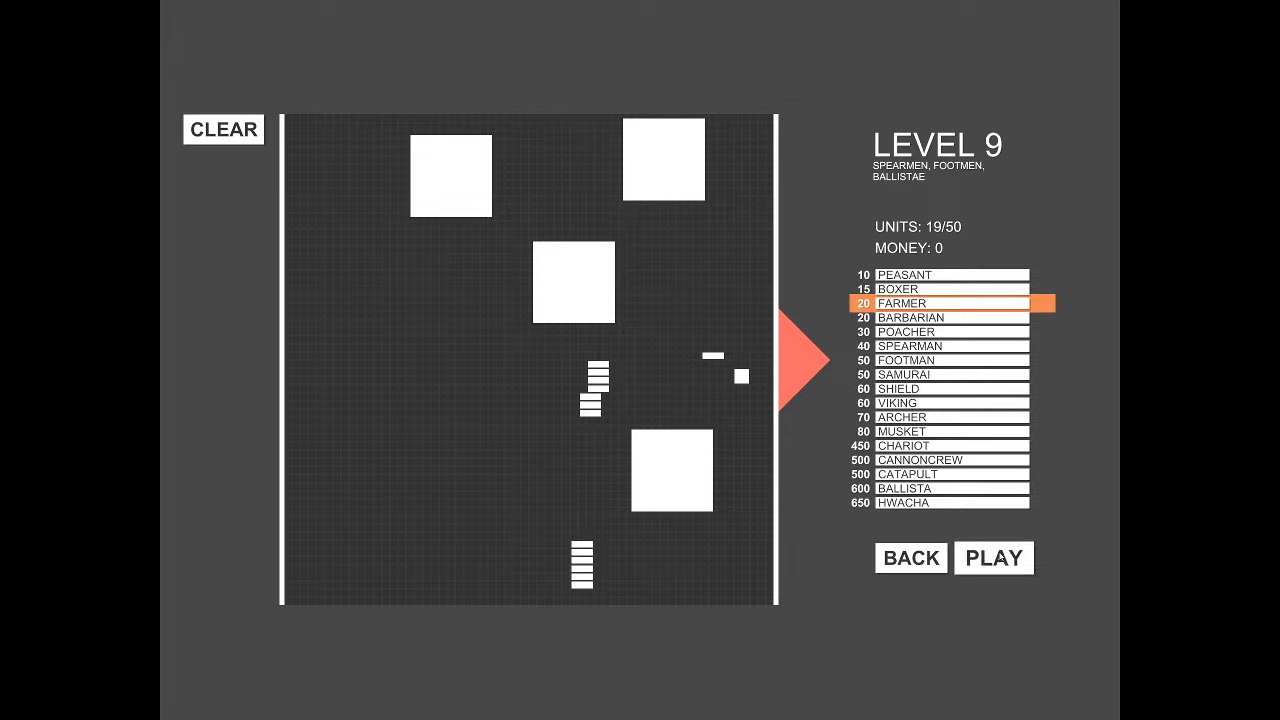
pyautogui.click(992, 558)
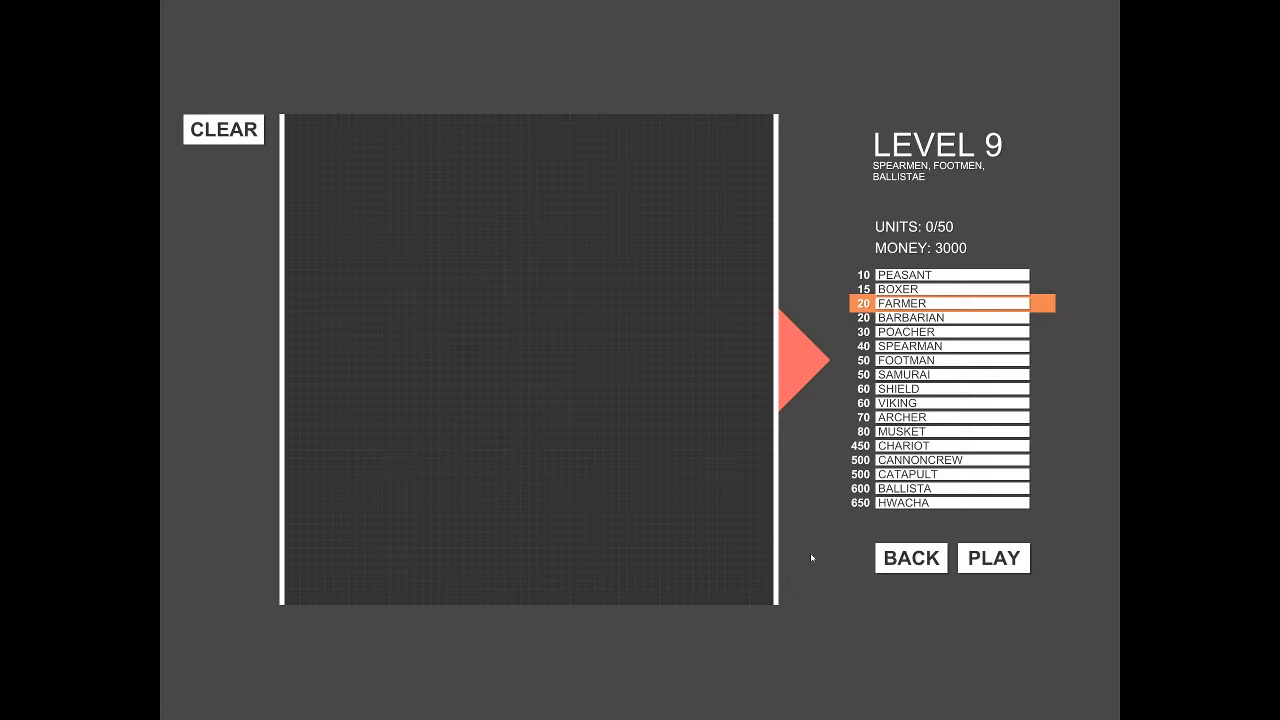
# Step: Place chariots and ballistas on the right, with archers between the ballistas
pyautogui.click(944, 402)
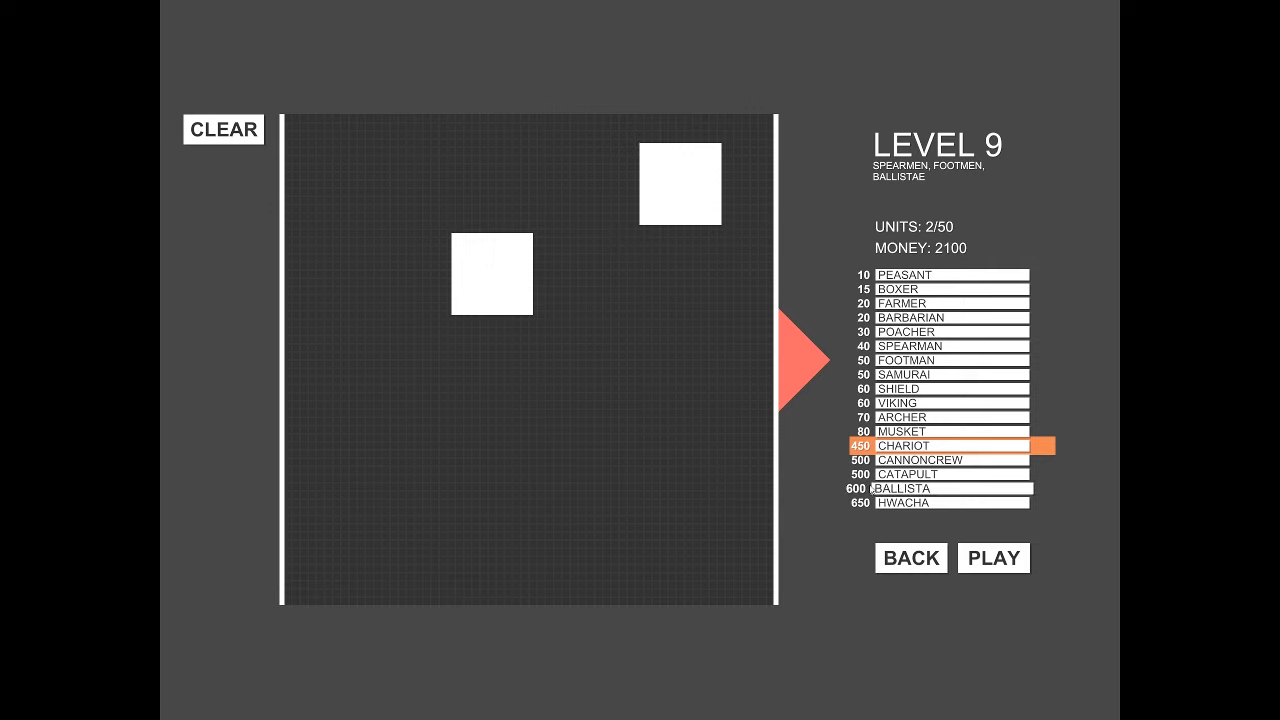
pyautogui.click(940, 488)
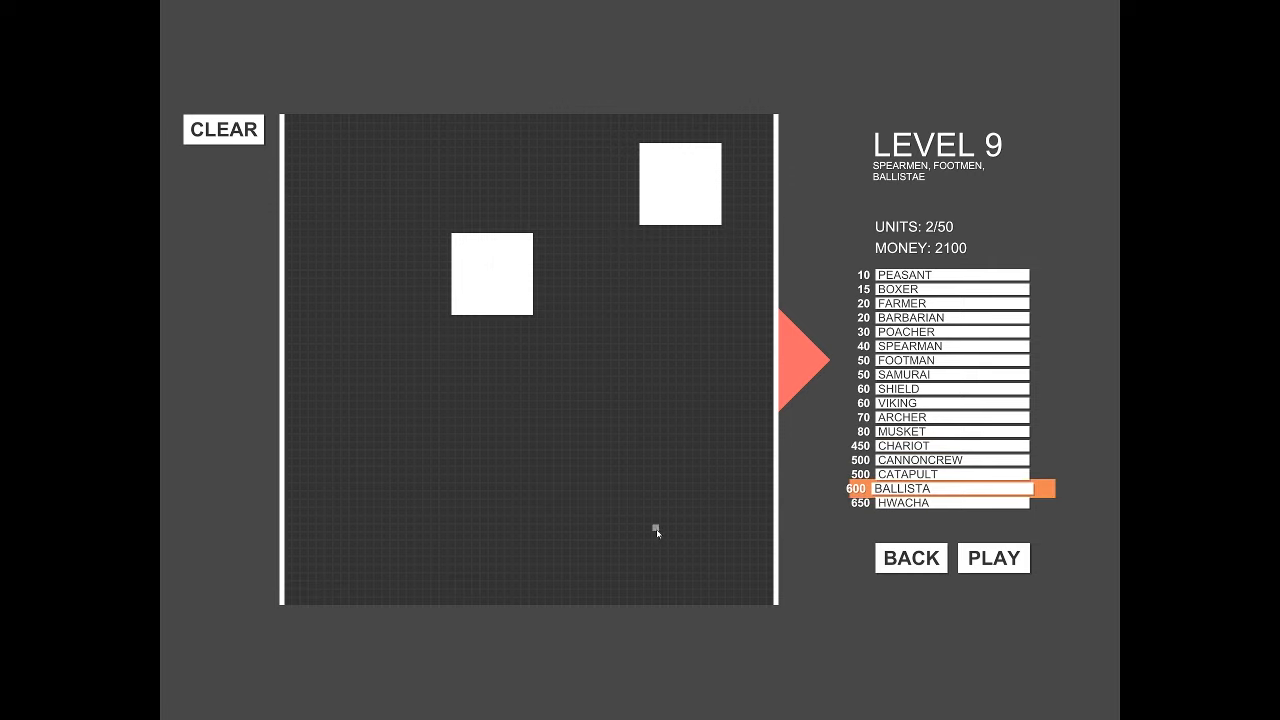
pyautogui.click(658, 536)
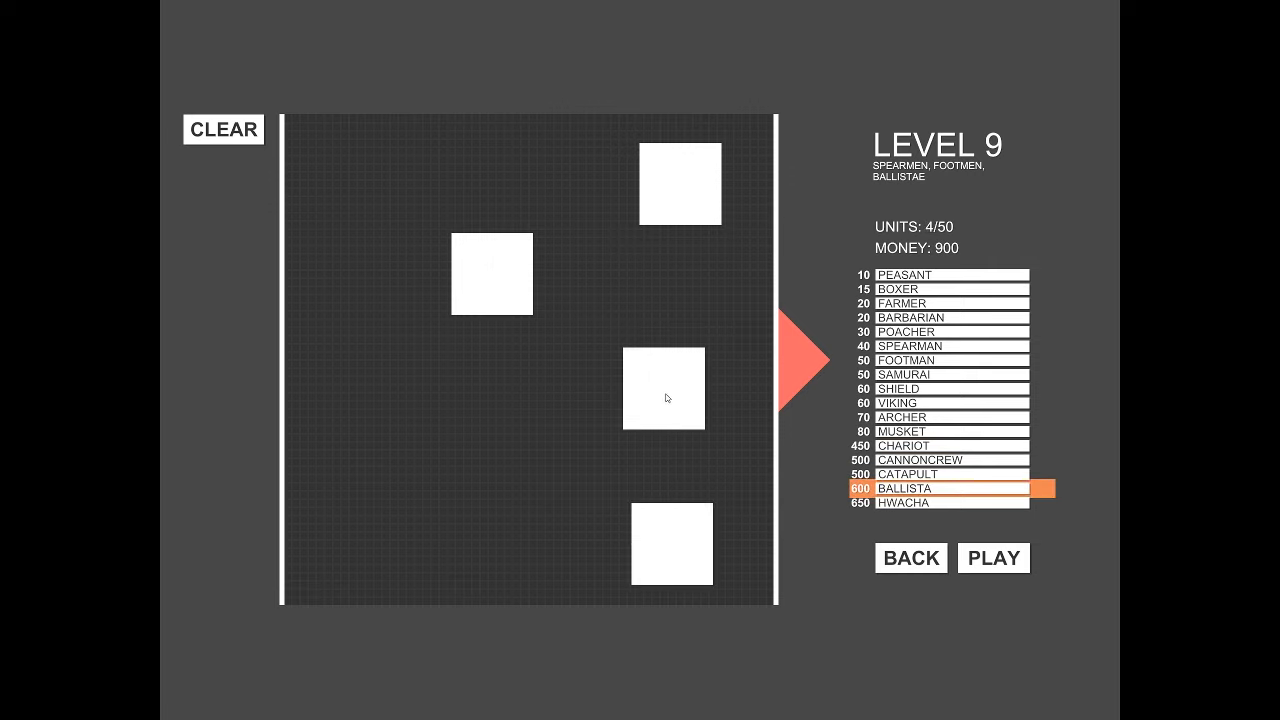
pyautogui.click(940, 418)
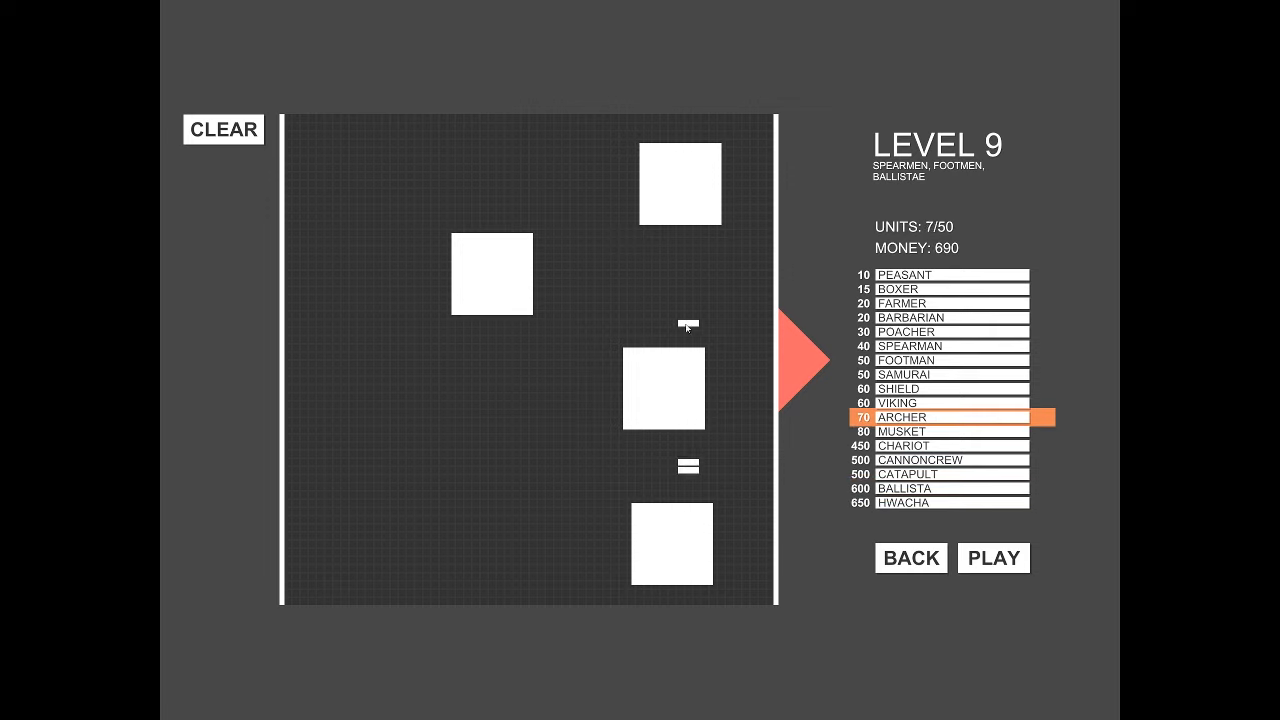
pyautogui.click(688, 320)
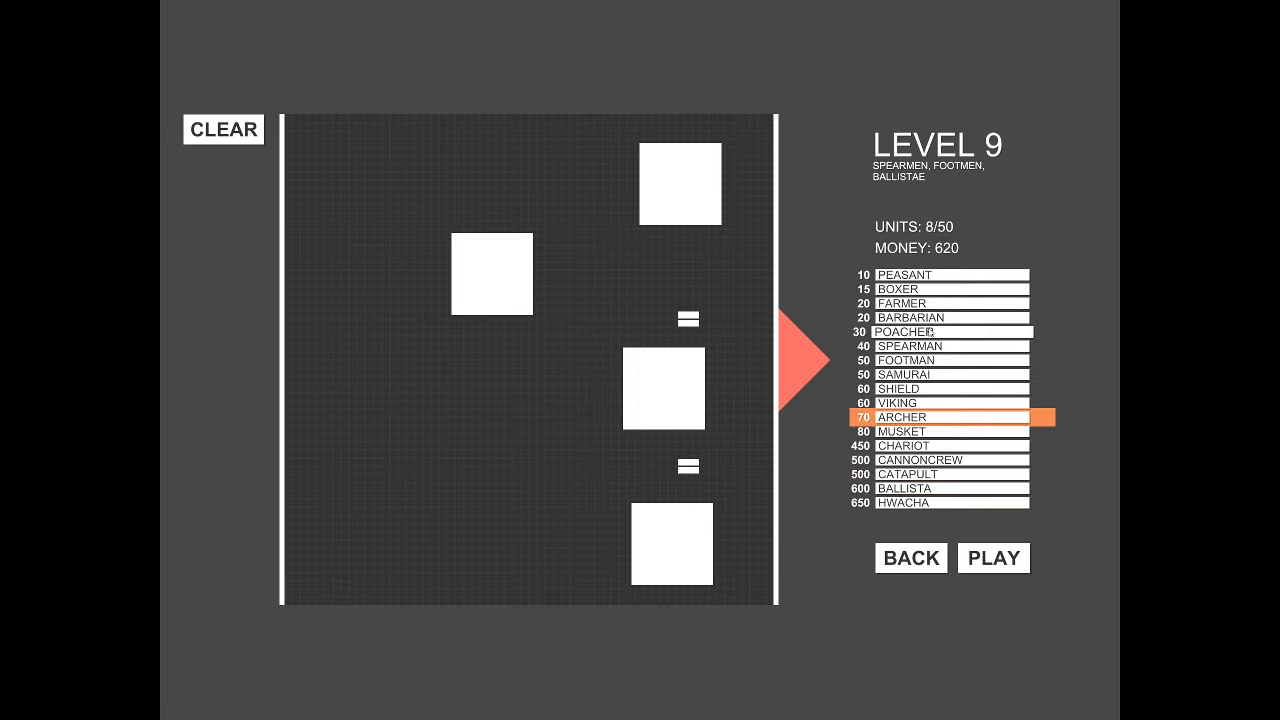
# Step: Add spearmen and boxers to reach 32 units, then start the level 9 battle
pyautogui.click(940, 304)
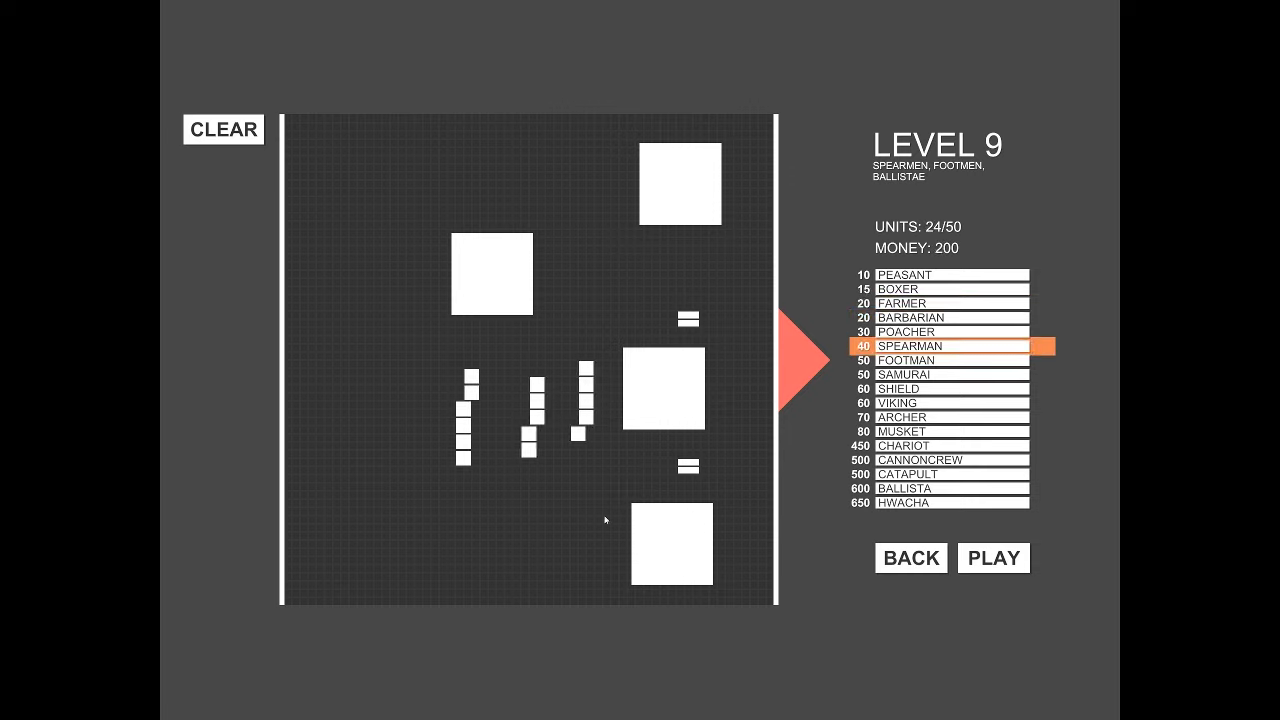
pyautogui.click(944, 288)
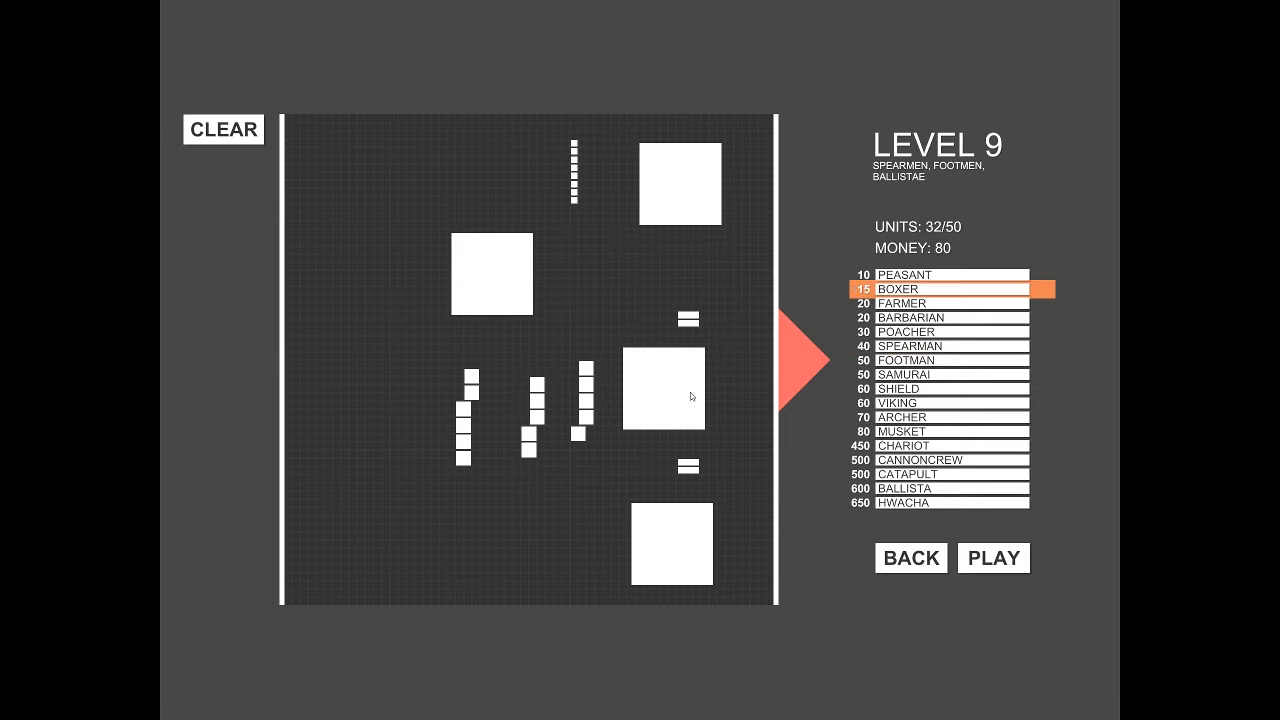
pyautogui.moveTo(744, 404)
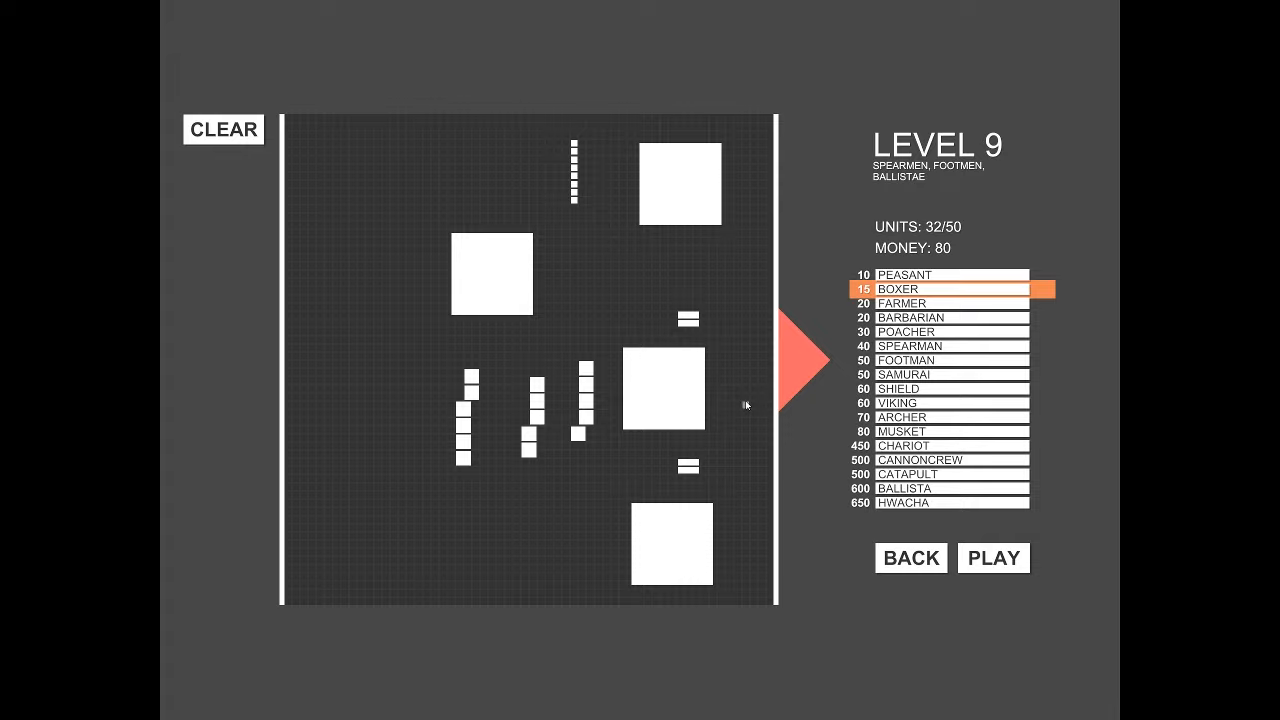
pyautogui.click(992, 558)
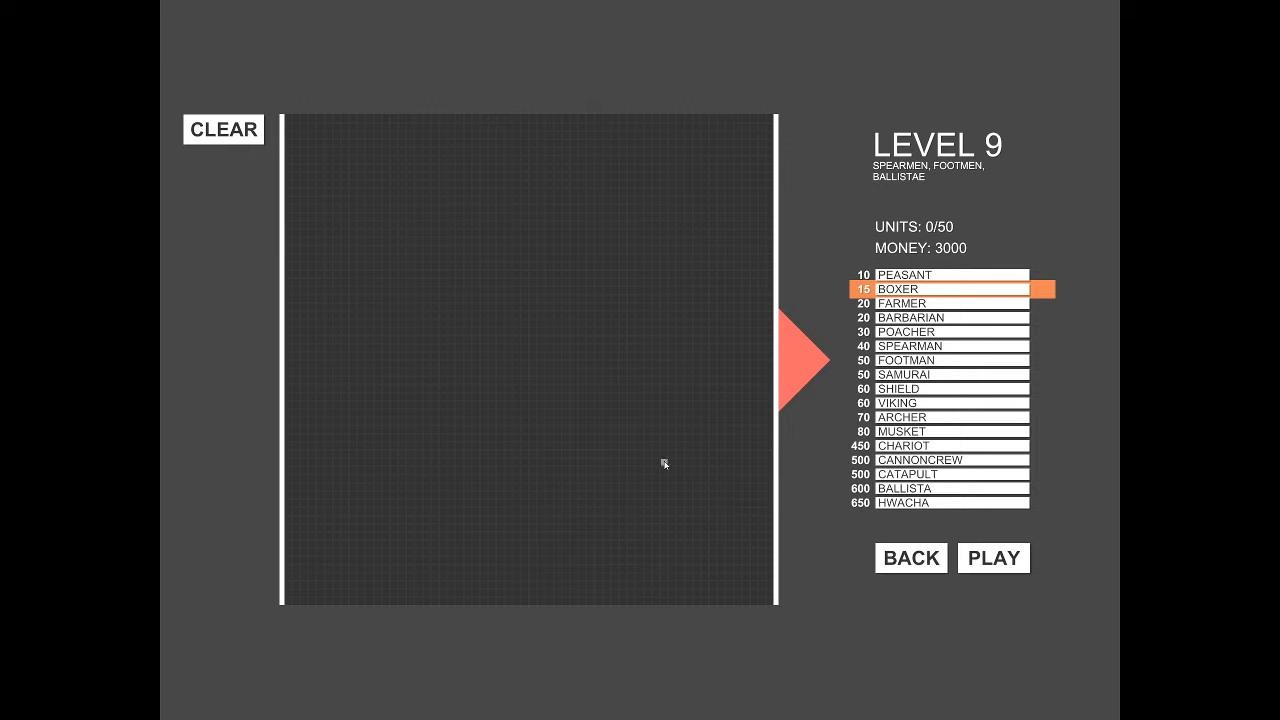
pyautogui.moveTo(680, 462)
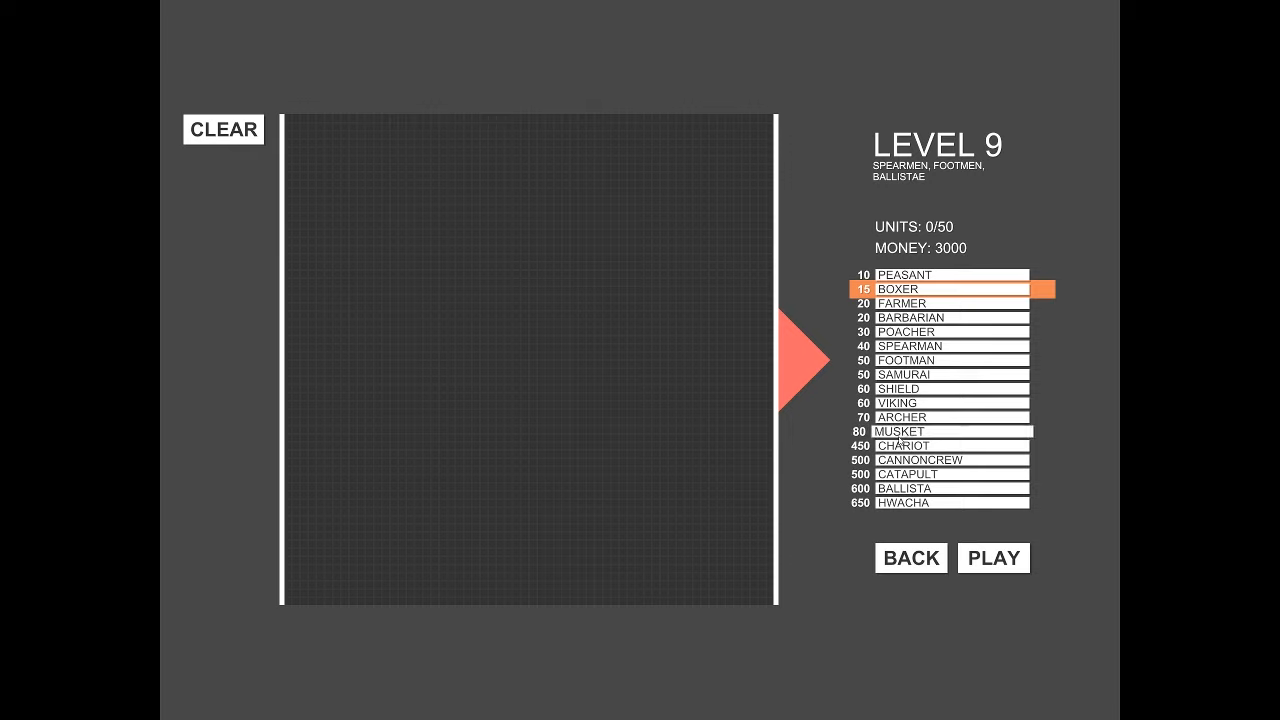
# Step: Deploy six large units and a line of farmers, then start the level 9 battle
pyautogui.click(940, 446)
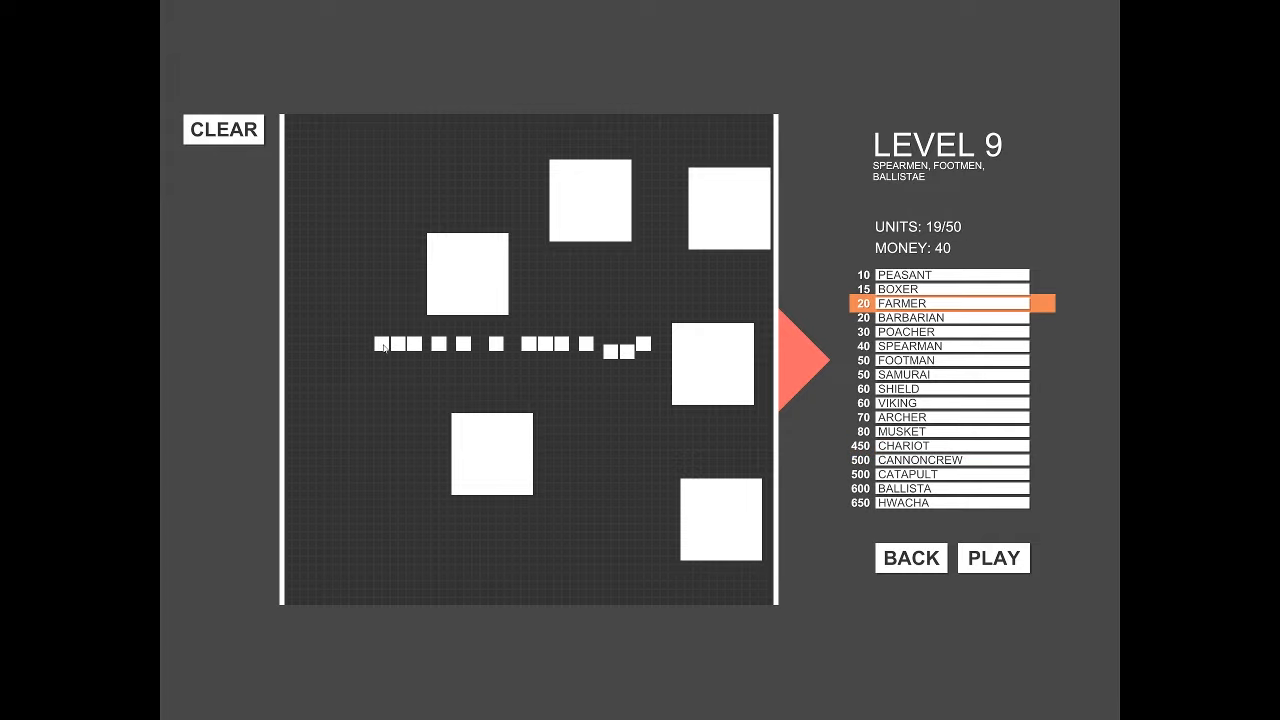
pyautogui.click(992, 556)
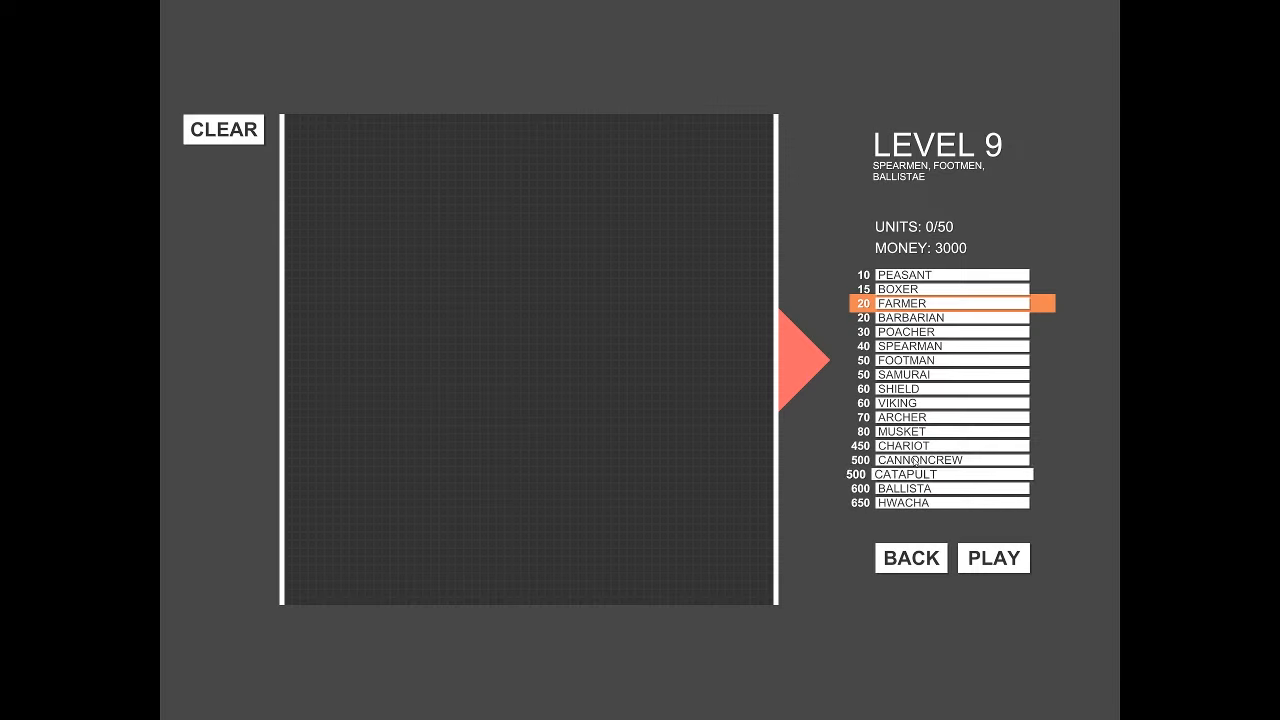
# Step: Place five chariots and columns of poachers using all the money, then start the battle
pyautogui.click(940, 444)
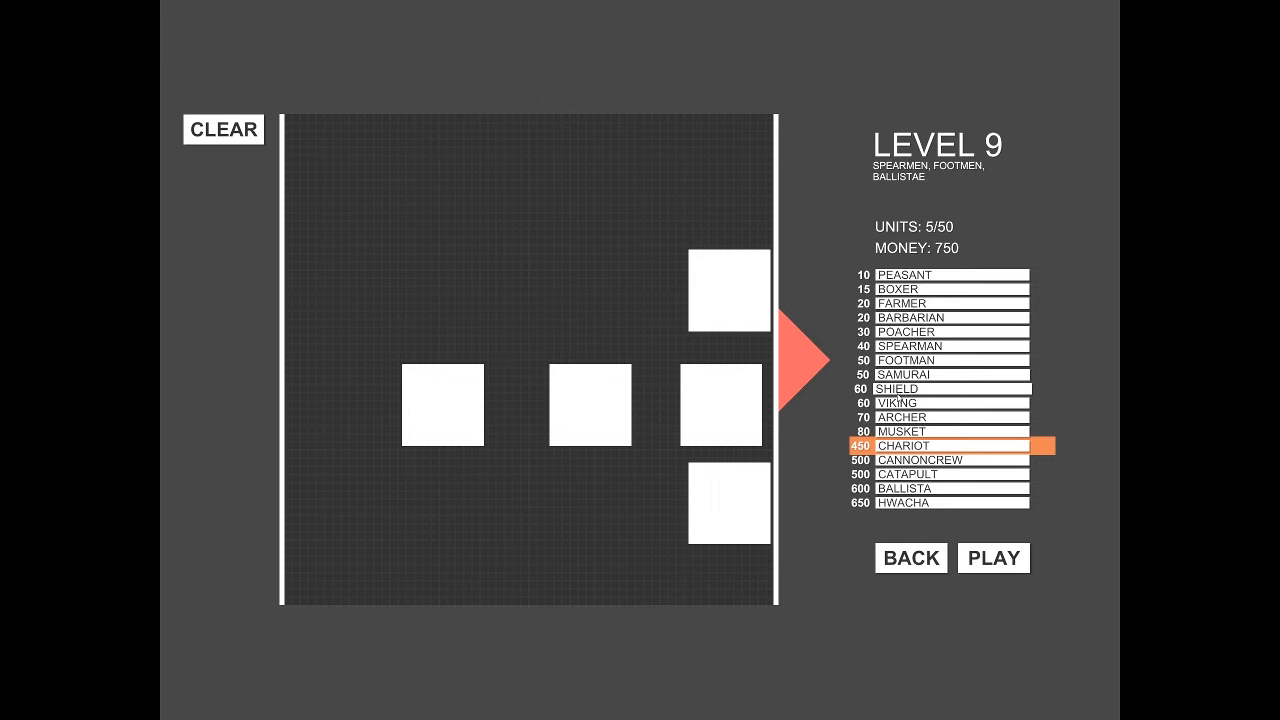
pyautogui.click(940, 344)
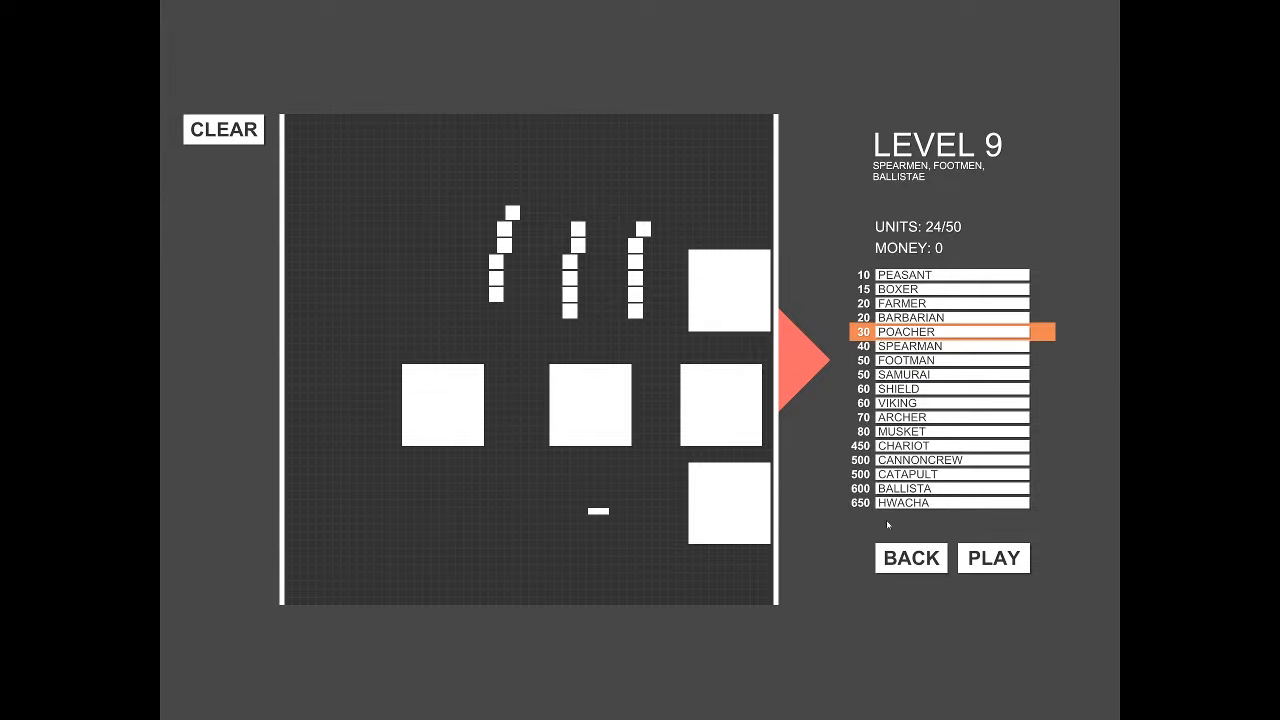
pyautogui.click(992, 558)
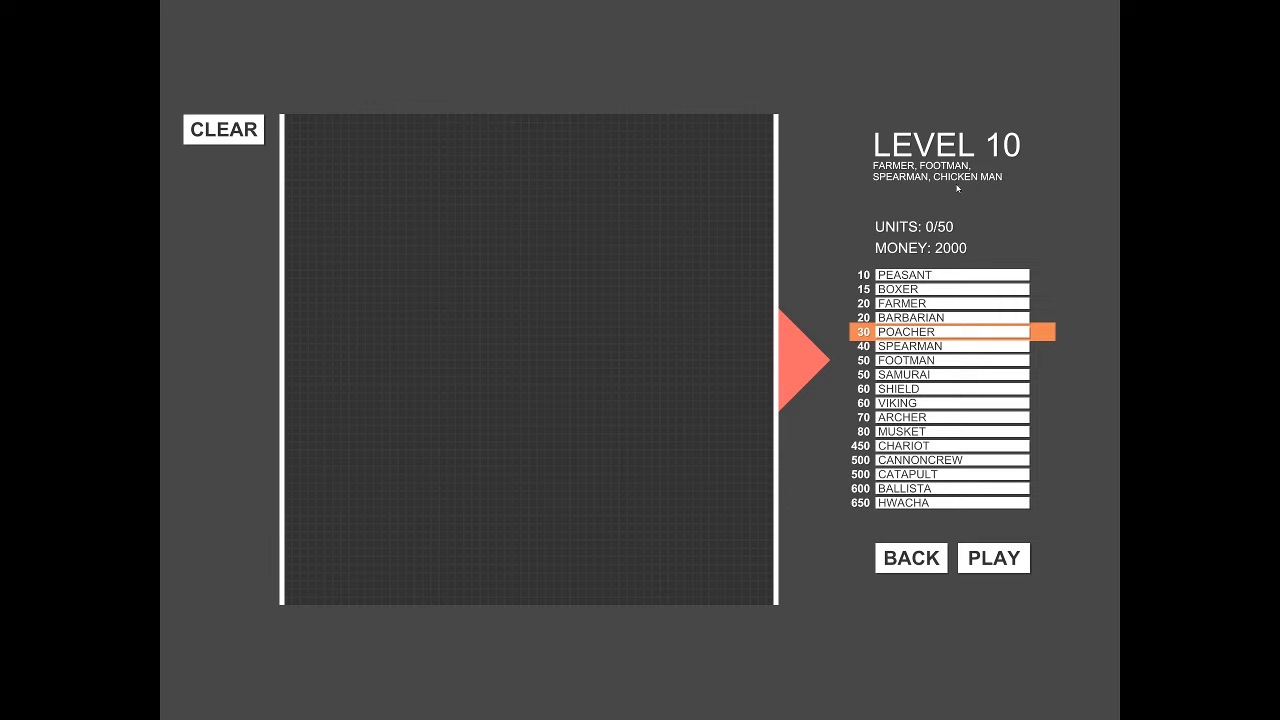
pyautogui.moveTo(936, 180)
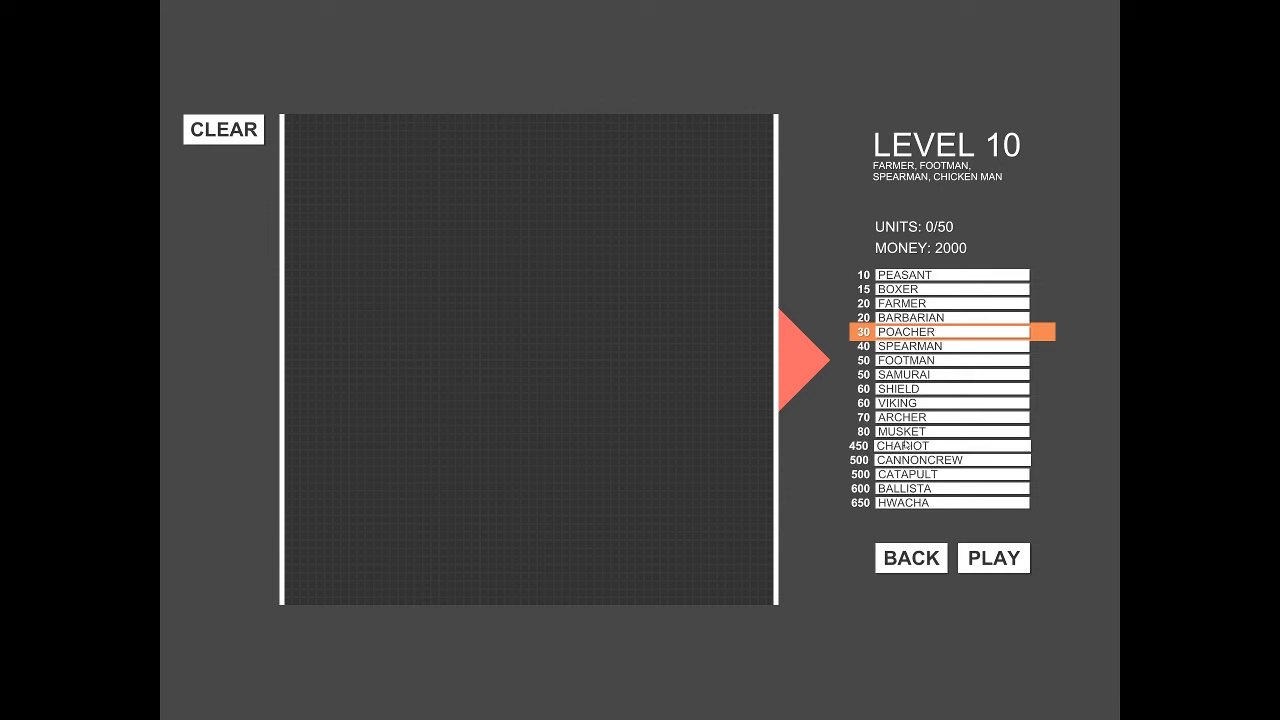
# Step: Place three Shield units in the middle of the grid, then start the level 10 battle
pyautogui.click(696, 520)
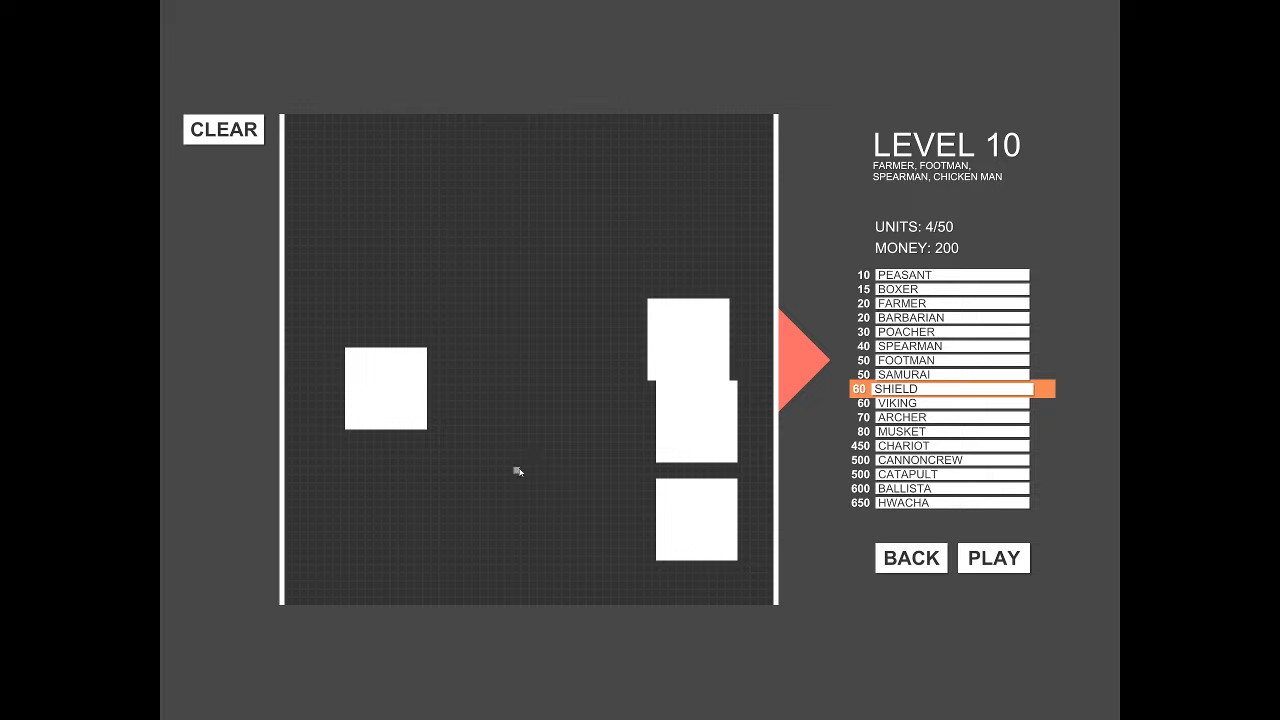
pyautogui.click(544, 476)
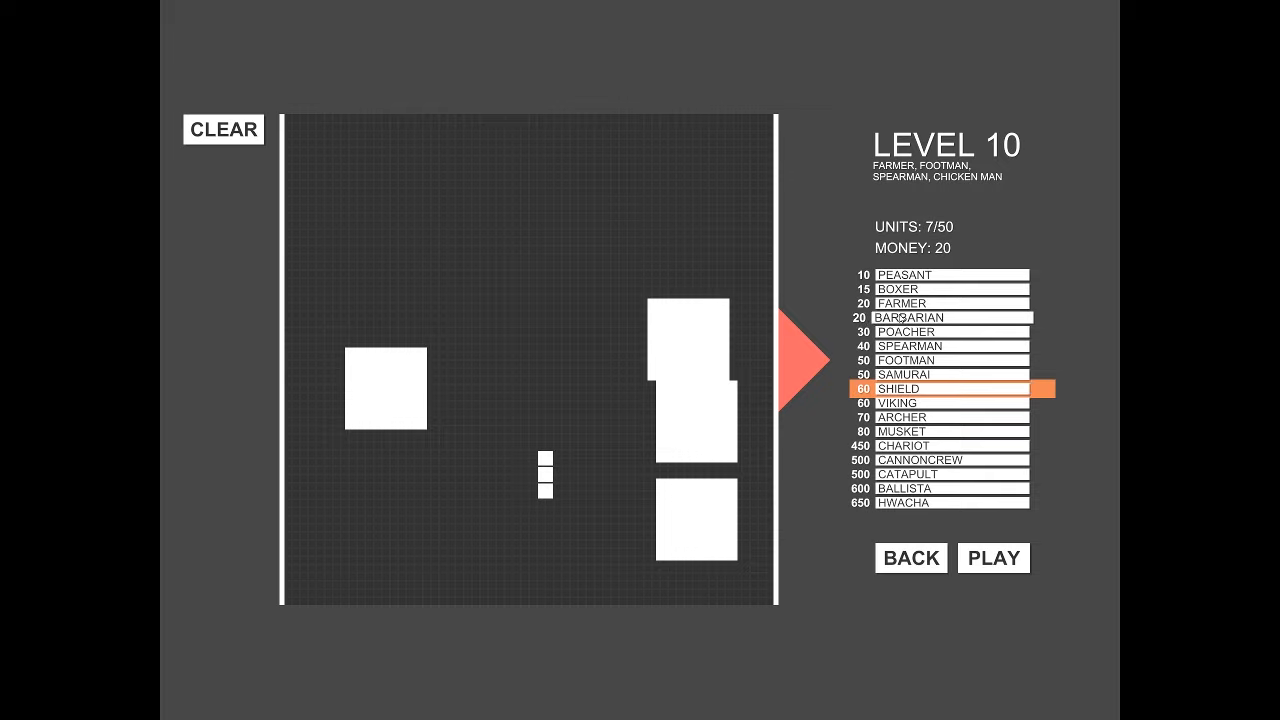
pyautogui.click(992, 558)
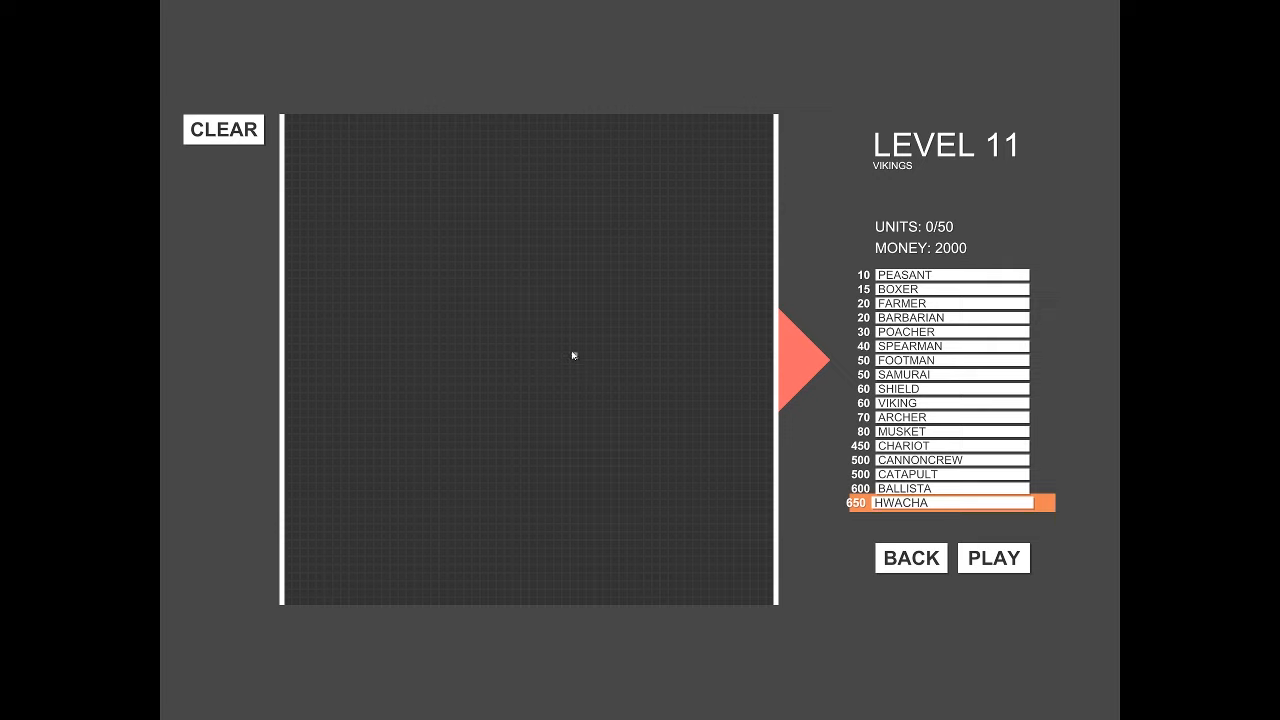
# Step: Place two hwachas, shields and a line of farmers down to 20 money, then start the battle
pyautogui.click(590, 284)
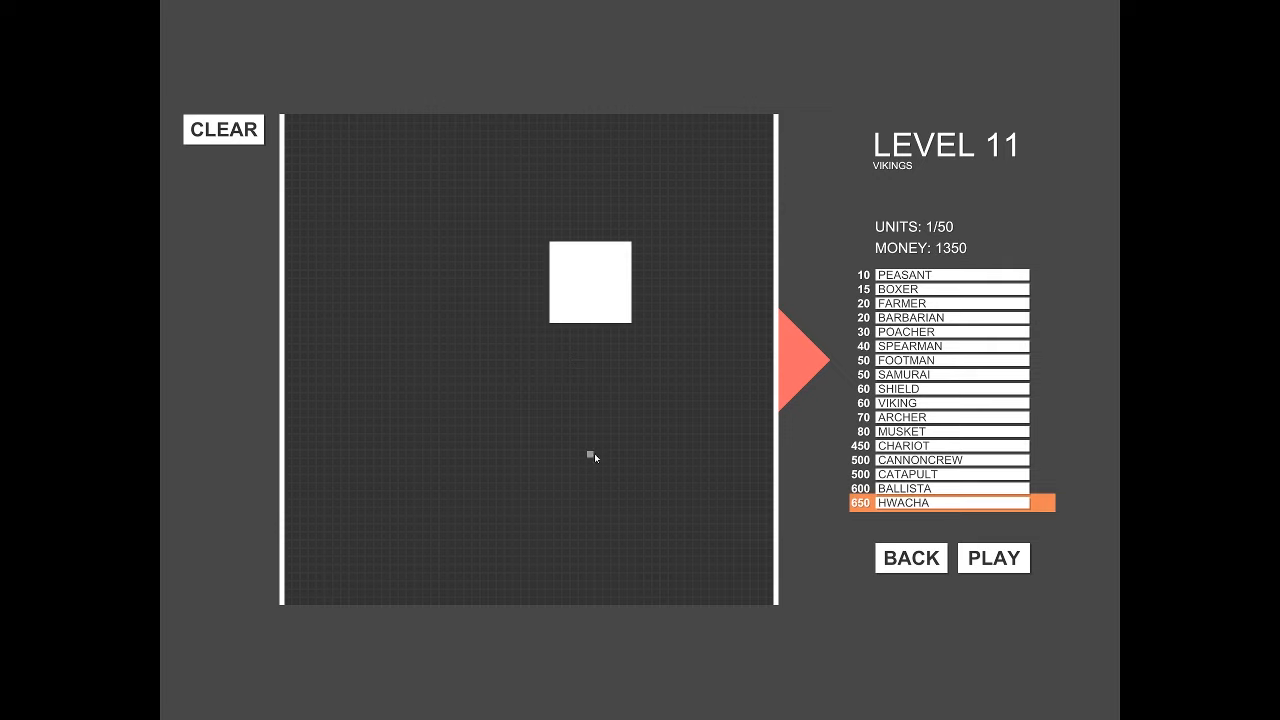
pyautogui.click(596, 462)
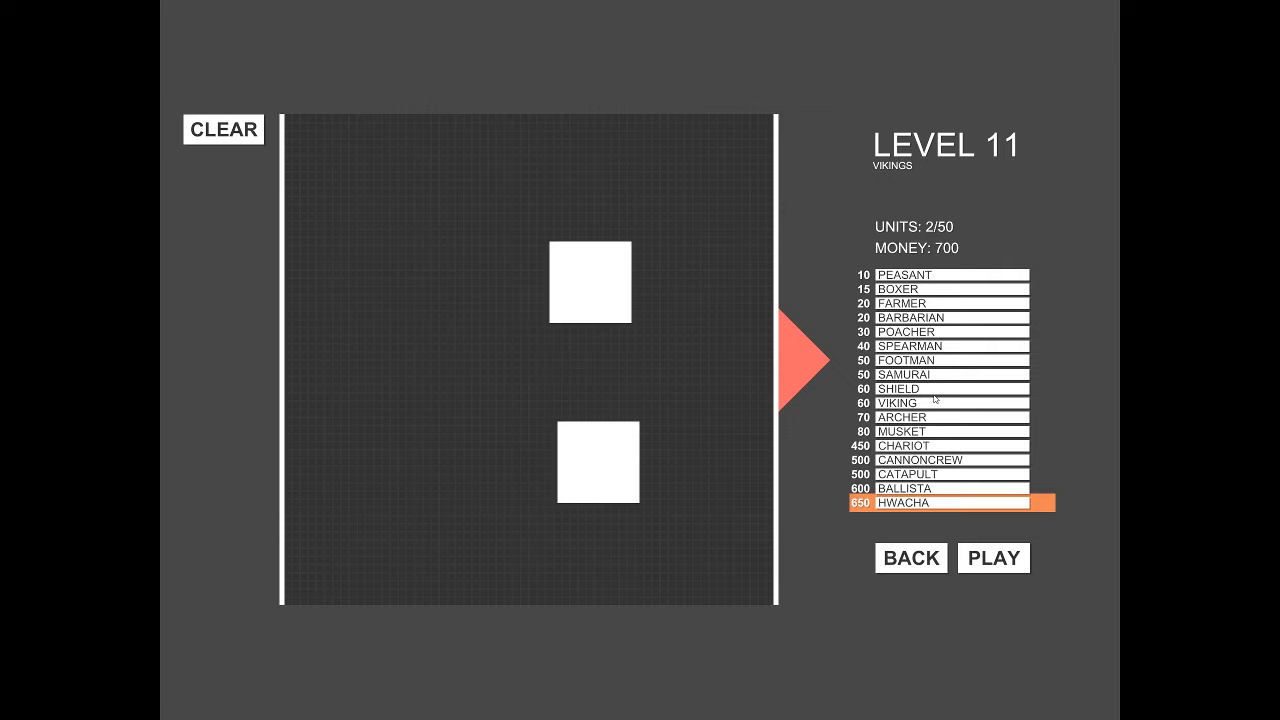
pyautogui.click(936, 388)
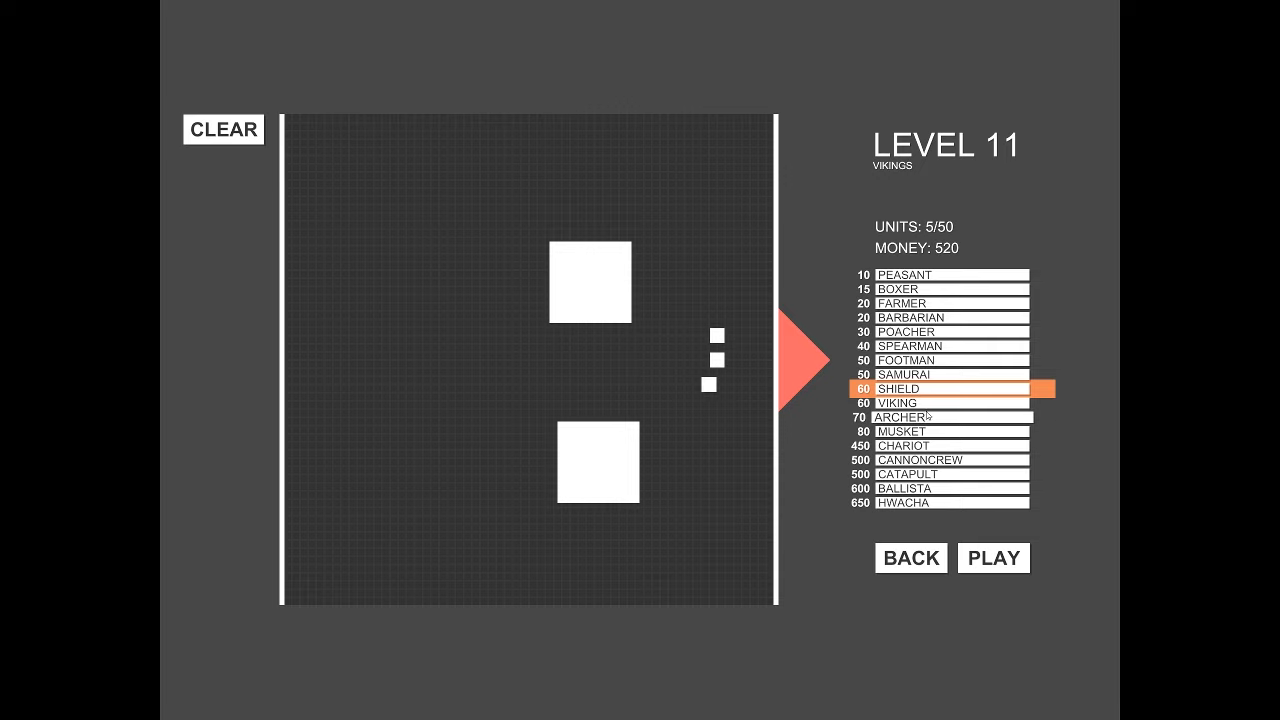
pyautogui.click(940, 418)
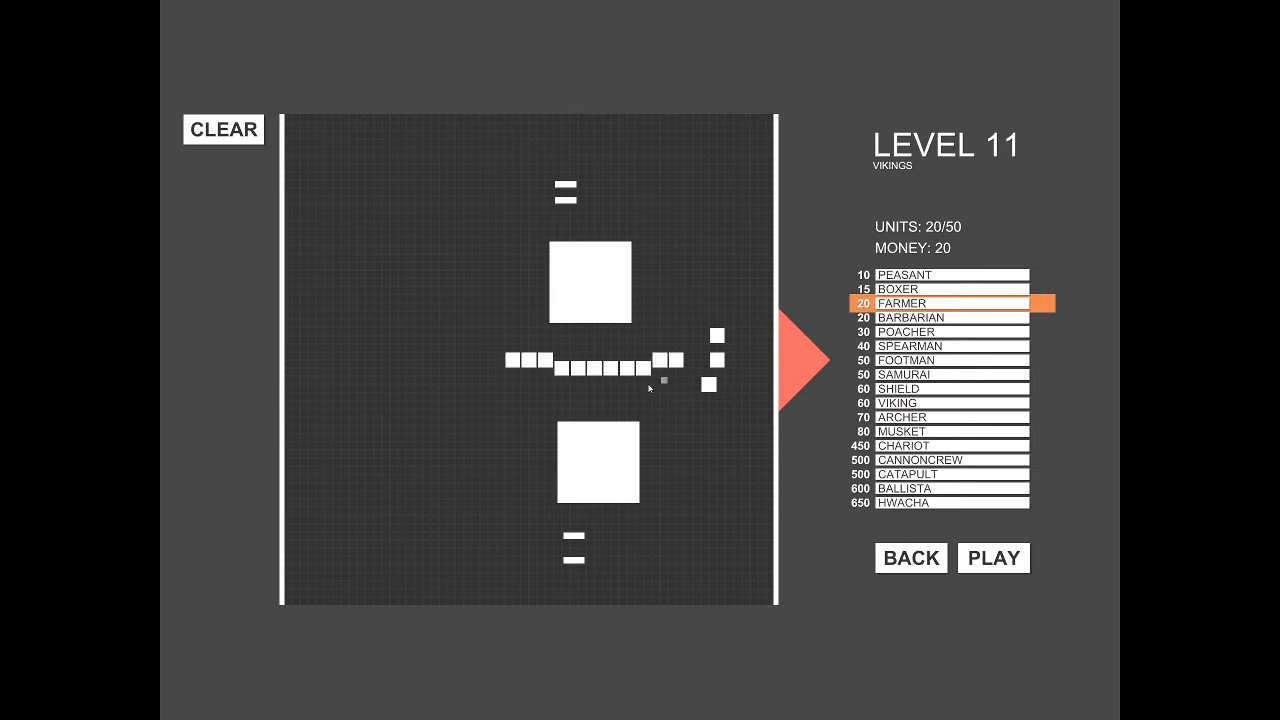
pyautogui.click(992, 558)
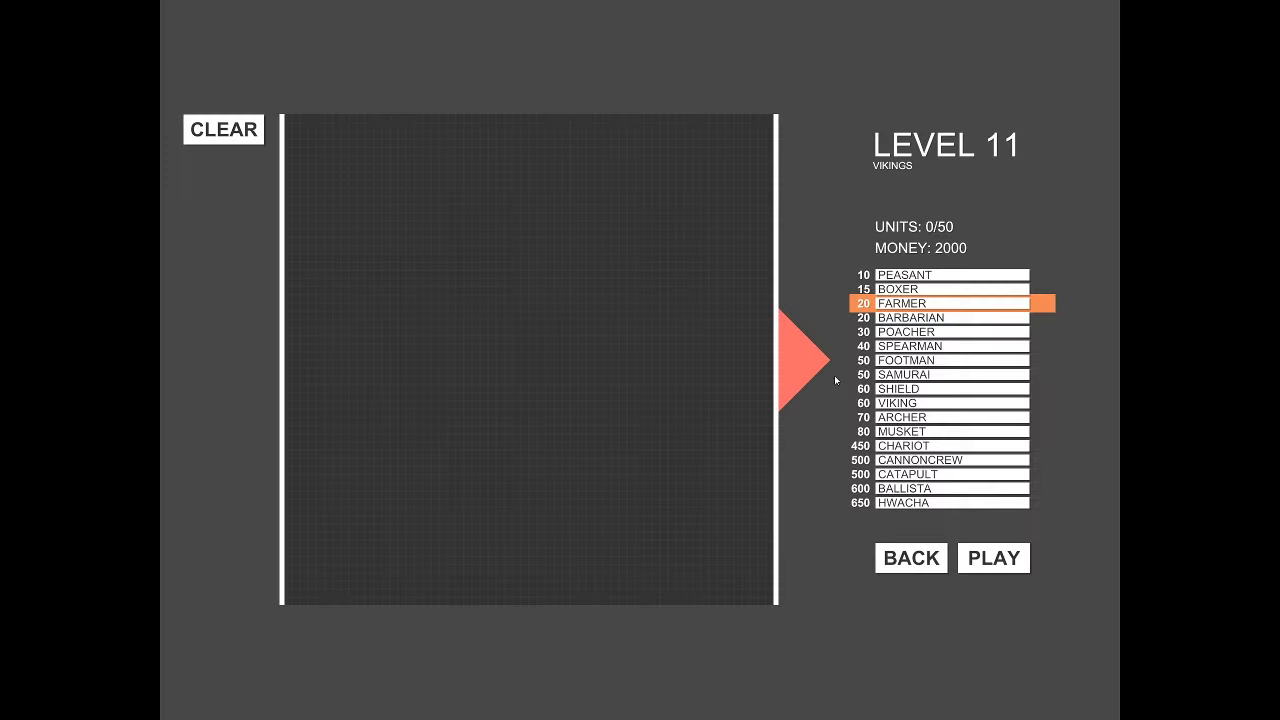
# Step: Place 33 vikings in rows across the centre and right of the field, then start the battle
pyautogui.click(940, 402)
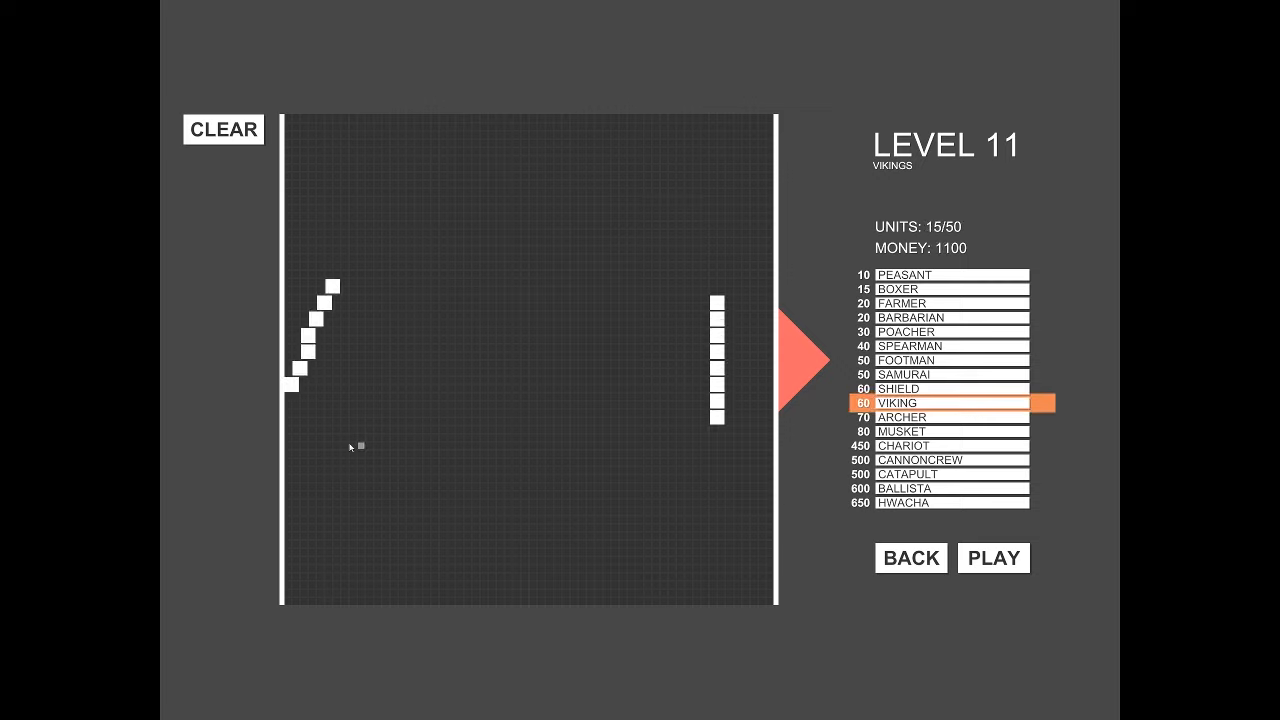
pyautogui.moveTo(504, 520)
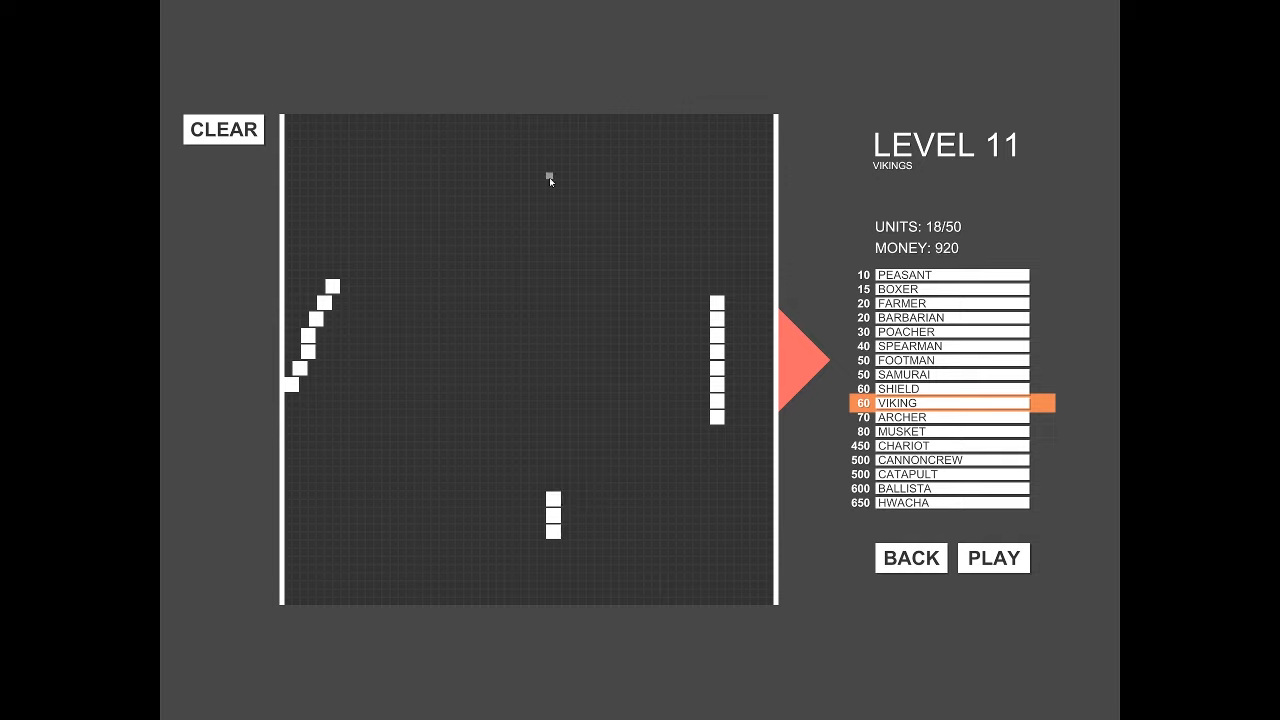
pyautogui.click(540, 184)
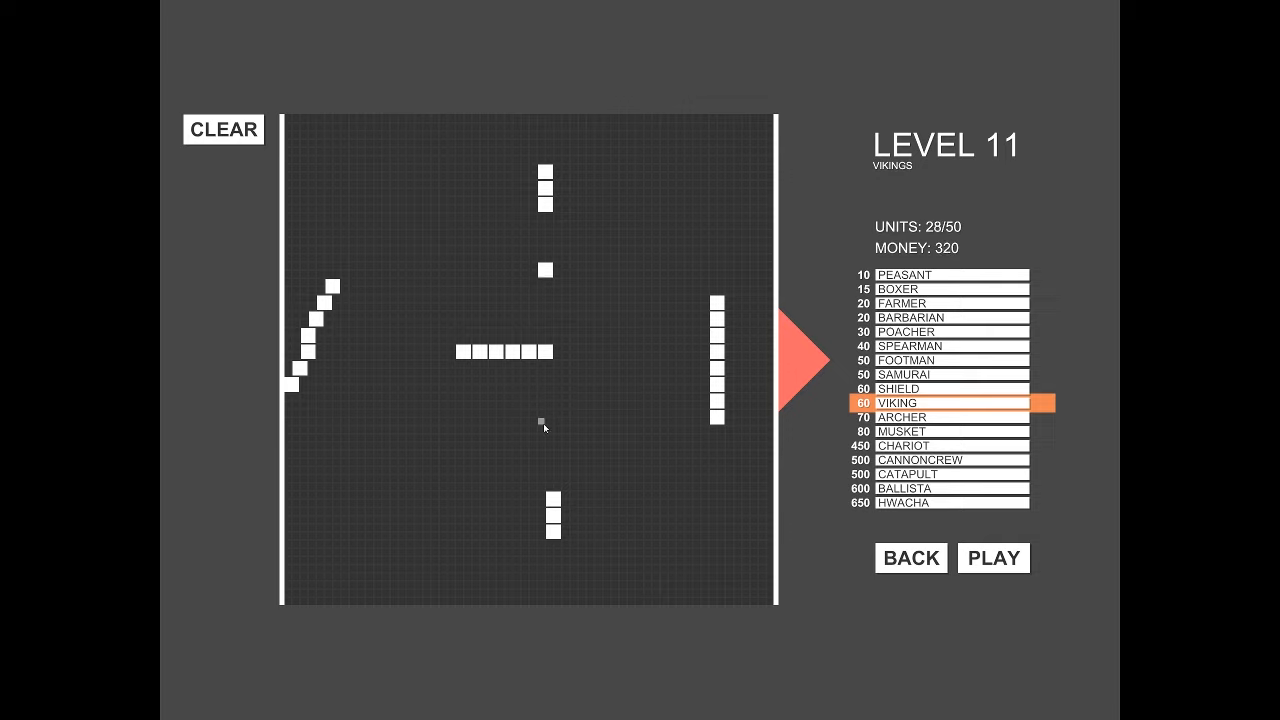
pyautogui.click(536, 436)
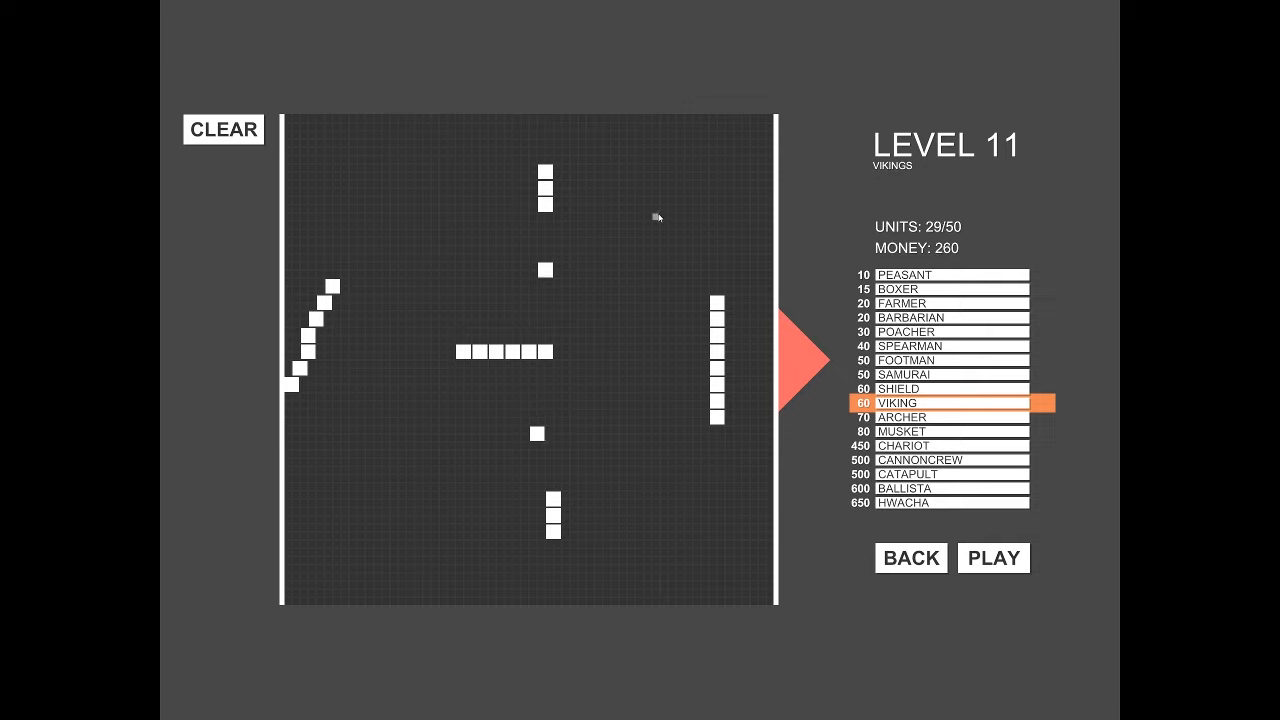
pyautogui.click(648, 216)
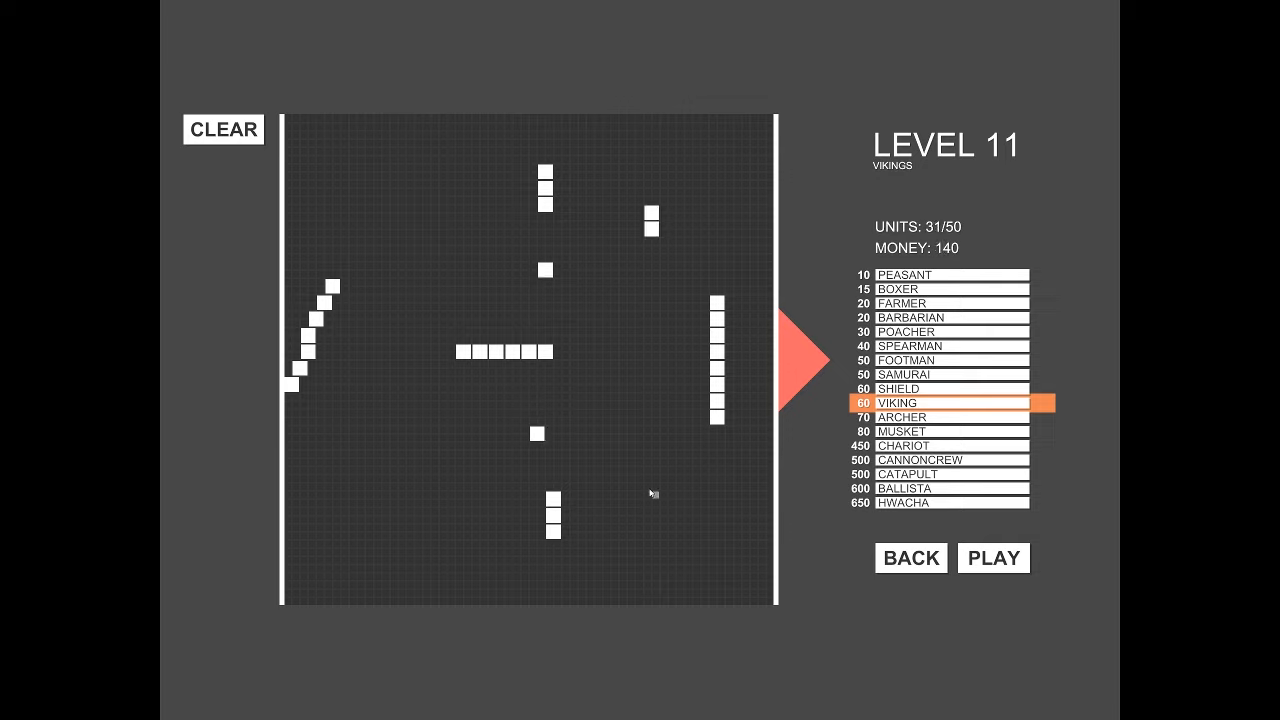
pyautogui.click(640, 470)
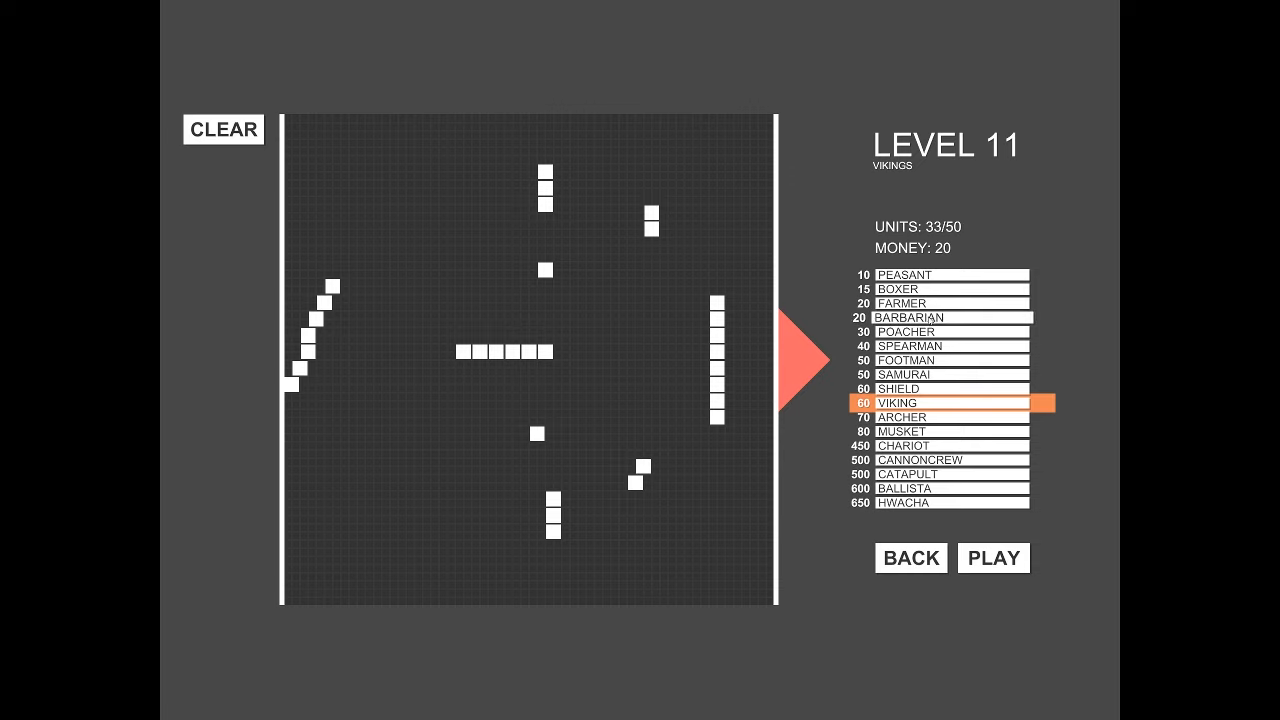
pyautogui.click(992, 556)
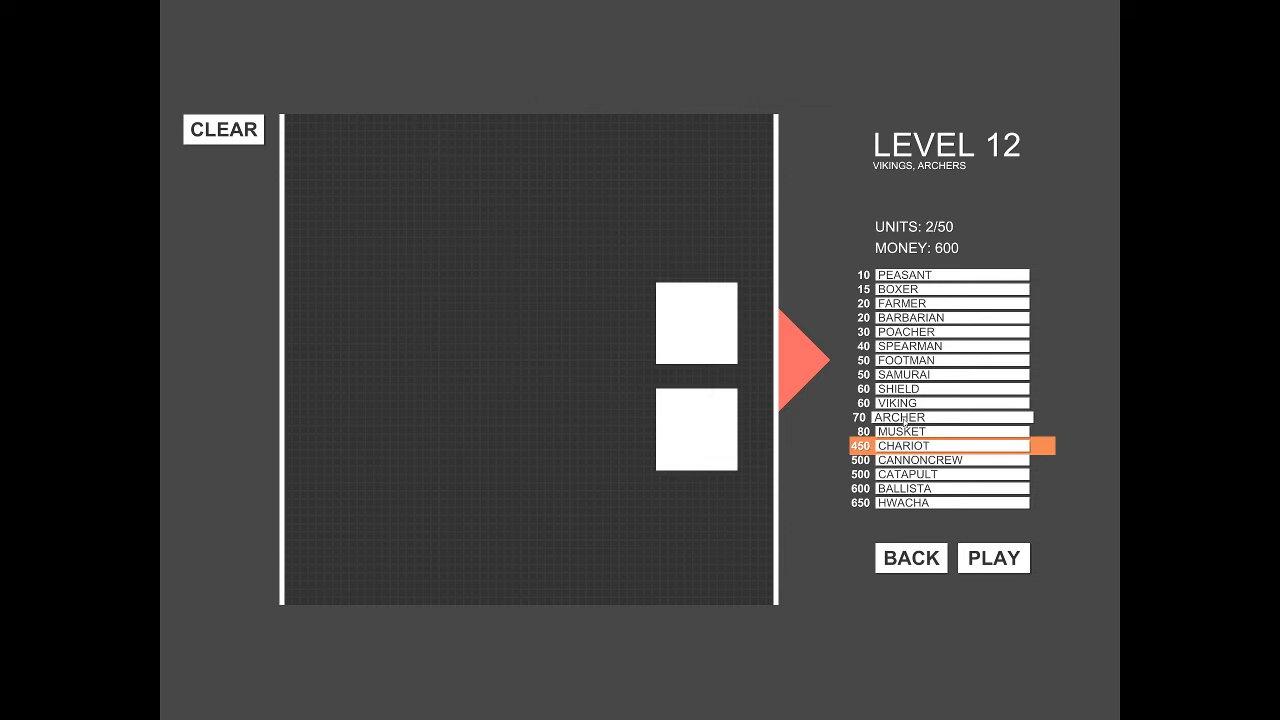
# Step: Add archers, a farmer, musket units, spearmen and a poacher to 0 money, then start the battle
pyautogui.click(944, 418)
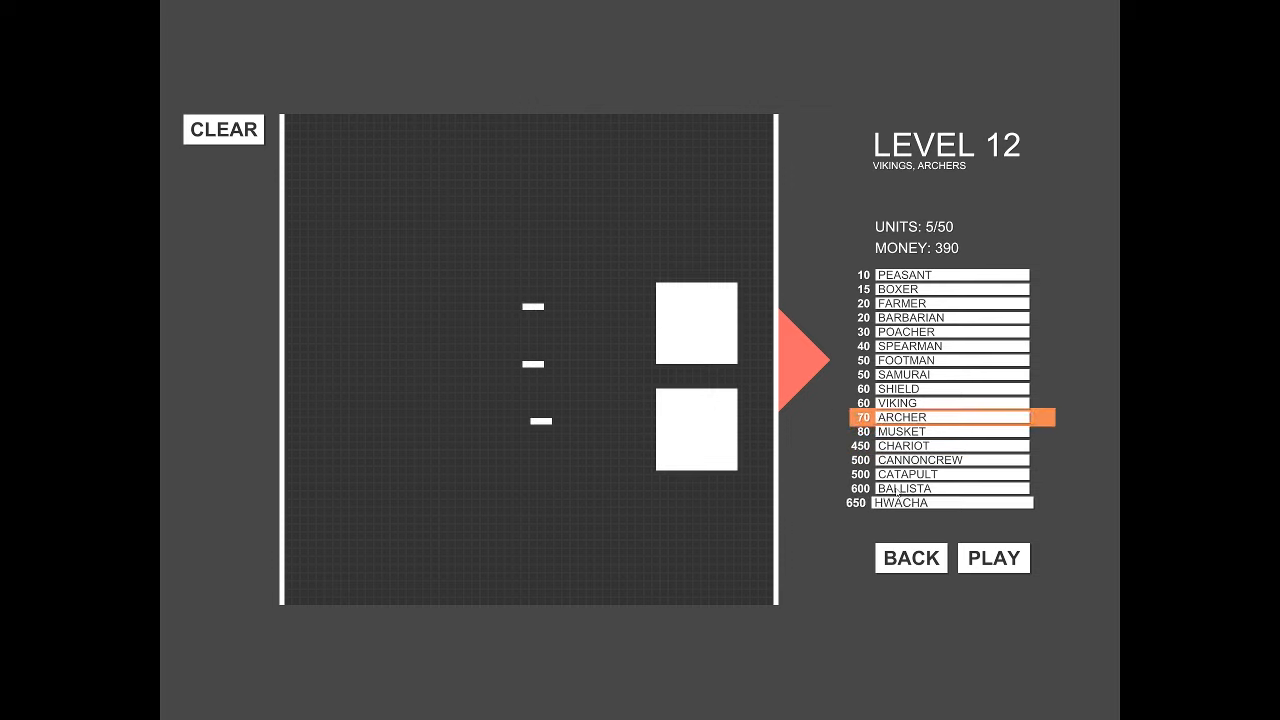
pyautogui.click(940, 304)
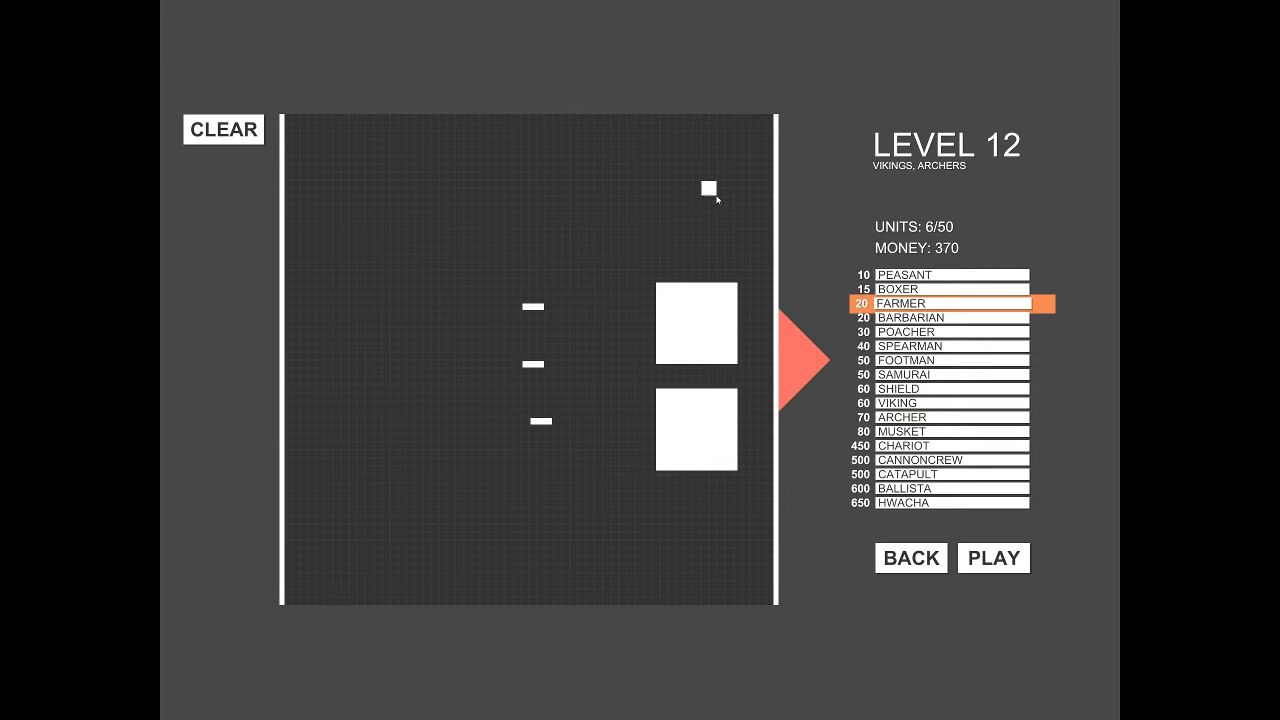
pyautogui.click(700, 504)
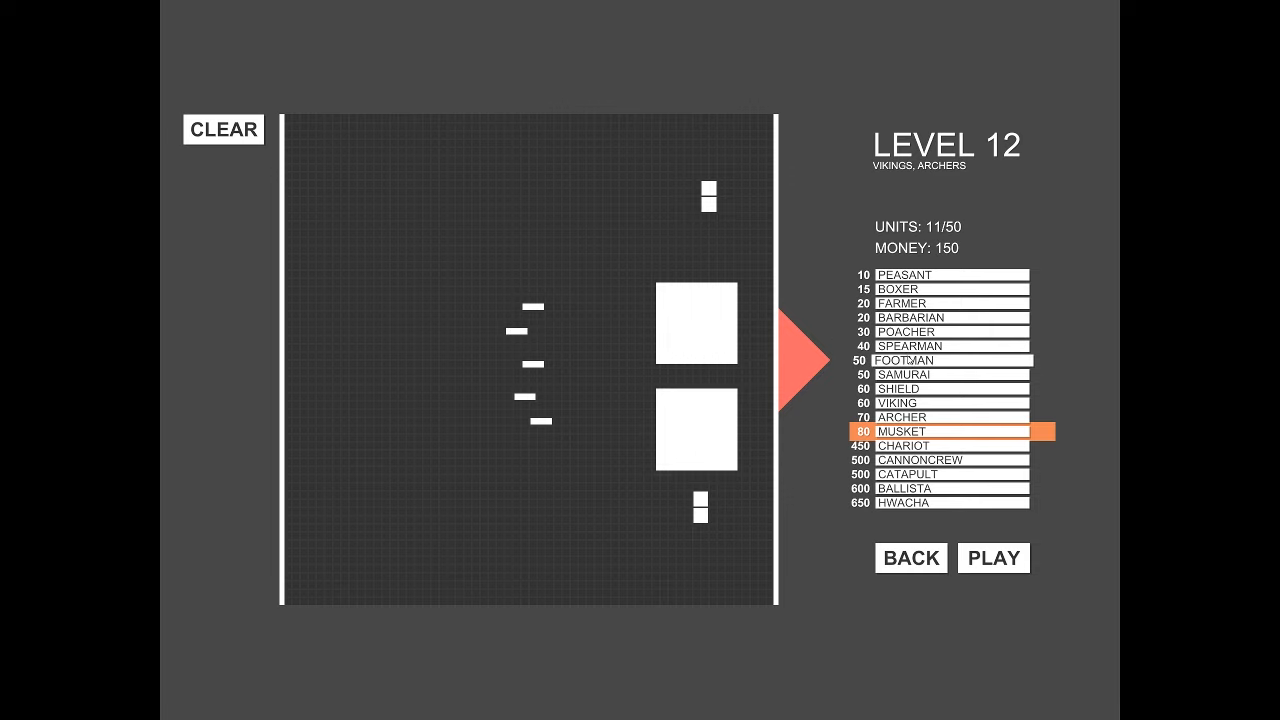
pyautogui.click(944, 344)
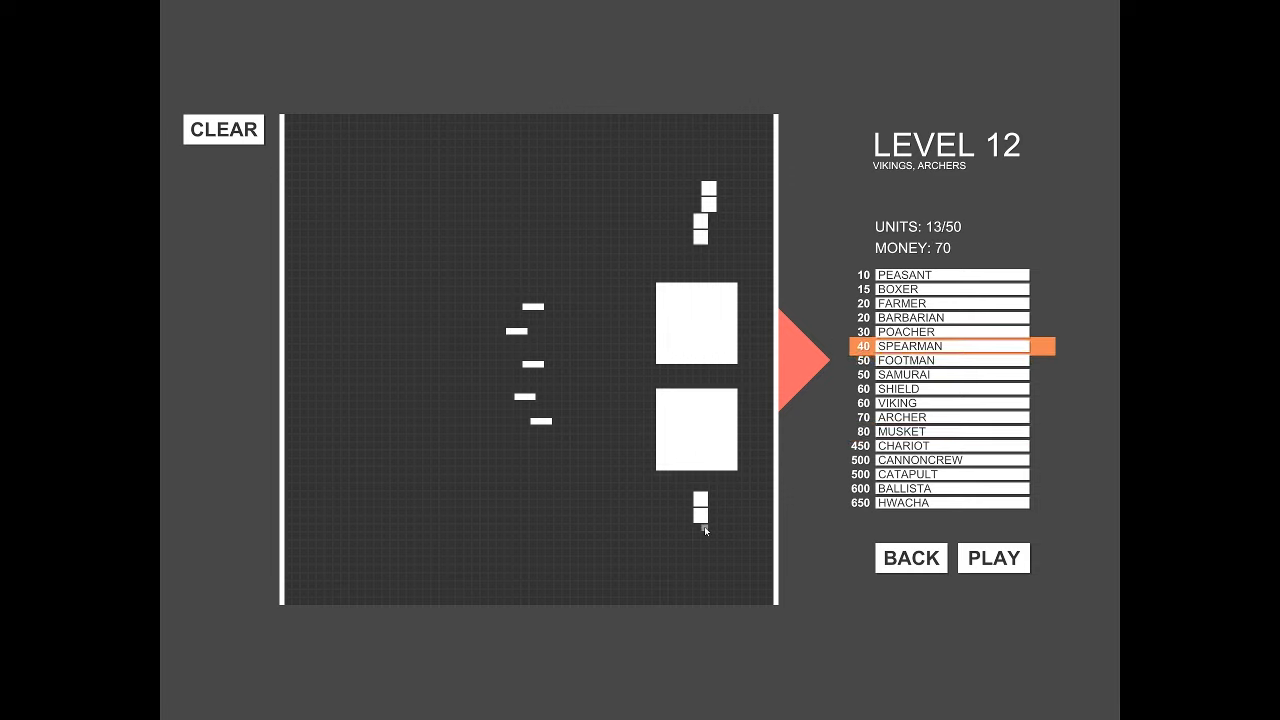
pyautogui.click(696, 524)
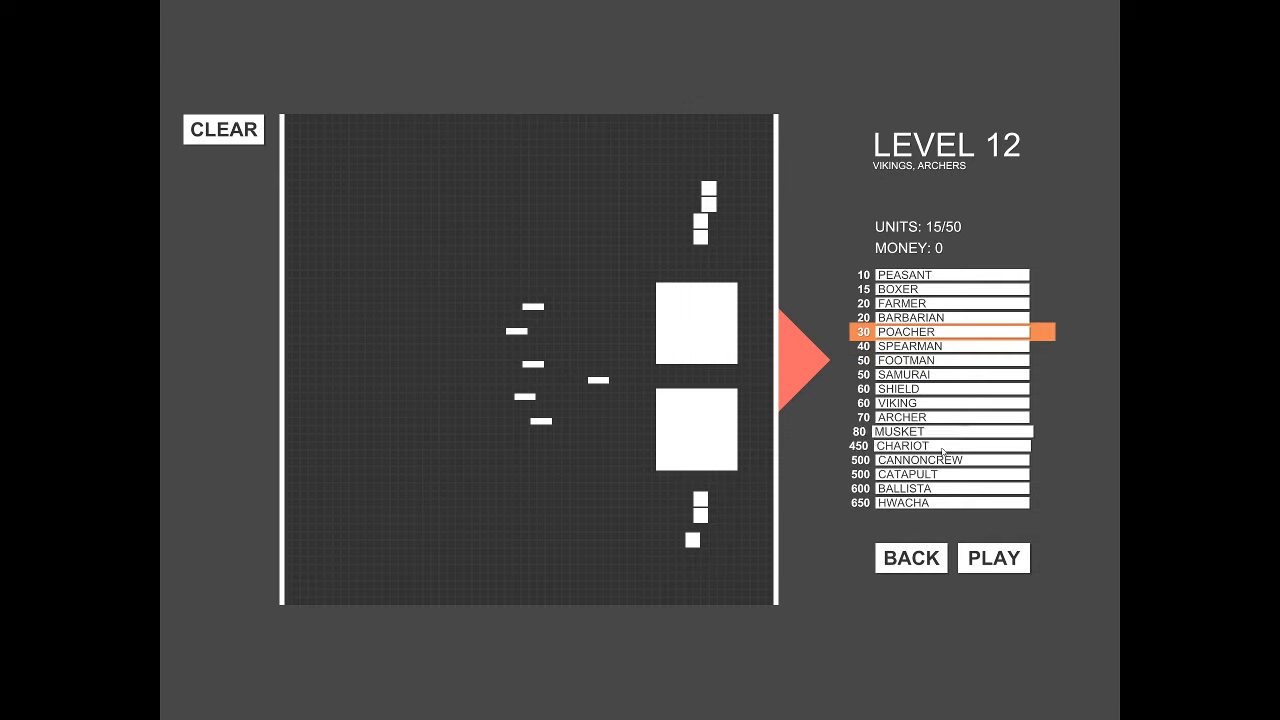
pyautogui.click(992, 558)
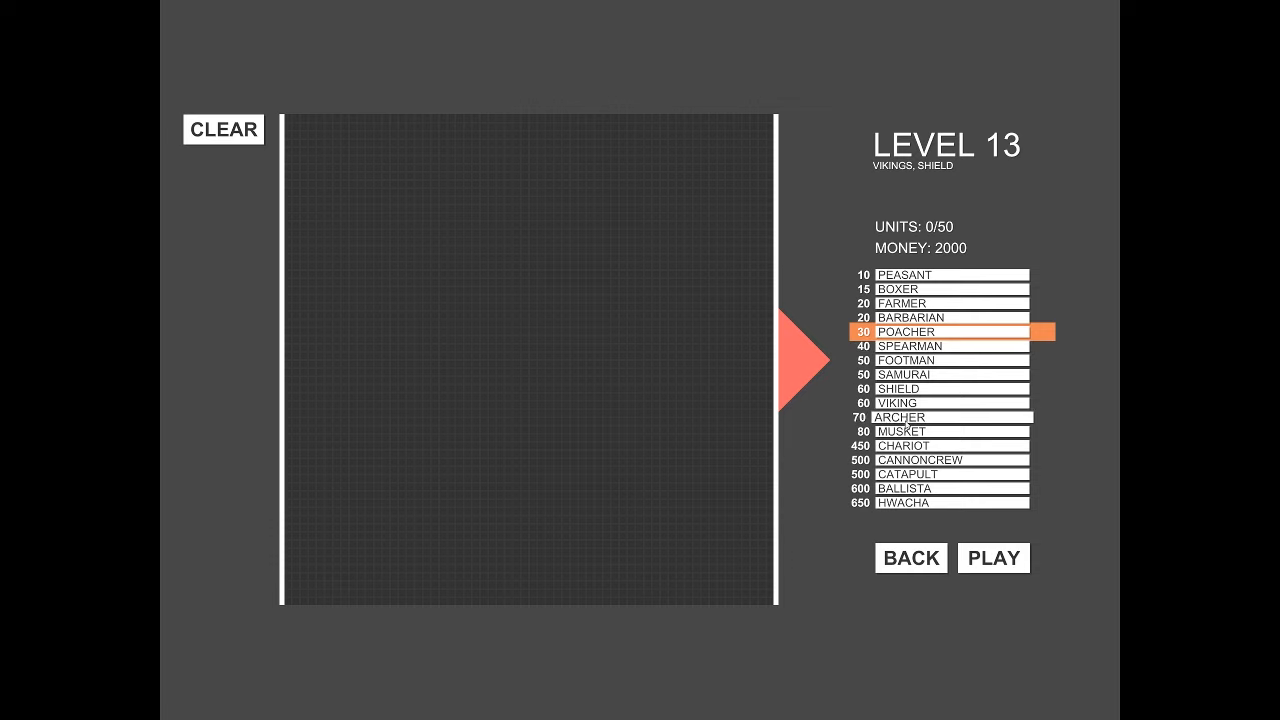
# Step: Place two chariots on the right, an archer column and farmers for 29 units, then start the battle
pyautogui.click(688, 520)
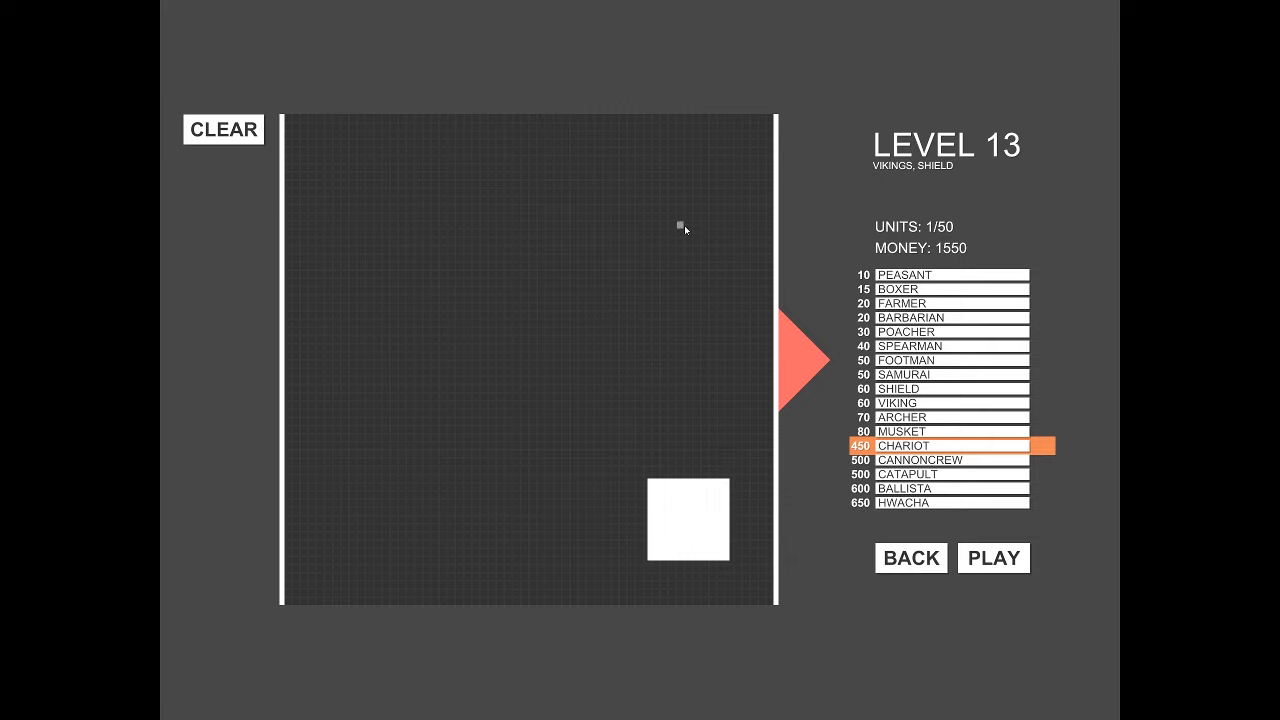
pyautogui.click(688, 208)
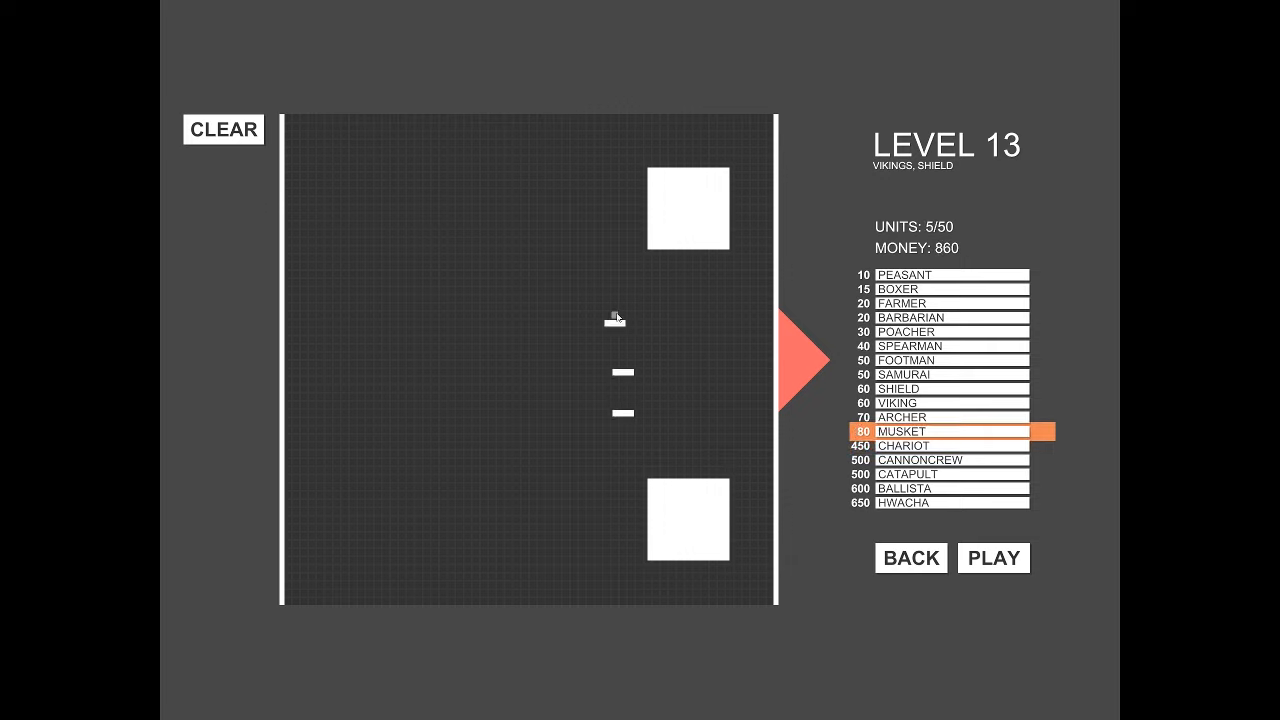
pyautogui.click(616, 290)
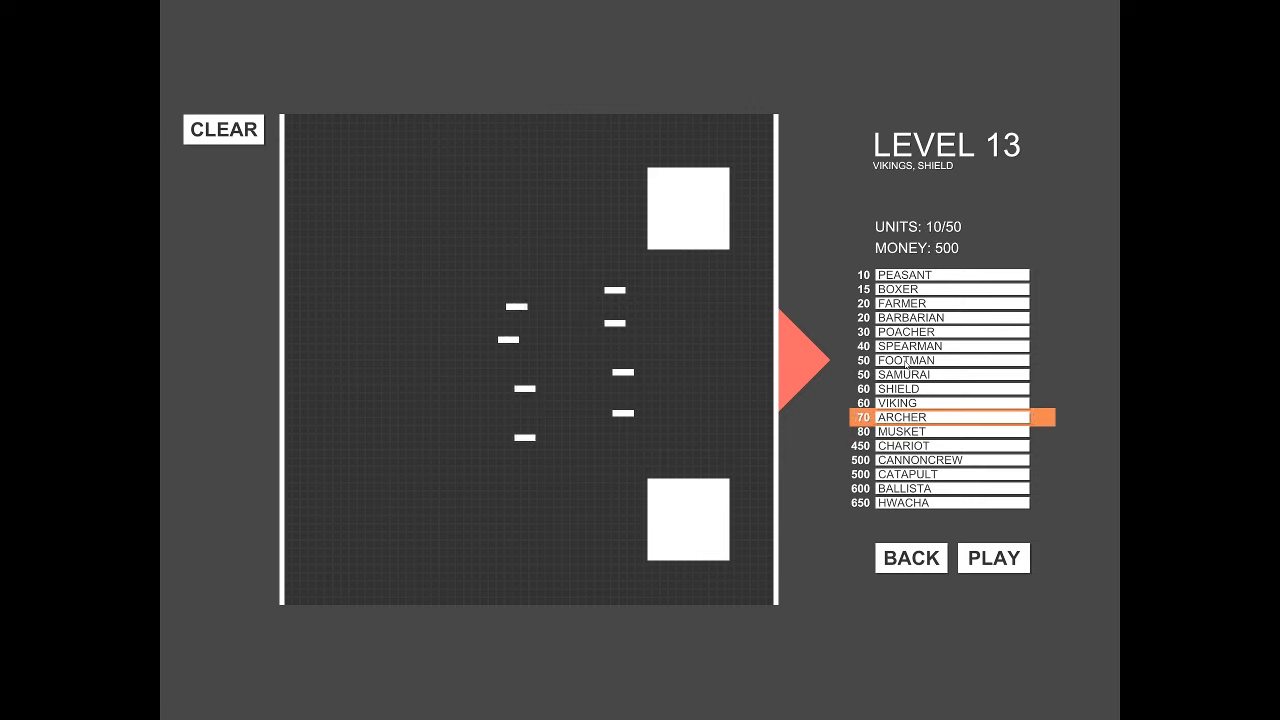
pyautogui.click(940, 304)
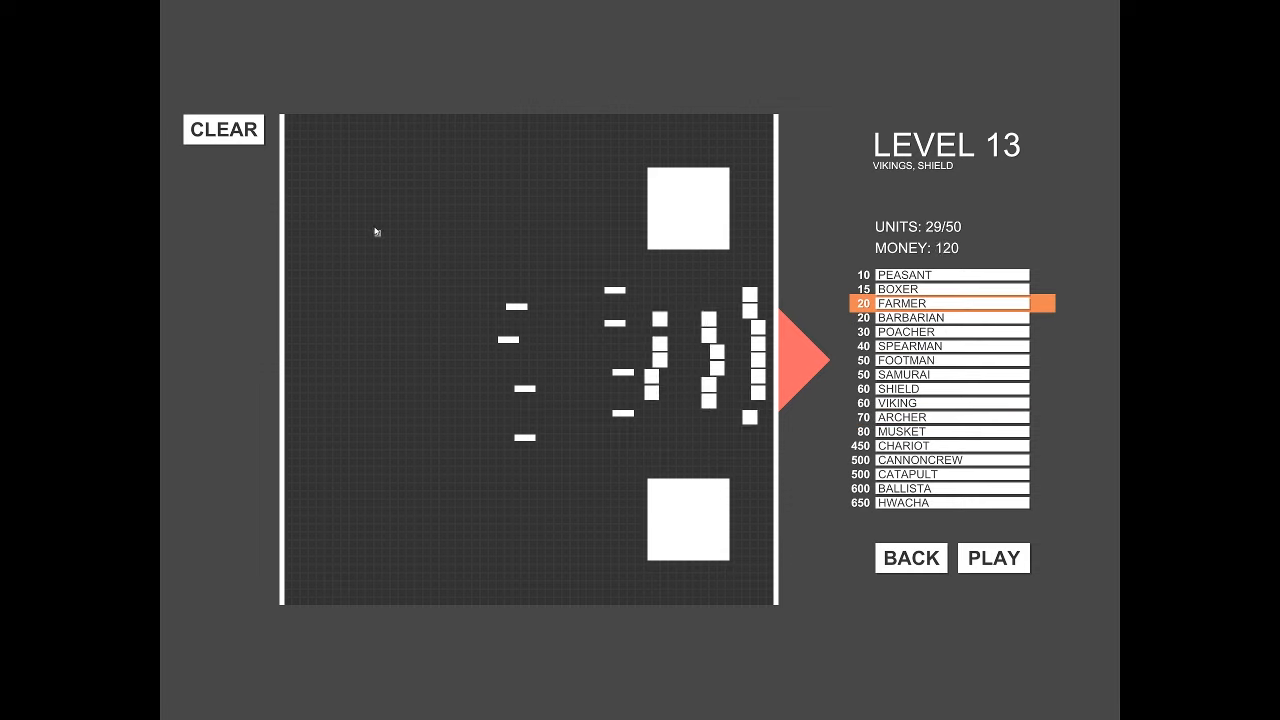
pyautogui.click(992, 558)
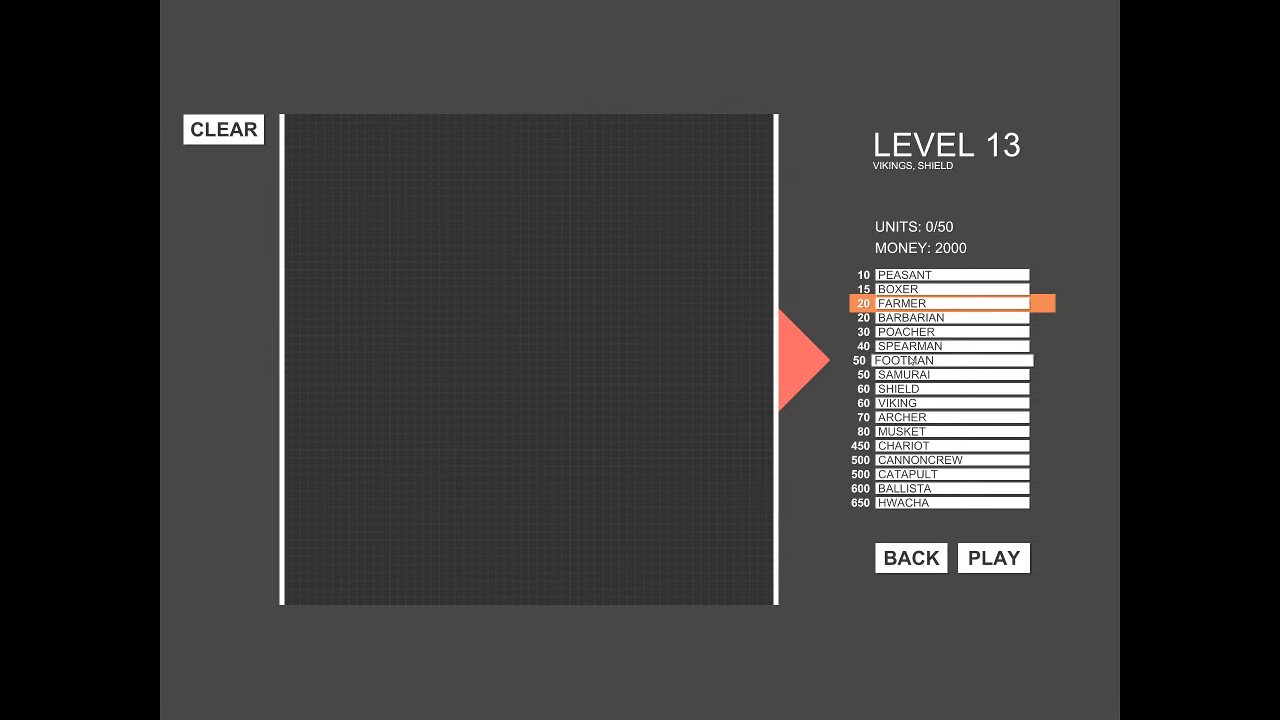
# Step: Place two chariots, muskets, farmer and shield columns spending all 2000, then start the retry
pyautogui.click(944, 444)
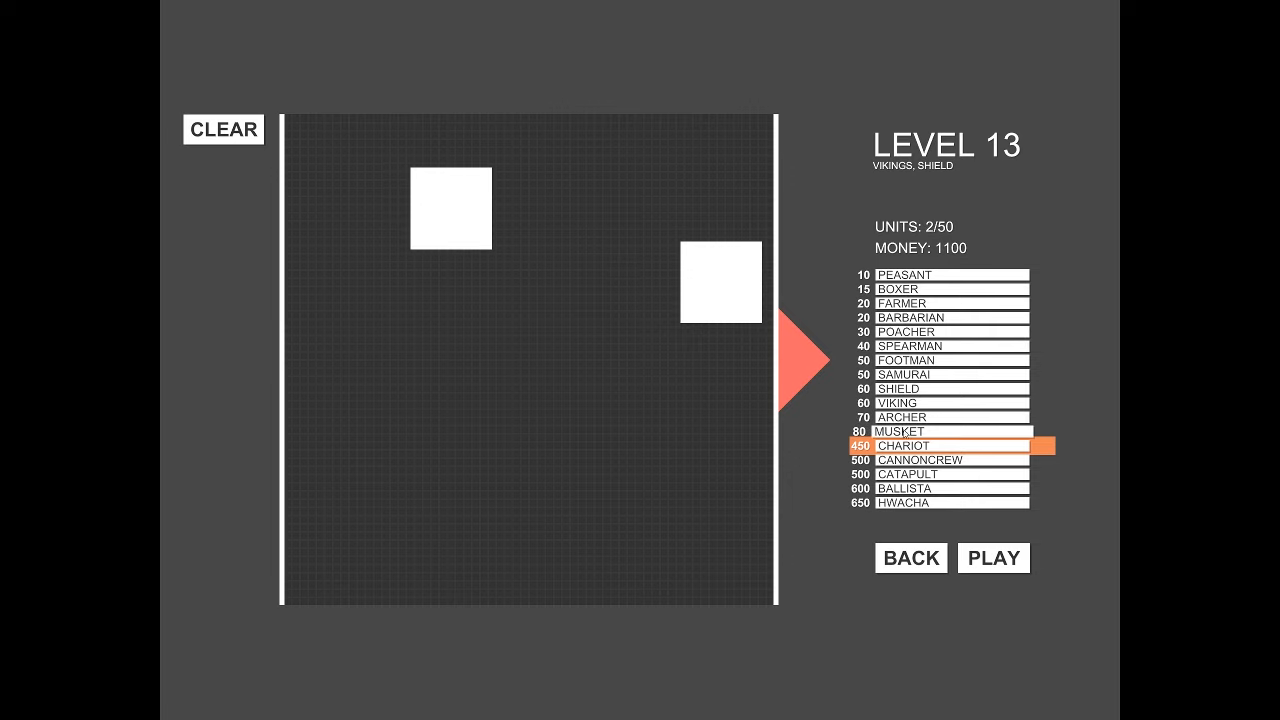
pyautogui.click(912, 432)
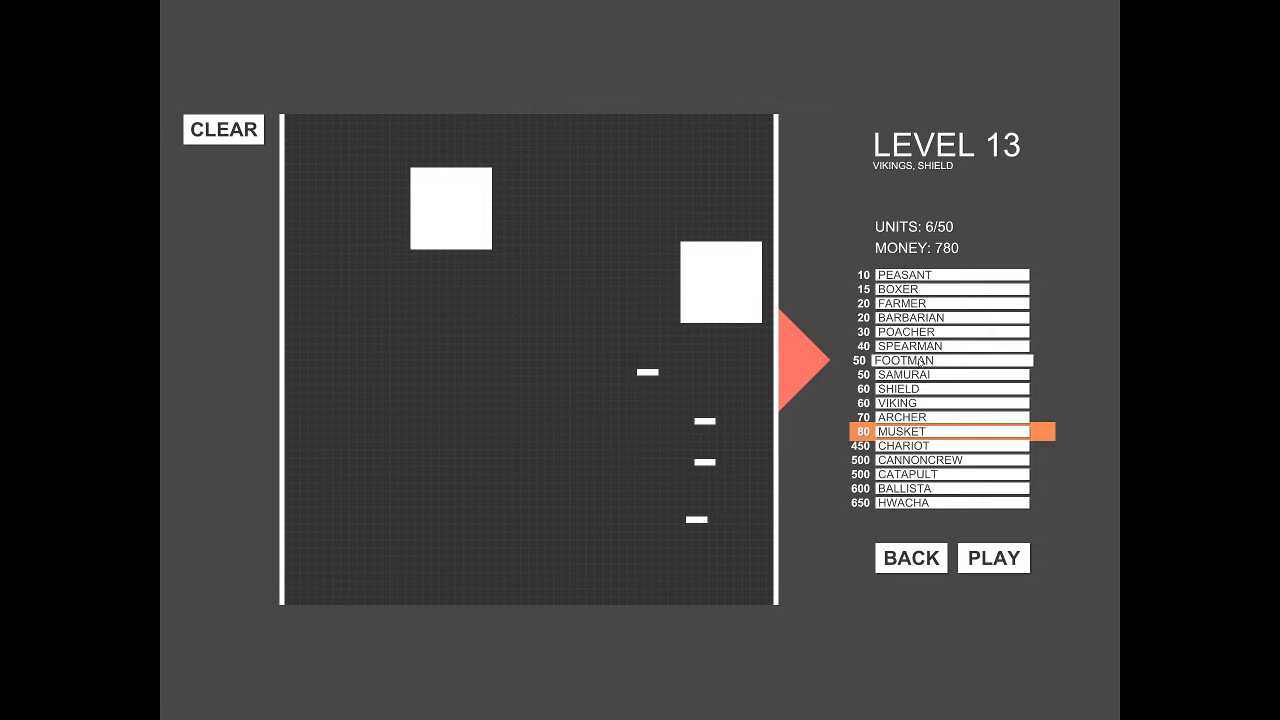
pyautogui.click(920, 332)
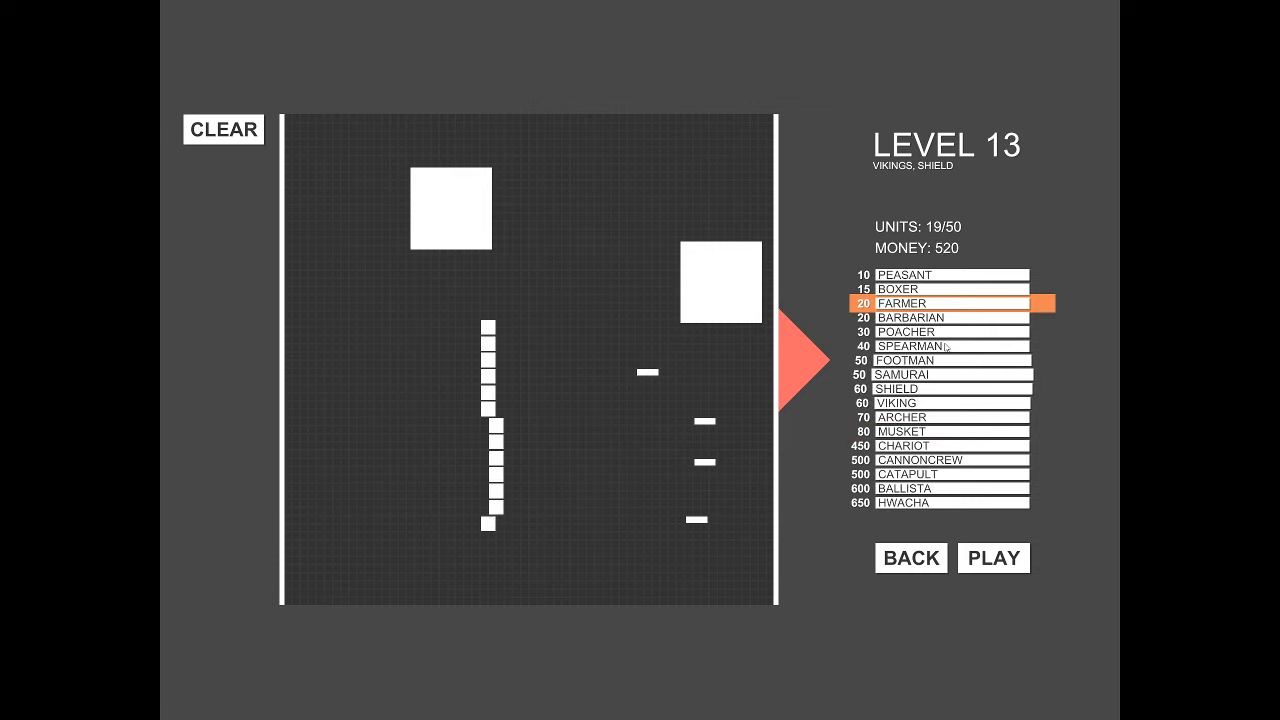
pyautogui.click(944, 388)
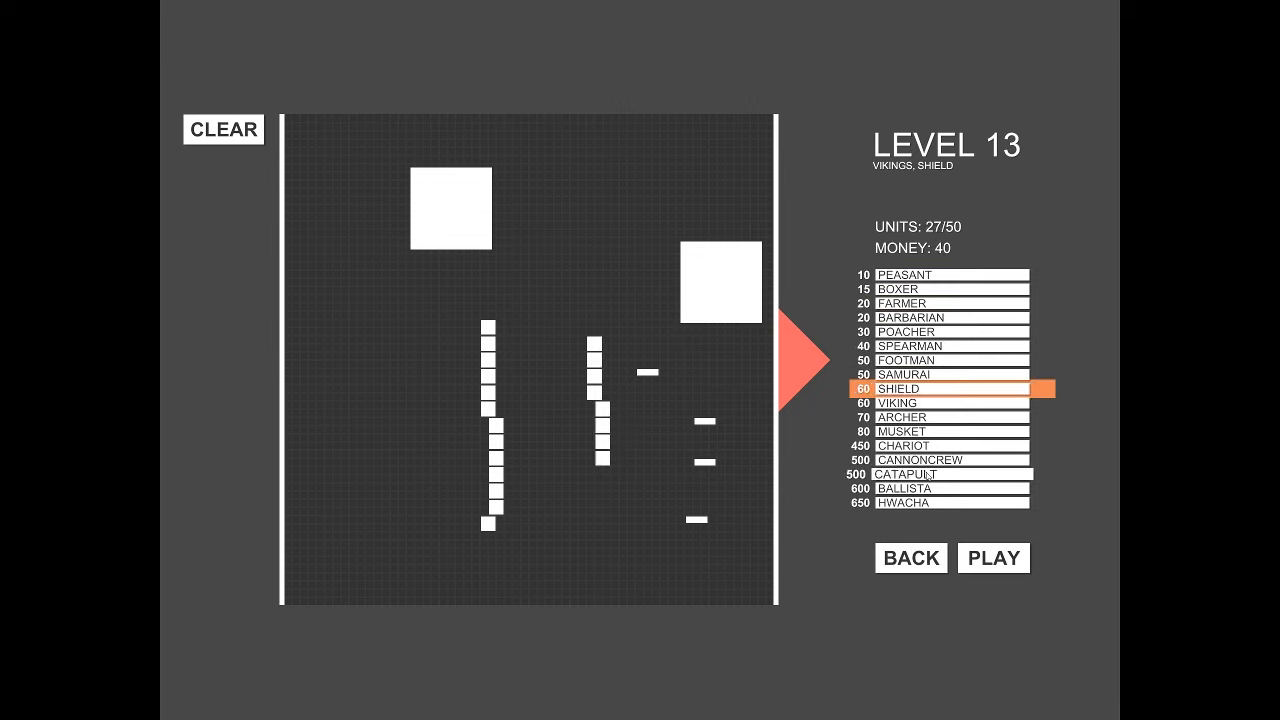
pyautogui.click(944, 304)
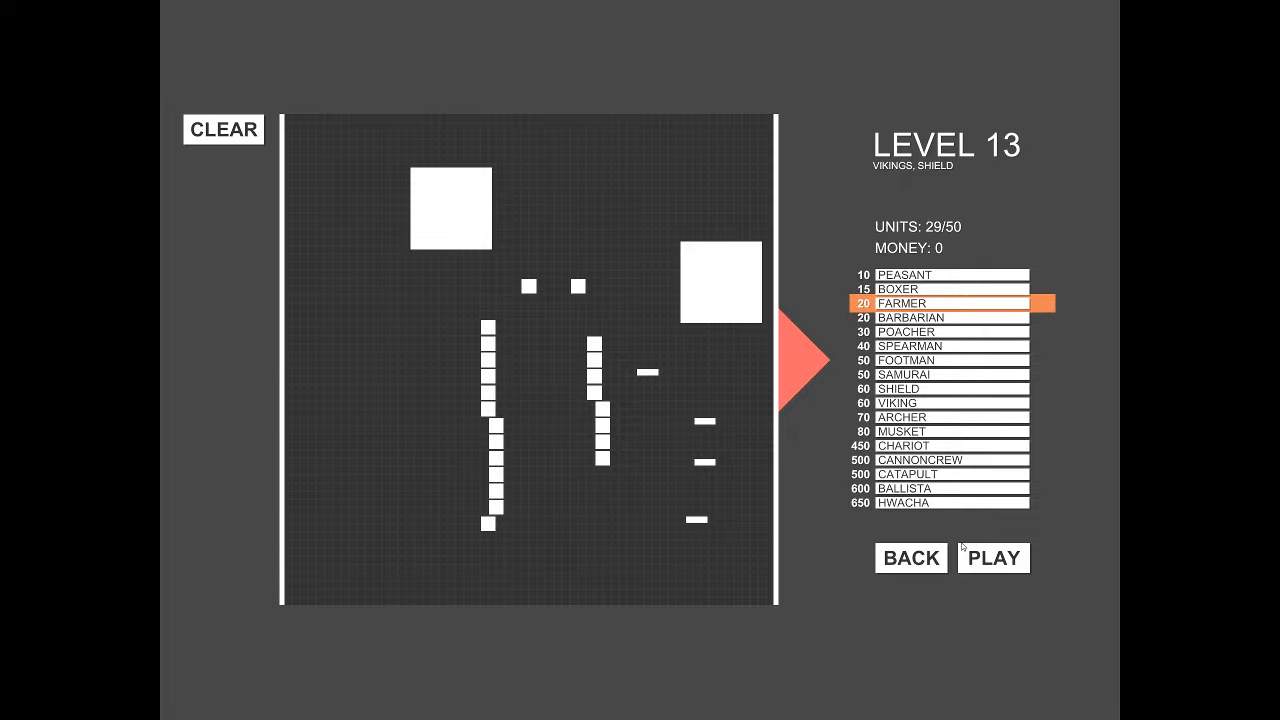
pyautogui.click(992, 556)
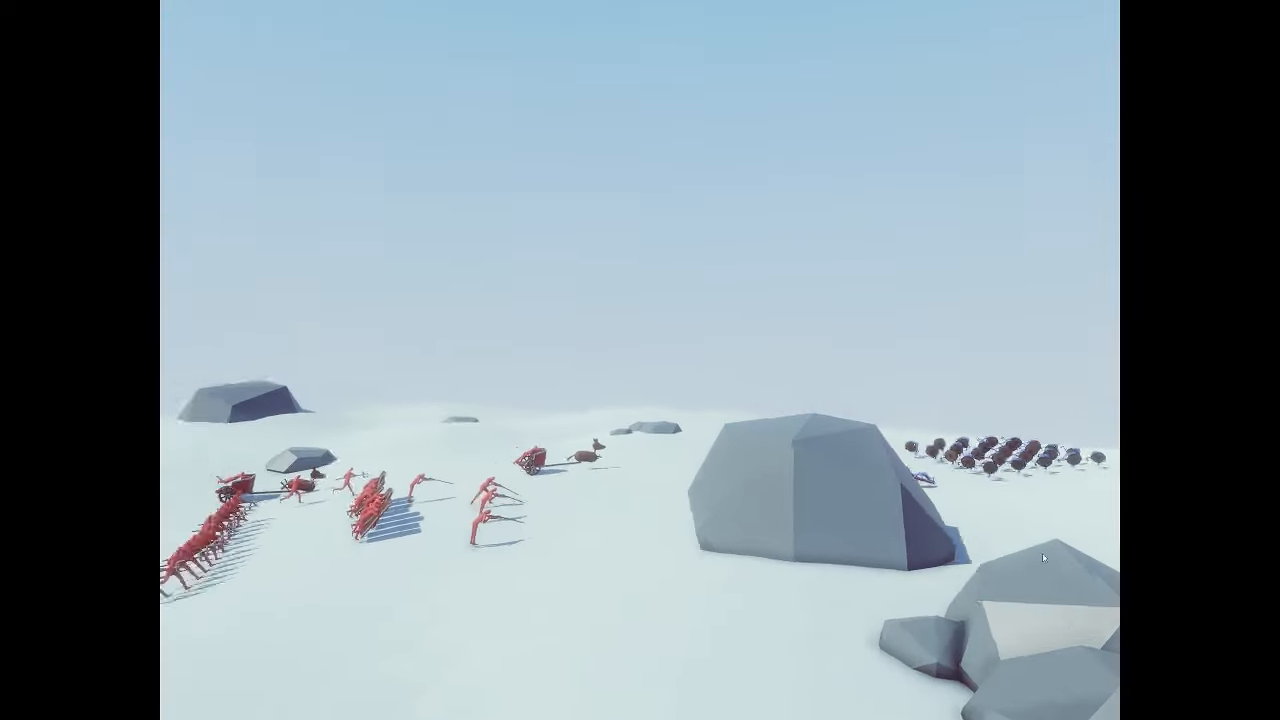